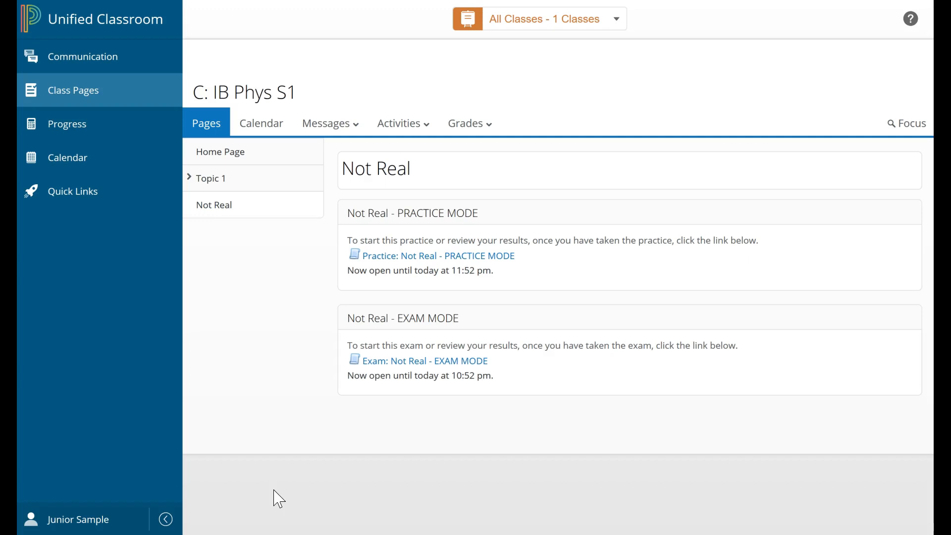
{"action": "mouse_move", "coordinate": [520, 251]}
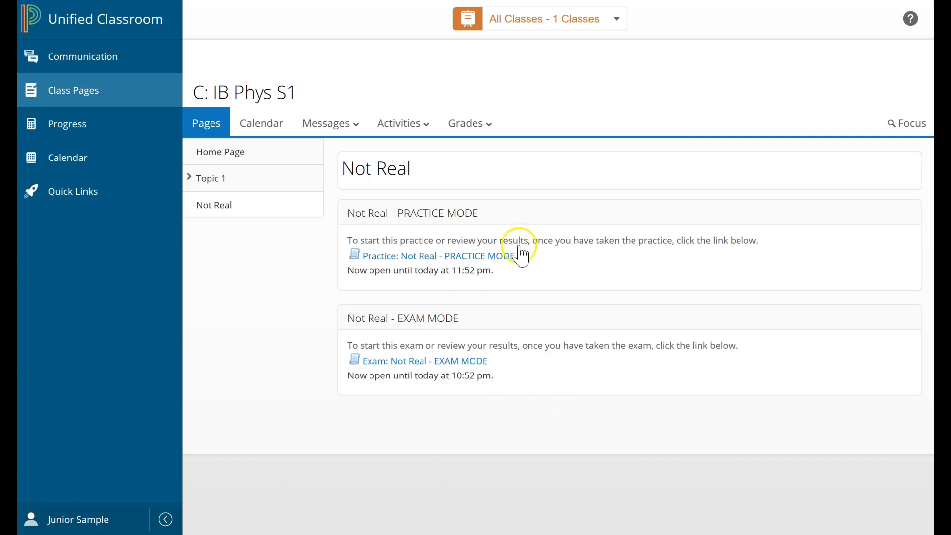
{"action": "mouse_move", "coordinate": [428, 257]}
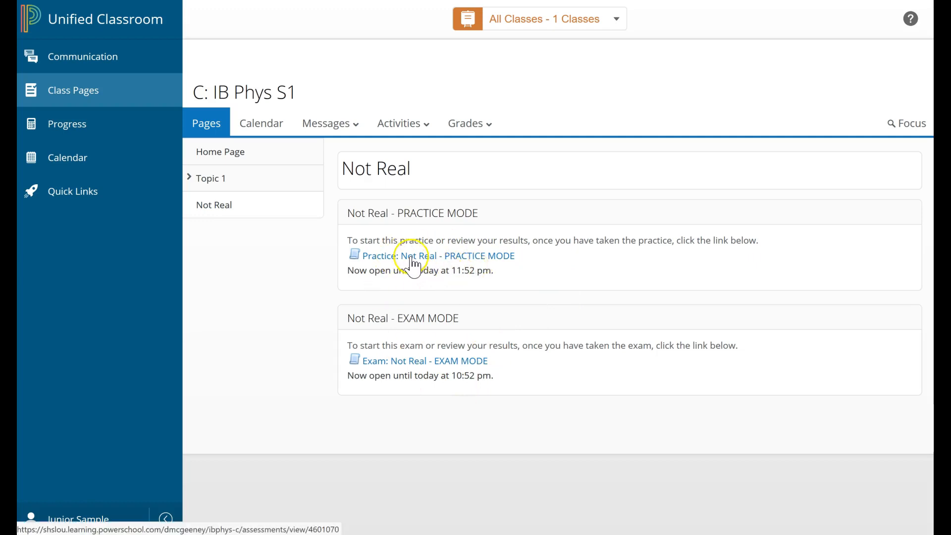
{"action": "mouse_move", "coordinate": [557, 42]}
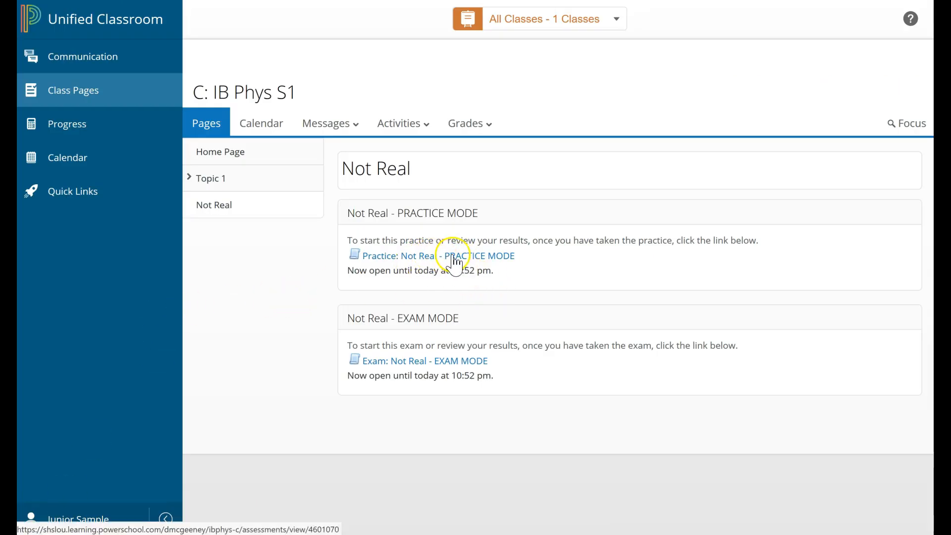
Start the Practice: Not Real quiz so its four Section 1 questions are listed
{"action": "left_click", "coordinate": [433, 256]}
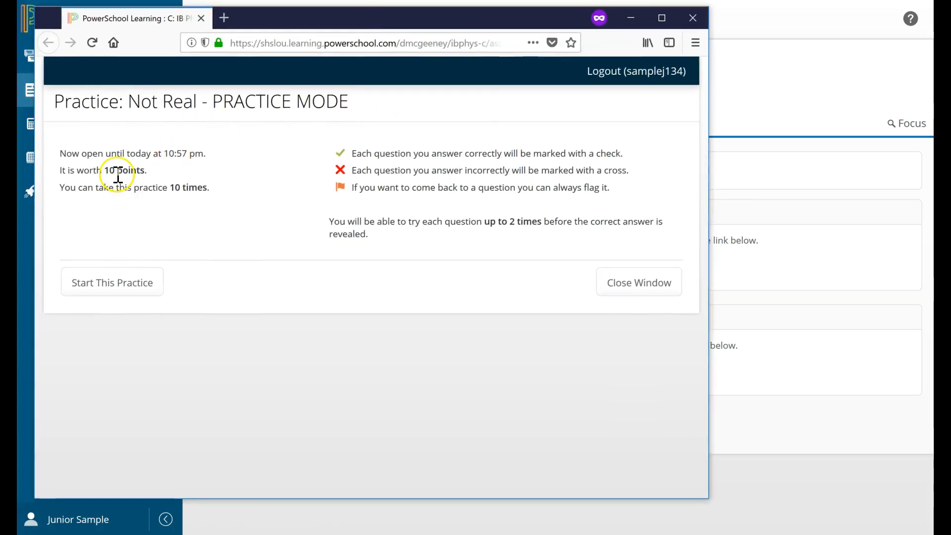
{"action": "mouse_move", "coordinate": [140, 264]}
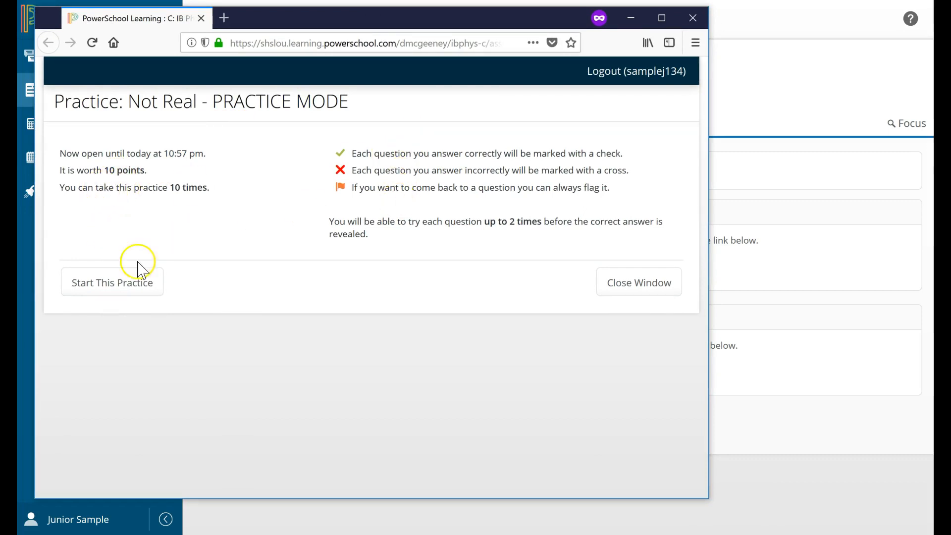
{"action": "mouse_move", "coordinate": [112, 292]}
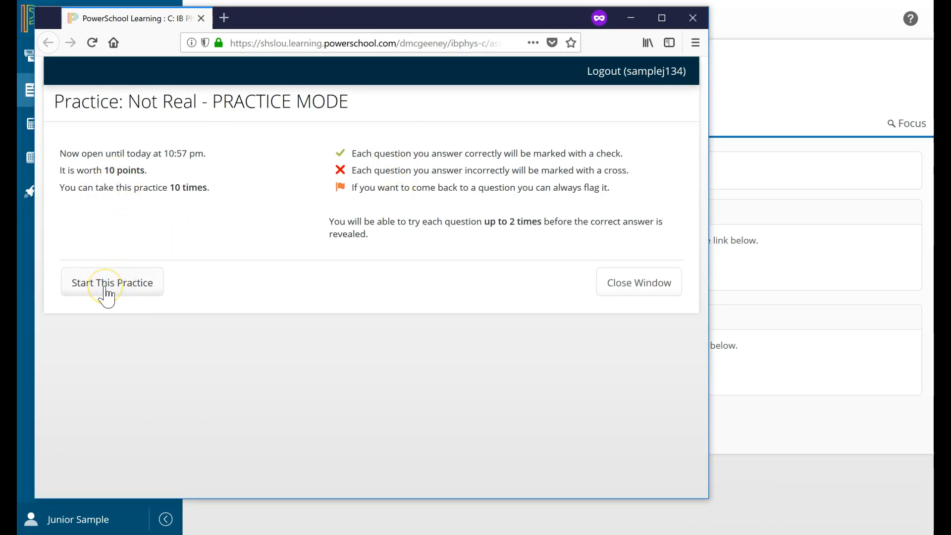
{"action": "left_click", "coordinate": [112, 282]}
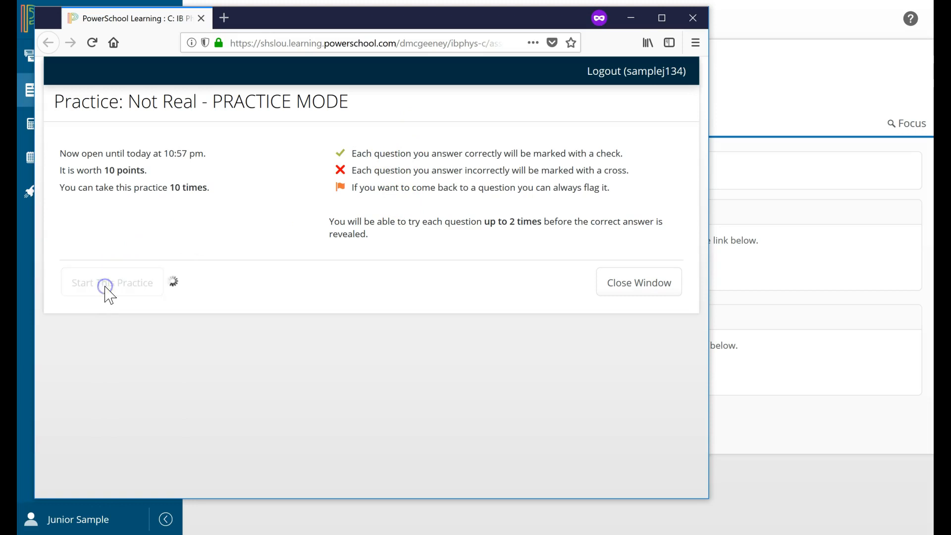
{"action": "left_click", "coordinate": [112, 282]}
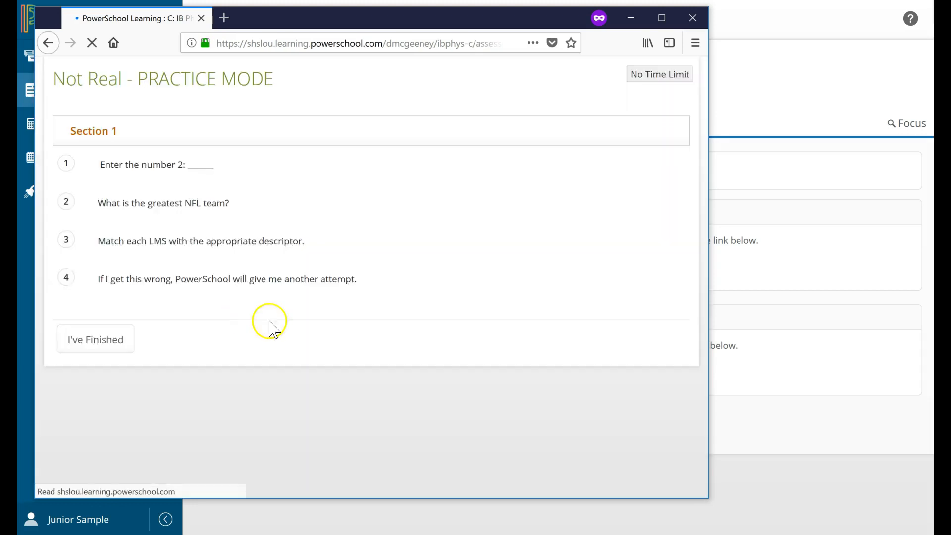
Answer question 1 with 1 (wrong), then correct it to 2 and get it marked right
{"action": "left_click", "coordinate": [170, 165]}
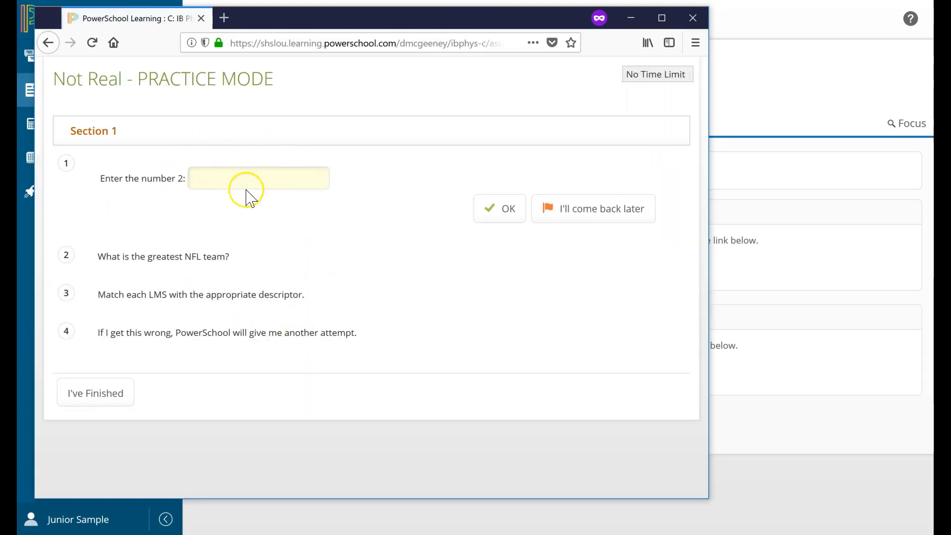
{"action": "type", "text": "1"}
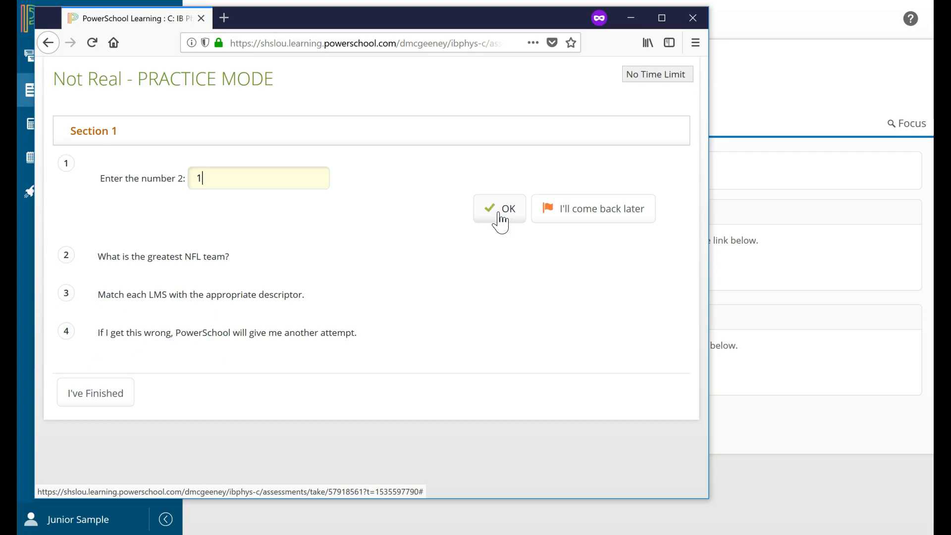
{"action": "left_click", "coordinate": [499, 209]}
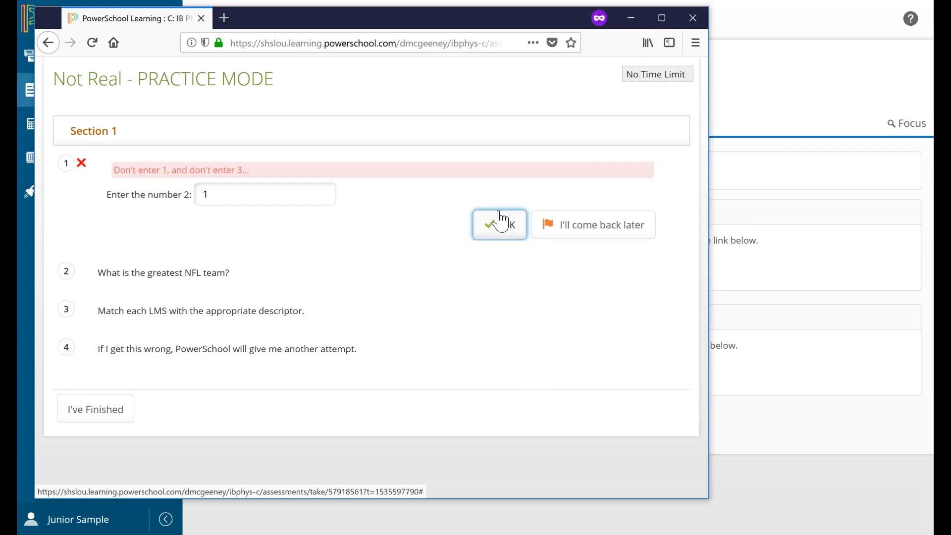
{"action": "mouse_move", "coordinate": [120, 201]}
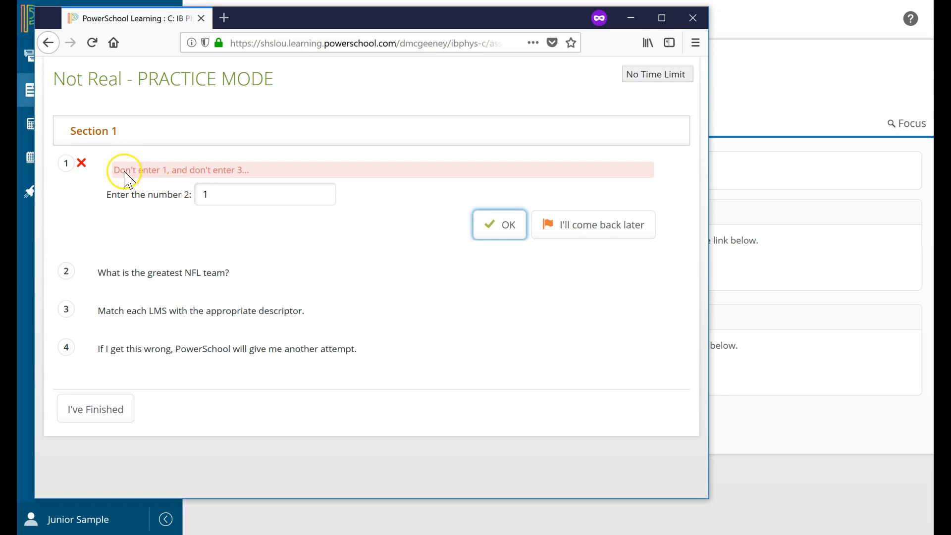
{"action": "mouse_move", "coordinate": [165, 175]}
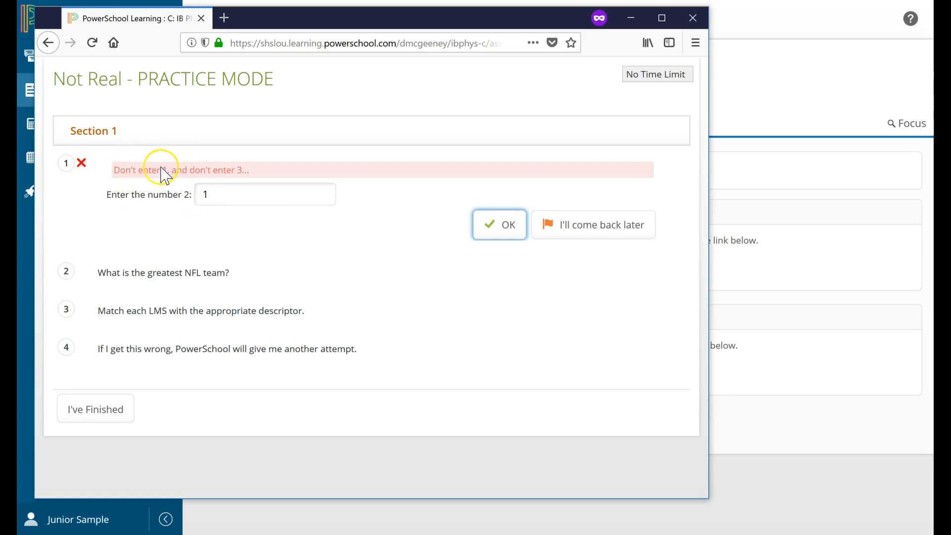
{"action": "mouse_move", "coordinate": [158, 200]}
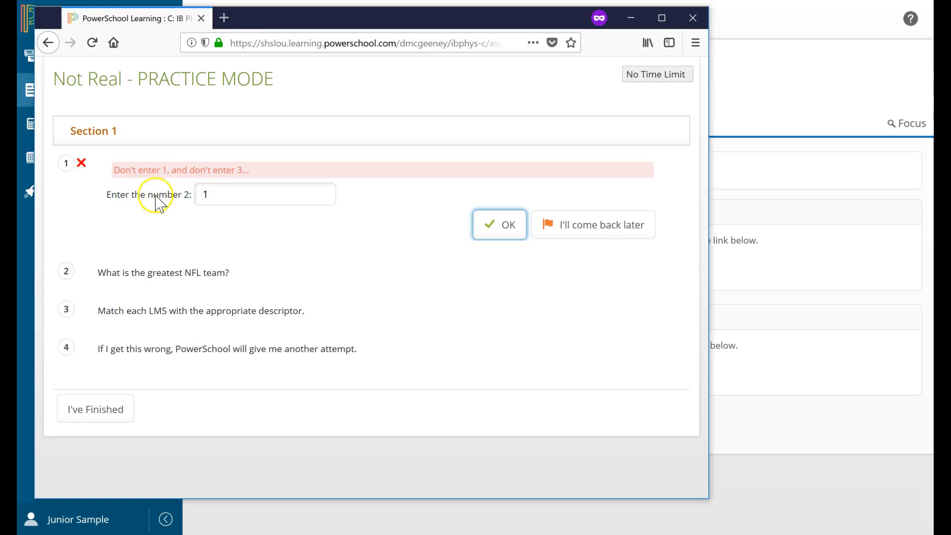
{"action": "type", "text": "2"}
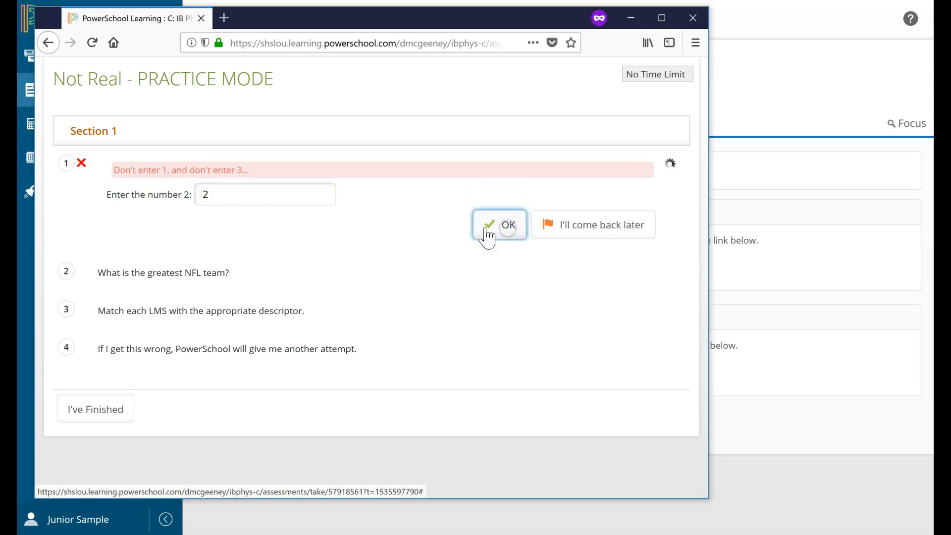
{"action": "left_click", "coordinate": [498, 225]}
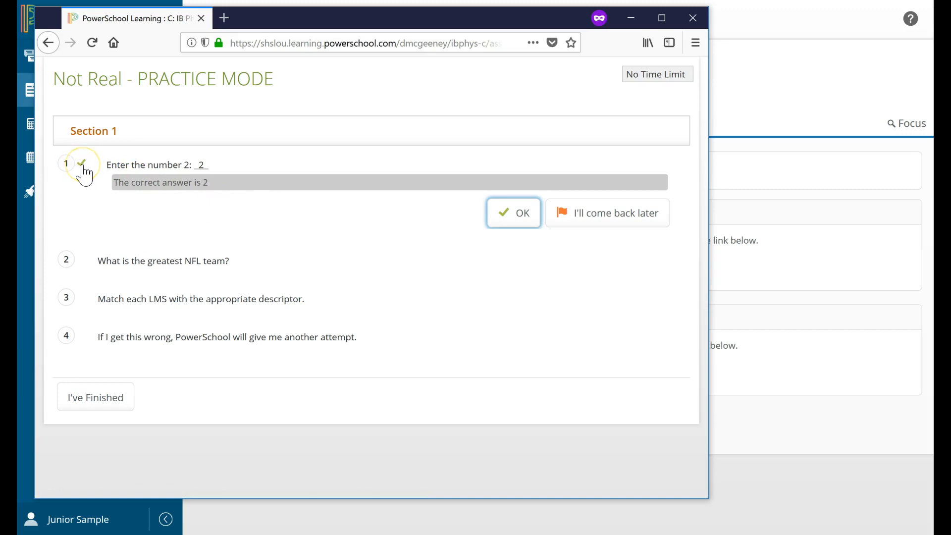
{"action": "mouse_move", "coordinate": [142, 261]}
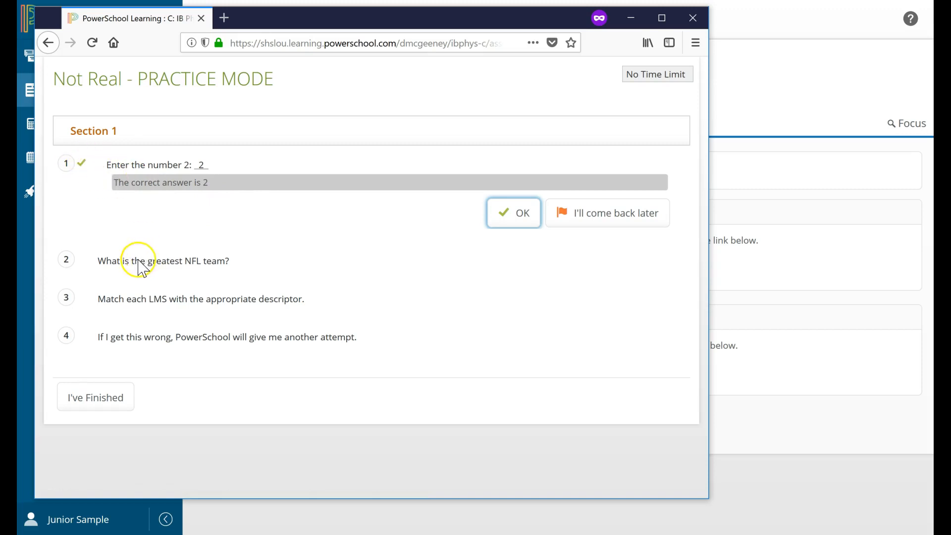
{"action": "mouse_move", "coordinate": [174, 290]}
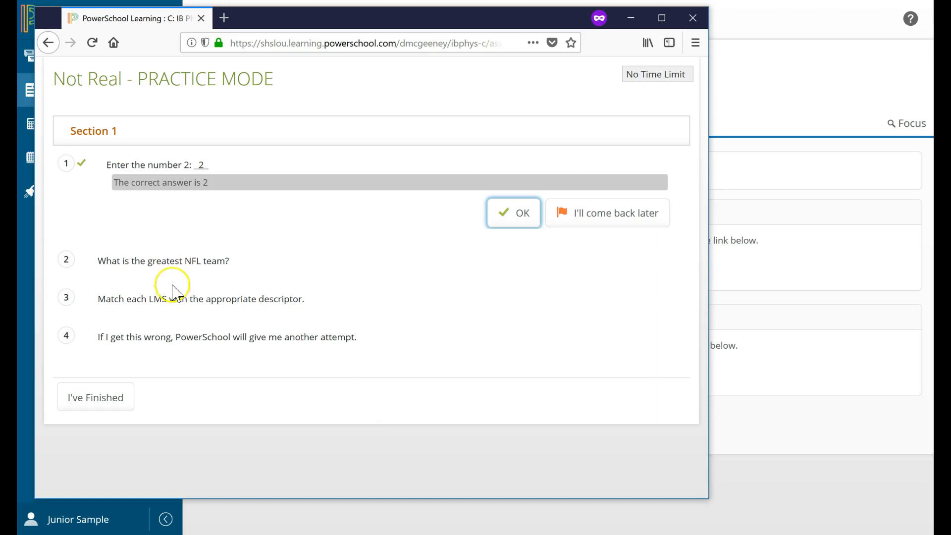
{"action": "mouse_move", "coordinate": [194, 279]}
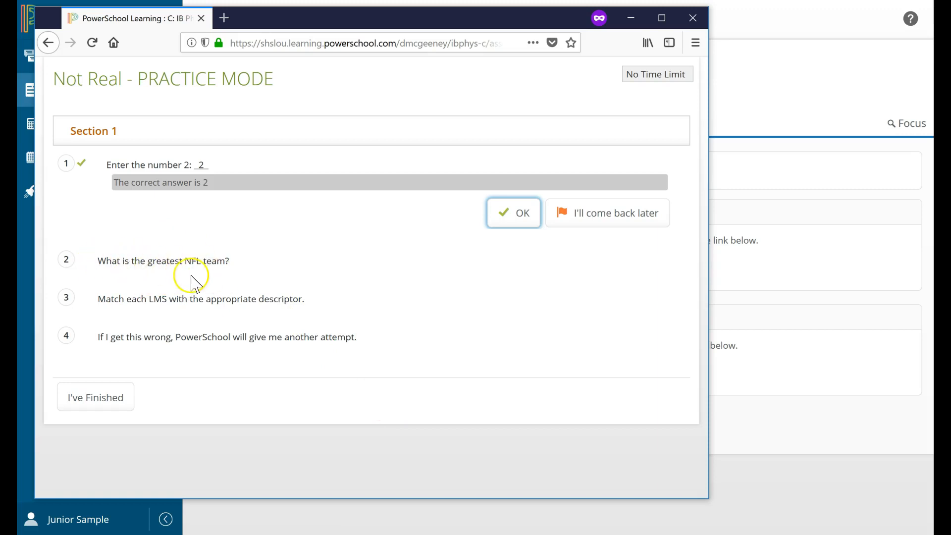
{"action": "mouse_move", "coordinate": [121, 266]}
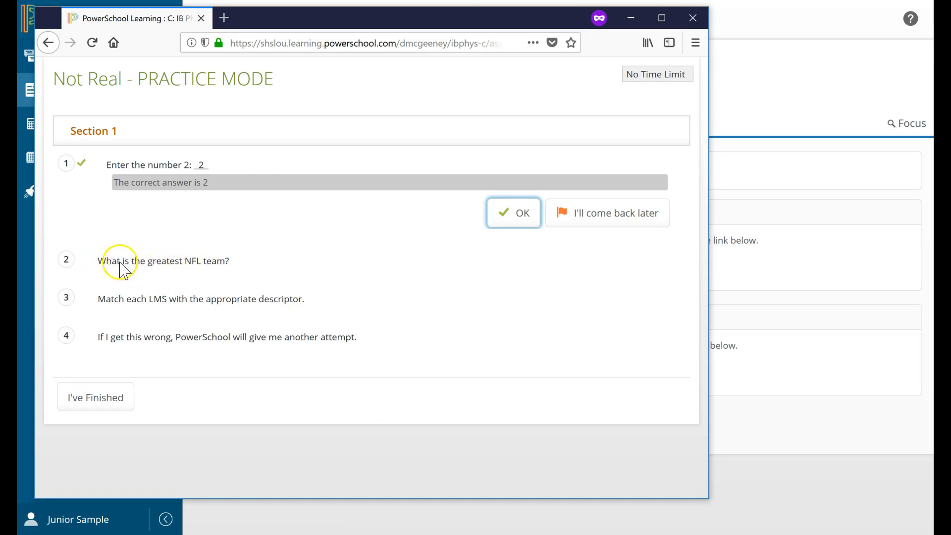
Answer question 2 with Cleveland Browns (wrong), then New England Patriots (correct)
{"action": "left_click", "coordinate": [513, 212]}
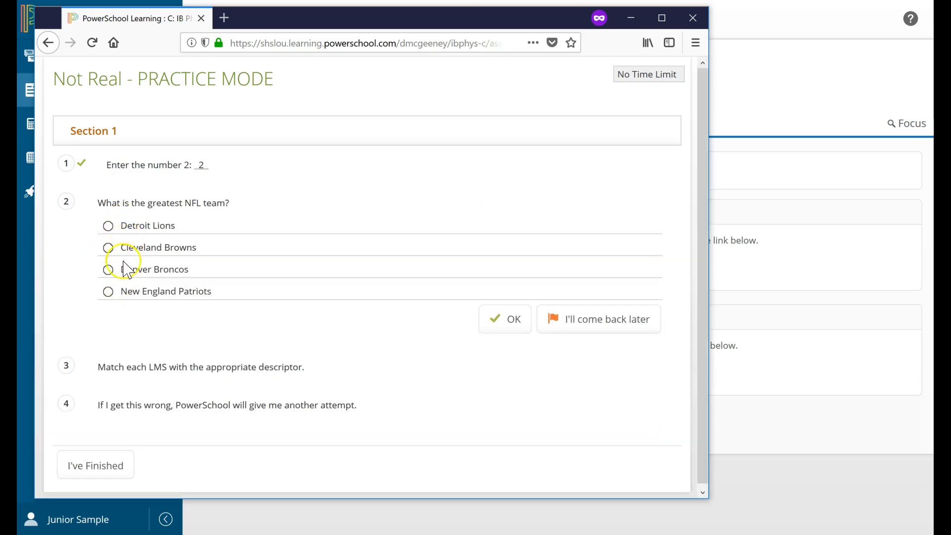
{"action": "mouse_move", "coordinate": [144, 254]}
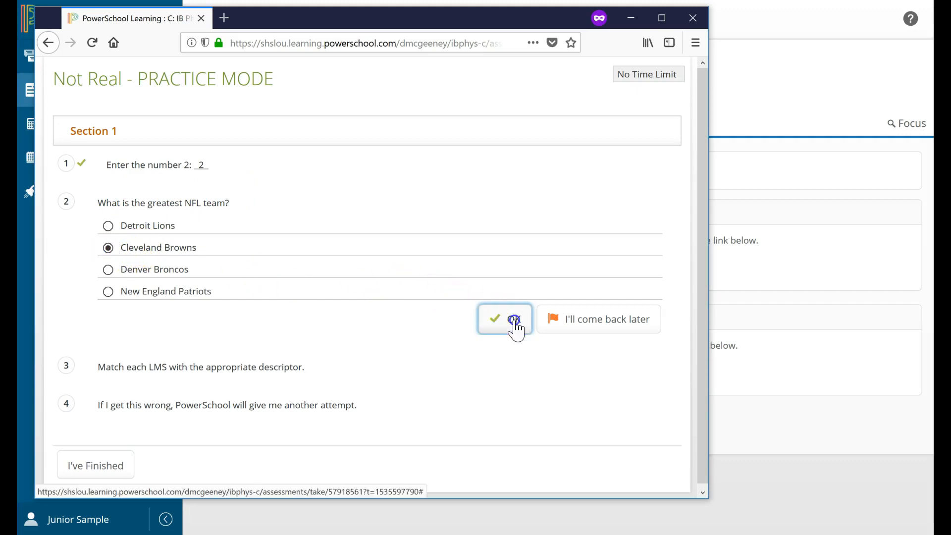
{"action": "left_click", "coordinate": [504, 319]}
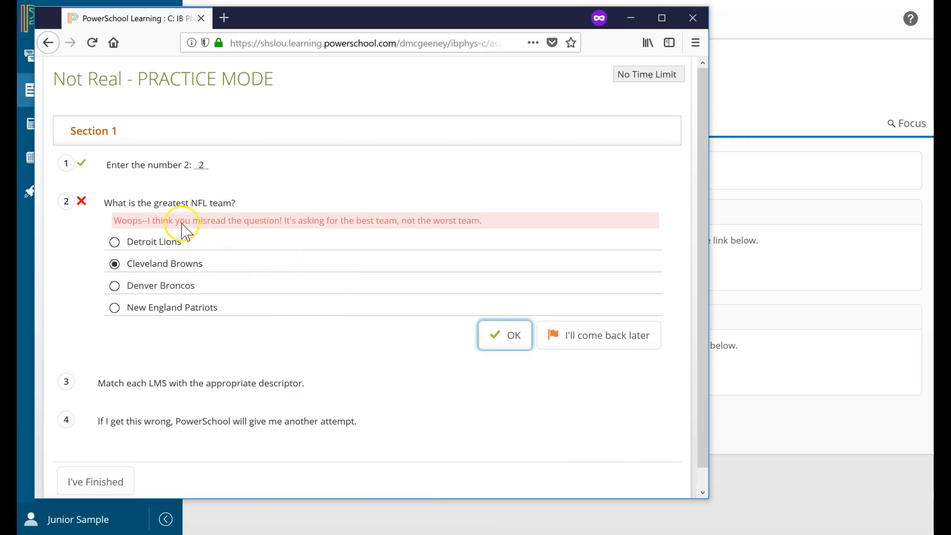
{"action": "mouse_move", "coordinate": [354, 232]}
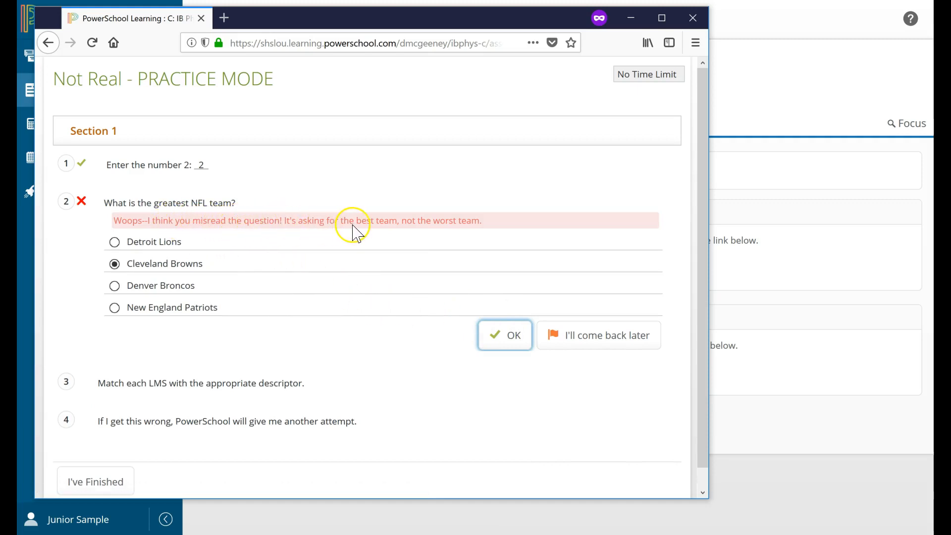
{"action": "mouse_move", "coordinate": [163, 252]}
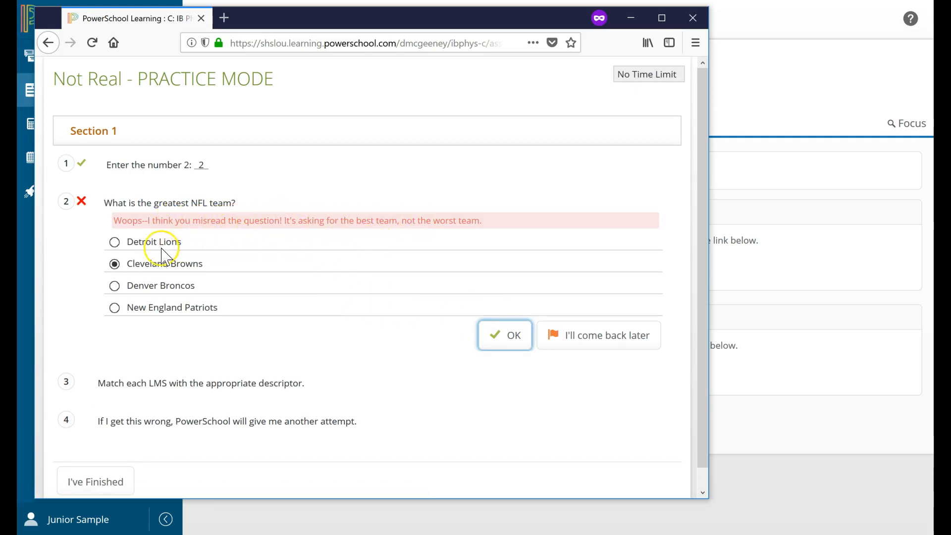
{"action": "left_click", "coordinate": [114, 307]}
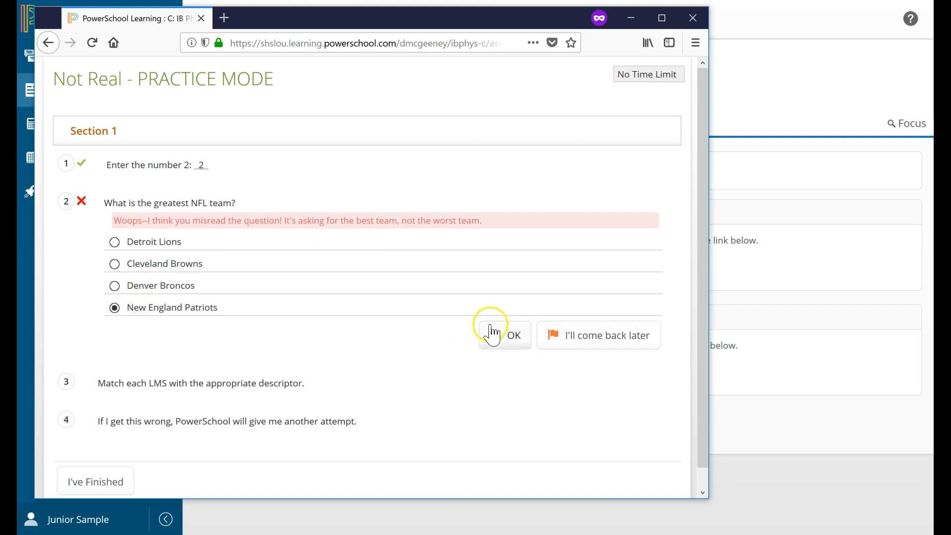
{"action": "left_click", "coordinate": [503, 335]}
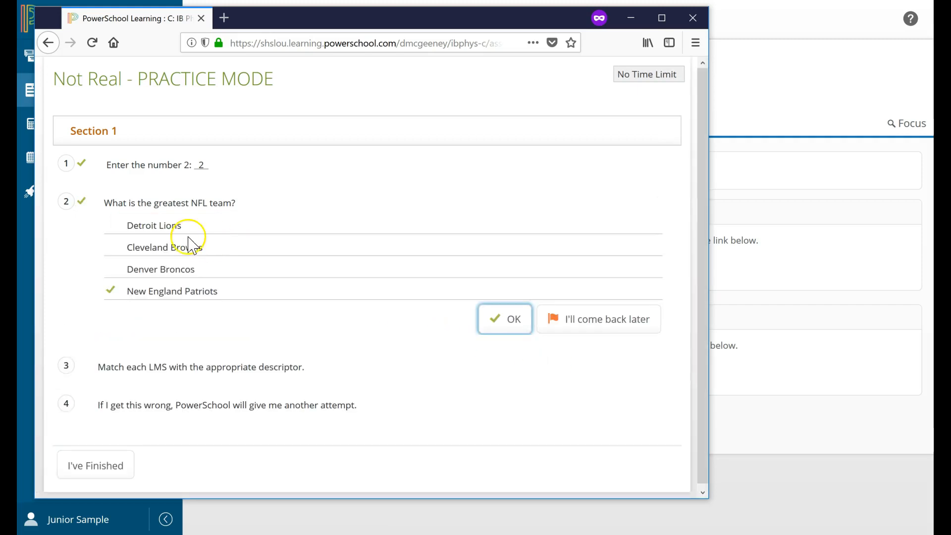
{"action": "mouse_move", "coordinate": [103, 320]}
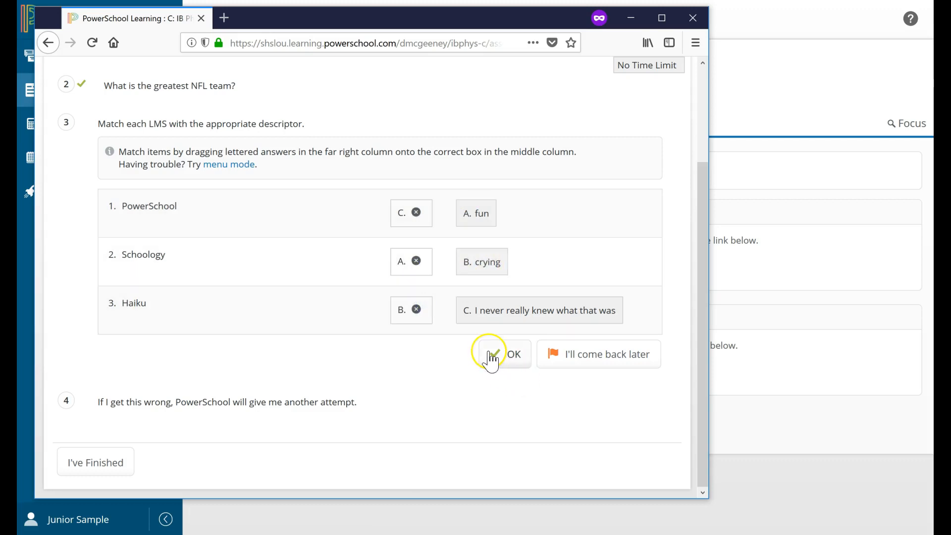
Submit the LMS matching answers for question 3 twice, ending graded incorrect
{"action": "left_click", "coordinate": [514, 354]}
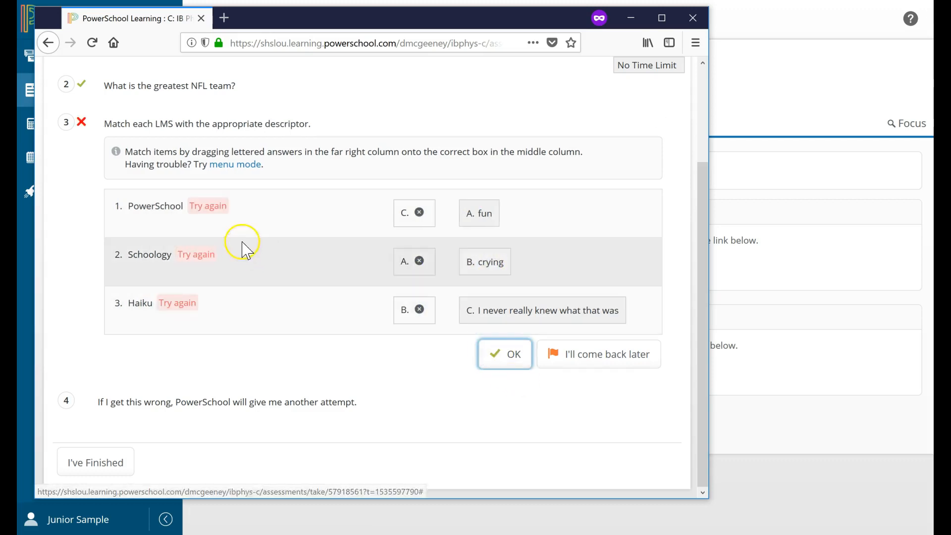
{"action": "mouse_move", "coordinate": [464, 234]}
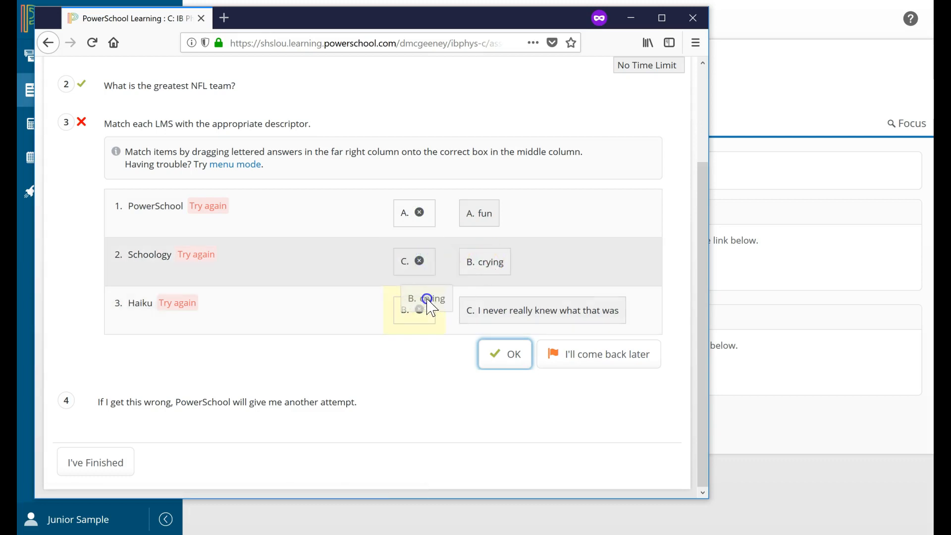
{"action": "left_click", "coordinate": [505, 353]}
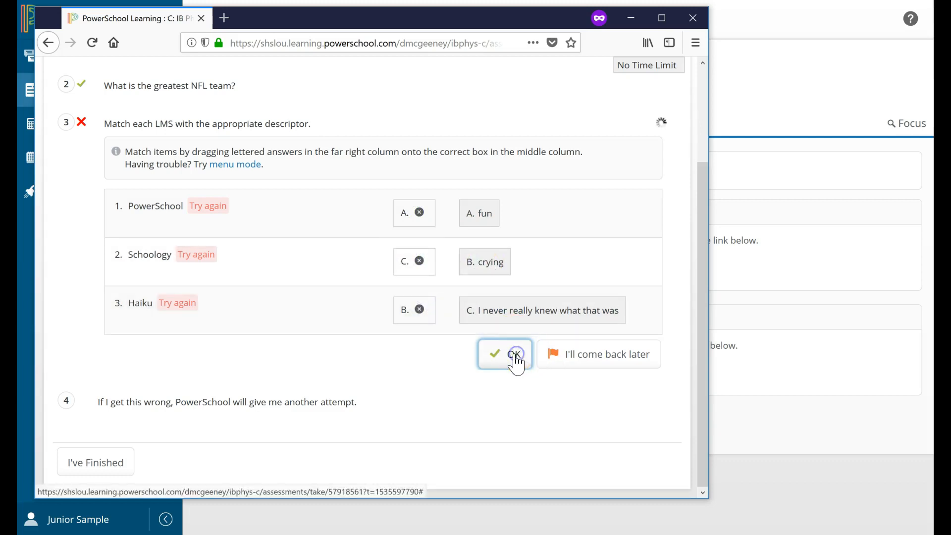
{"action": "left_click", "coordinate": [504, 353]}
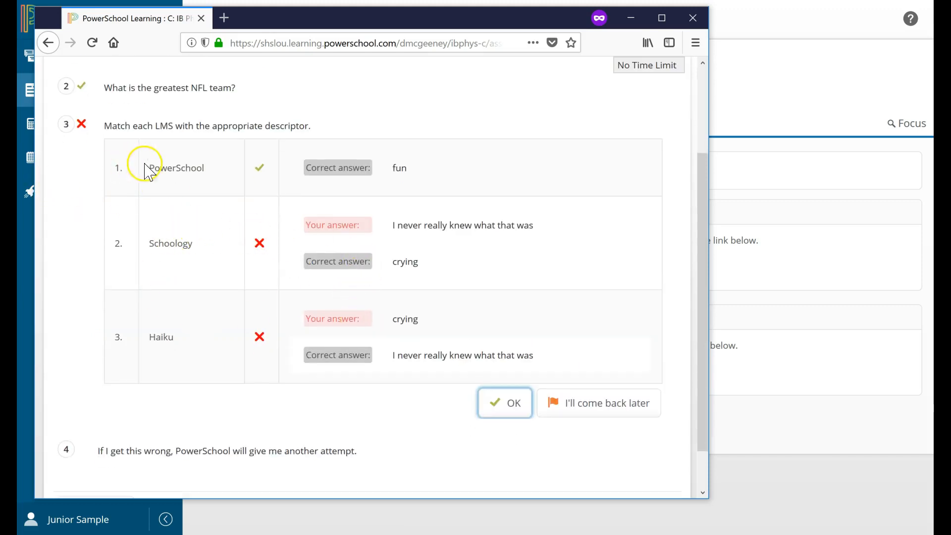
{"action": "mouse_move", "coordinate": [194, 217]}
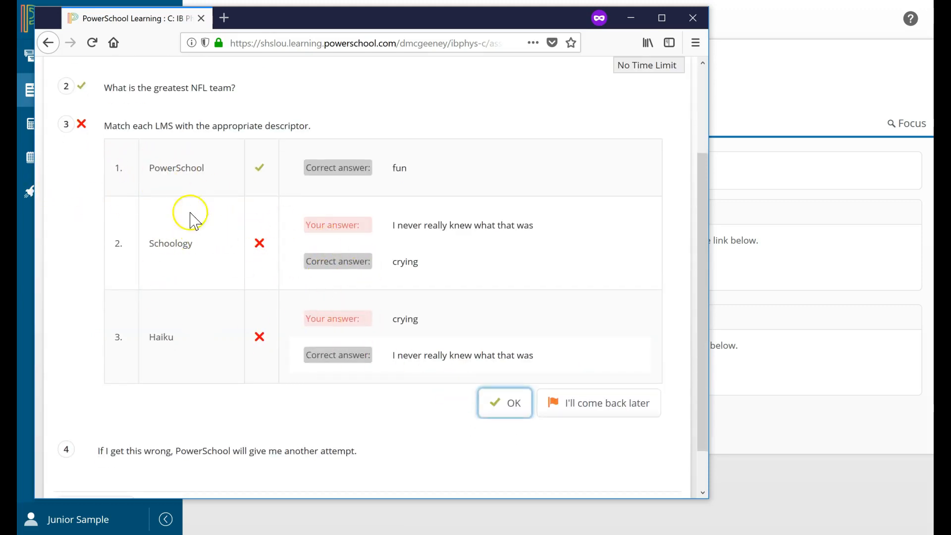
{"action": "mouse_move", "coordinate": [167, 197]}
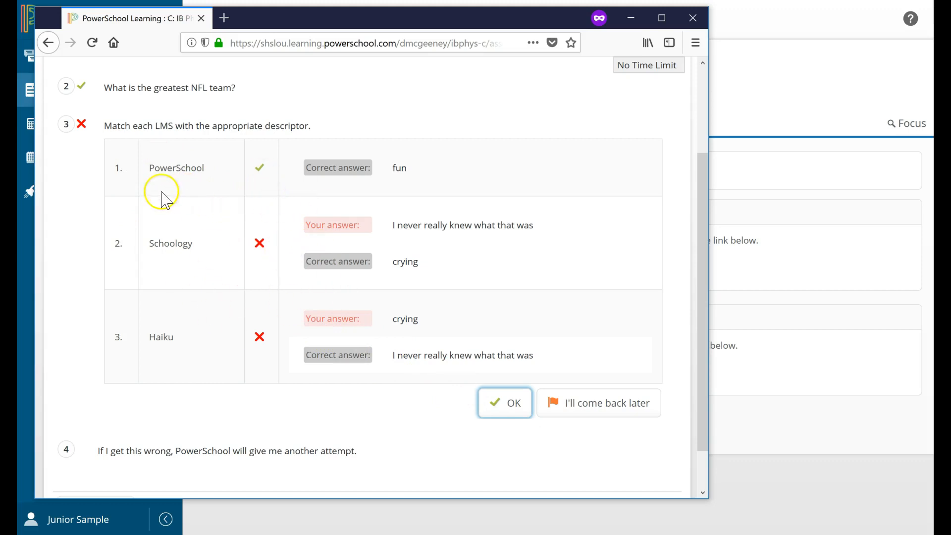
{"action": "mouse_move", "coordinate": [250, 194]}
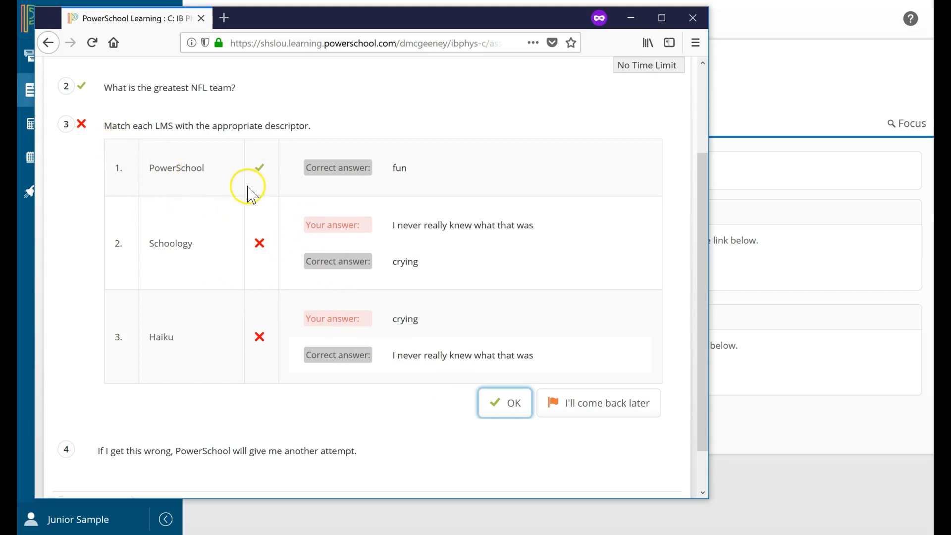
{"action": "mouse_move", "coordinate": [310, 186]}
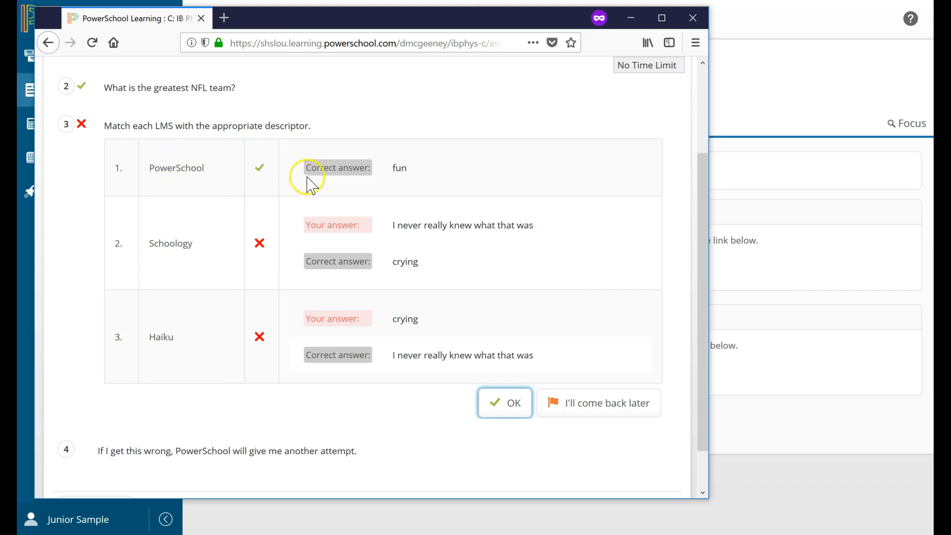
{"action": "mouse_move", "coordinate": [274, 260]}
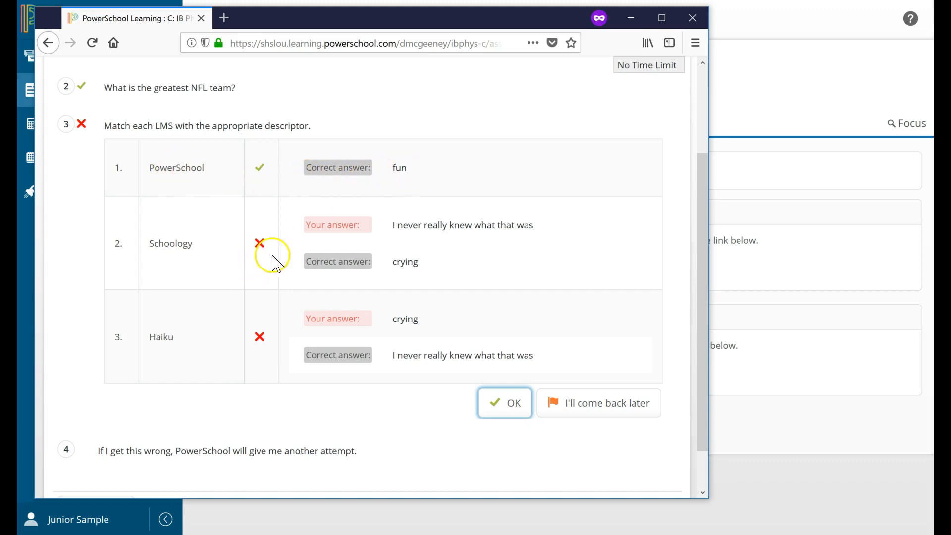
{"action": "mouse_move", "coordinate": [631, 439]}
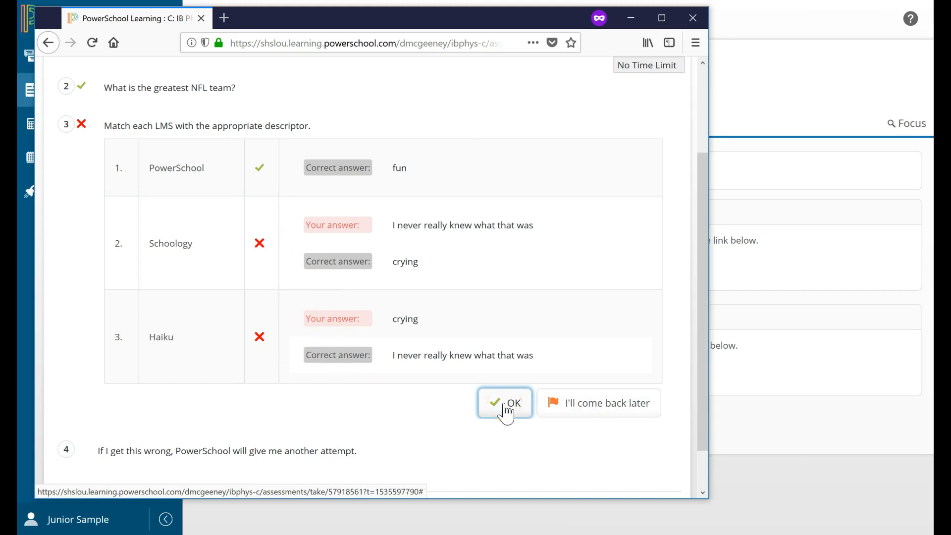
Collapse question 3 and submit True for question 4, revealing False is correct
{"action": "left_click", "coordinate": [504, 404]}
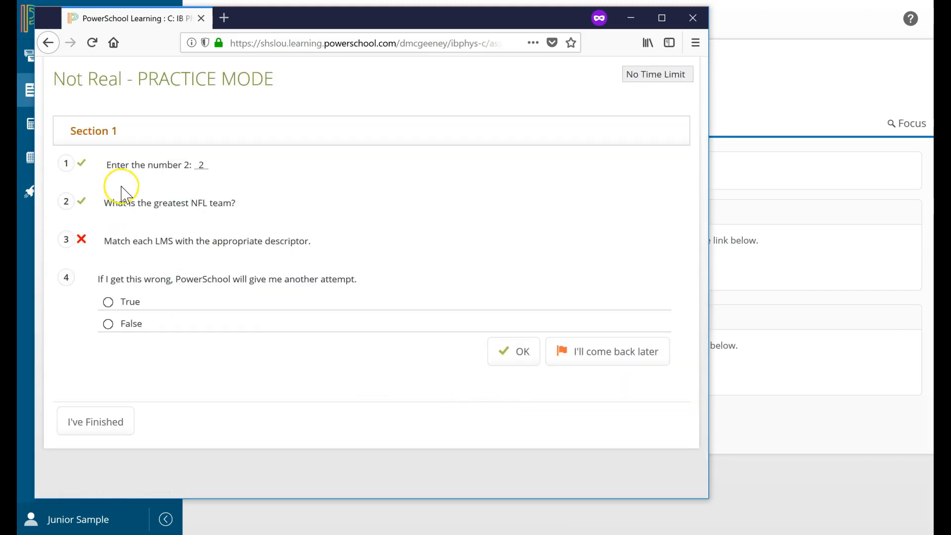
{"action": "mouse_move", "coordinate": [91, 282]}
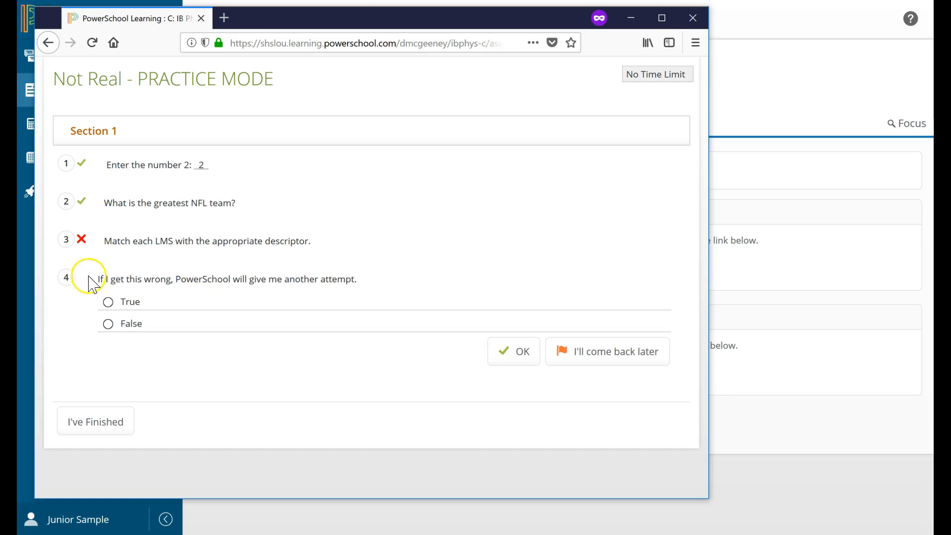
{"action": "mouse_move", "coordinate": [201, 286]}
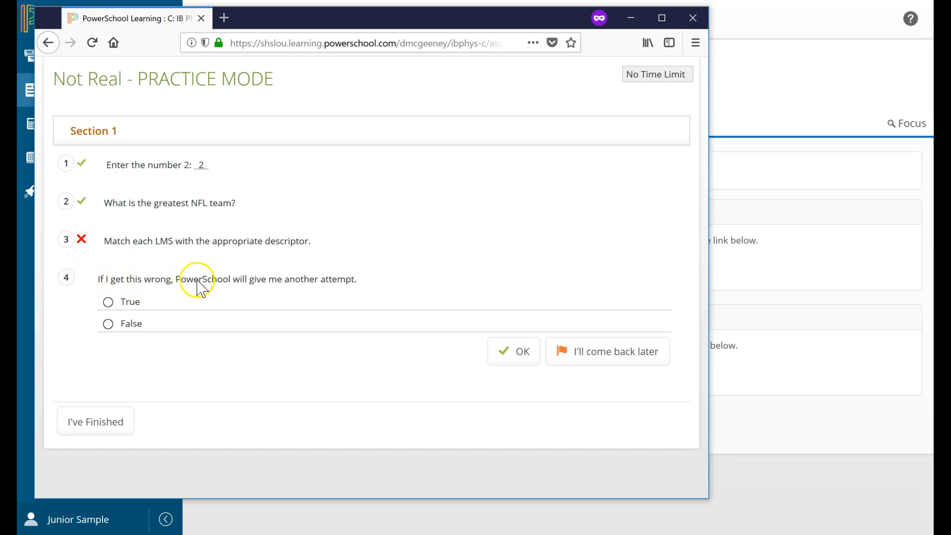
{"action": "mouse_move", "coordinate": [176, 303]}
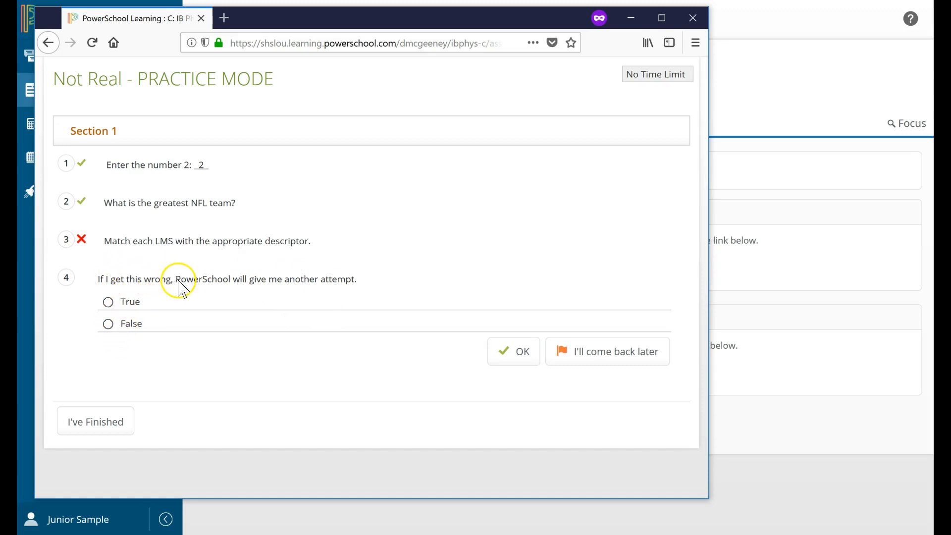
{"action": "mouse_move", "coordinate": [115, 261]}
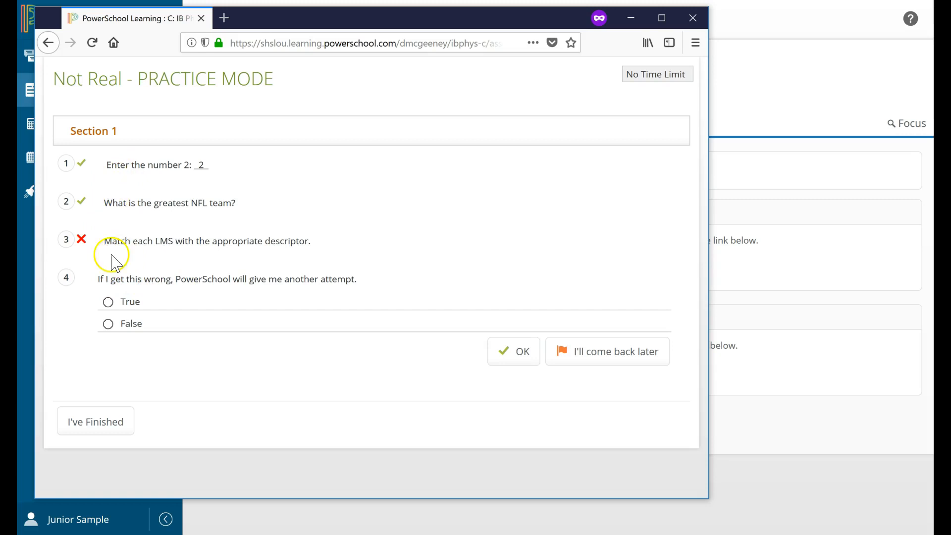
{"action": "mouse_move", "coordinate": [112, 323]}
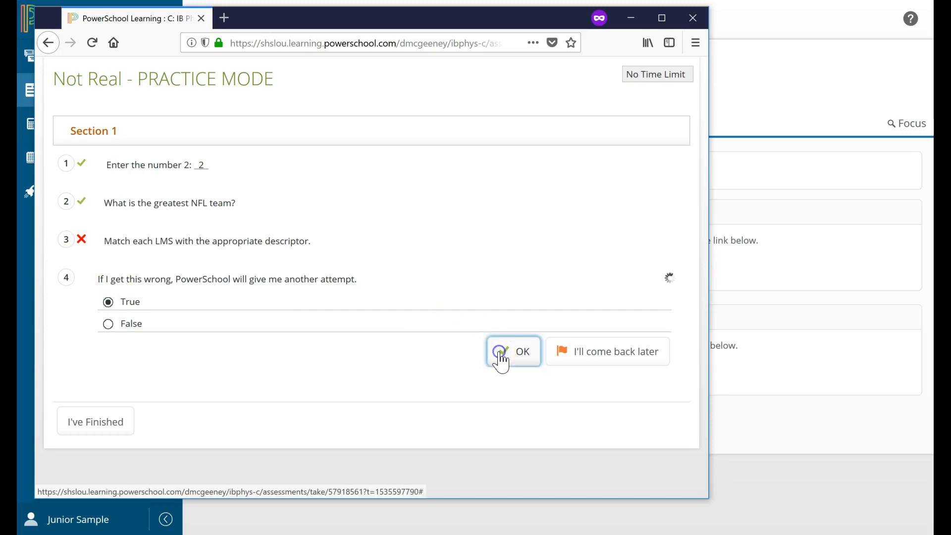
{"action": "left_click", "coordinate": [514, 351]}
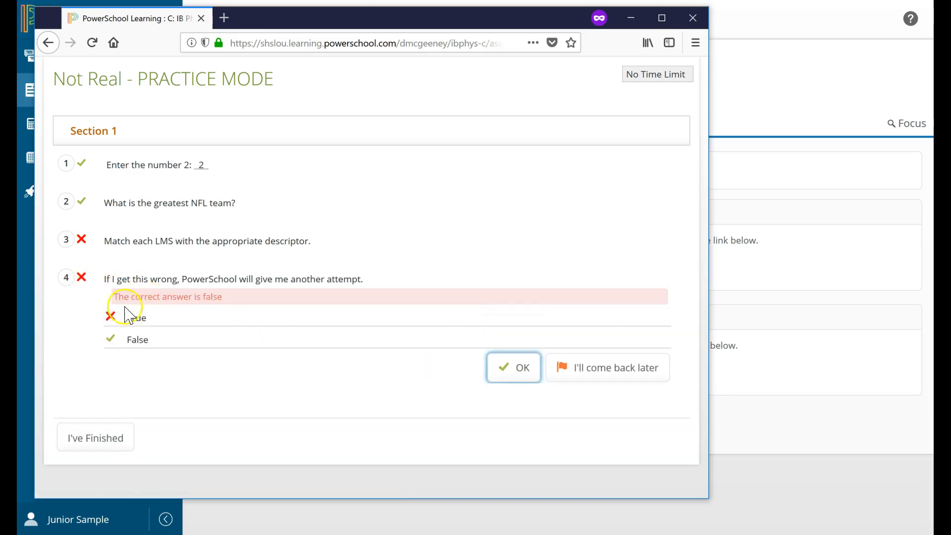
{"action": "mouse_move", "coordinate": [195, 276]}
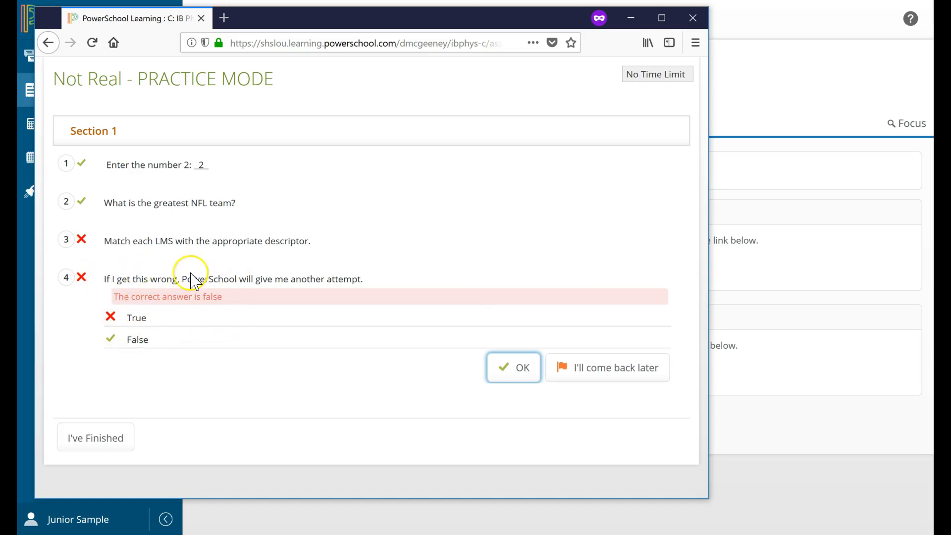
{"action": "mouse_move", "coordinate": [118, 355]}
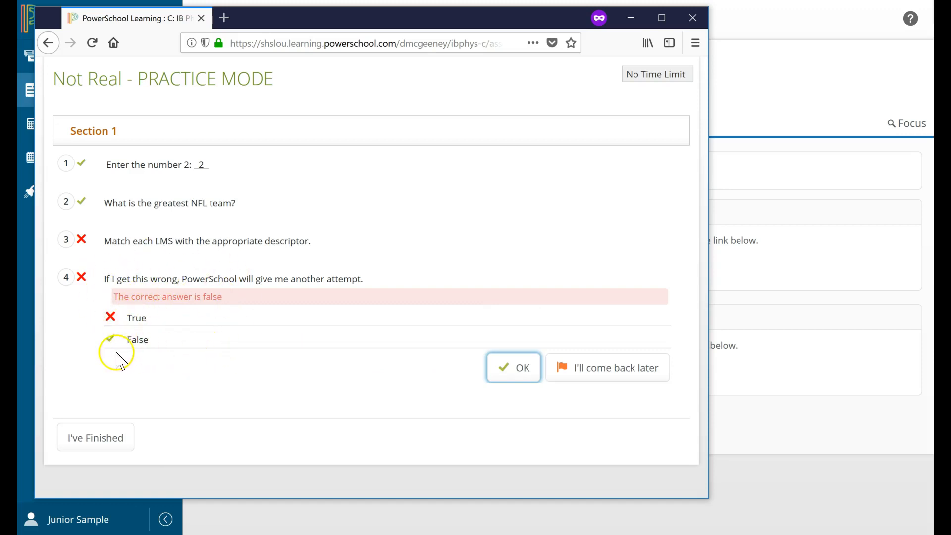
{"action": "mouse_move", "coordinate": [129, 338]}
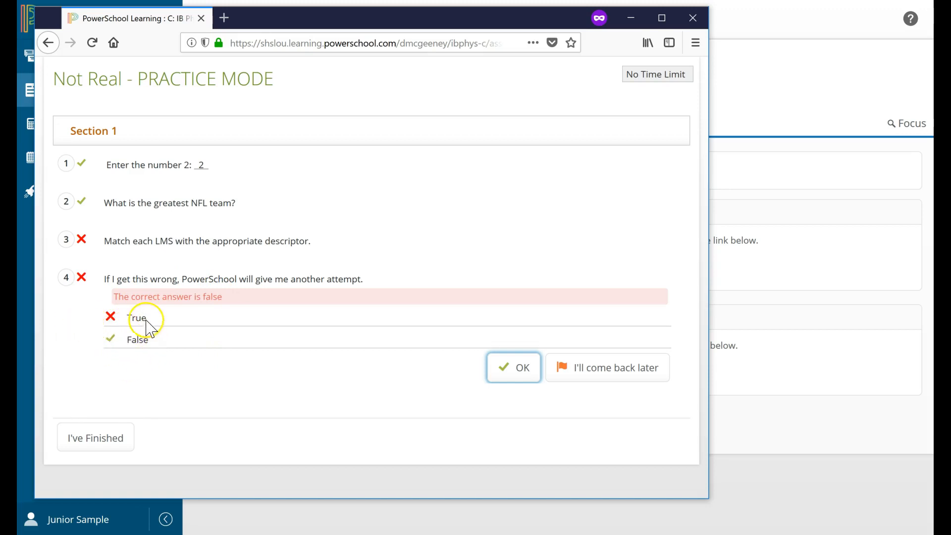
{"action": "mouse_move", "coordinate": [118, 355]}
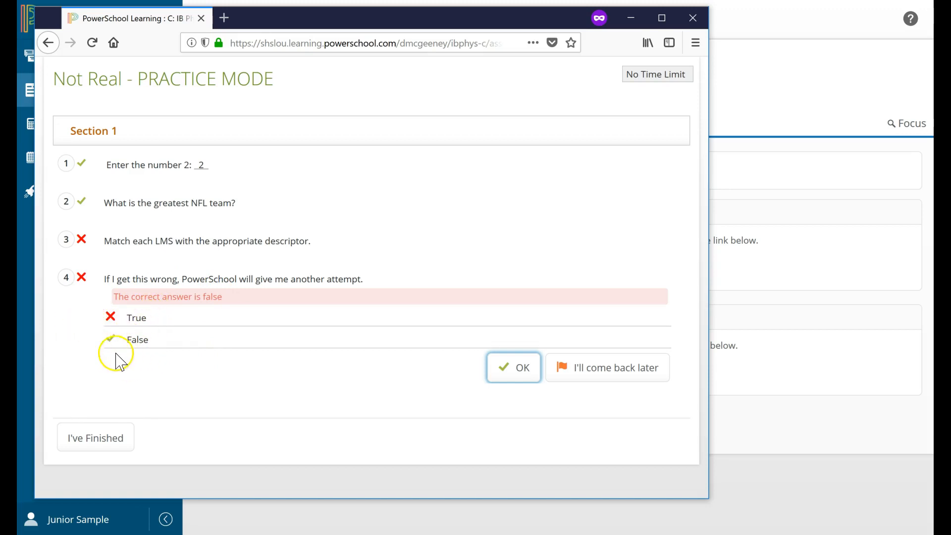
{"action": "mouse_move", "coordinate": [129, 325]}
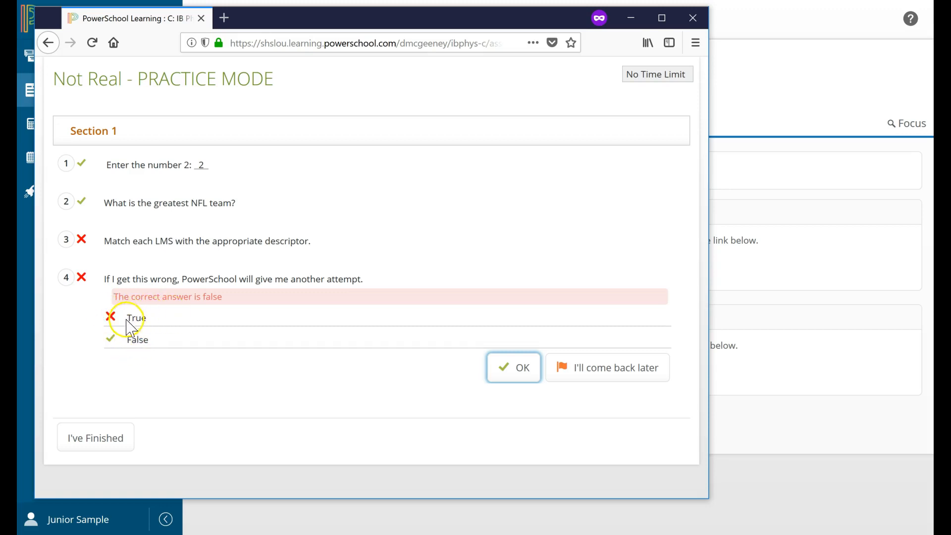
{"action": "mouse_move", "coordinate": [146, 334]}
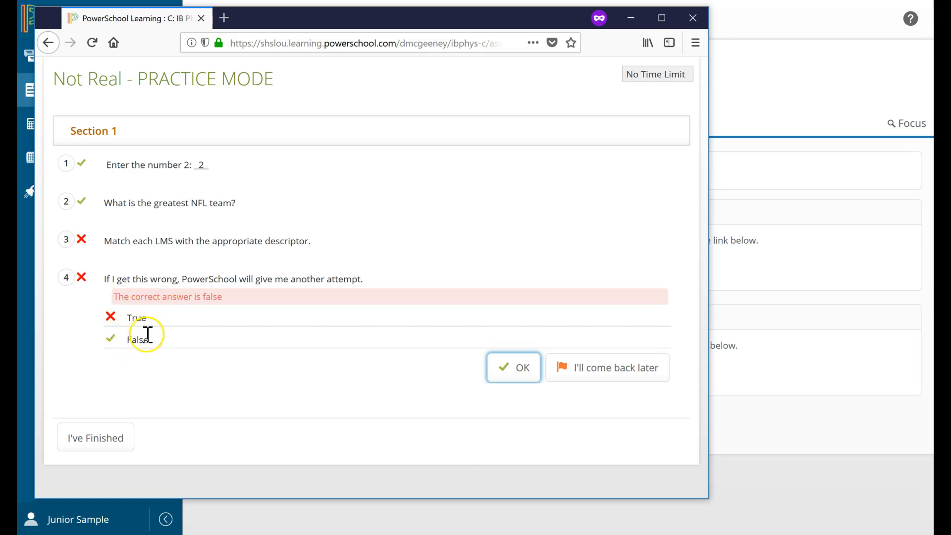
{"action": "mouse_move", "coordinate": [172, 355]}
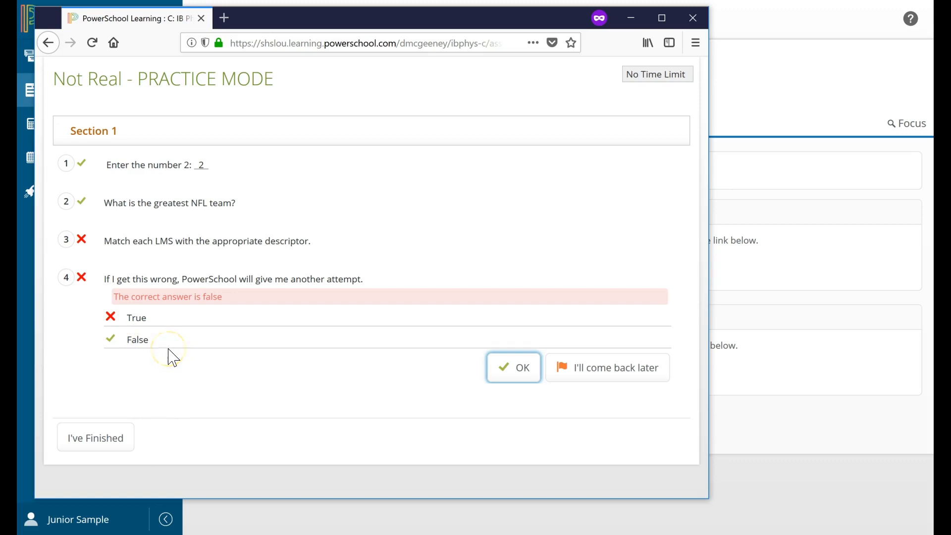
{"action": "mouse_move", "coordinate": [124, 307]}
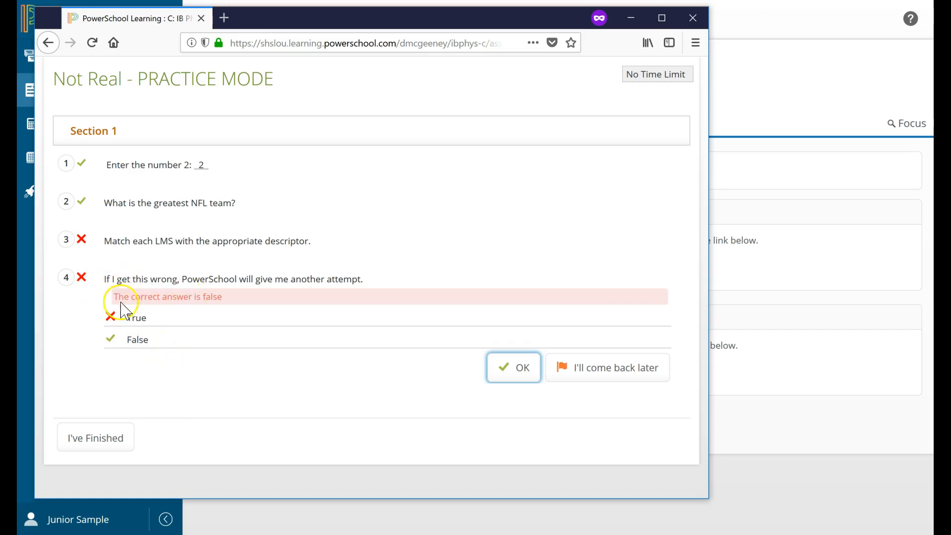
{"action": "mouse_move", "coordinate": [155, 370]}
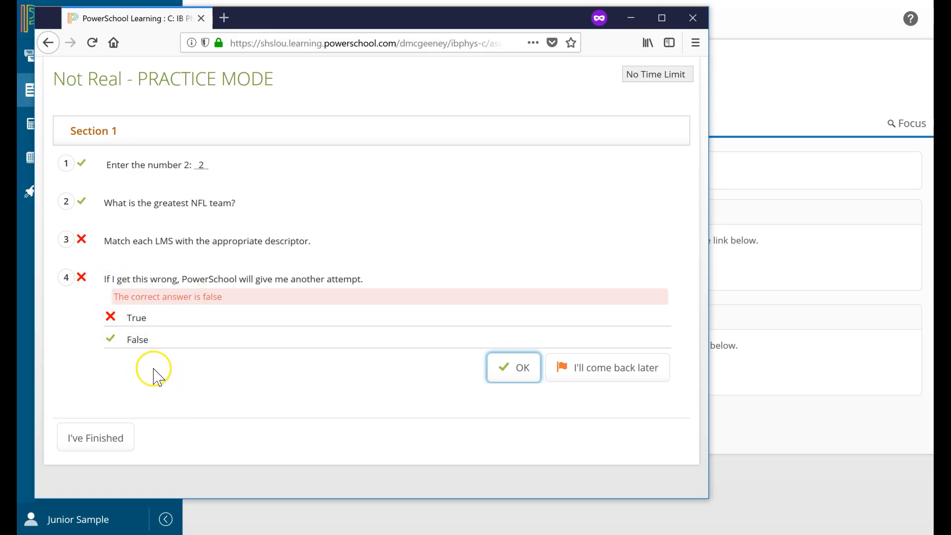
{"action": "mouse_move", "coordinate": [242, 418]}
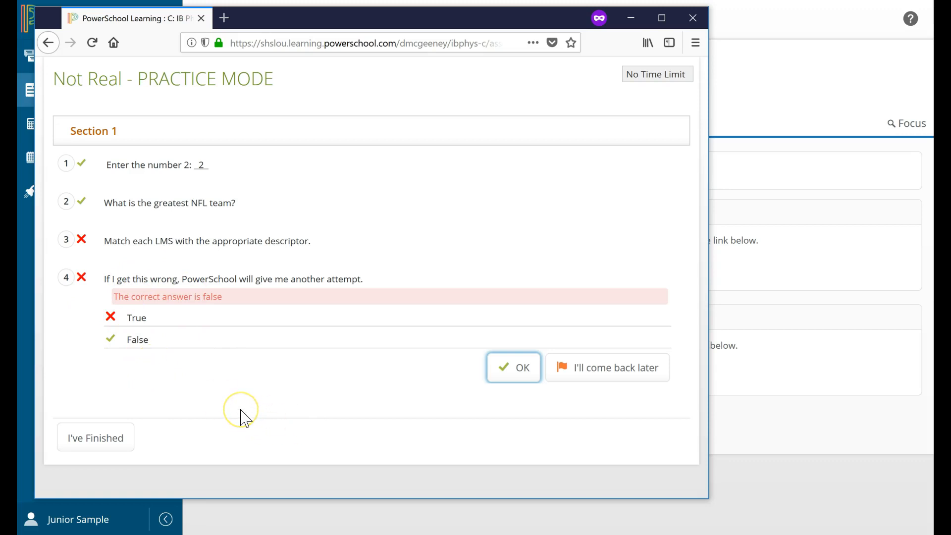
{"action": "mouse_move", "coordinate": [129, 348]}
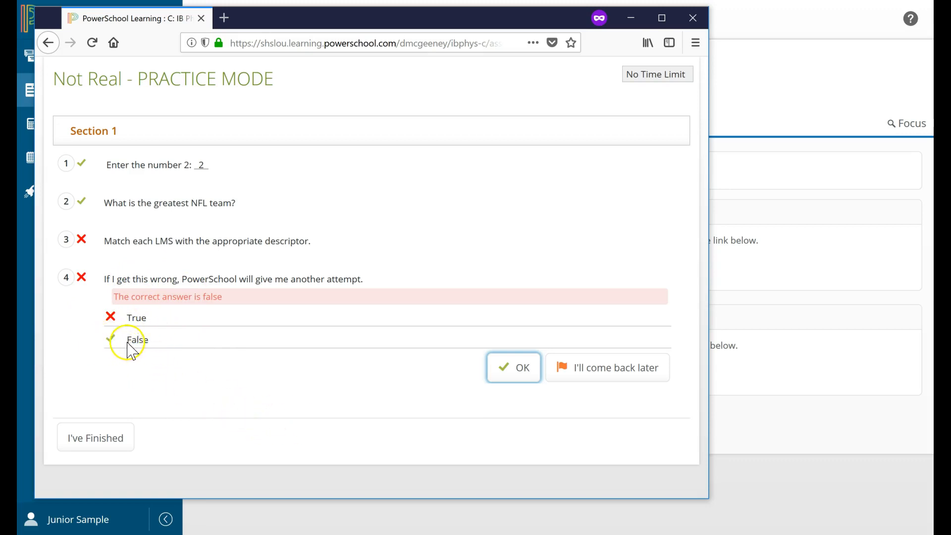
{"action": "mouse_move", "coordinate": [91, 426]}
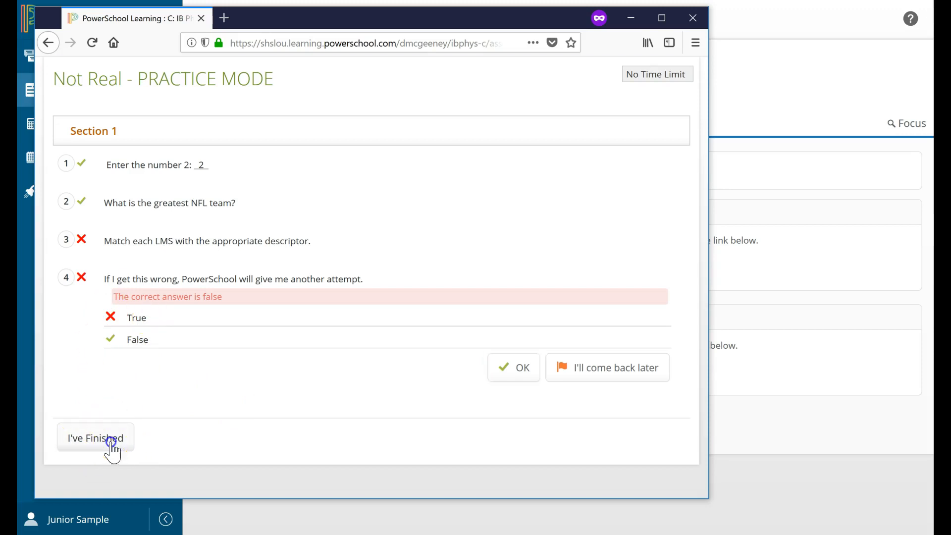
{"action": "left_click", "coordinate": [96, 437]}
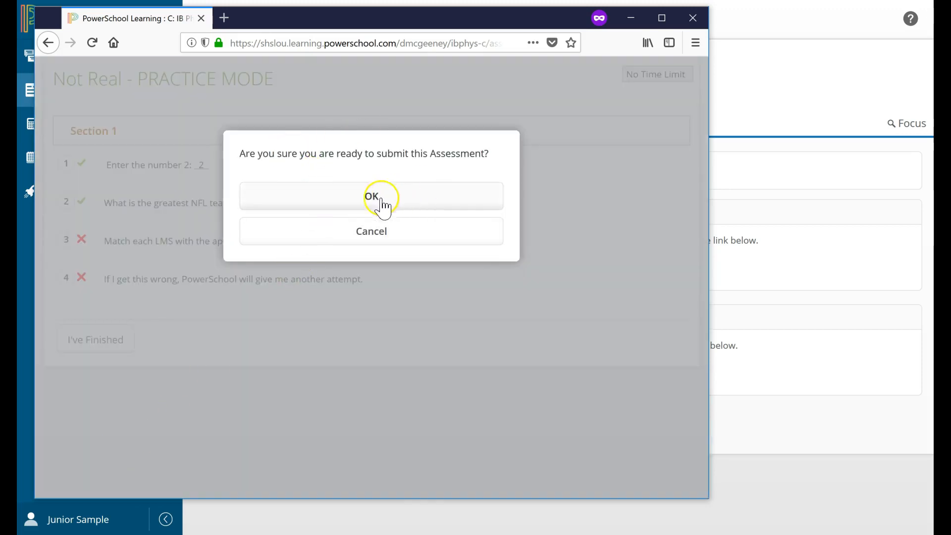
{"action": "left_click", "coordinate": [371, 196]}
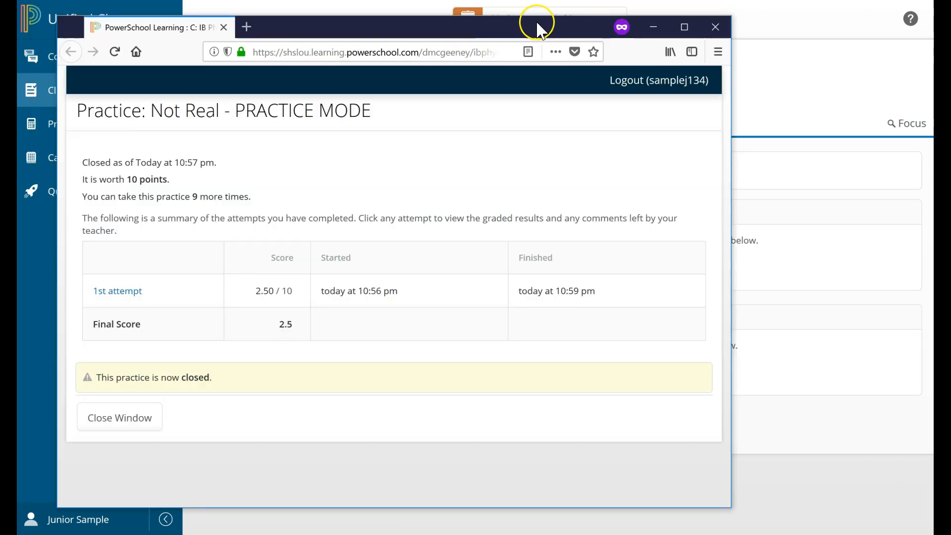
{"action": "mouse_move", "coordinate": [255, 220]}
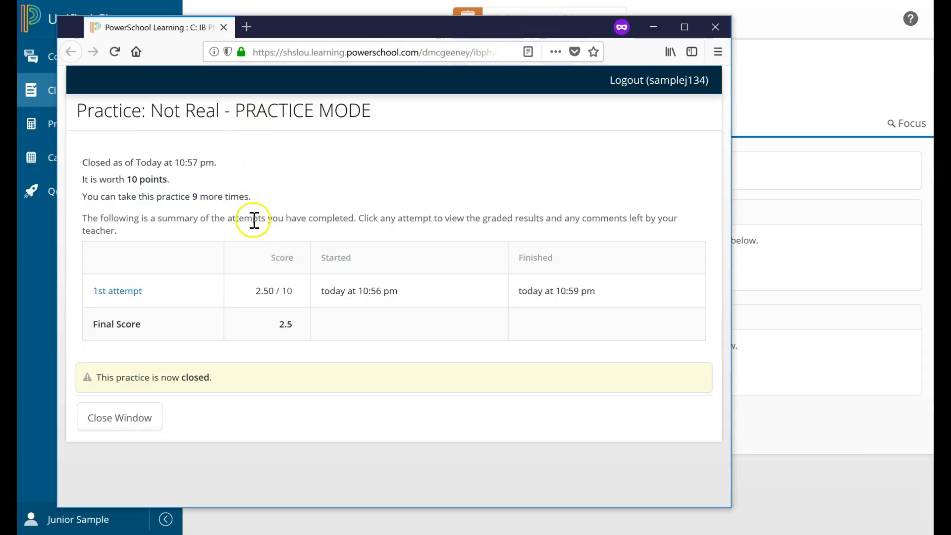
{"action": "mouse_move", "coordinate": [188, 168]}
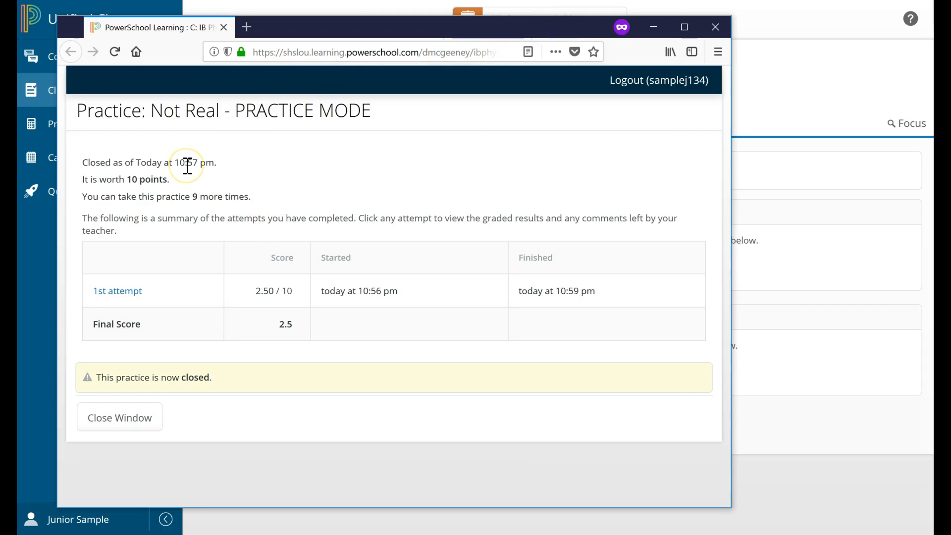
{"action": "mouse_move", "coordinate": [209, 161]}
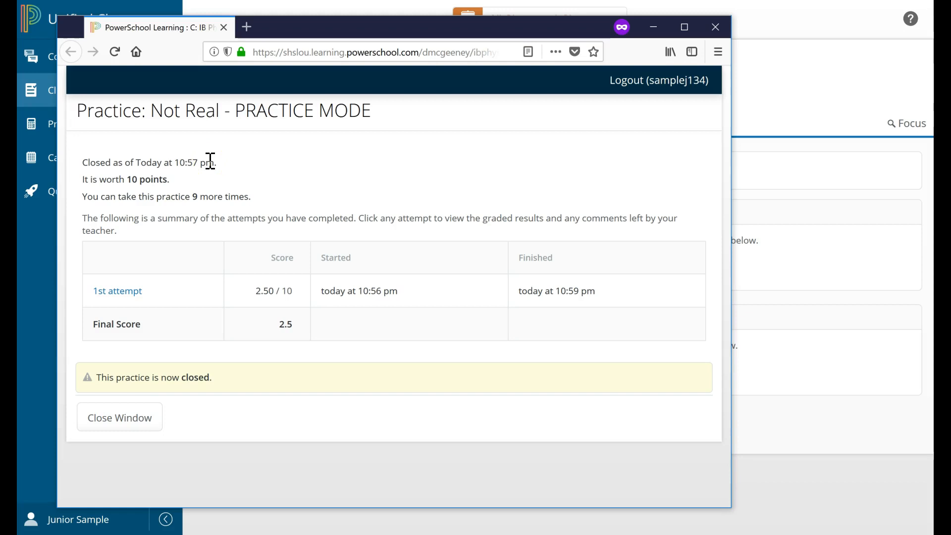
{"action": "mouse_move", "coordinate": [237, 331]}
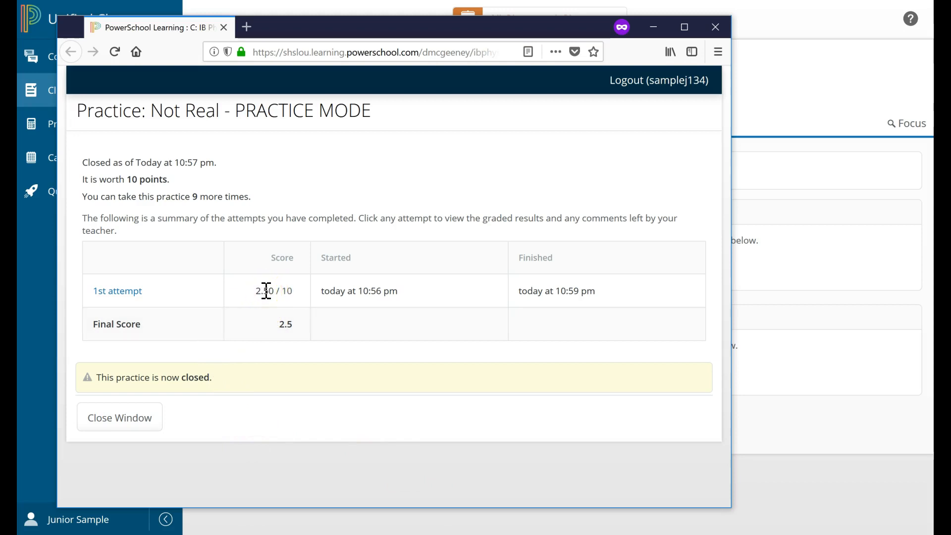
{"action": "double_click", "coordinate": [269, 290]}
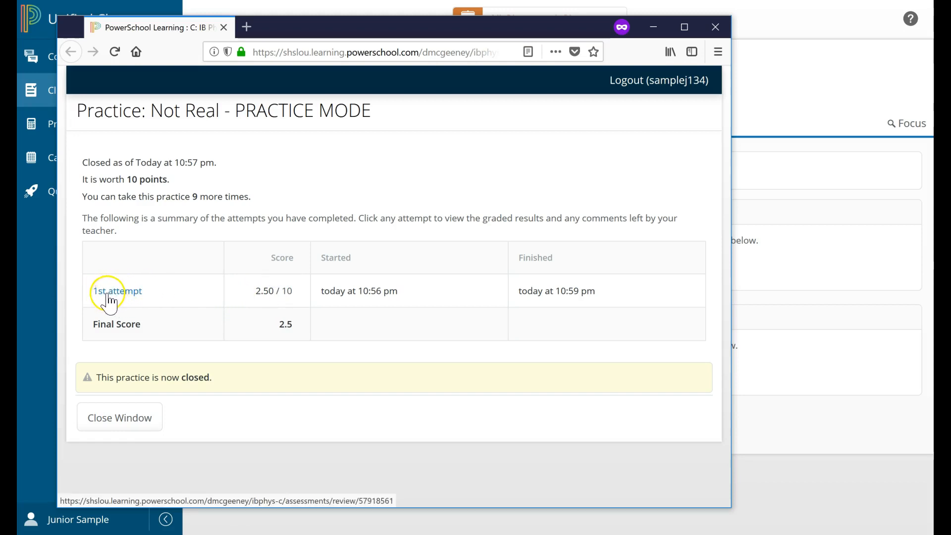
{"action": "mouse_move", "coordinate": [72, 295]}
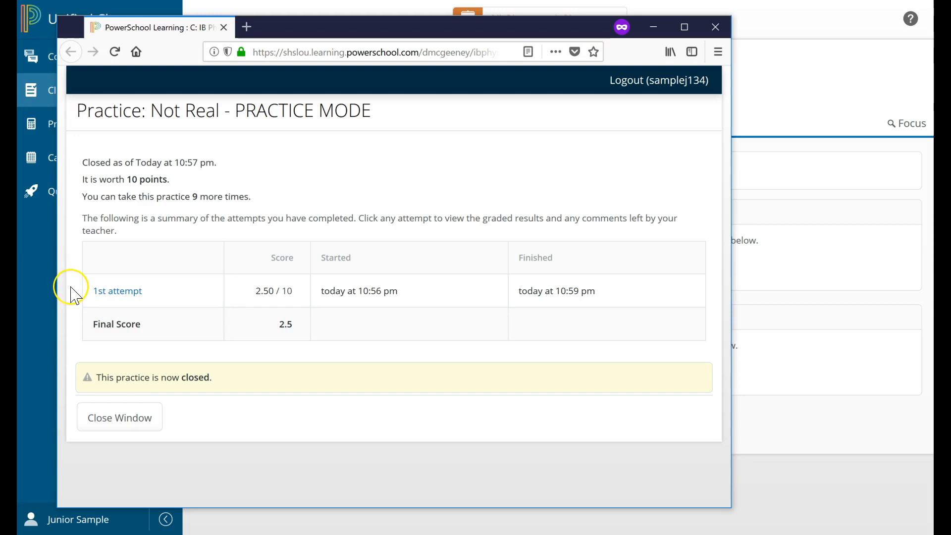
{"action": "mouse_move", "coordinate": [116, 291]}
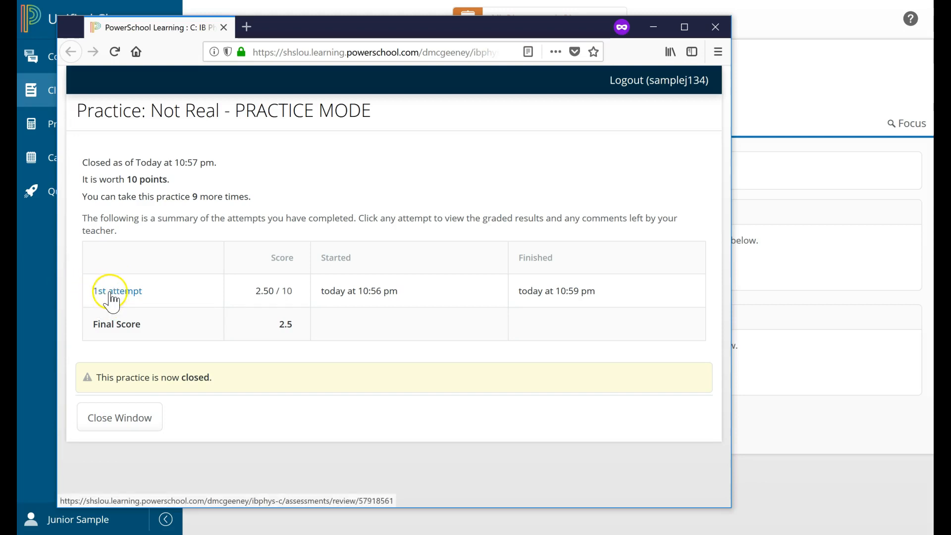
{"action": "left_click", "coordinate": [117, 291]}
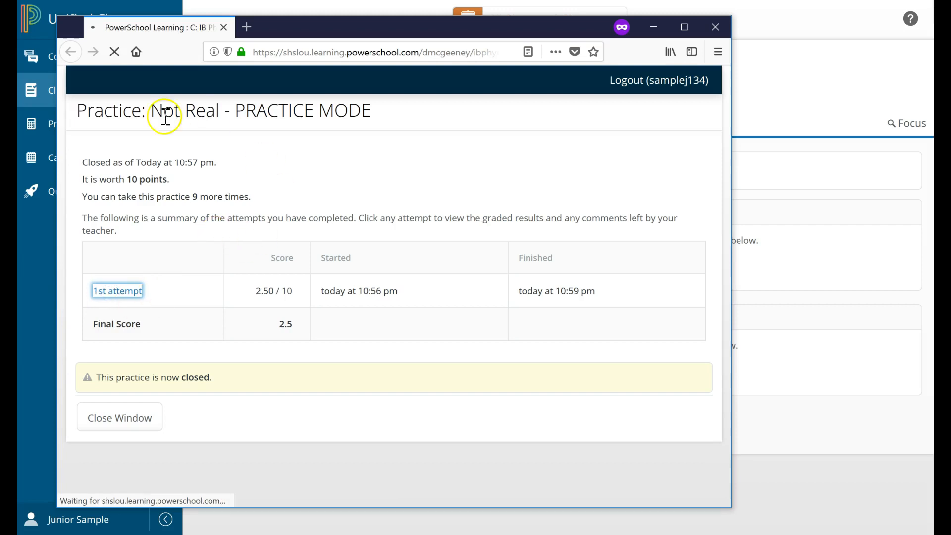
{"action": "left_click", "coordinate": [117, 290]}
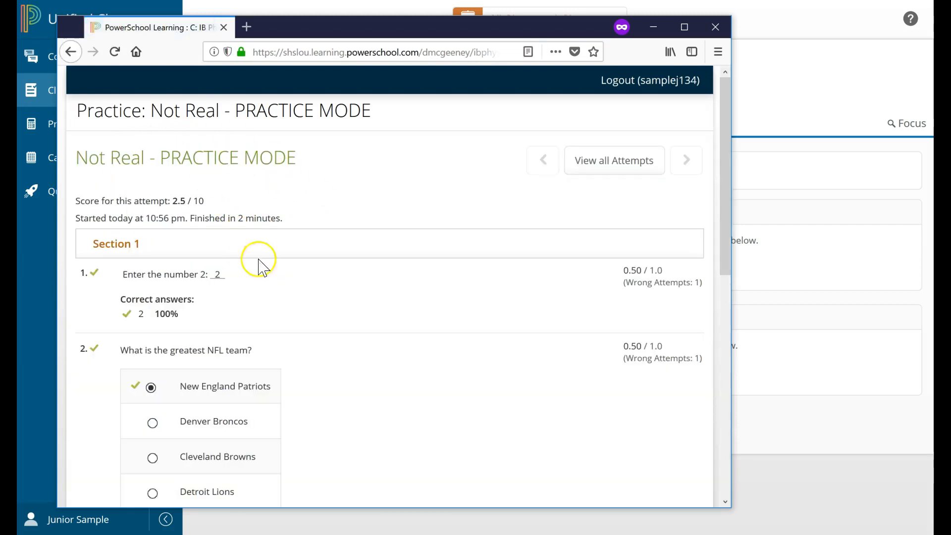
{"action": "scroll", "scroll_direction": "down", "scroll_amount": 3}
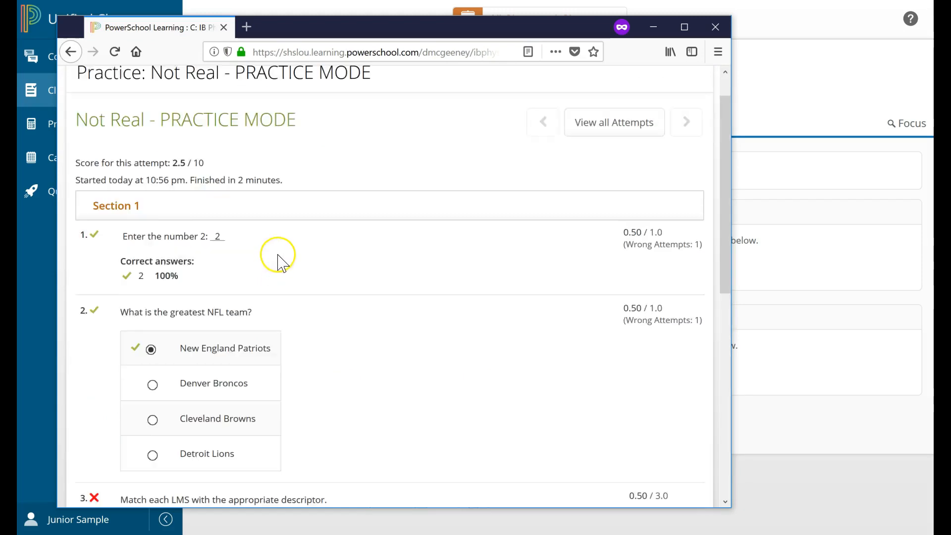
{"action": "left_click", "coordinate": [71, 52]}
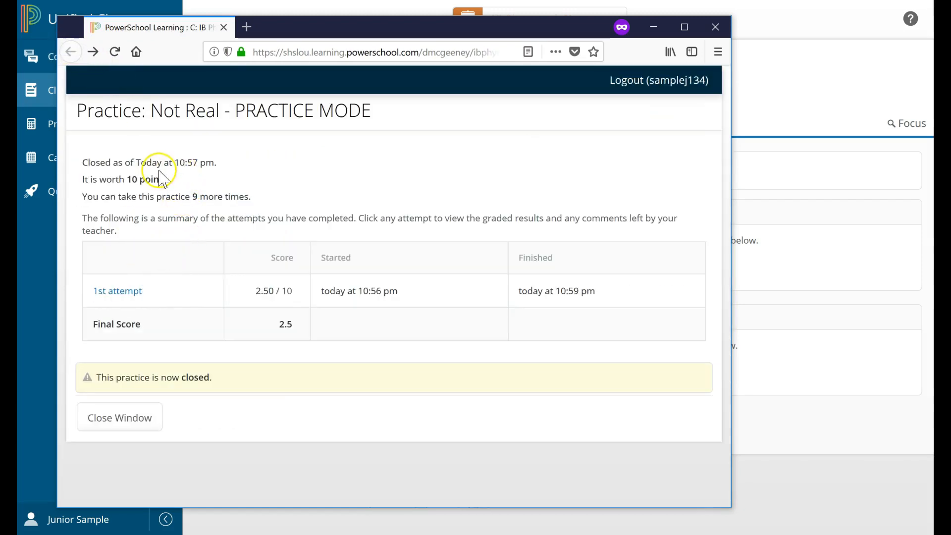
Highlight the 10:57 pm closing time and the 2.50/10 score on the results summary
{"action": "double_click", "coordinate": [194, 161]}
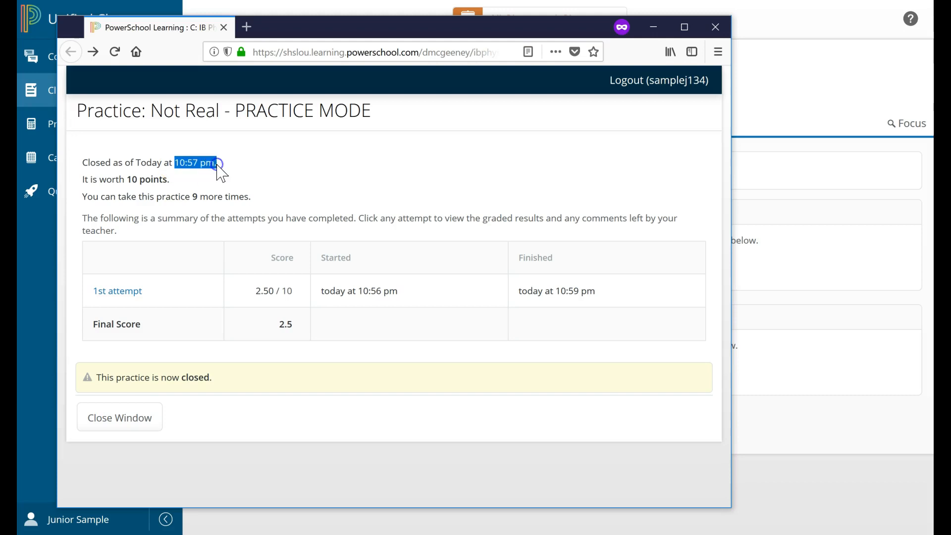
{"action": "mouse_move", "coordinate": [169, 234]}
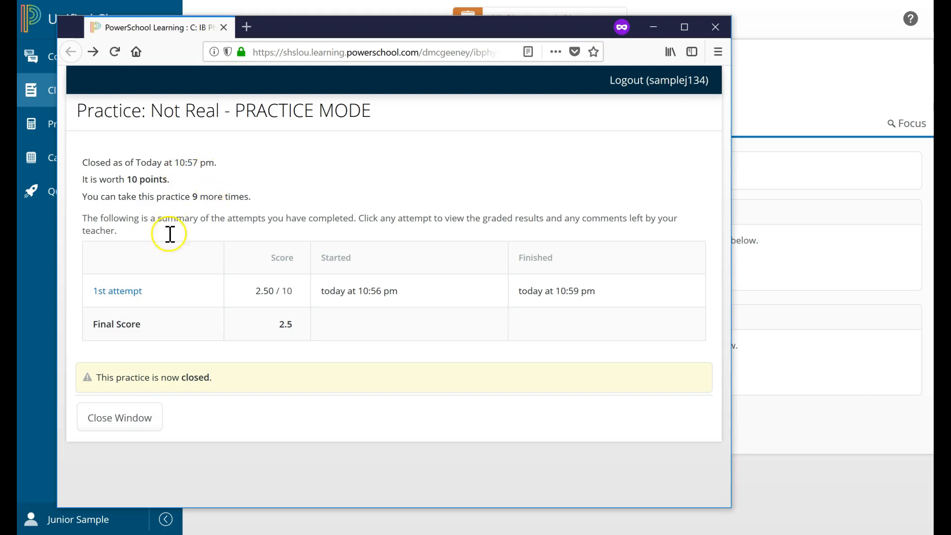
{"action": "mouse_move", "coordinate": [128, 354]}
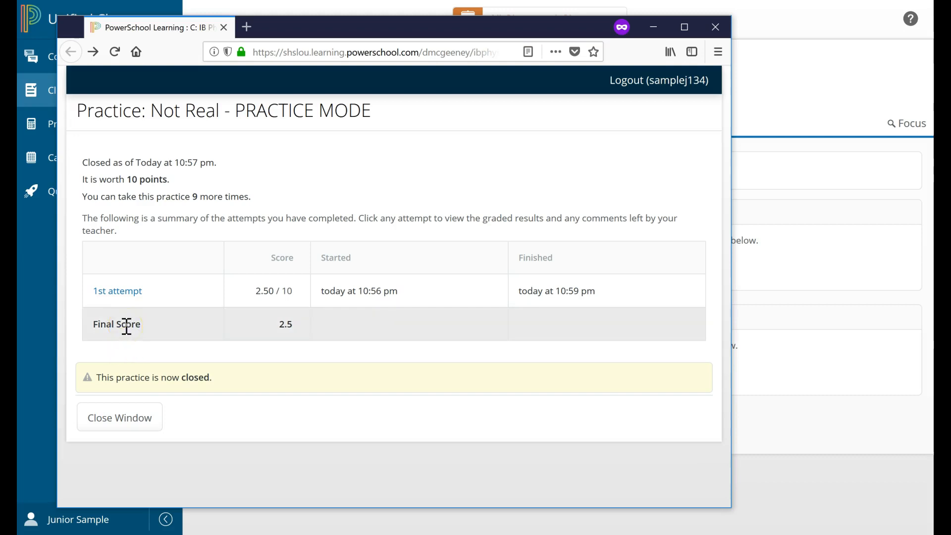
{"action": "mouse_move", "coordinate": [290, 294]}
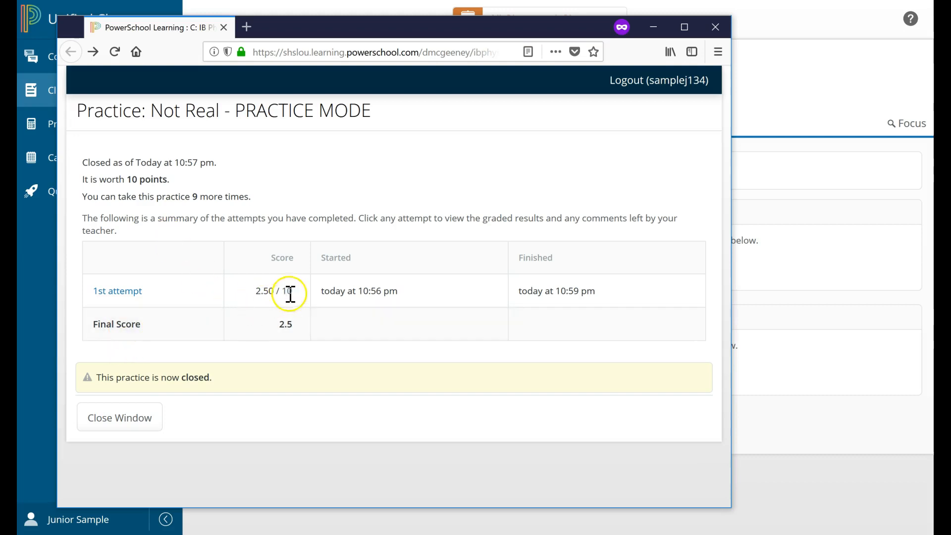
{"action": "mouse_move", "coordinate": [251, 317]}
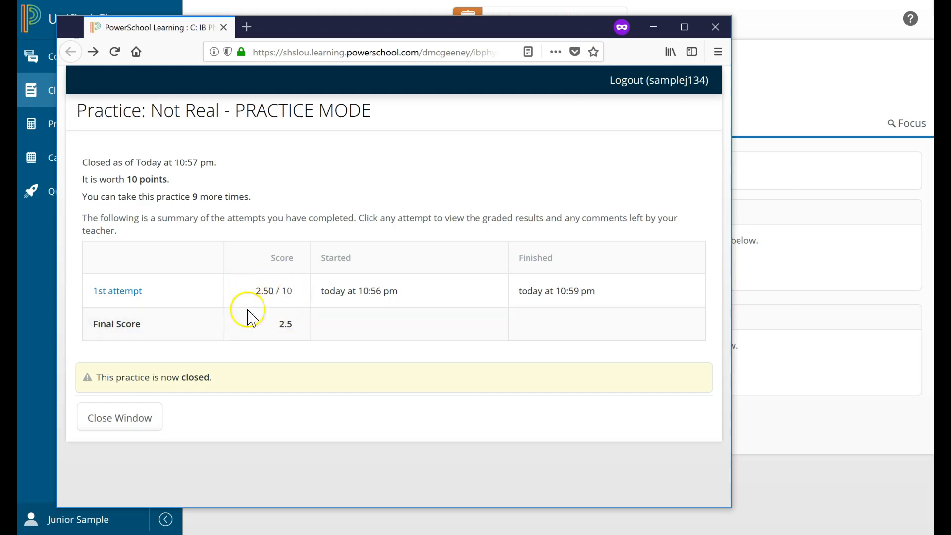
{"action": "mouse_move", "coordinate": [303, 306]}
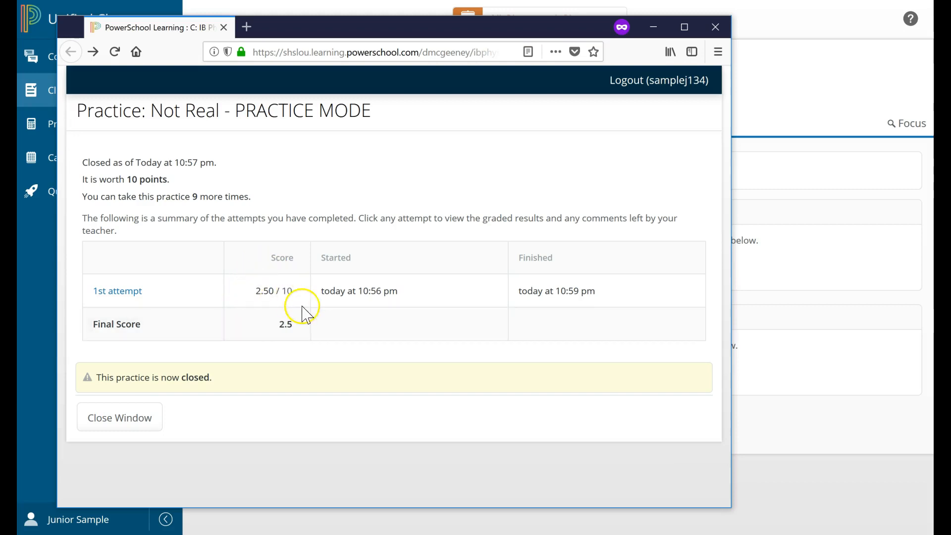
{"action": "mouse_move", "coordinate": [370, 215]}
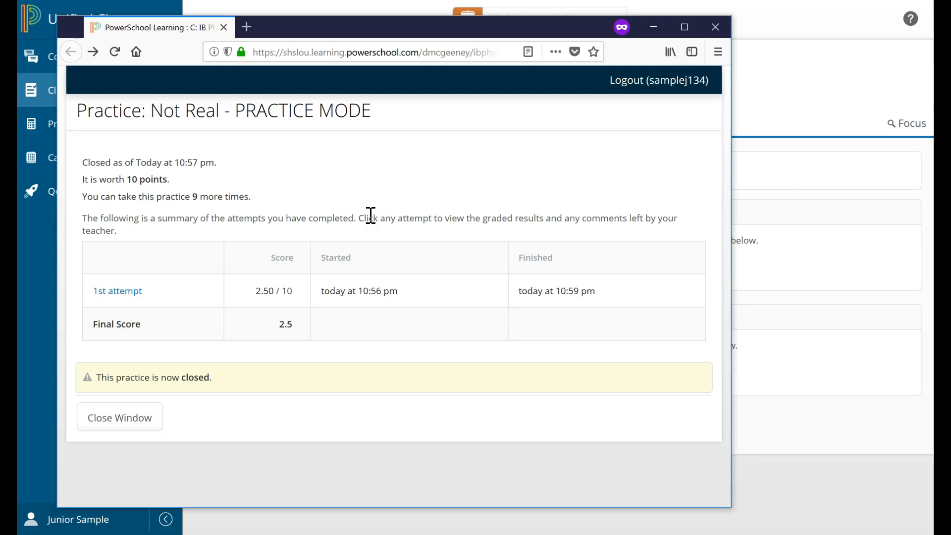
{"action": "mouse_move", "coordinate": [236, 174]}
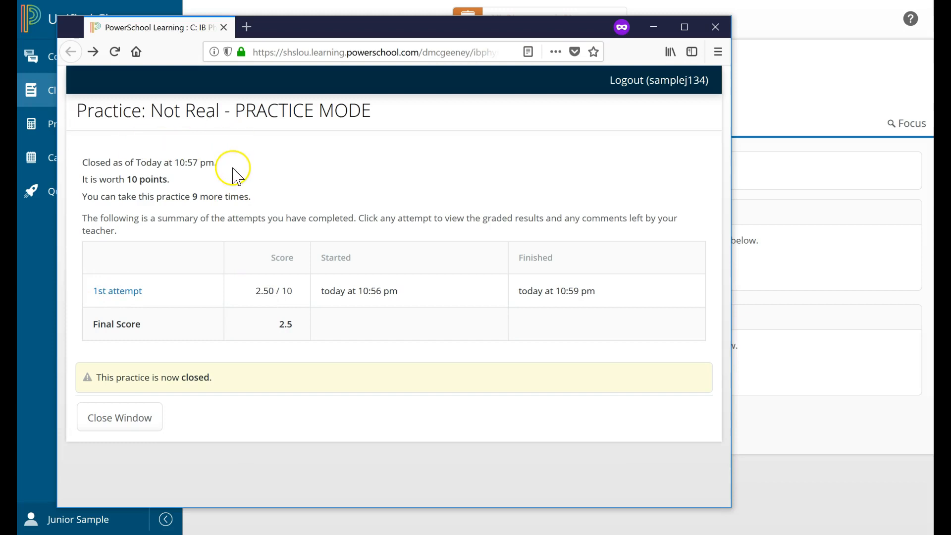
{"action": "mouse_move", "coordinate": [258, 290]}
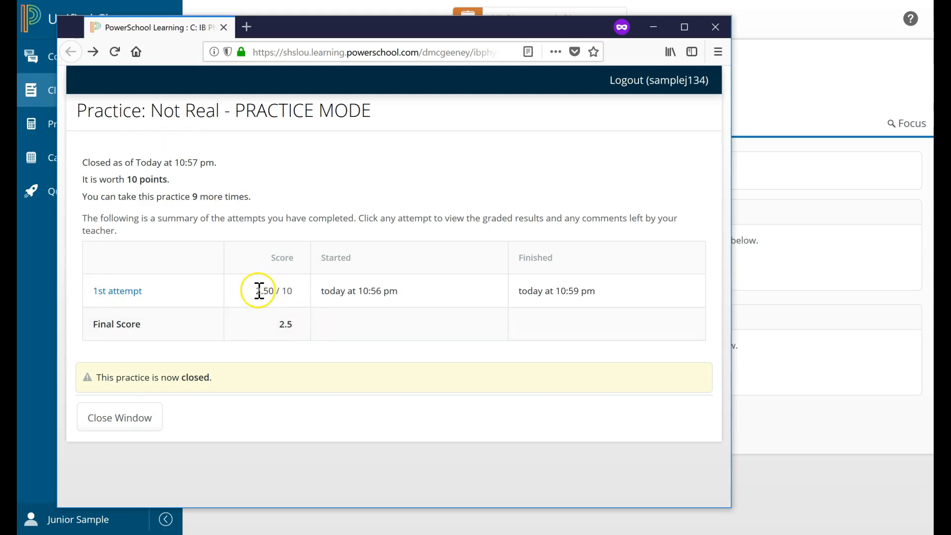
{"action": "double_click", "coordinate": [267, 290]}
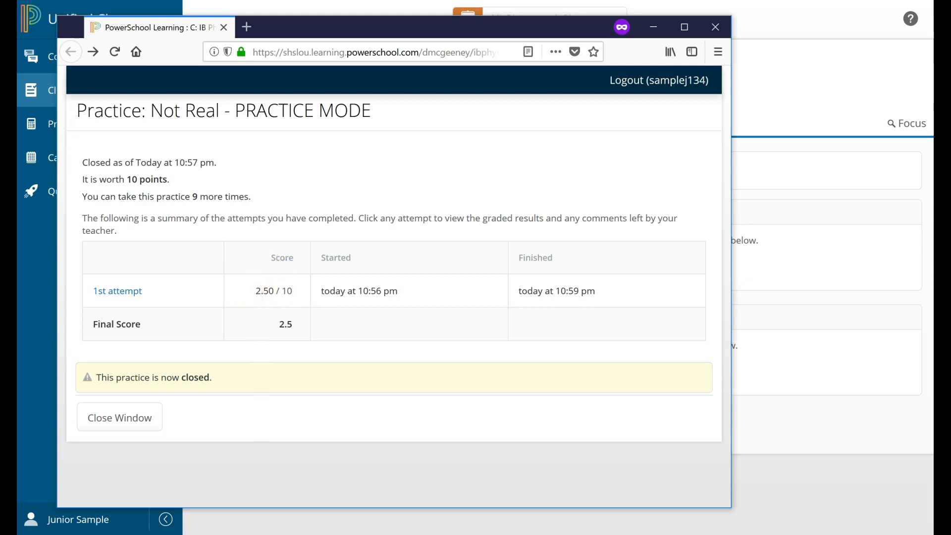
{"action": "mouse_move", "coordinate": [321, 323]}
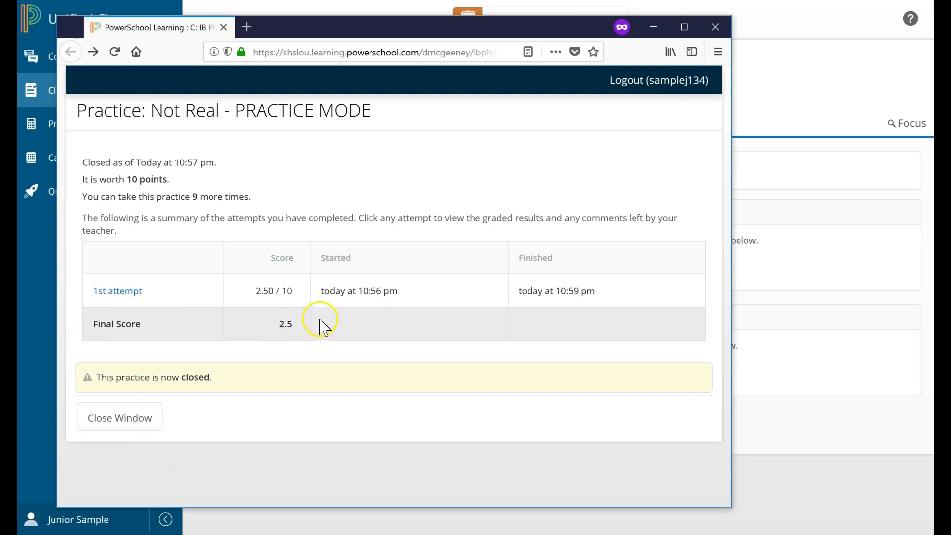
{"action": "mouse_move", "coordinate": [275, 331]}
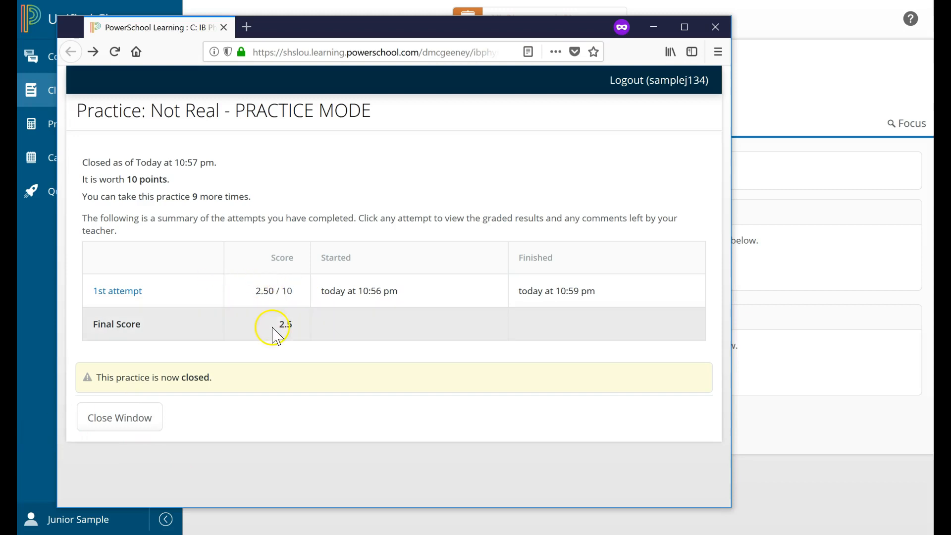
{"action": "mouse_move", "coordinate": [369, 236]}
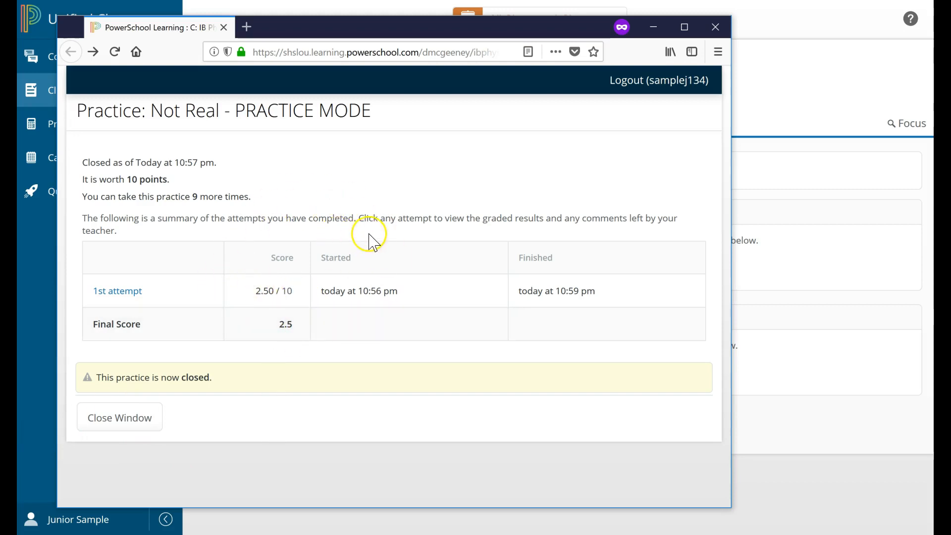
{"action": "mouse_move", "coordinate": [378, 237]}
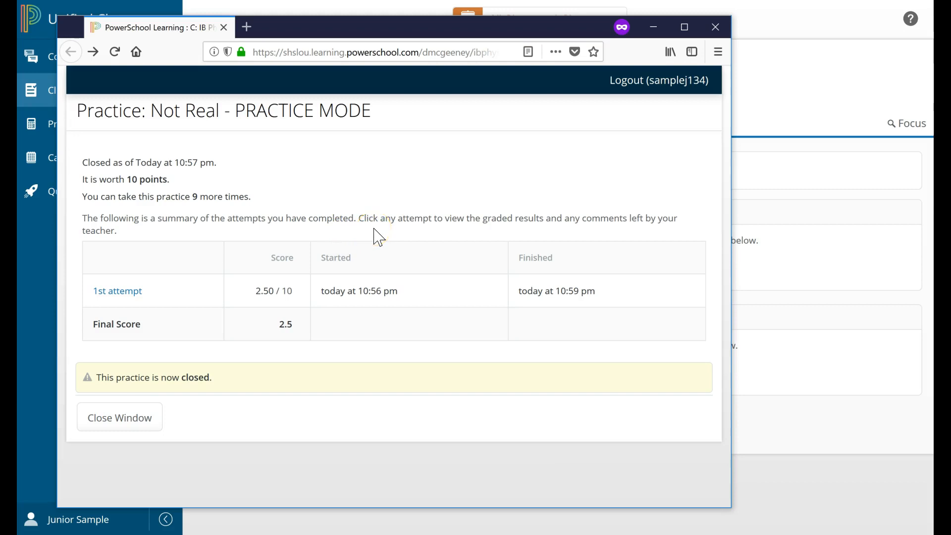
{"action": "mouse_move", "coordinate": [465, 144]}
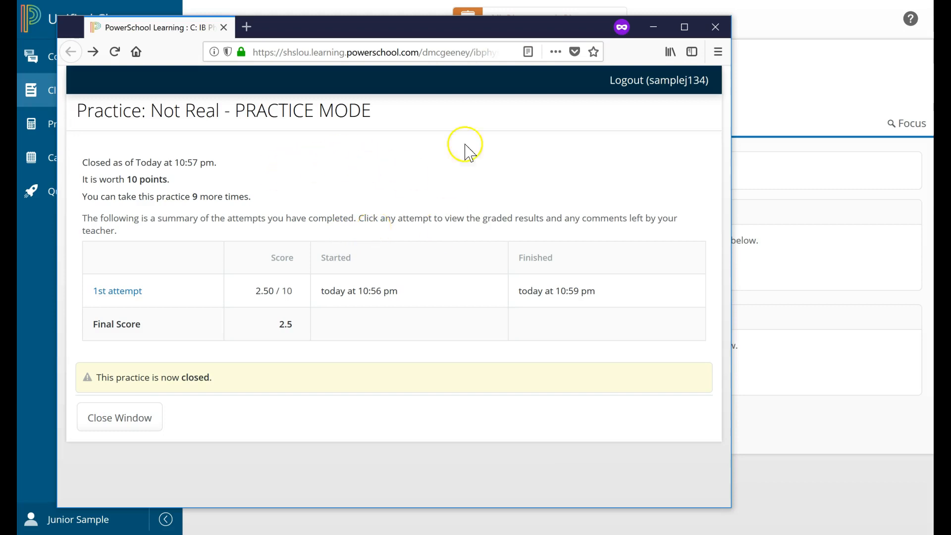
{"action": "mouse_move", "coordinate": [732, 58]}
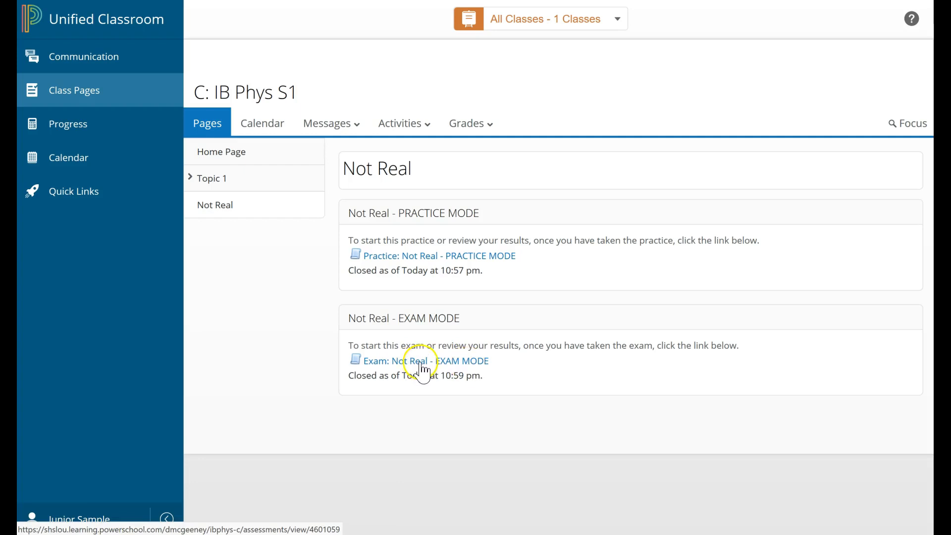
Resume the Not Real exam attempt and confirm answers for questions 2–4, with False for question 4
{"action": "left_click", "coordinate": [438, 360]}
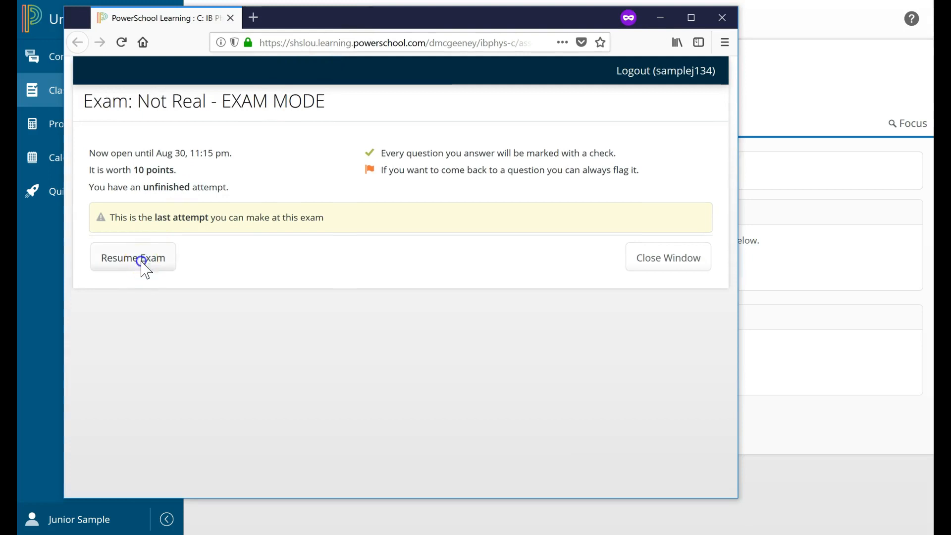
{"action": "left_click", "coordinate": [131, 258]}
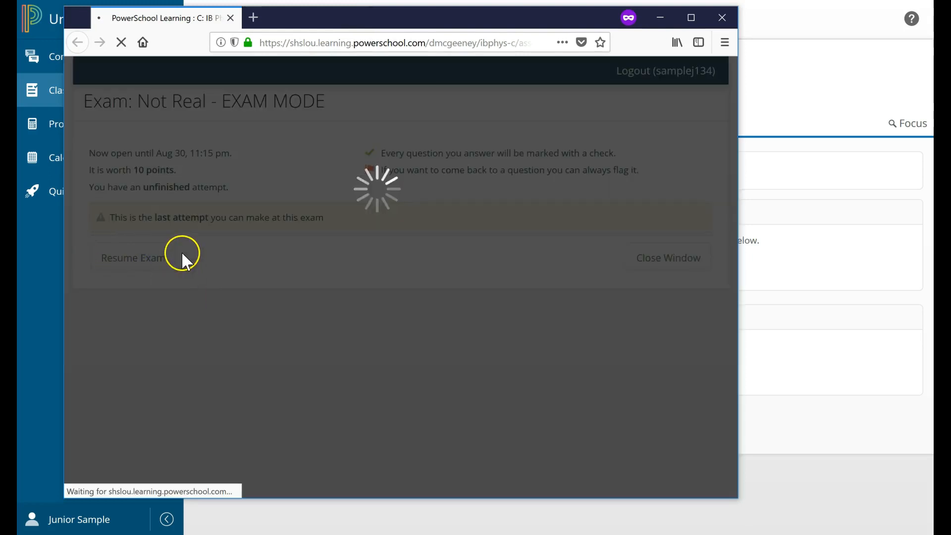
{"action": "left_click", "coordinate": [131, 258]}
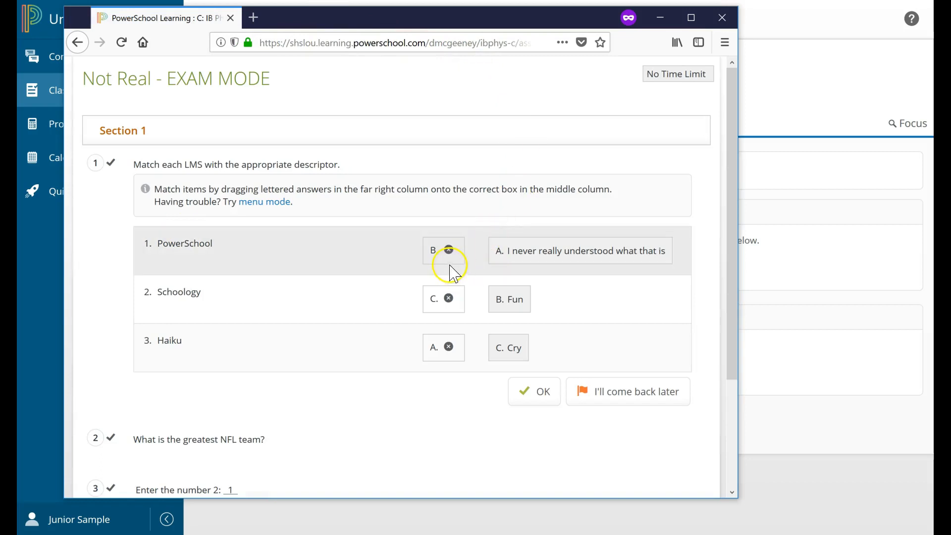
{"action": "mouse_move", "coordinate": [198, 221]}
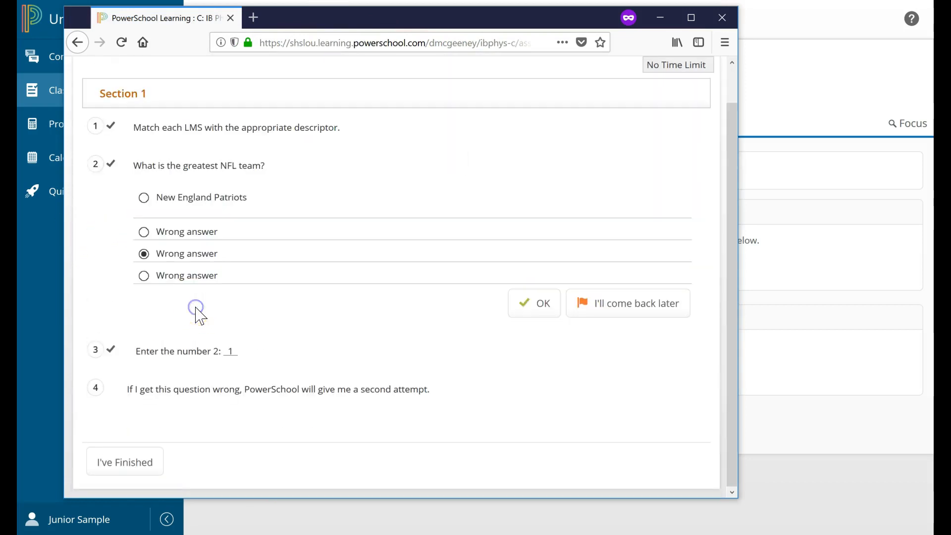
{"action": "left_click", "coordinate": [143, 232]}
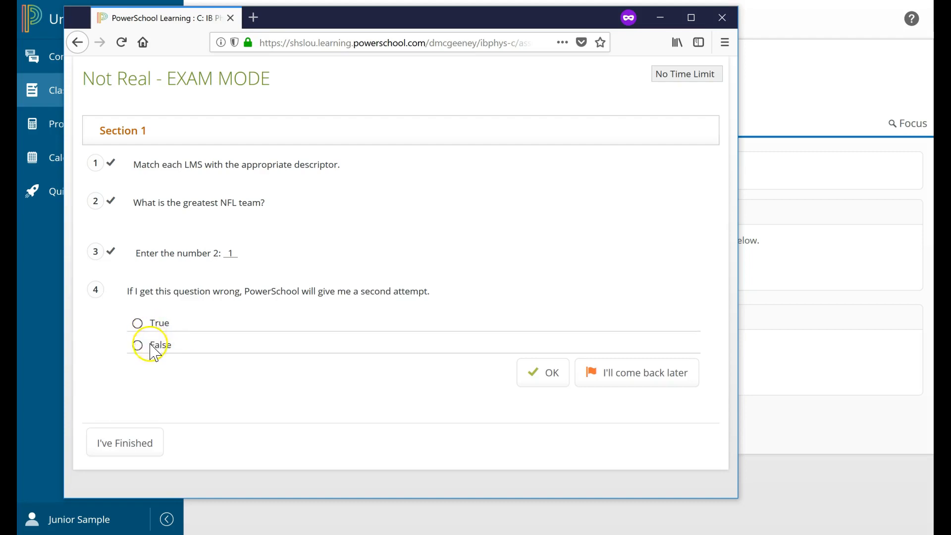
{"action": "left_click", "coordinate": [137, 344]}
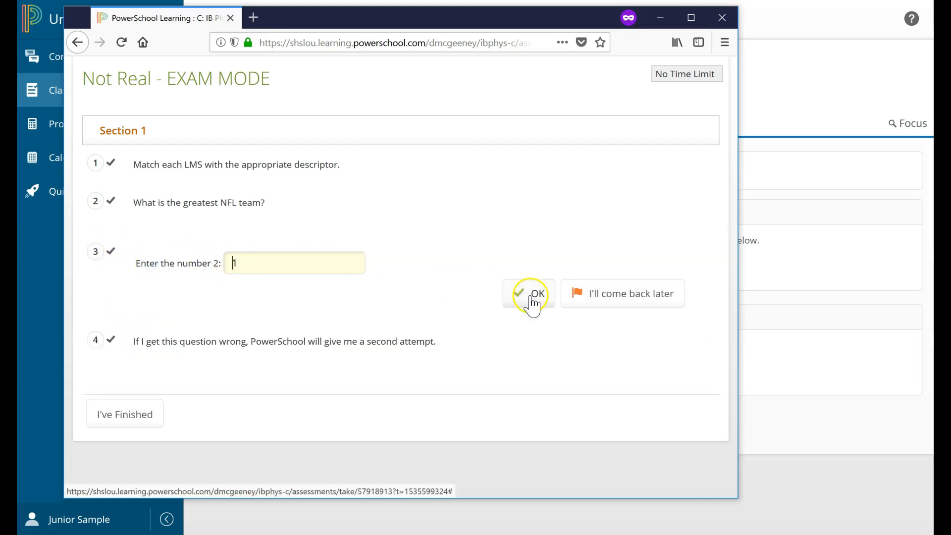
{"action": "left_click", "coordinate": [529, 294]}
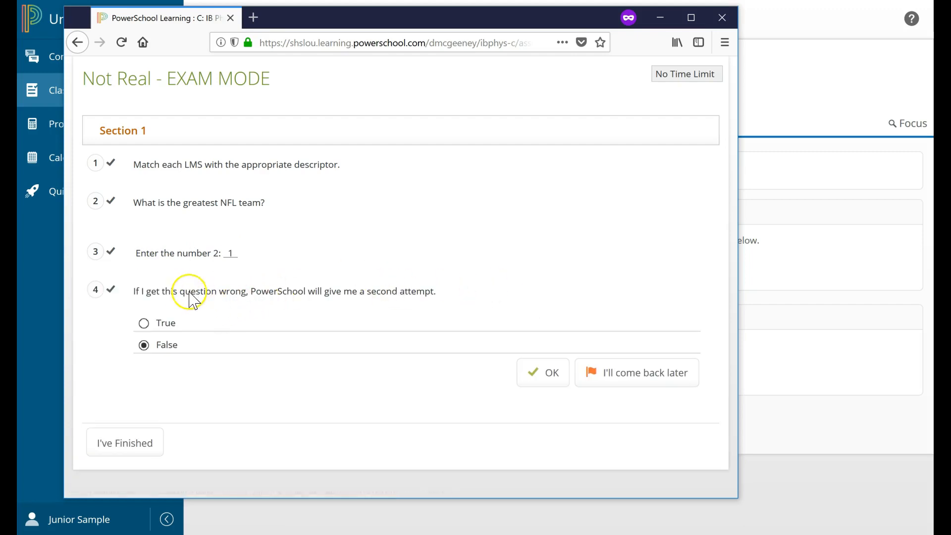
{"action": "mouse_move", "coordinate": [100, 215]}
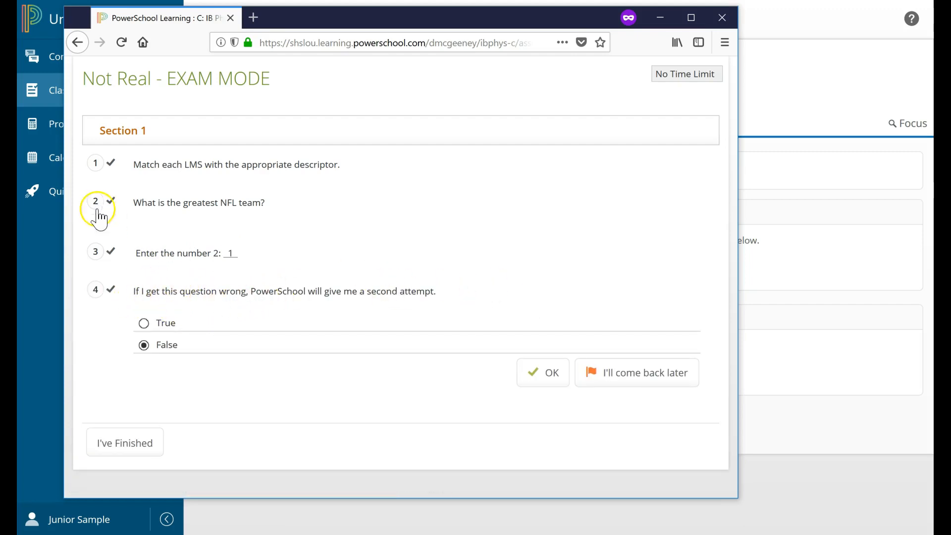
{"action": "mouse_move", "coordinate": [113, 261]}
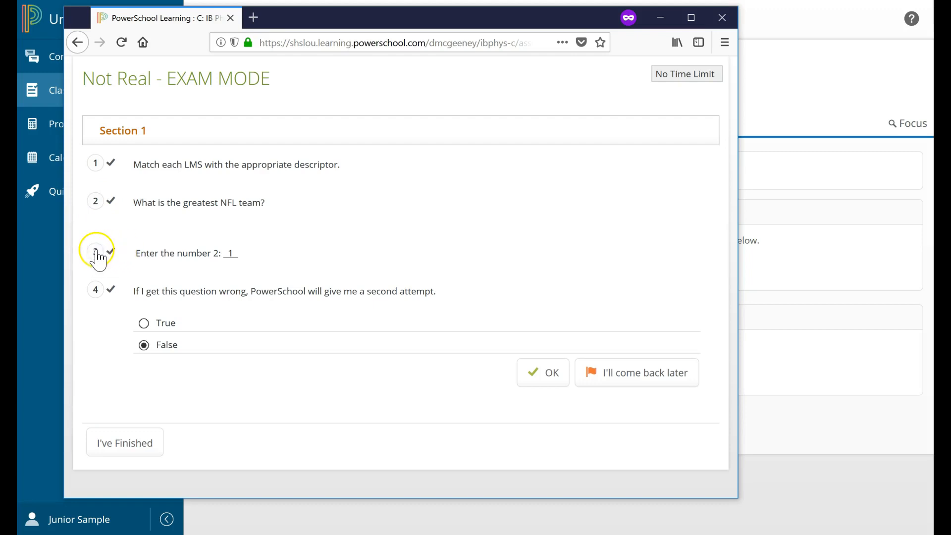
{"action": "mouse_move", "coordinate": [117, 260]}
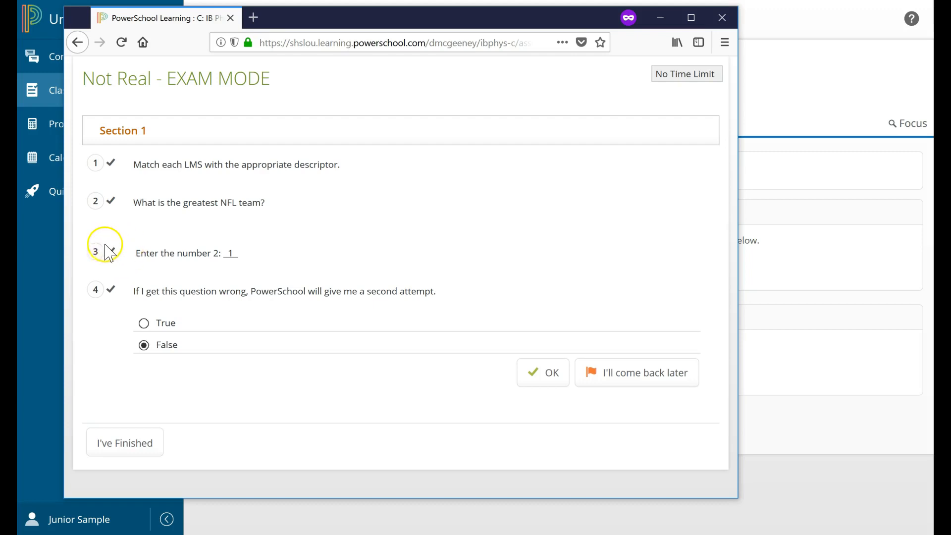
{"action": "mouse_move", "coordinate": [112, 236]}
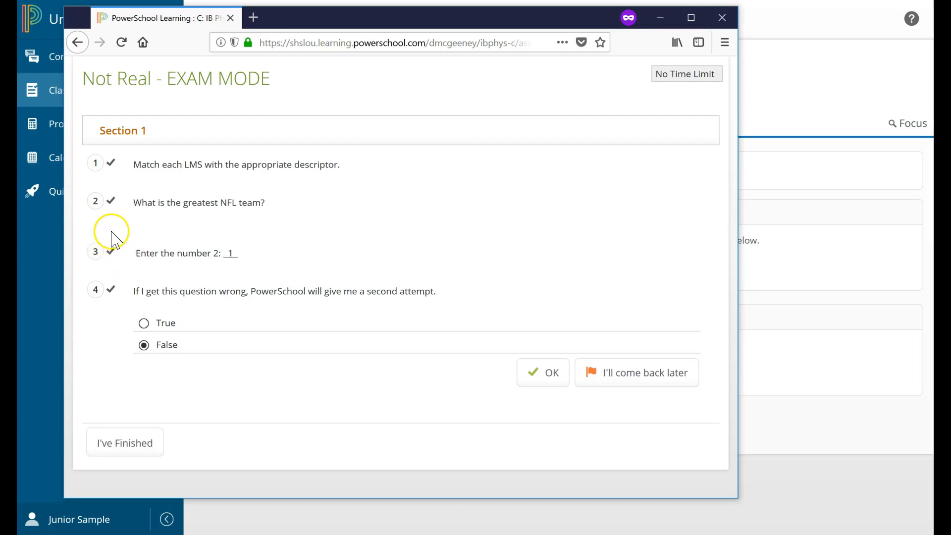
{"action": "mouse_move", "coordinate": [169, 386]}
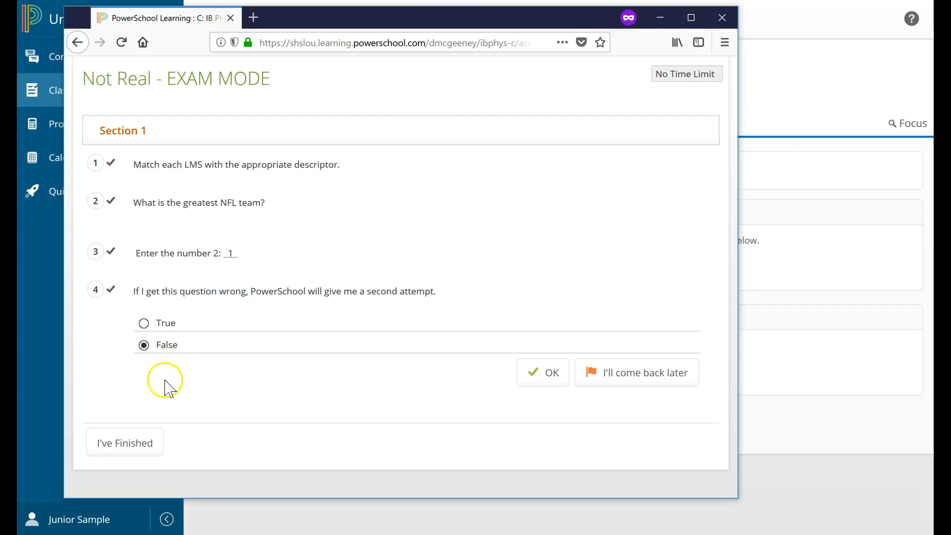
{"action": "mouse_move", "coordinate": [125, 443]}
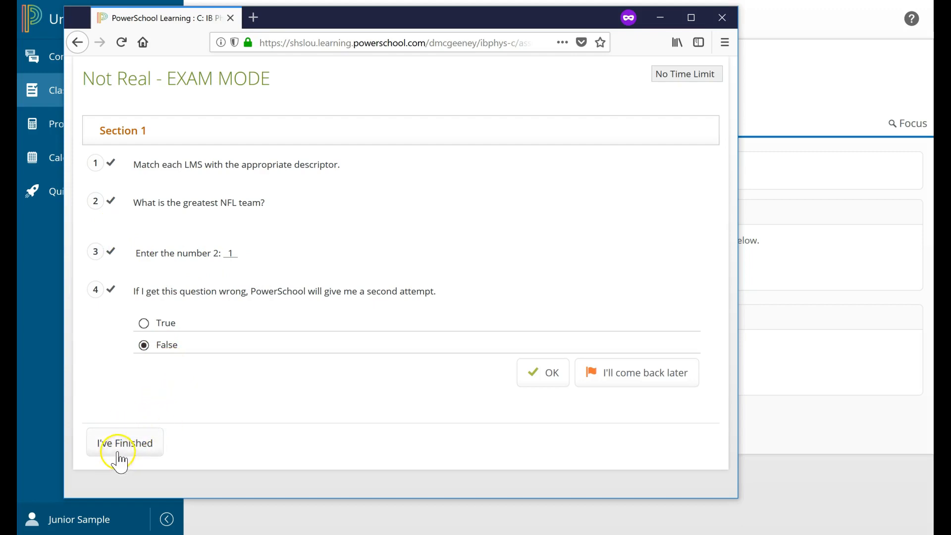
Submit the finished exam, highlight its 5.00/10 score and close the results window
{"action": "left_click", "coordinate": [125, 442]}
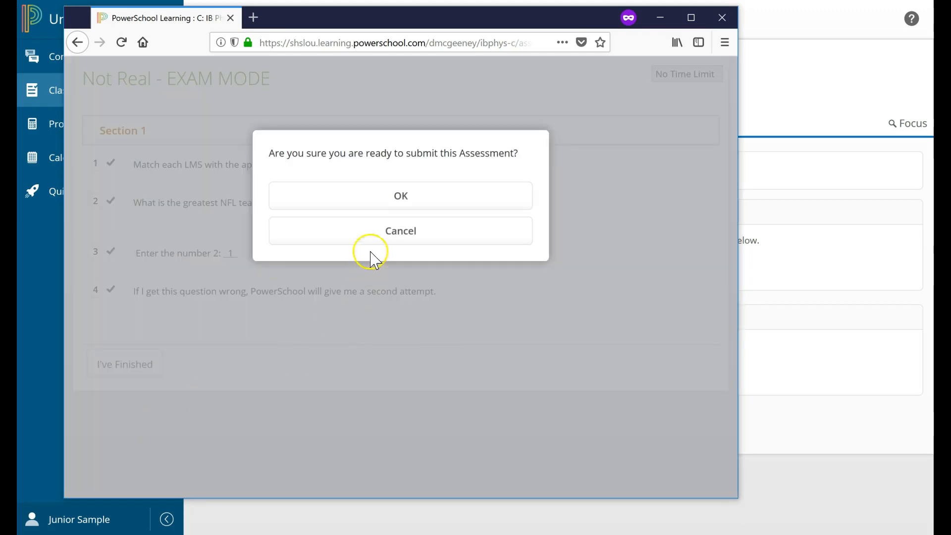
{"action": "left_click", "coordinate": [400, 196]}
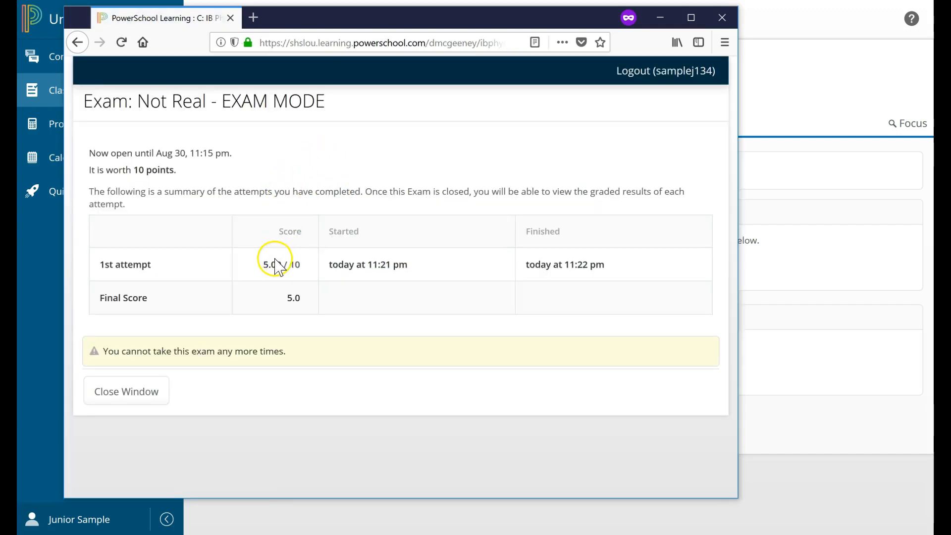
{"action": "double_click", "coordinate": [280, 263]}
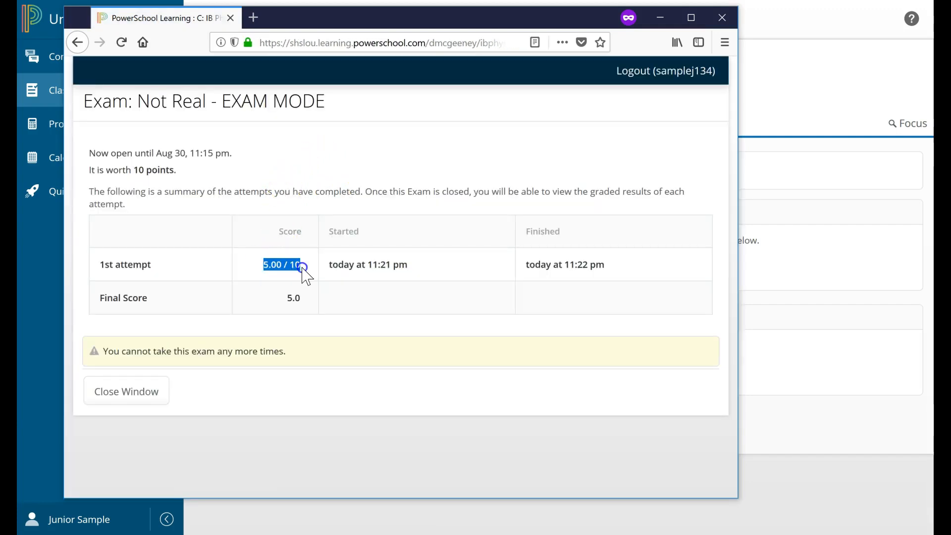
{"action": "mouse_move", "coordinate": [126, 285]}
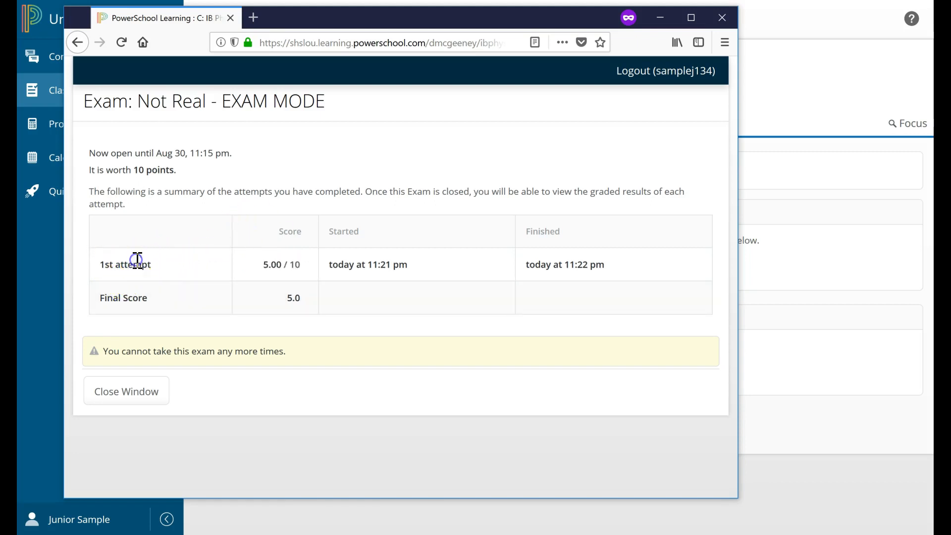
{"action": "mouse_move", "coordinate": [285, 234]}
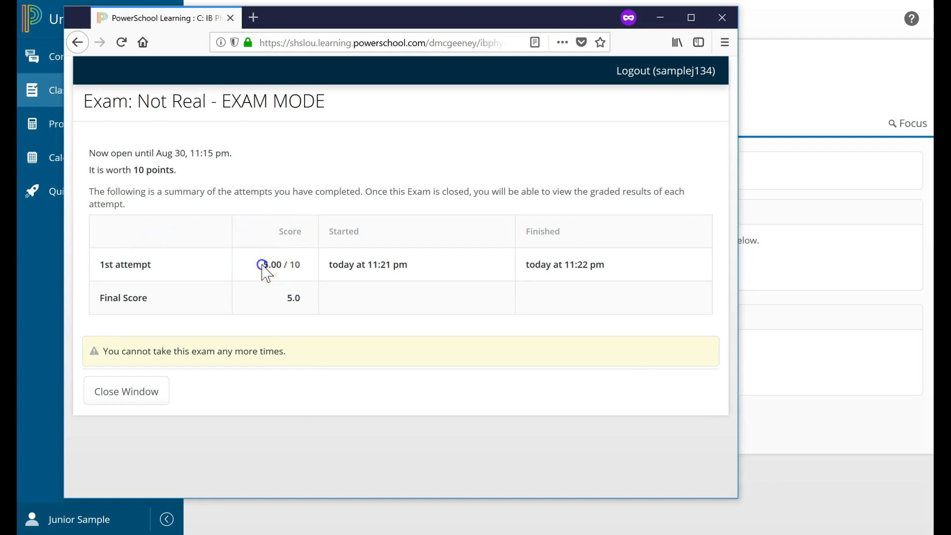
{"action": "double_click", "coordinate": [280, 264]}
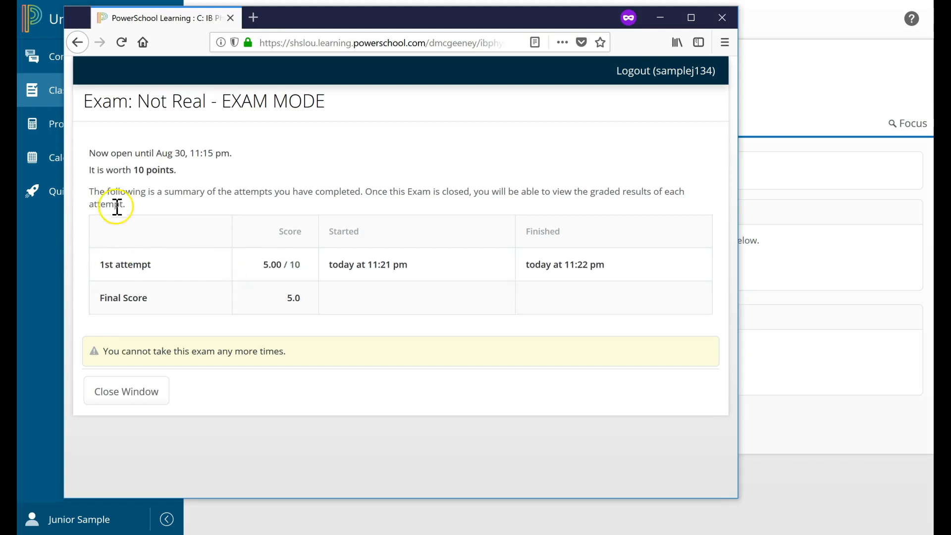
{"action": "mouse_move", "coordinate": [586, 177]}
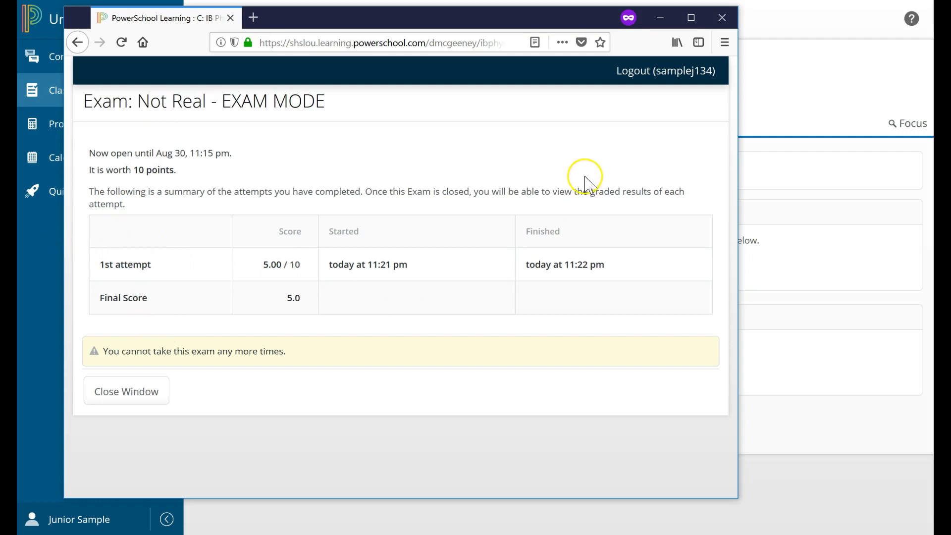
{"action": "left_click", "coordinate": [126, 390]}
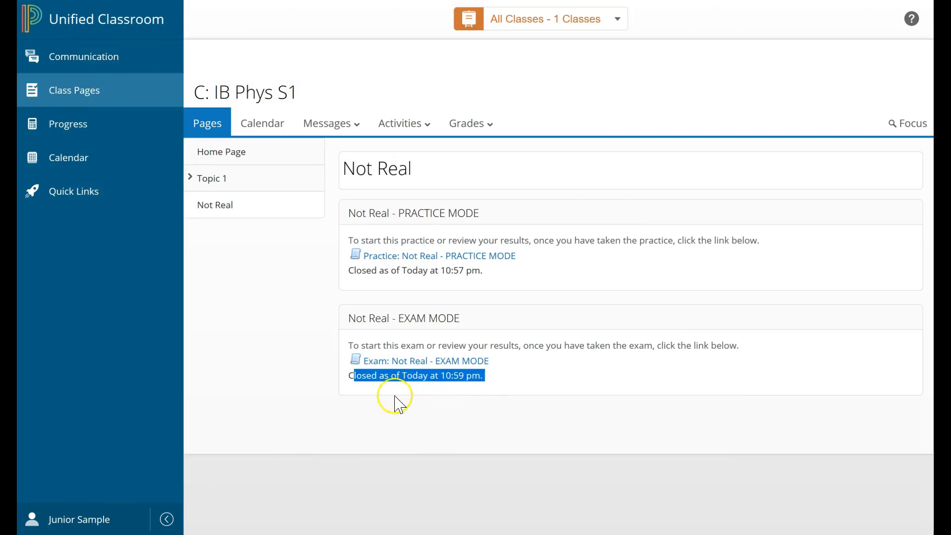
Highlight the exam's closed-today-at-10:59 pm status line on the Not Real page
{"action": "left_click", "coordinate": [348, 379]}
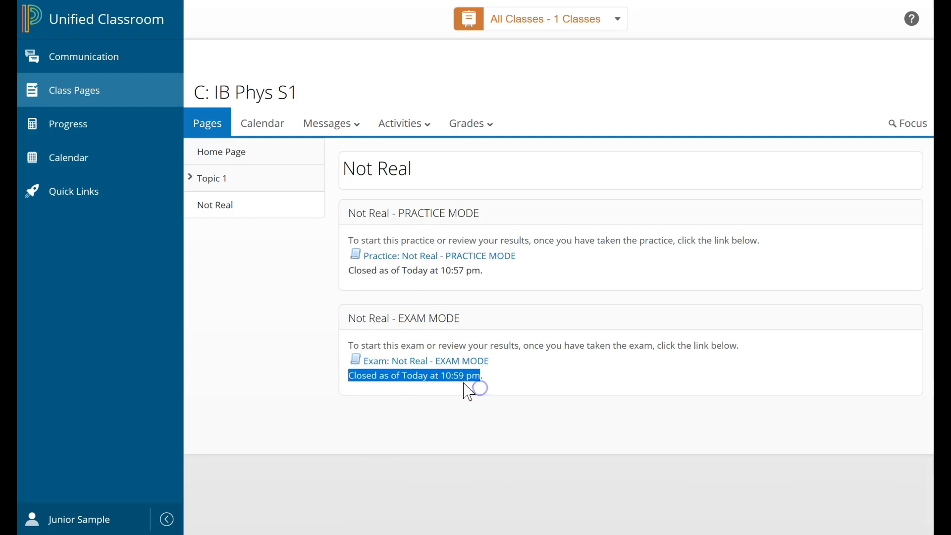
{"action": "mouse_move", "coordinate": [556, 380]}
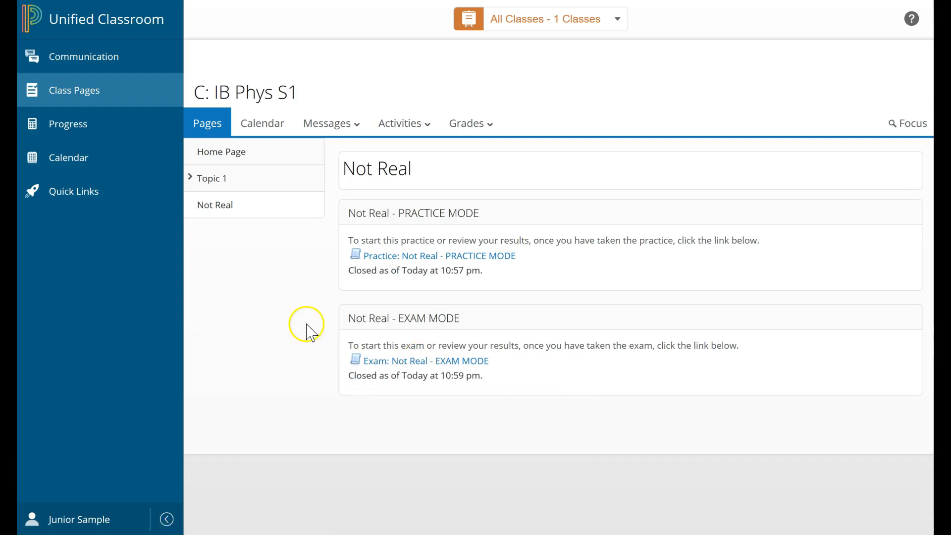
{"action": "mouse_move", "coordinate": [351, 384]}
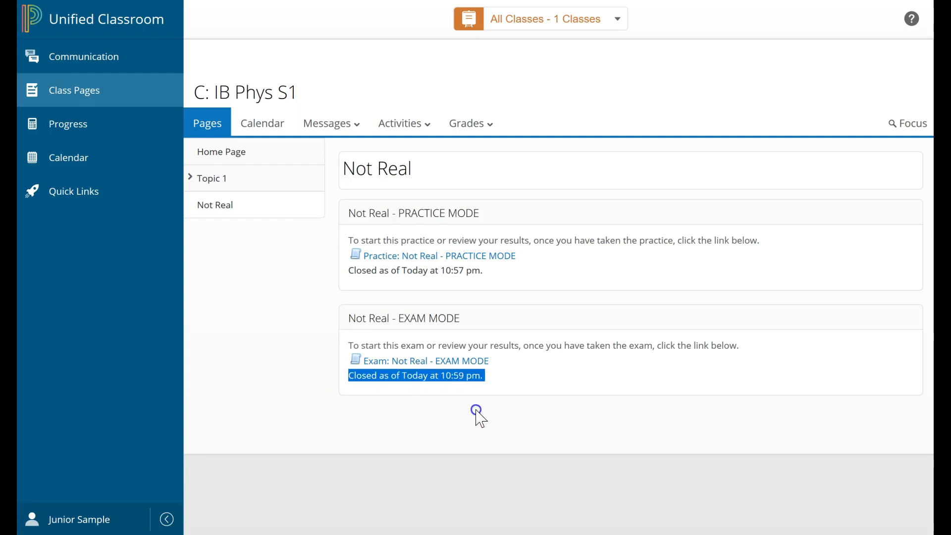
{"action": "mouse_move", "coordinate": [422, 405]}
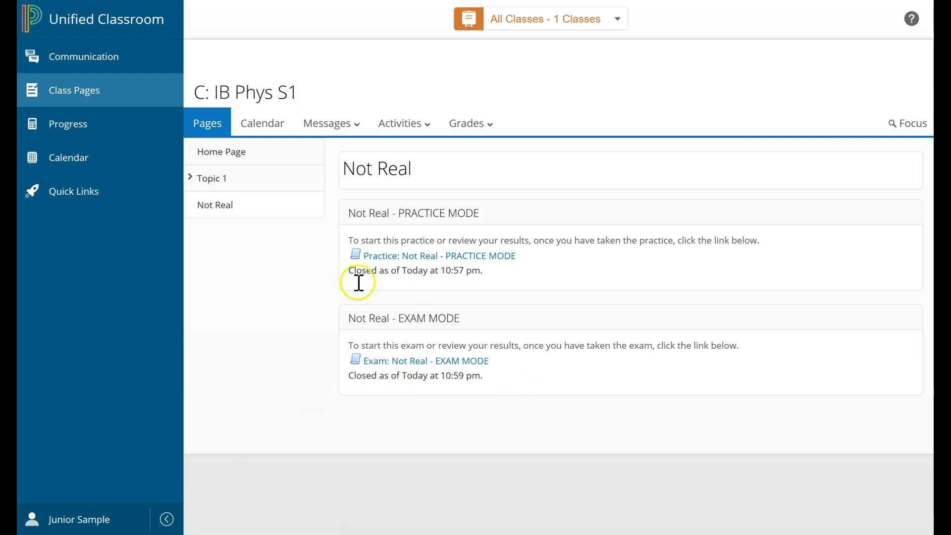
{"action": "mouse_move", "coordinate": [358, 283]}
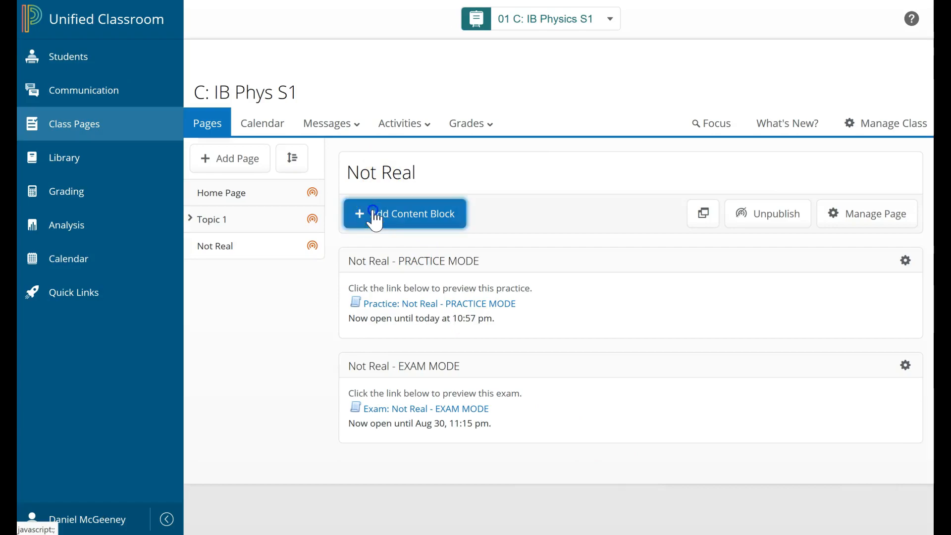
From Add Content Block, choose Assessment under Messages & Activities
{"action": "left_click", "coordinate": [404, 213]}
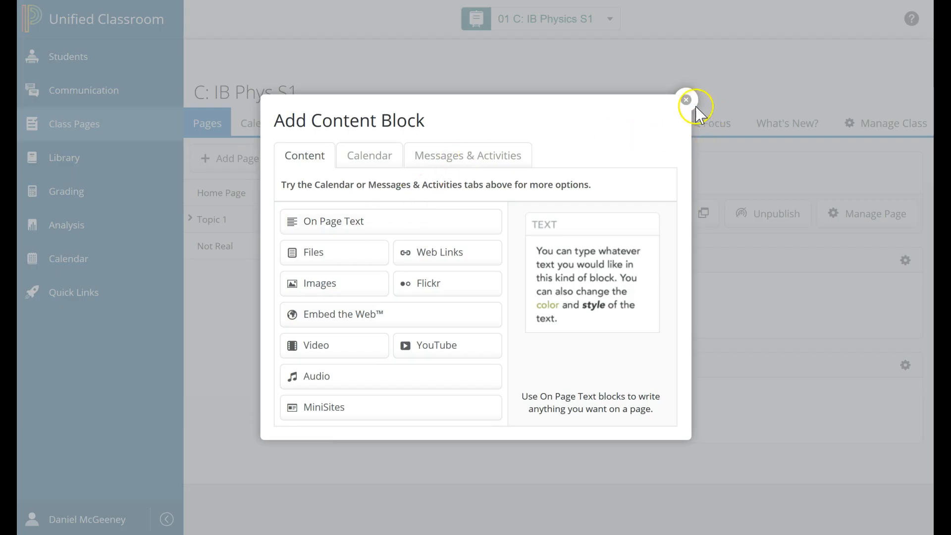
{"action": "left_click", "coordinate": [686, 100]}
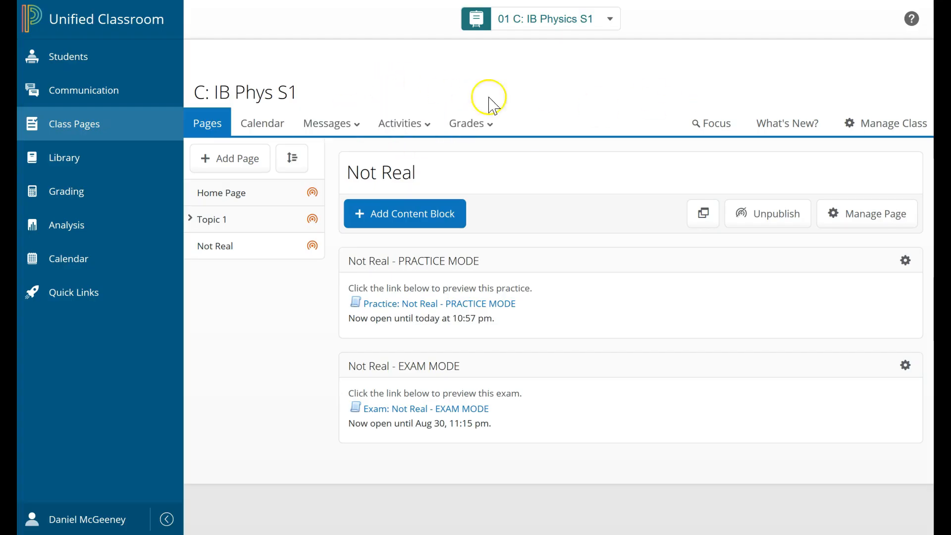
{"action": "left_click", "coordinate": [404, 213]}
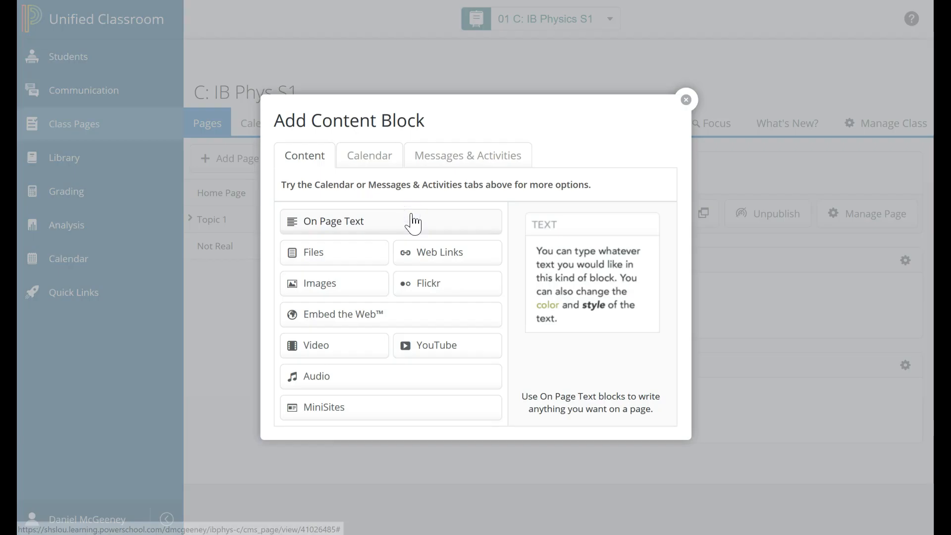
{"action": "left_click", "coordinate": [467, 156]}
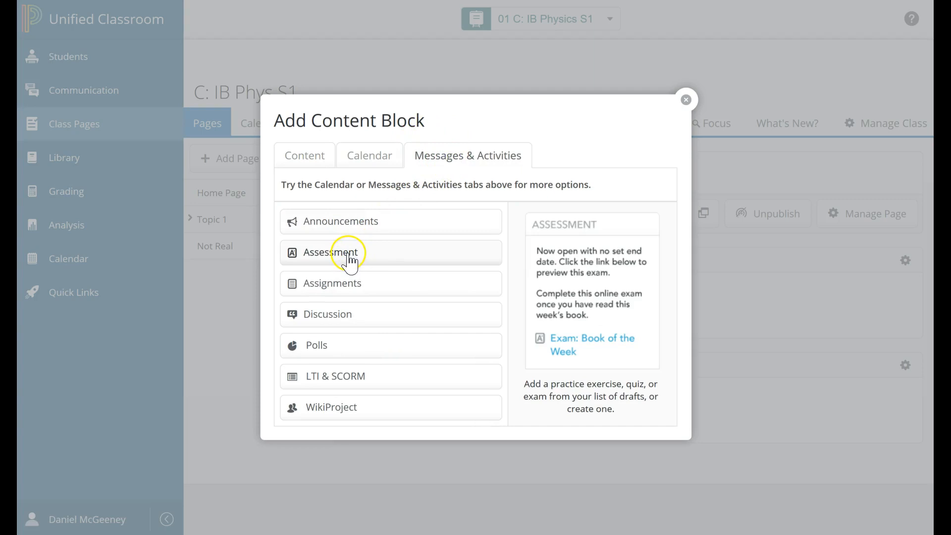
{"action": "left_click", "coordinate": [331, 252]}
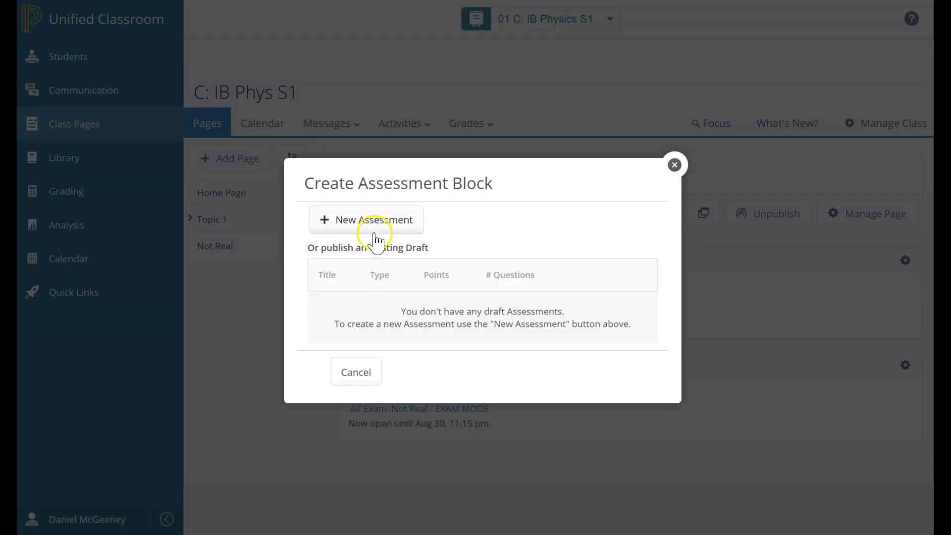
{"action": "mouse_move", "coordinate": [379, 189]}
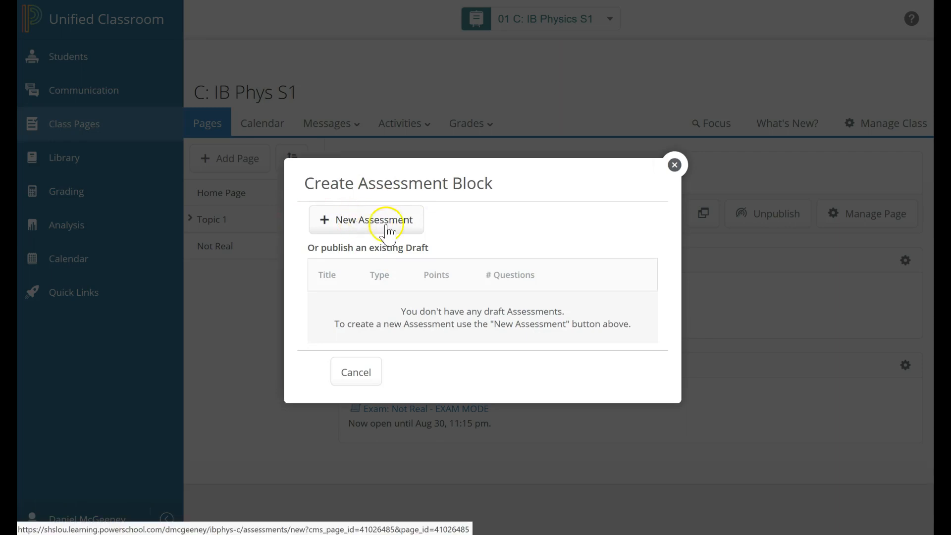
{"action": "mouse_move", "coordinate": [453, 187]}
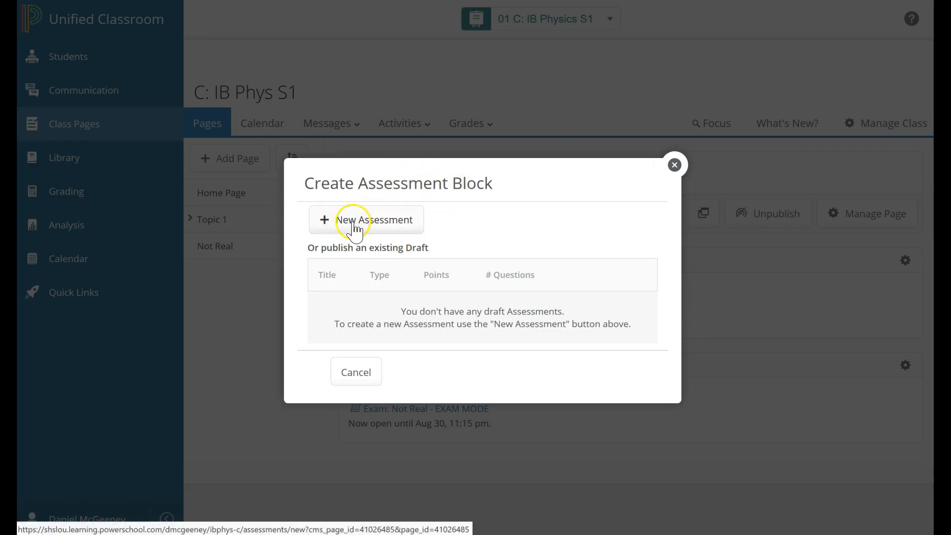
Begin a new assessment of type Practice and continue to its details step
{"action": "left_click", "coordinate": [366, 220]}
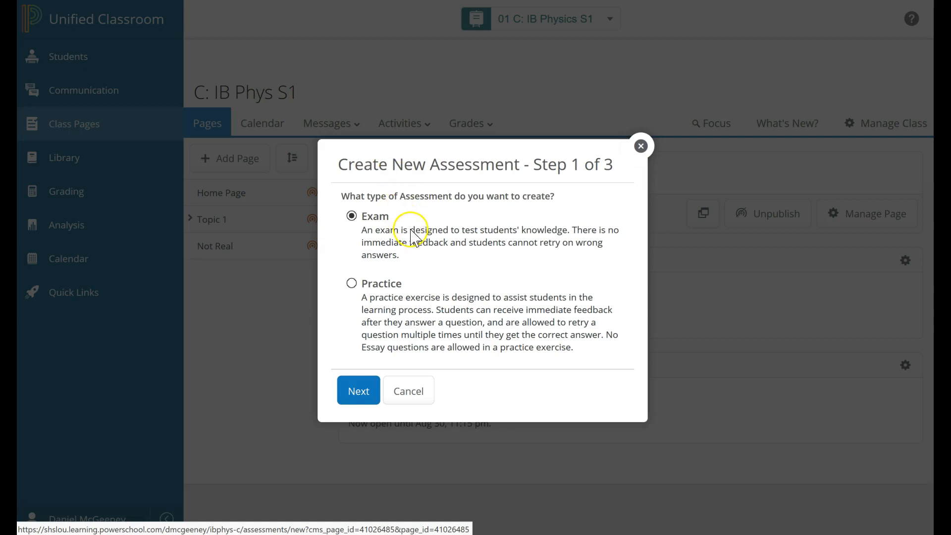
{"action": "mouse_move", "coordinate": [371, 303]}
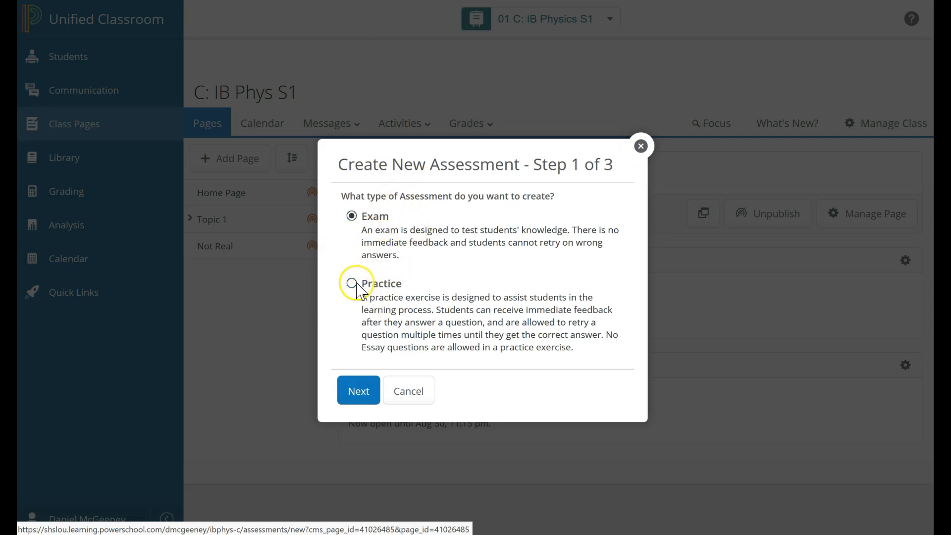
{"action": "left_click", "coordinate": [351, 284]}
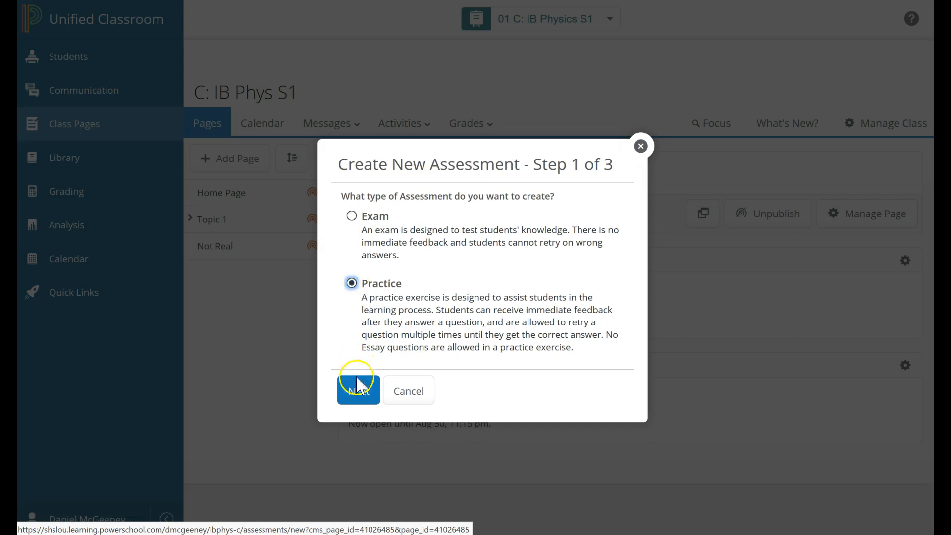
{"action": "left_click", "coordinate": [358, 391]}
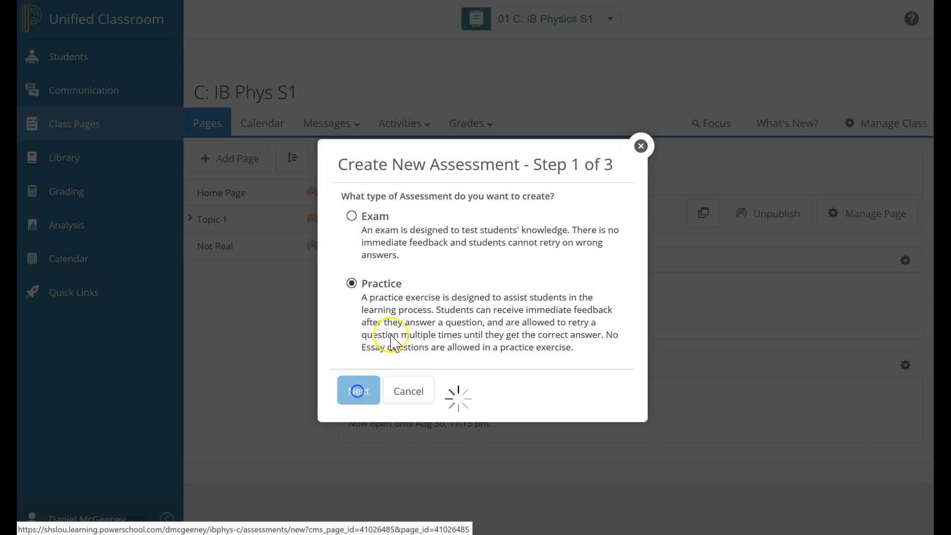
{"action": "left_click", "coordinate": [357, 391]}
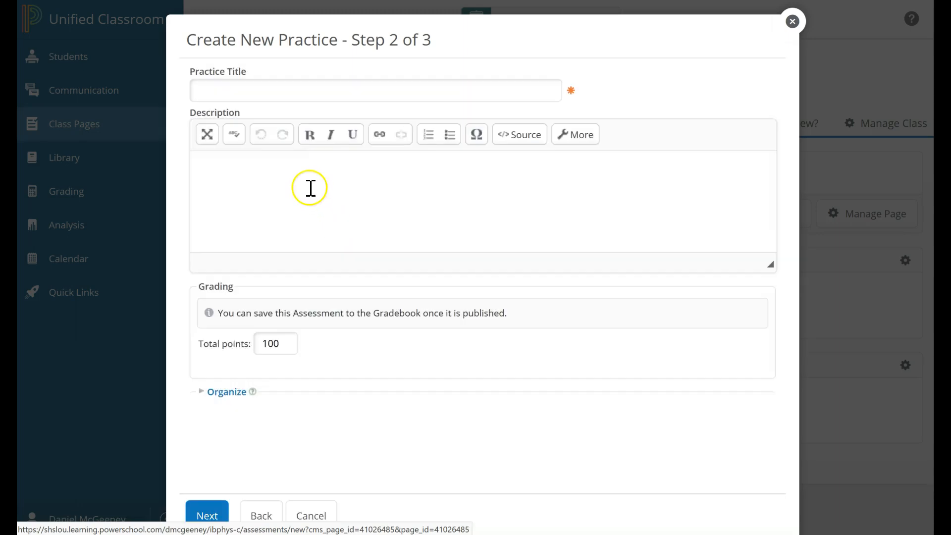
Enter the practice title 'Not real - video quiz' in the Practice Title field
{"action": "left_click", "coordinate": [374, 90]}
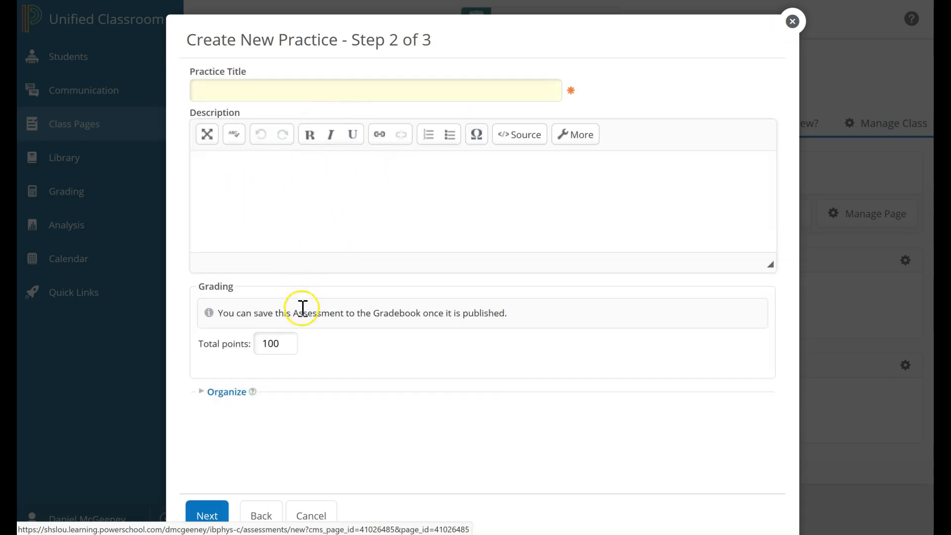
{"action": "left_click", "coordinate": [374, 90]}
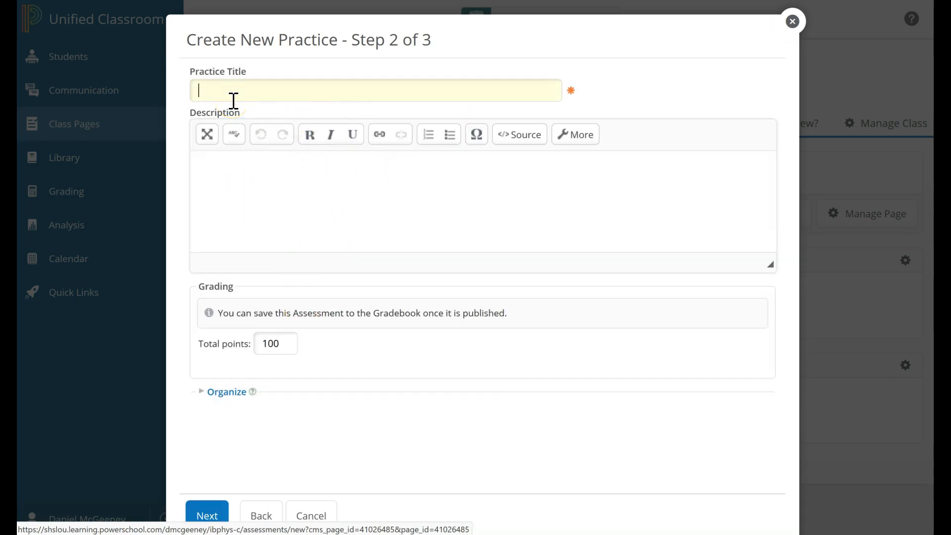
{"action": "type", "text": "Not real - vie"}
{"action": "left_click", "coordinate": [275, 343]}
{"action": "type", "text": "10"}
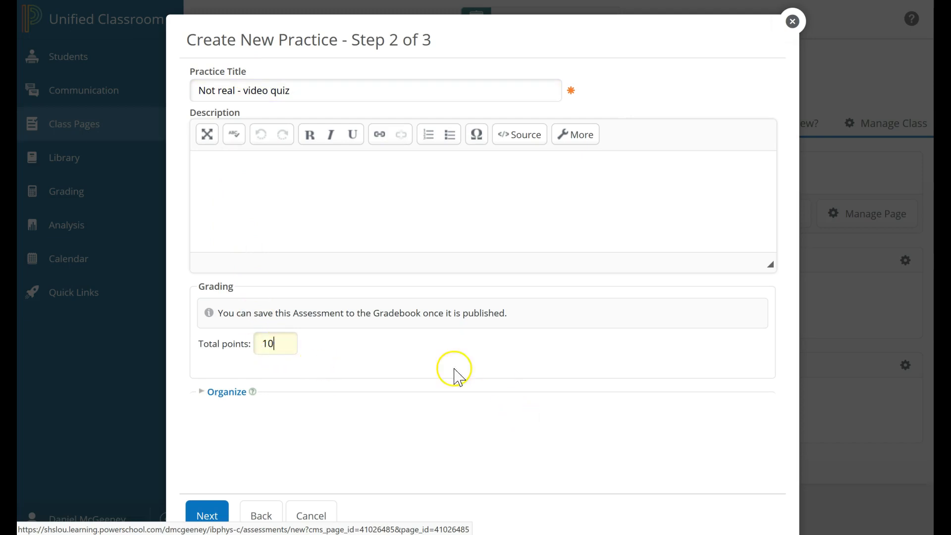
{"action": "mouse_move", "coordinate": [329, 298]}
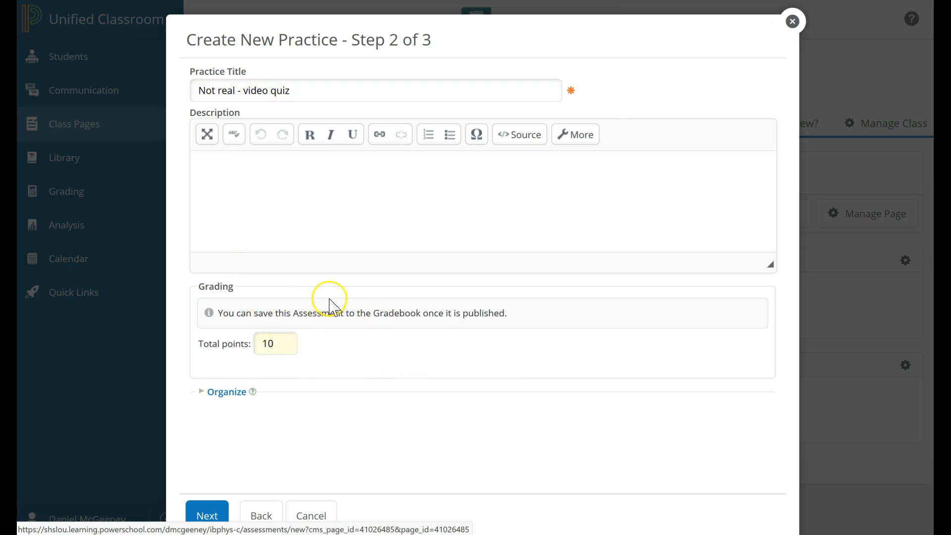
{"action": "mouse_move", "coordinate": [188, 513]}
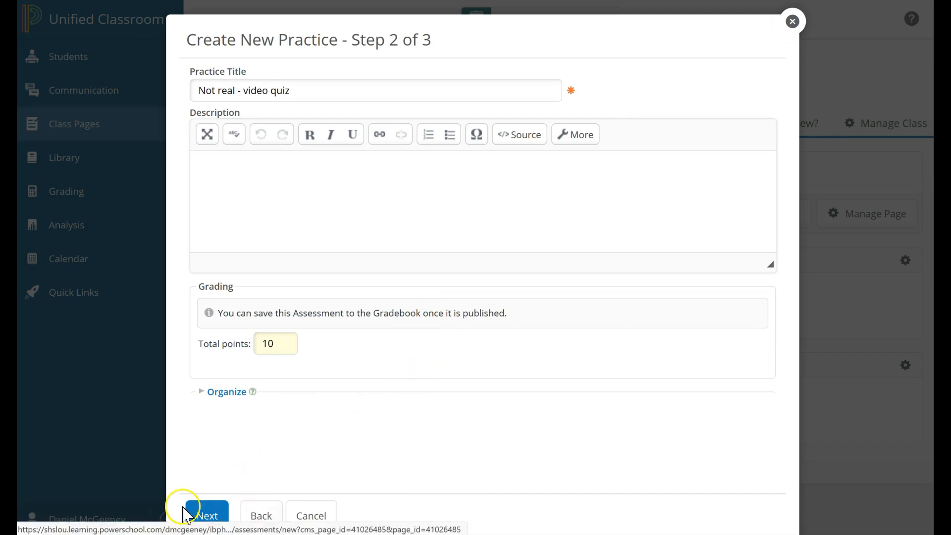
Allow students 10 attempts, keeping the average of all attempts as the final score
{"action": "left_click", "coordinate": [208, 515]}
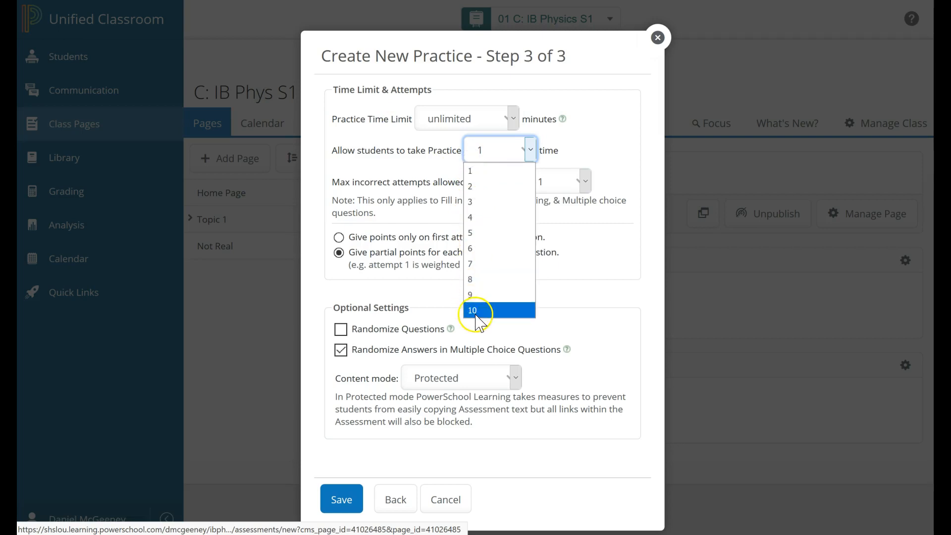
{"action": "left_click", "coordinate": [471, 310]}
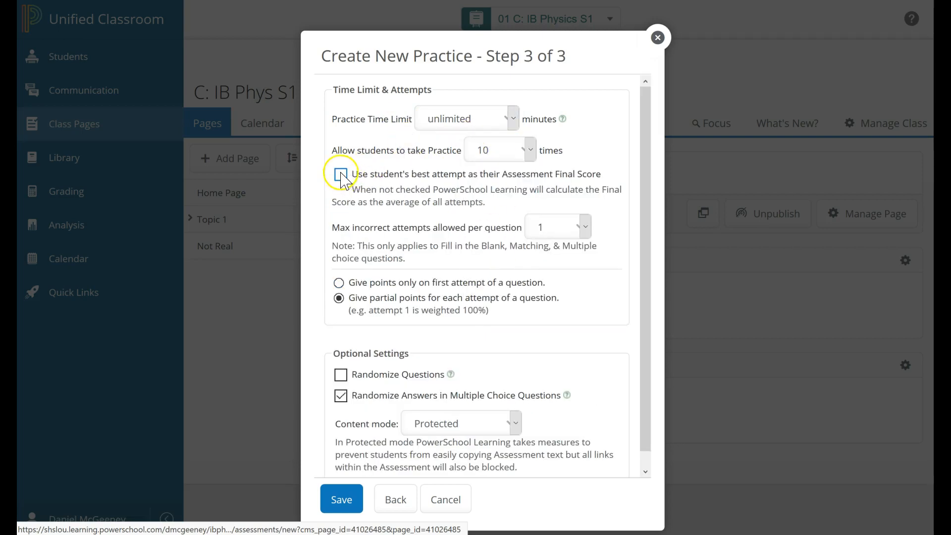
{"action": "left_click", "coordinate": [340, 174]}
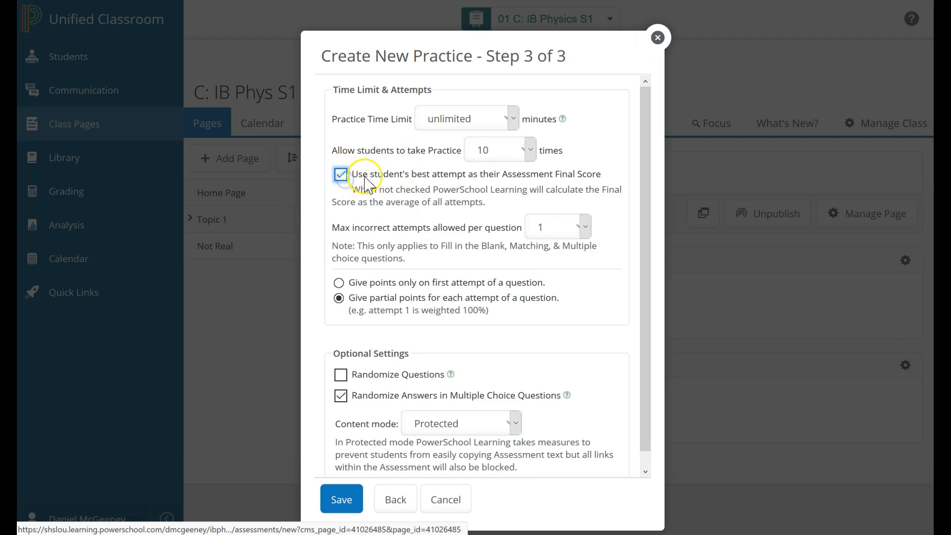
{"action": "mouse_move", "coordinate": [345, 182]}
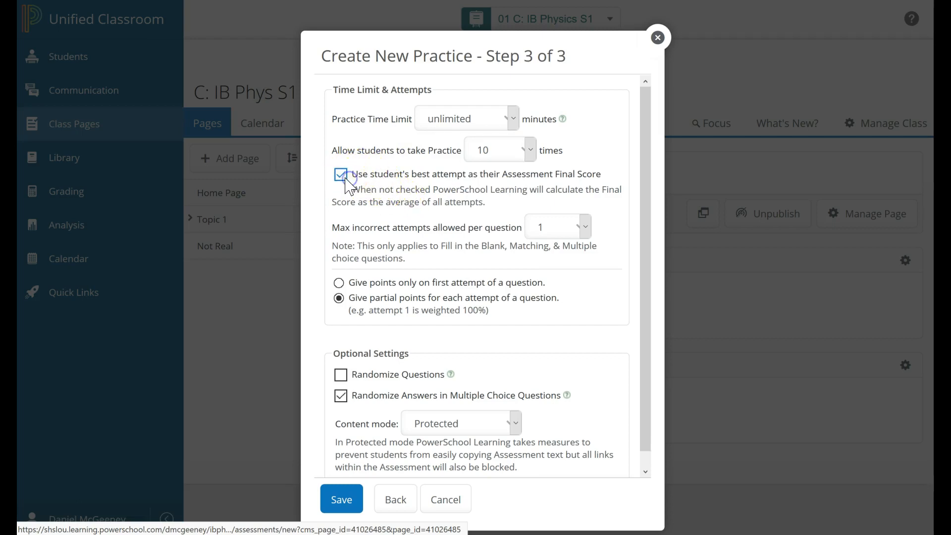
{"action": "left_click", "coordinate": [340, 174]}
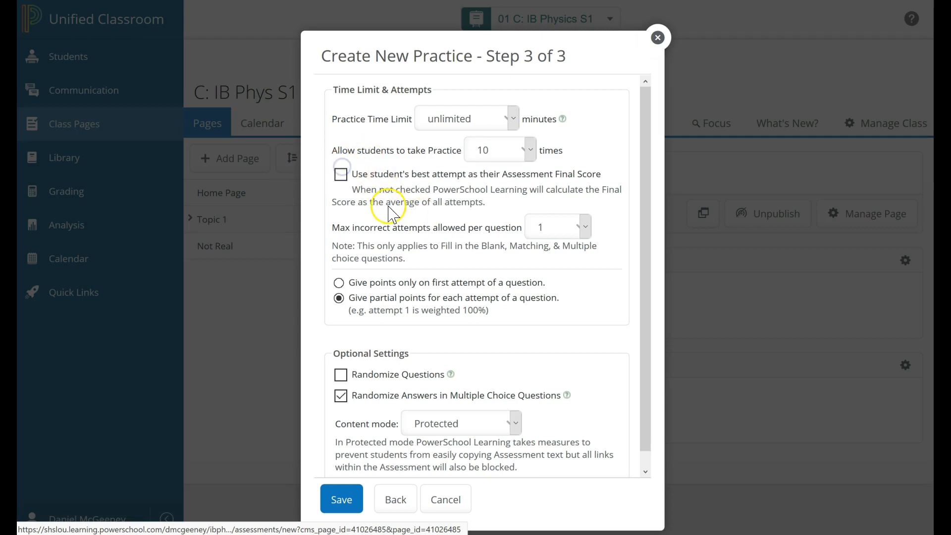
{"action": "mouse_move", "coordinate": [425, 240]}
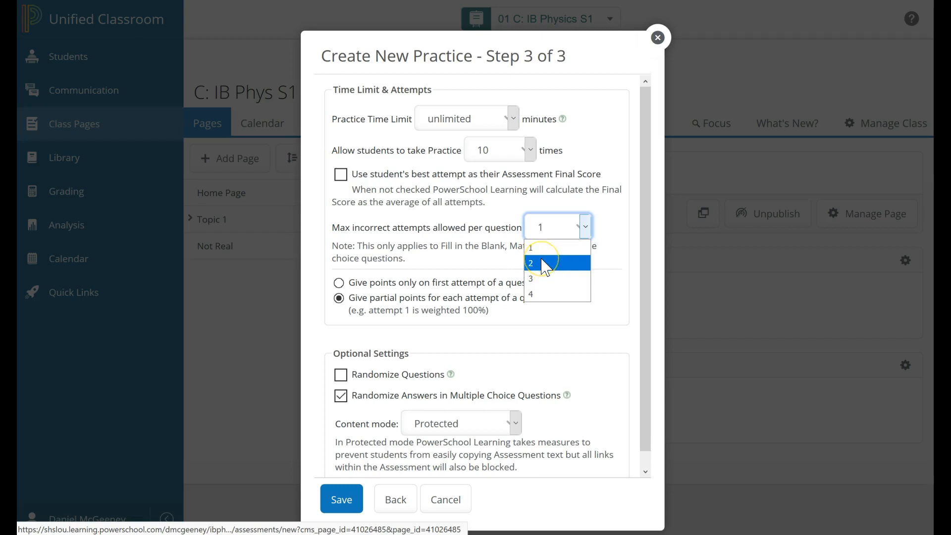
{"action": "mouse_move", "coordinate": [539, 269]}
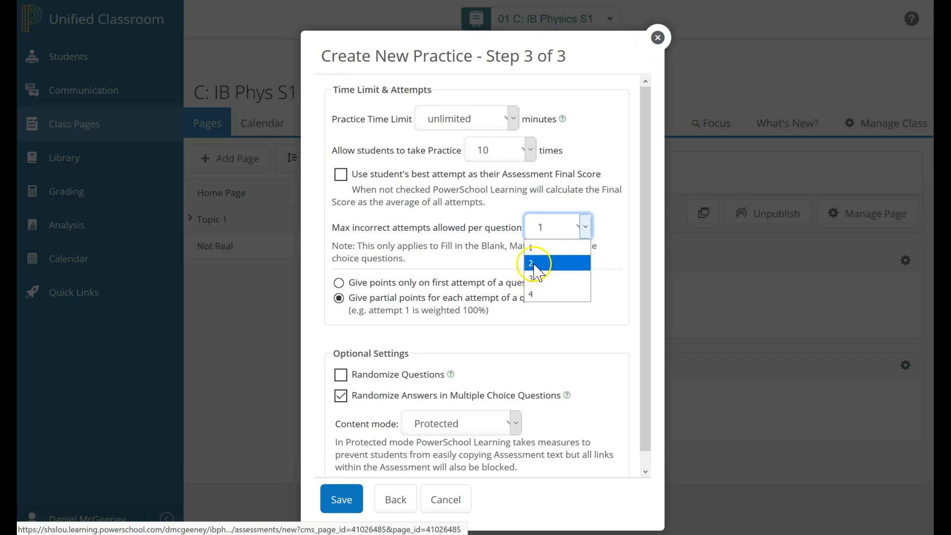
Allow 2 incorrect attempts per question, keeping partial points for each attempt
{"action": "left_click", "coordinate": [531, 263]}
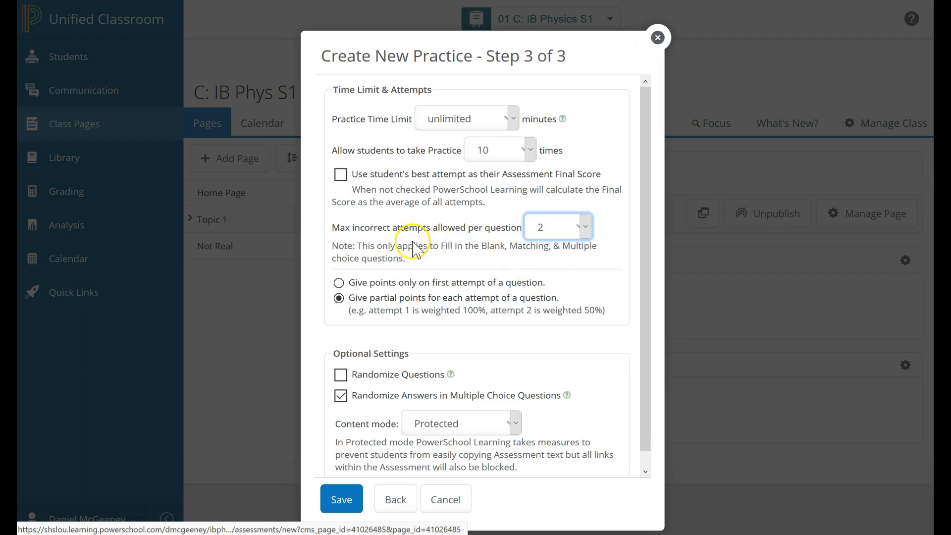
{"action": "mouse_move", "coordinate": [571, 274]}
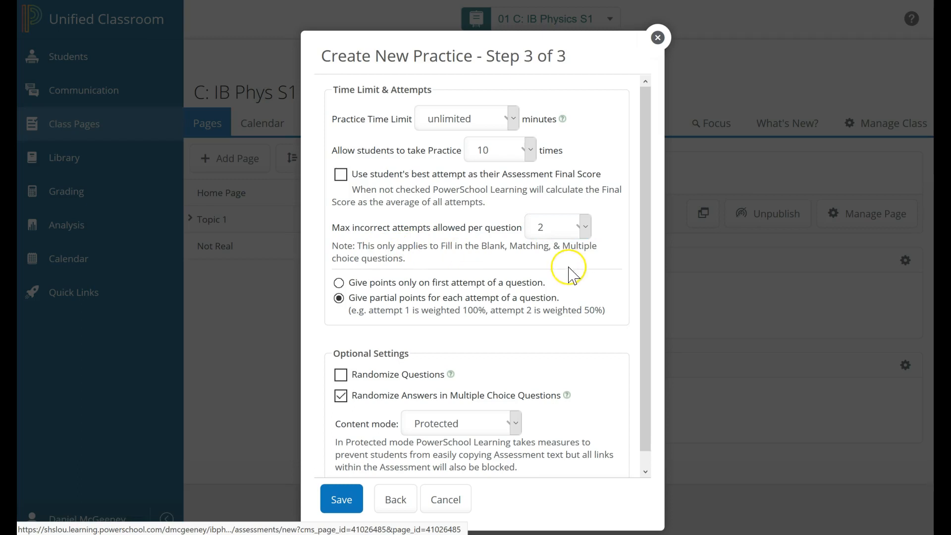
{"action": "mouse_move", "coordinate": [357, 288]}
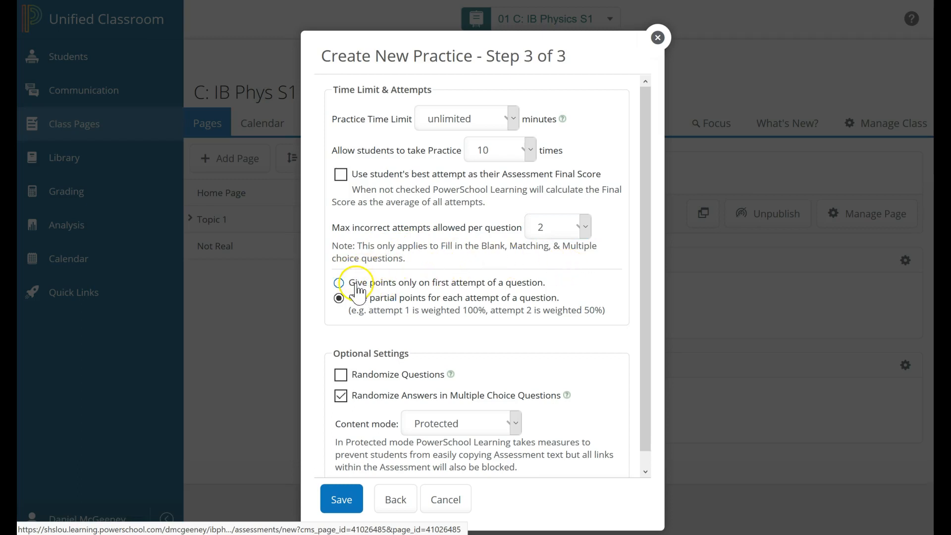
{"action": "left_click", "coordinate": [339, 282]}
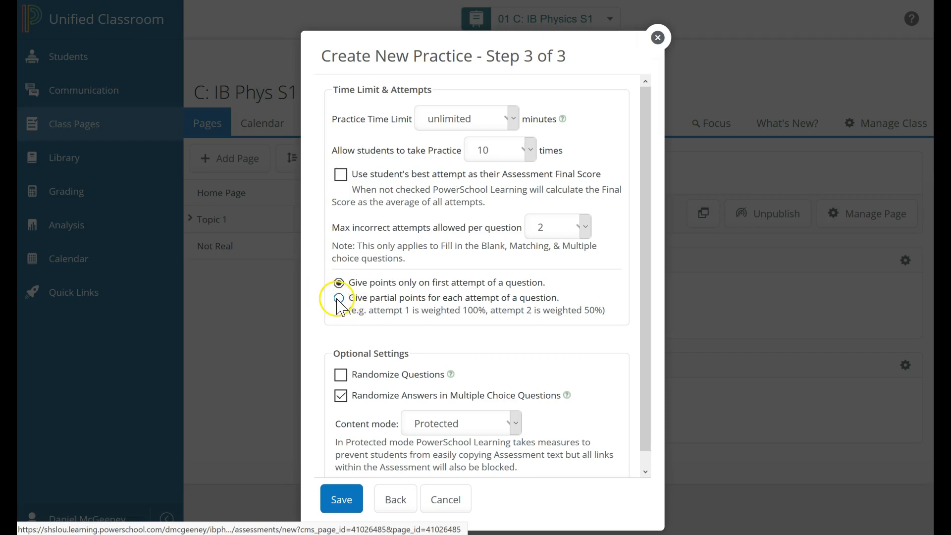
{"action": "left_click", "coordinate": [339, 297]}
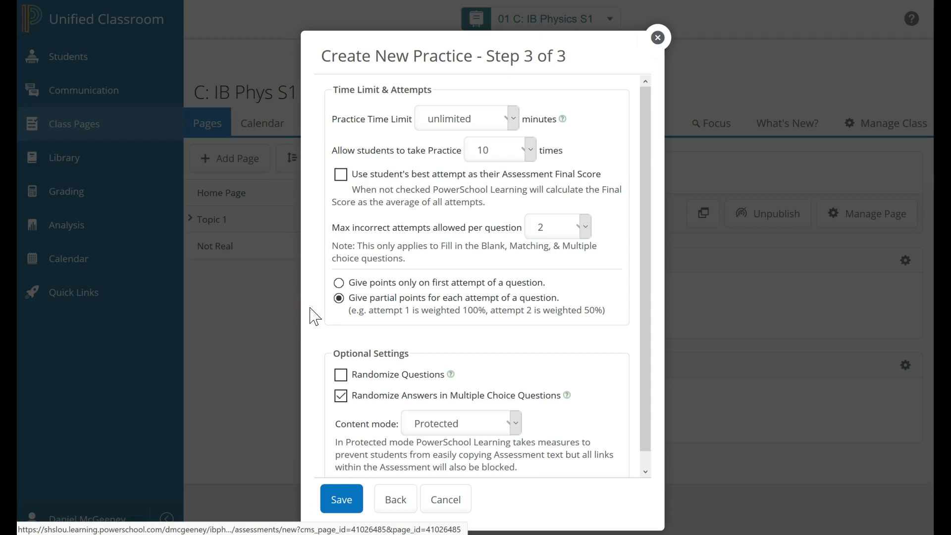
{"action": "mouse_move", "coordinate": [354, 338]}
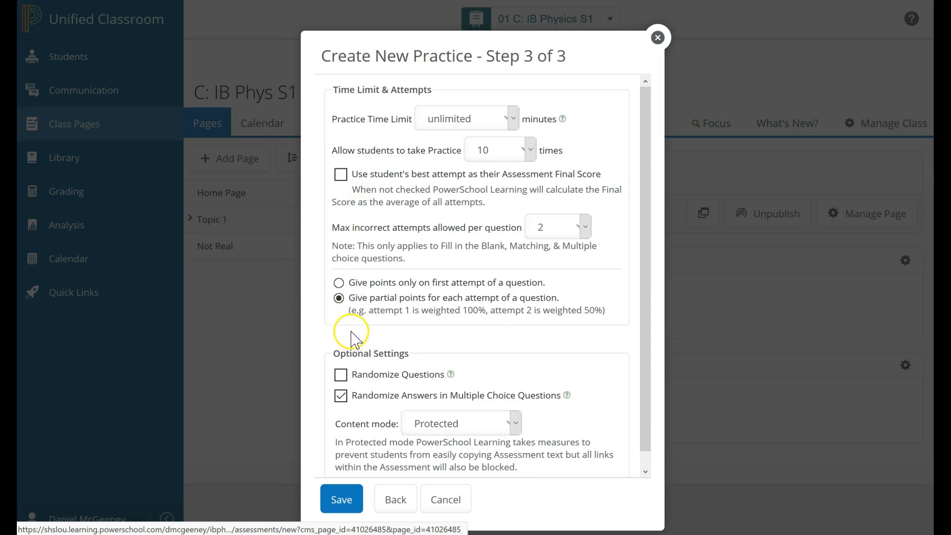
Turn on Randomize Questions and review the Content mode choices, leaving Protected
{"action": "left_click", "coordinate": [340, 374]}
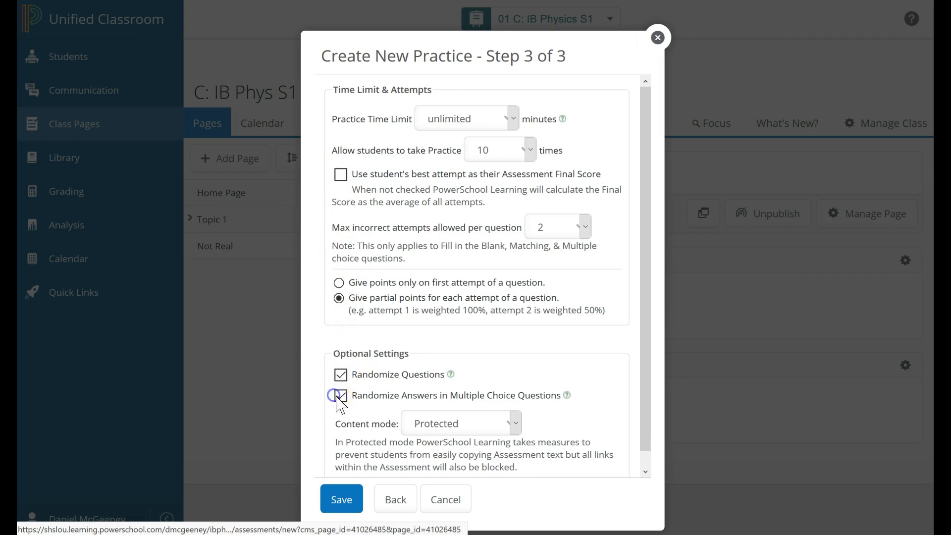
{"action": "left_click", "coordinate": [340, 395]}
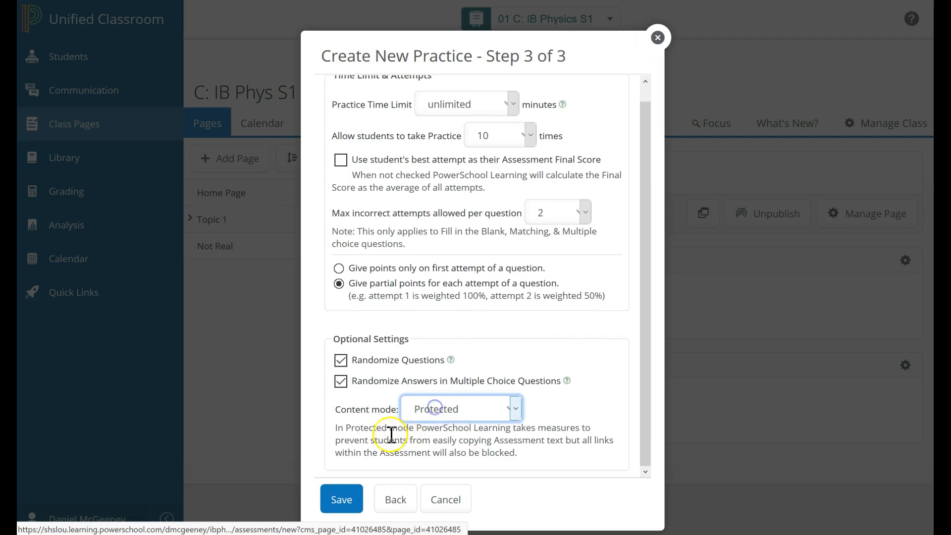
{"action": "mouse_move", "coordinate": [483, 404]}
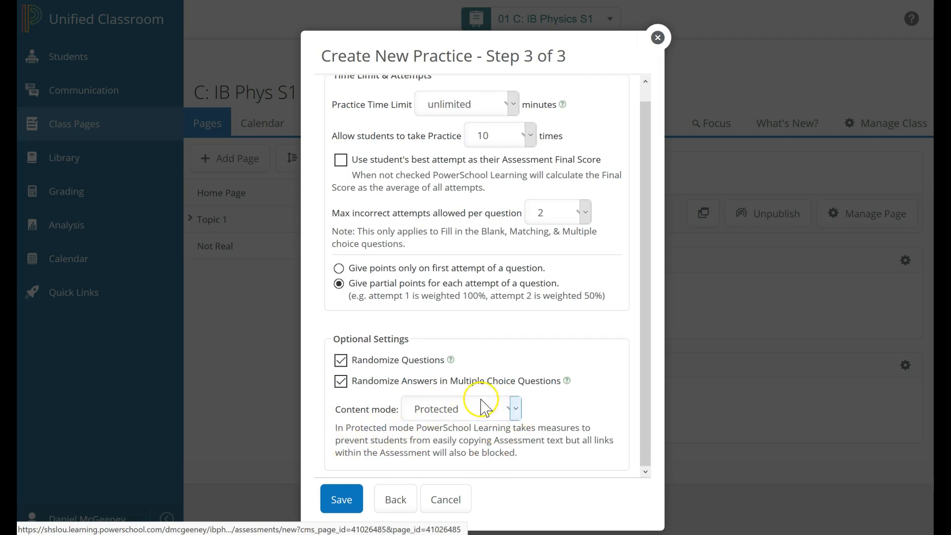
{"action": "mouse_move", "coordinate": [466, 400]}
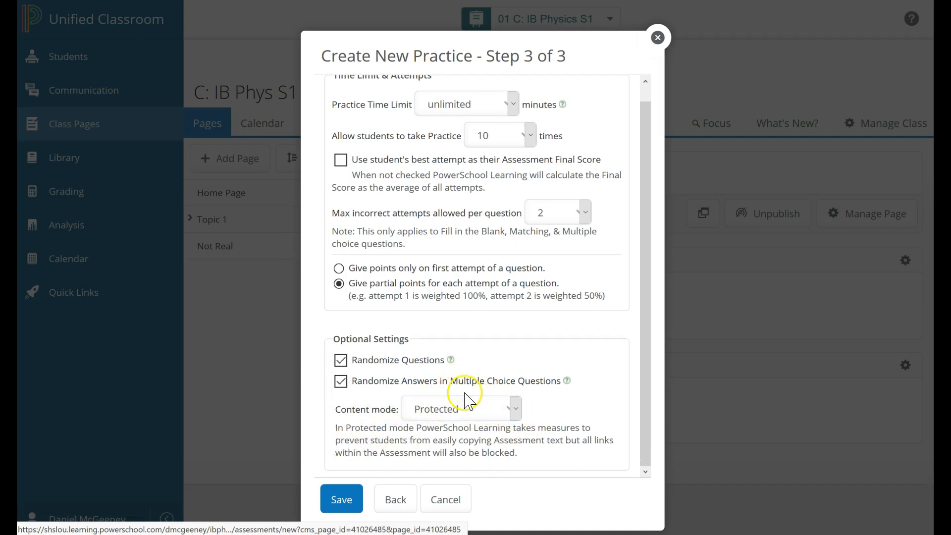
{"action": "mouse_move", "coordinate": [434, 397]}
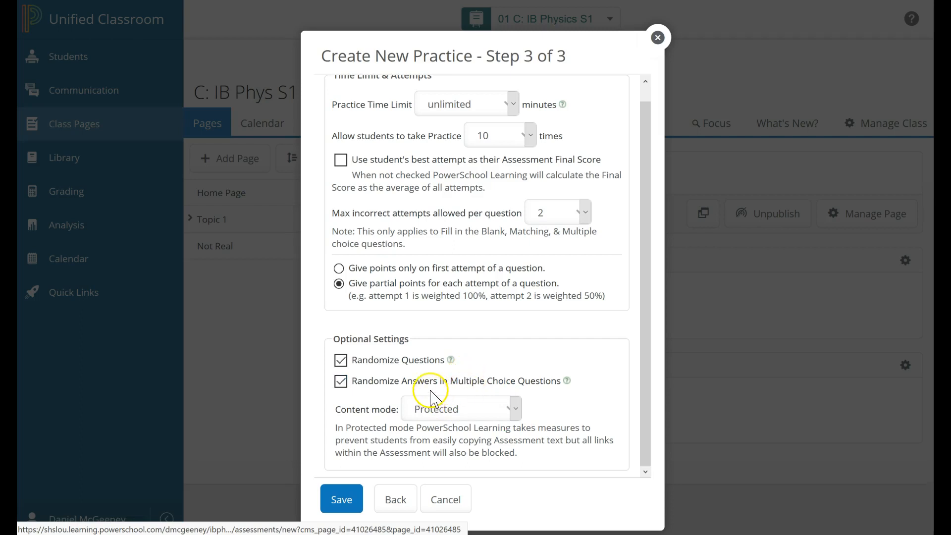
{"action": "mouse_move", "coordinate": [379, 361]}
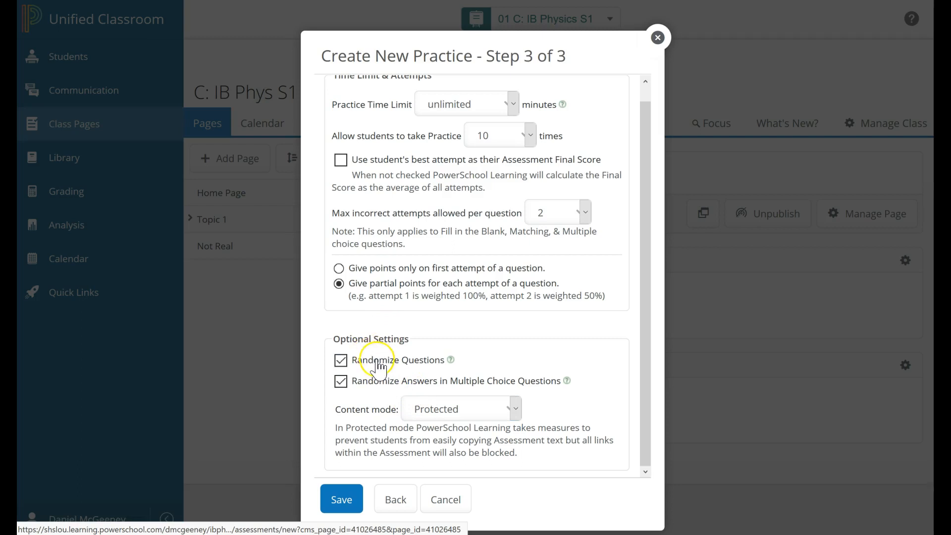
{"action": "mouse_move", "coordinate": [406, 380]}
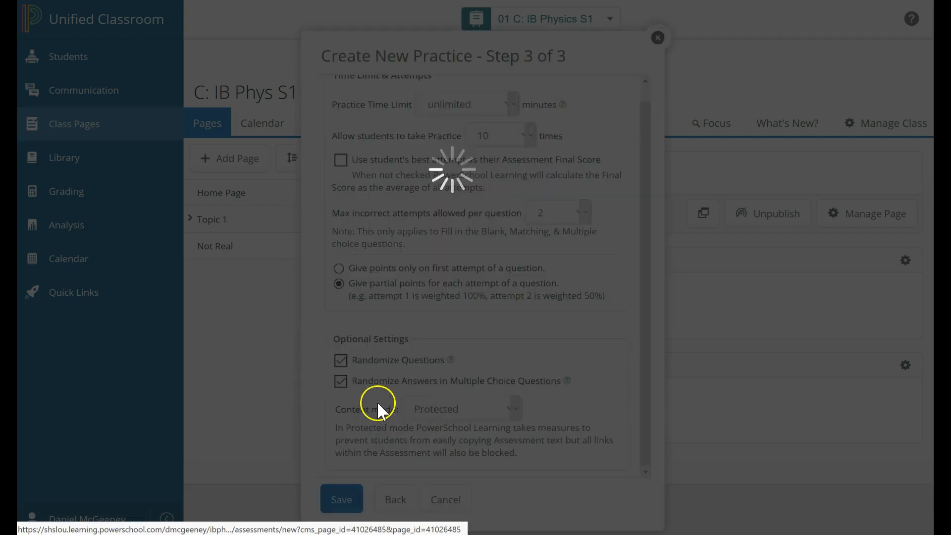
Save the practice, then add a new Multiple Choice question to it
{"action": "left_click", "coordinate": [341, 499]}
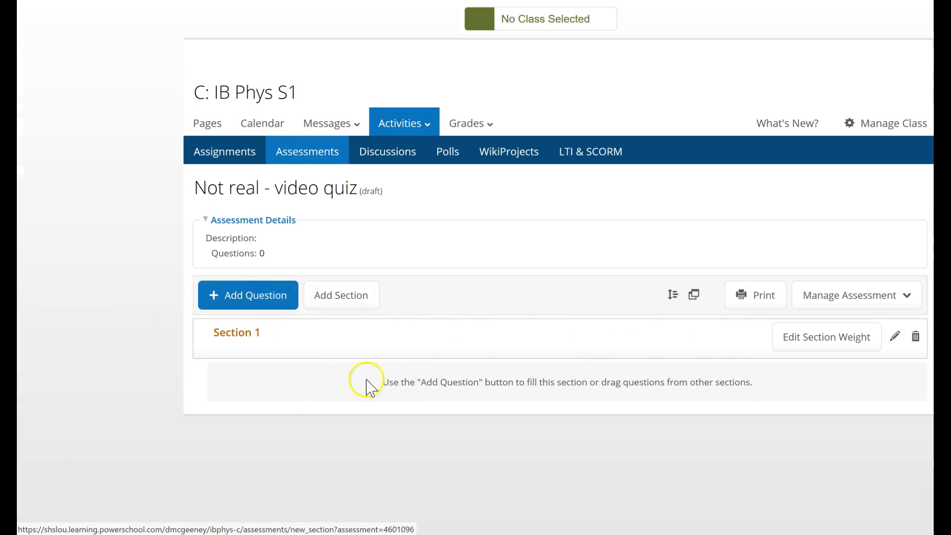
{"action": "left_click", "coordinate": [248, 295]}
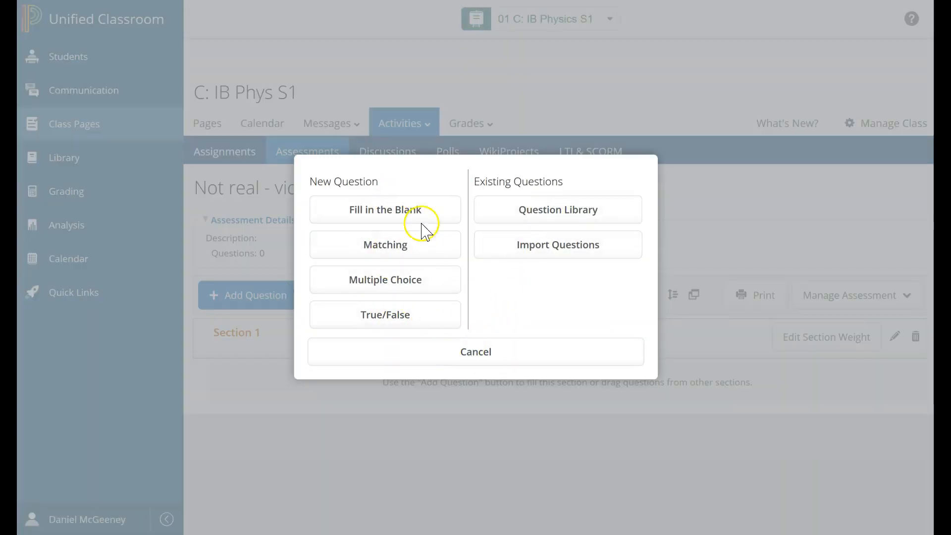
{"action": "mouse_move", "coordinate": [404, 311]}
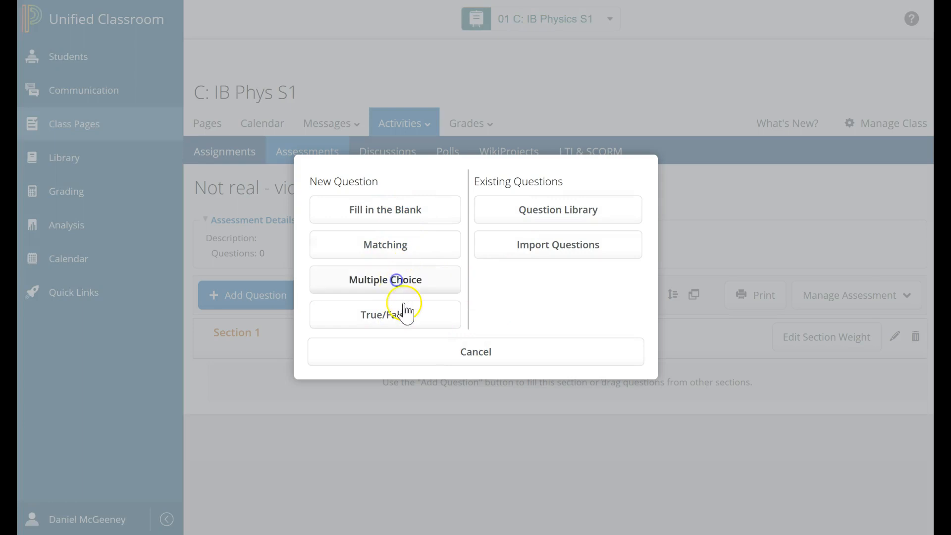
{"action": "left_click", "coordinate": [384, 279]}
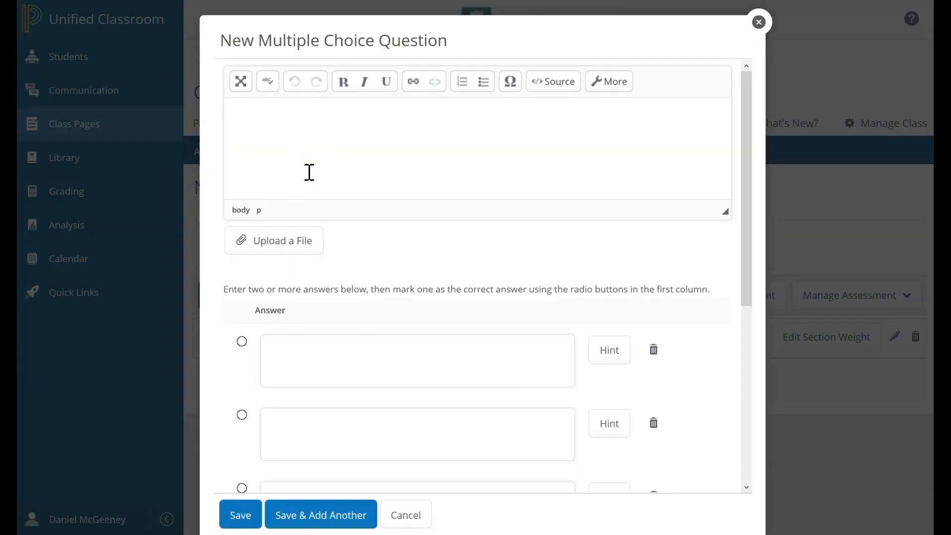
Enter the question stem and answers A ball, A bat, A puck, A stick, marking A bat correct
{"action": "type", "text": "Question stem"}
{"action": "left_click", "coordinate": [417, 361]}
{"action": "type", "text": "A"}
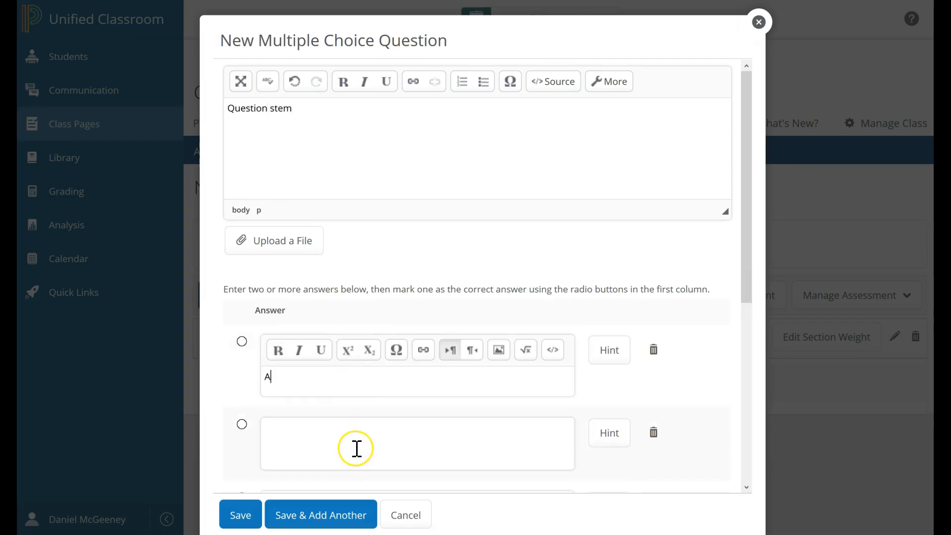
{"action": "type", "text": "ball"}
{"action": "left_click", "coordinate": [417, 444]}
{"action": "type", "text": "A bat"}
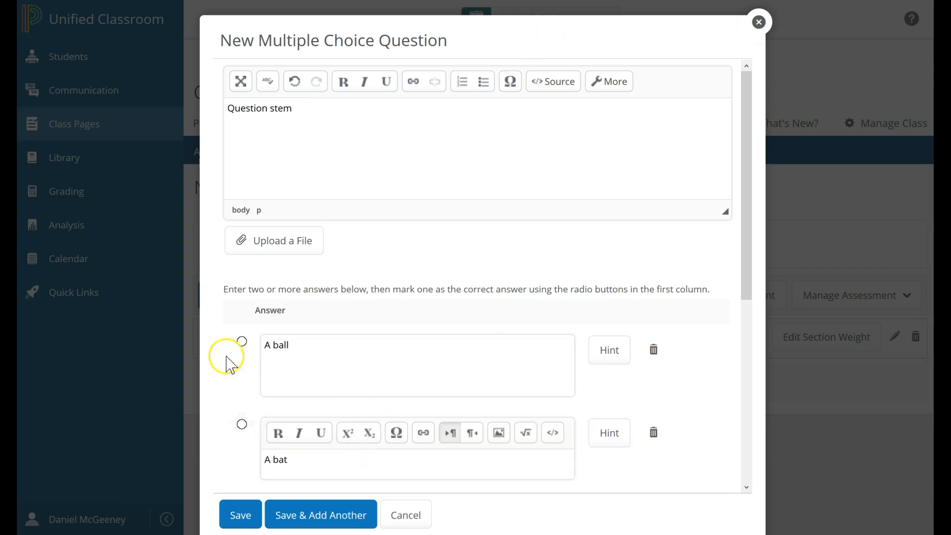
{"action": "scroll", "scroll_direction": "down", "scroll_amount": 3}
{"action": "type", "text": "A stick"}
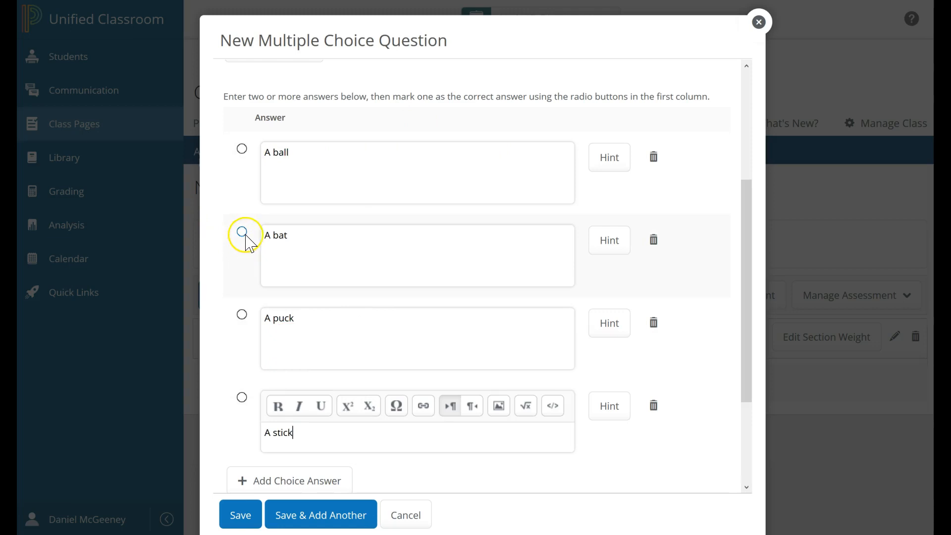
{"action": "left_click", "coordinate": [242, 231]}
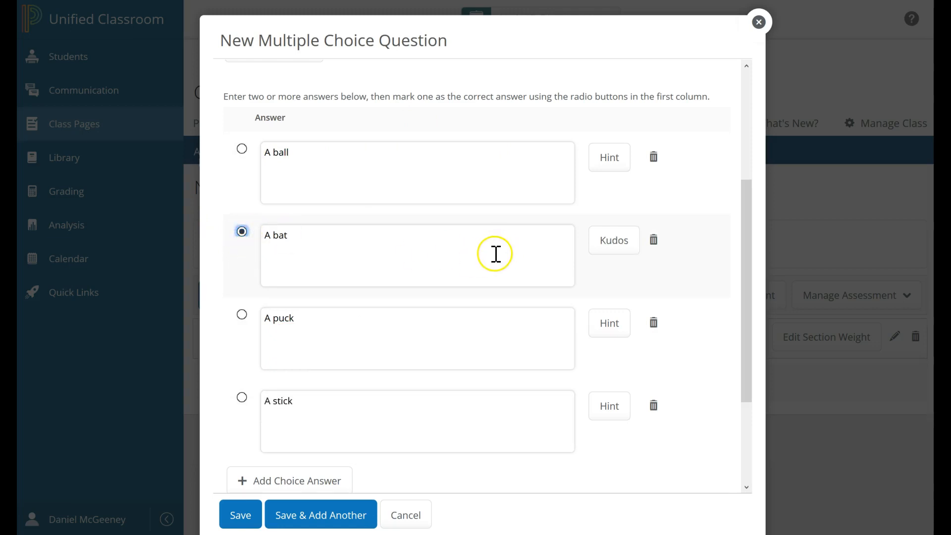
{"action": "mouse_move", "coordinate": [242, 148]}
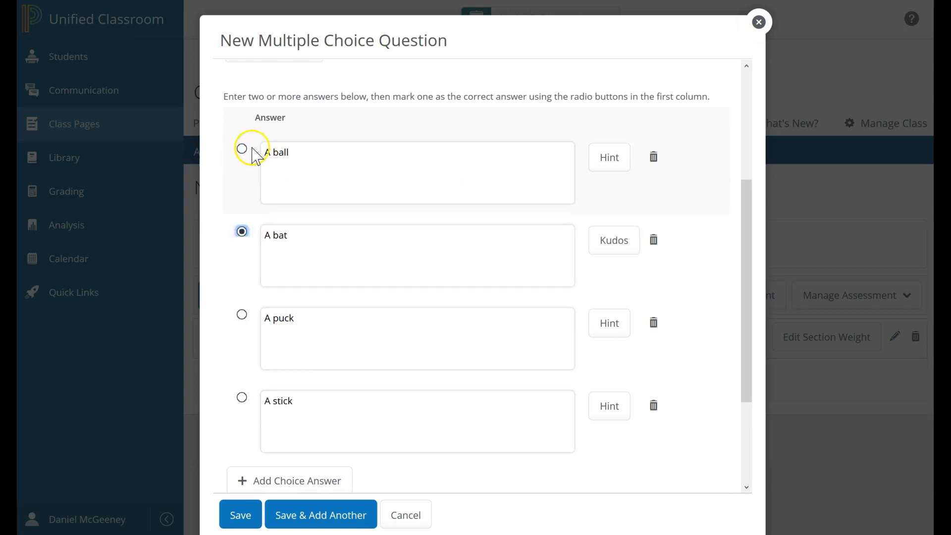
{"action": "mouse_move", "coordinate": [609, 157]}
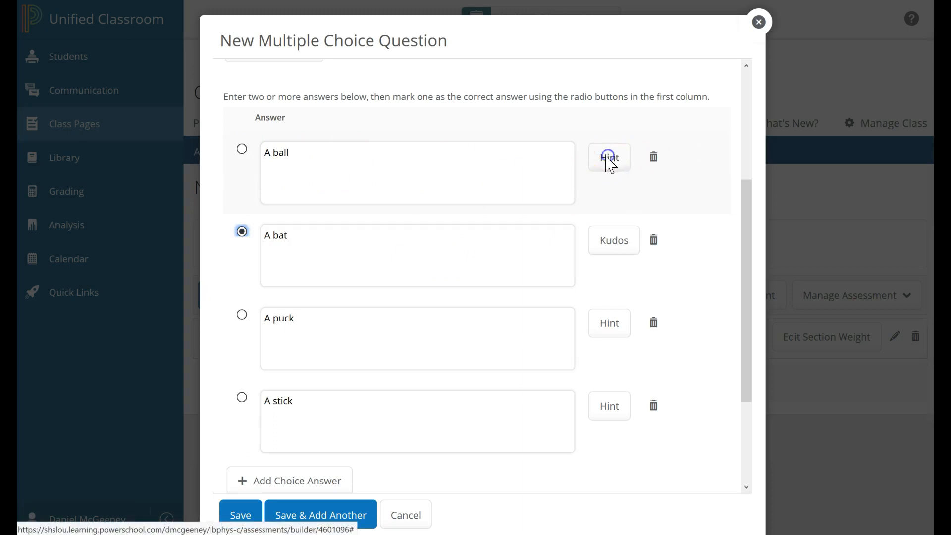
Save the hint for A ball: 'It can fly. There was one on the 3rd floor bathroom a couple days ago!'
{"action": "left_click", "coordinate": [610, 156]}
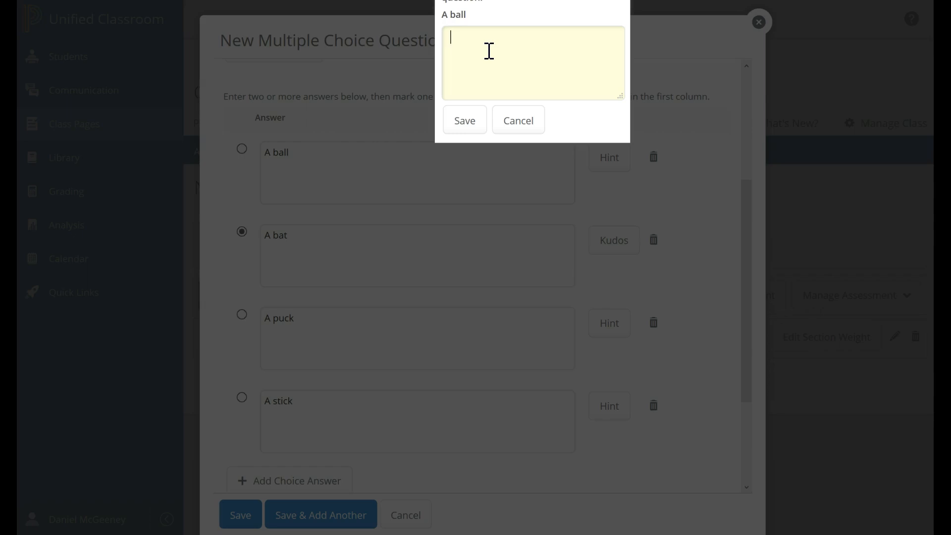
{"action": "type", "text": "It can"}
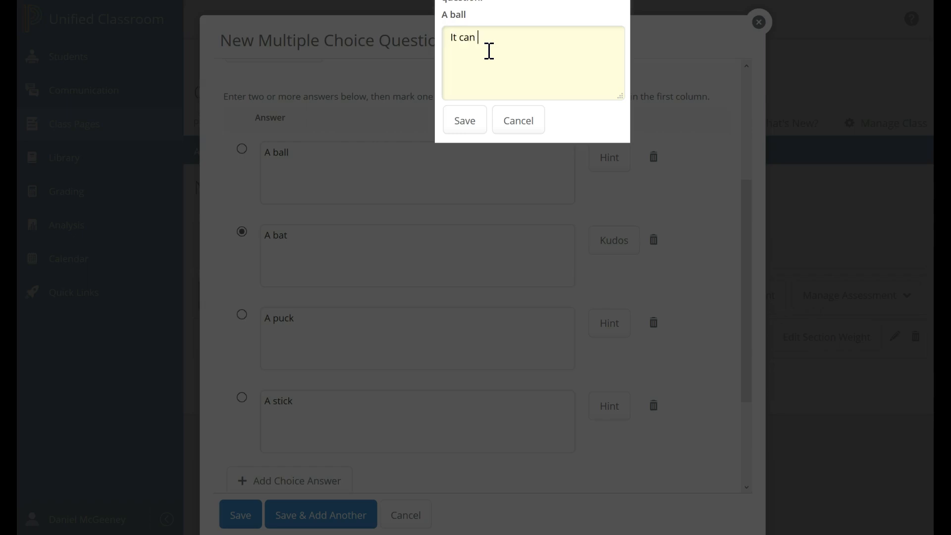
{"action": "type", "text": "fly."}
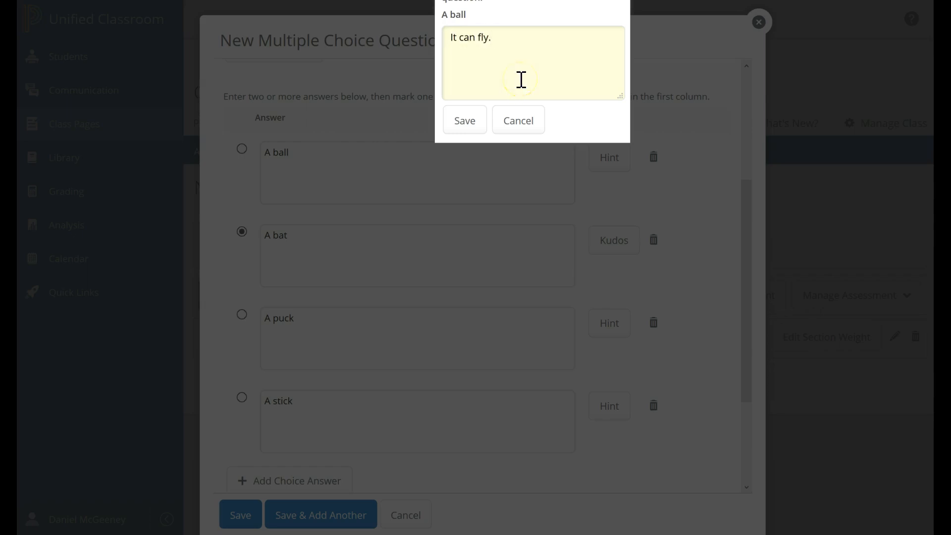
{"action": "type", "text": "There was one on the"}
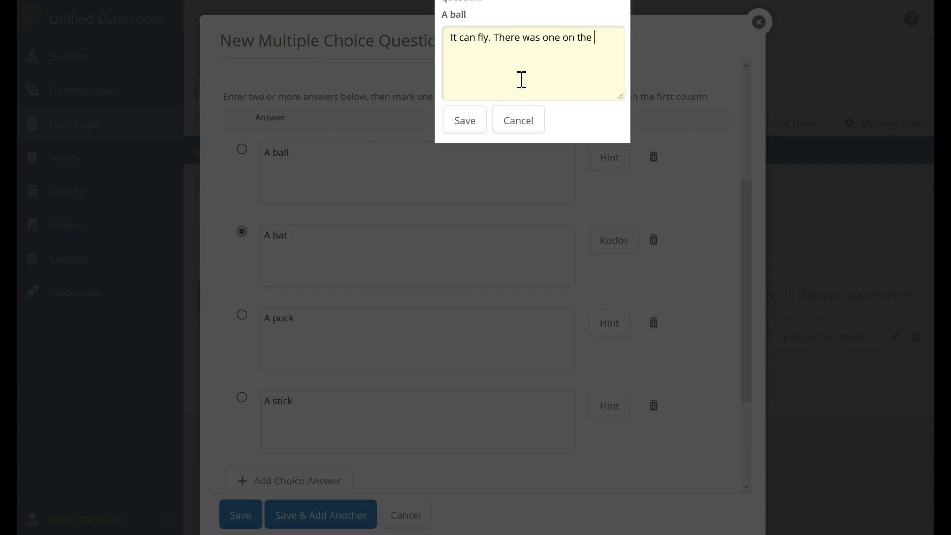
{"action": "type", "text": "3rd floor bath"}
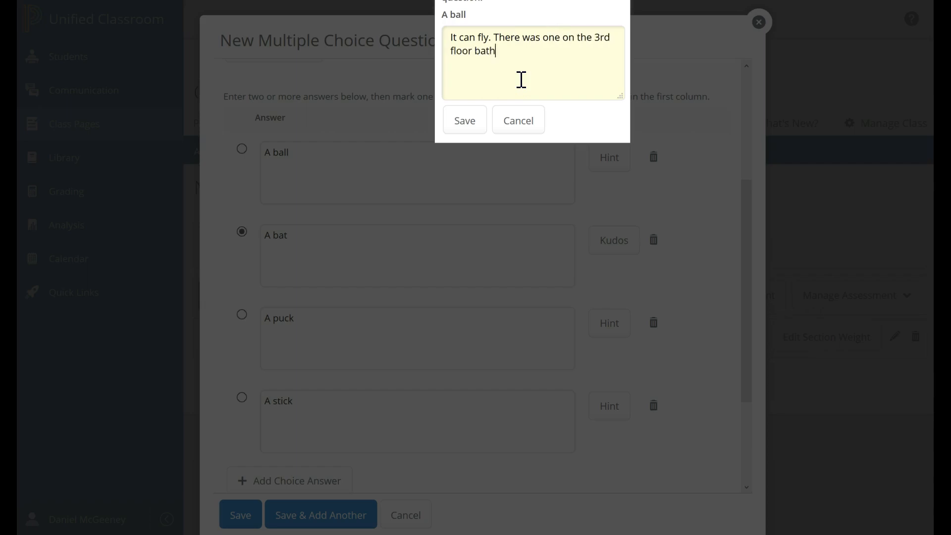
{"action": "type", "text": "room a couple days"}
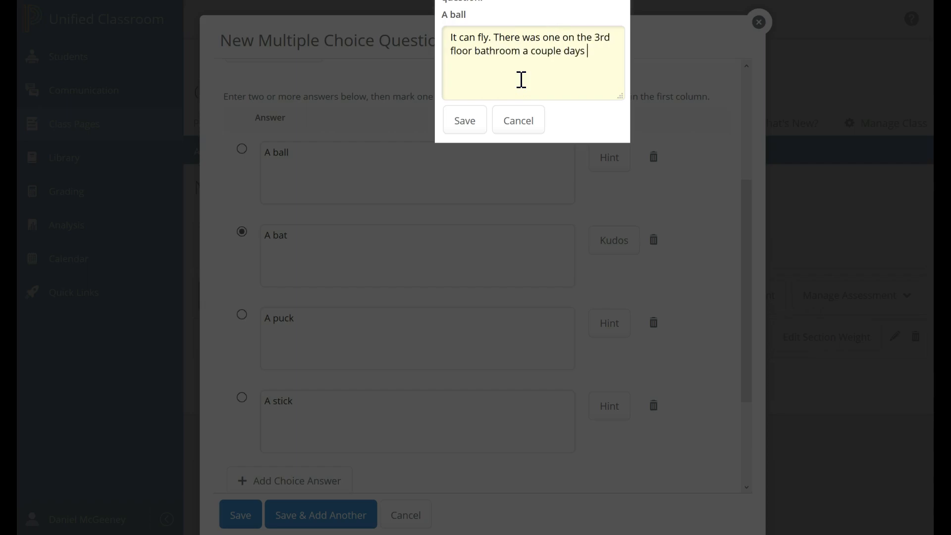
{"action": "type", "text": "ago!"}
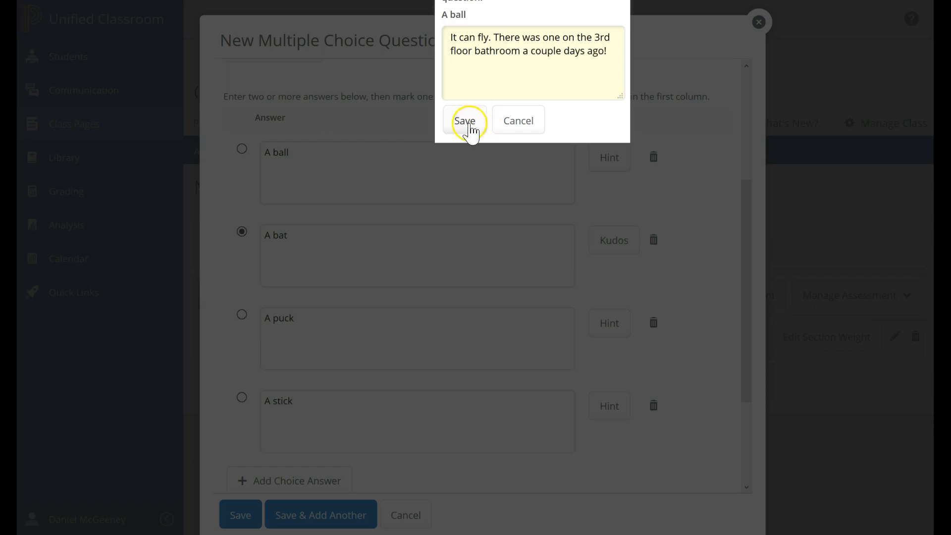
{"action": "left_click", "coordinate": [465, 120]}
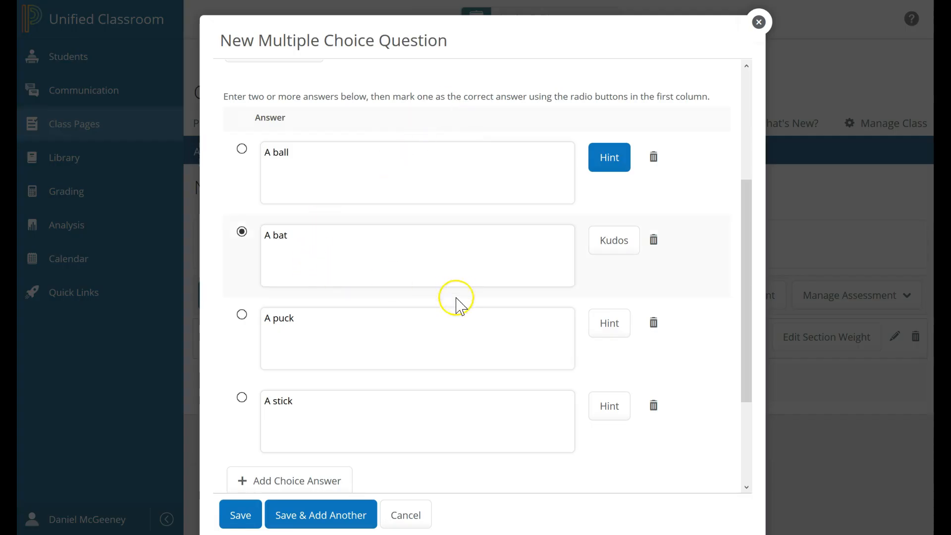
Confirm Section 1 and weight 1, then save the question into the quiz
{"action": "scroll", "scroll_direction": "down", "scroll_amount": 3}
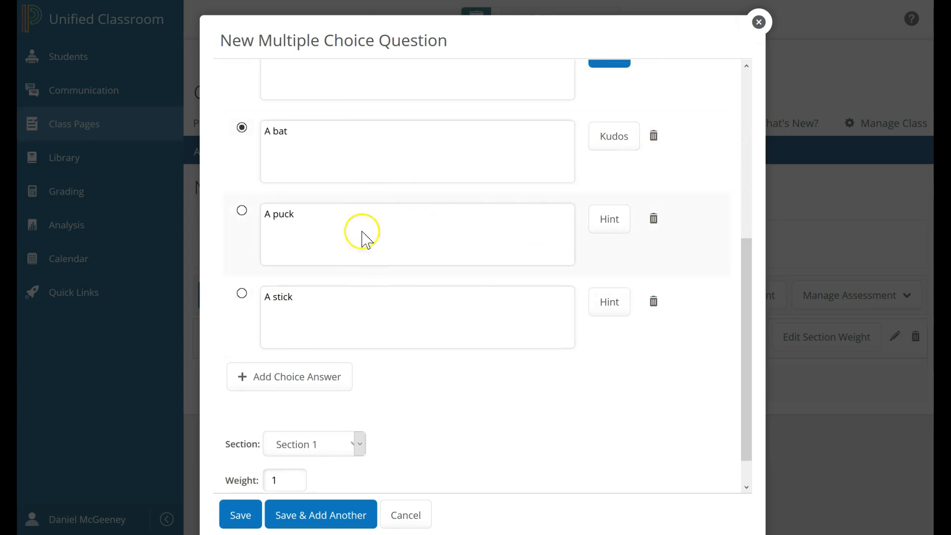
{"action": "scroll", "scroll_direction": "down", "scroll_amount": 3}
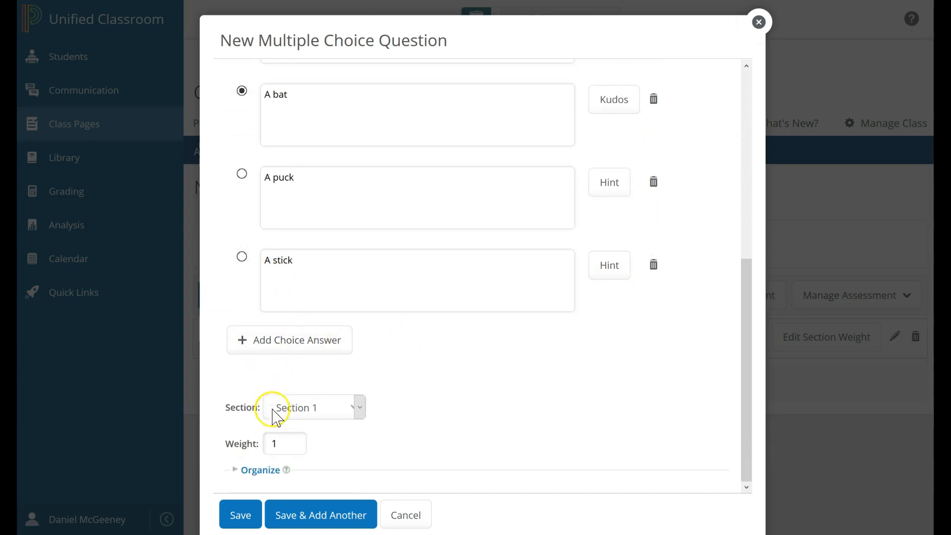
{"action": "left_click", "coordinate": [313, 407]}
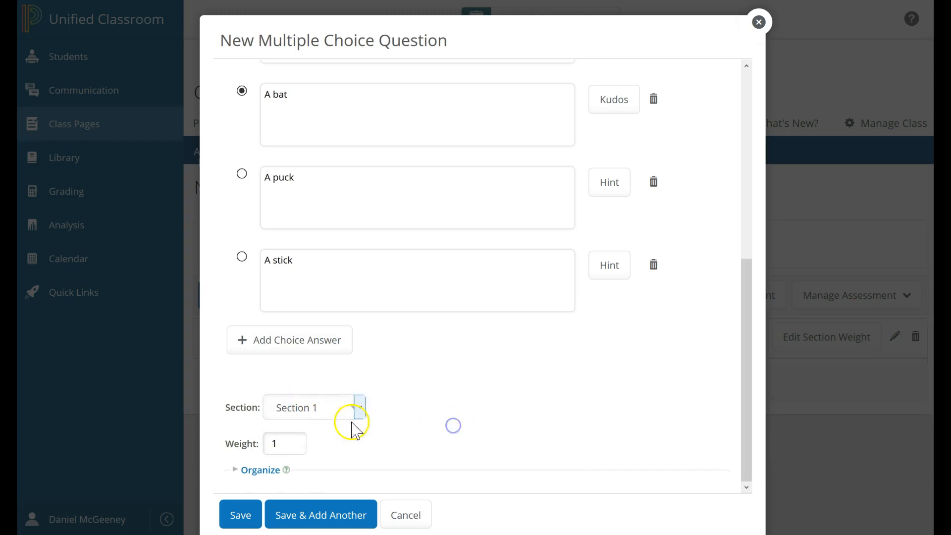
{"action": "mouse_move", "coordinate": [303, 431]}
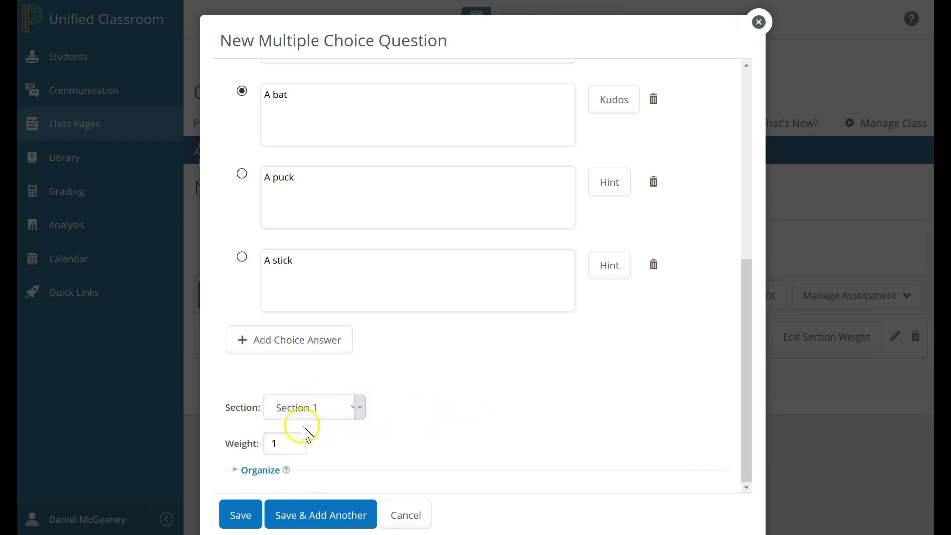
{"action": "mouse_move", "coordinate": [456, 467]}
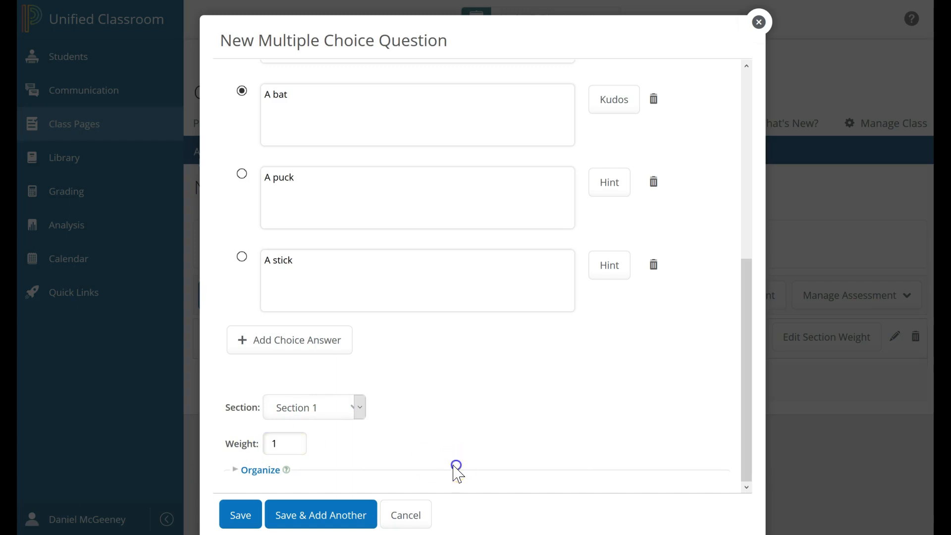
{"action": "scroll", "scroll_direction": "up", "scroll_amount": 3}
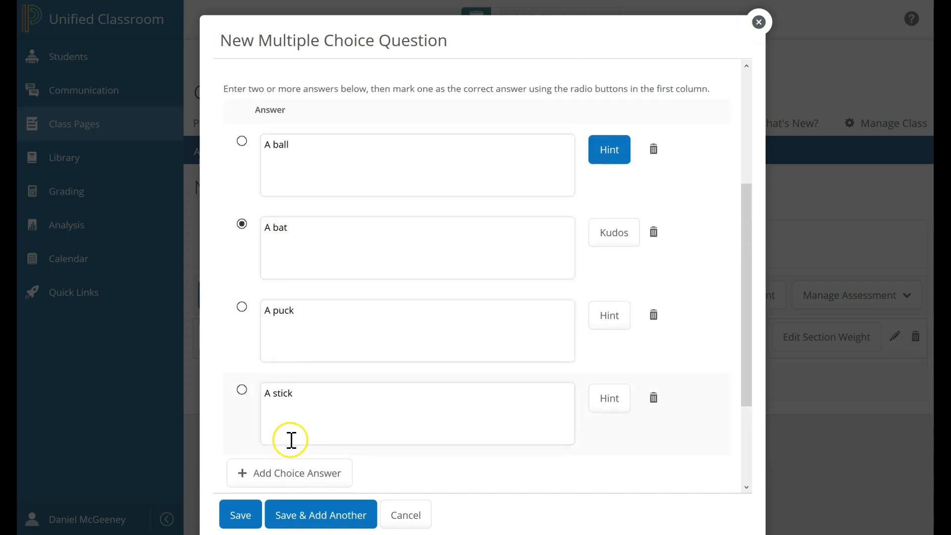
{"action": "scroll", "scroll_direction": "down", "scroll_amount": 3}
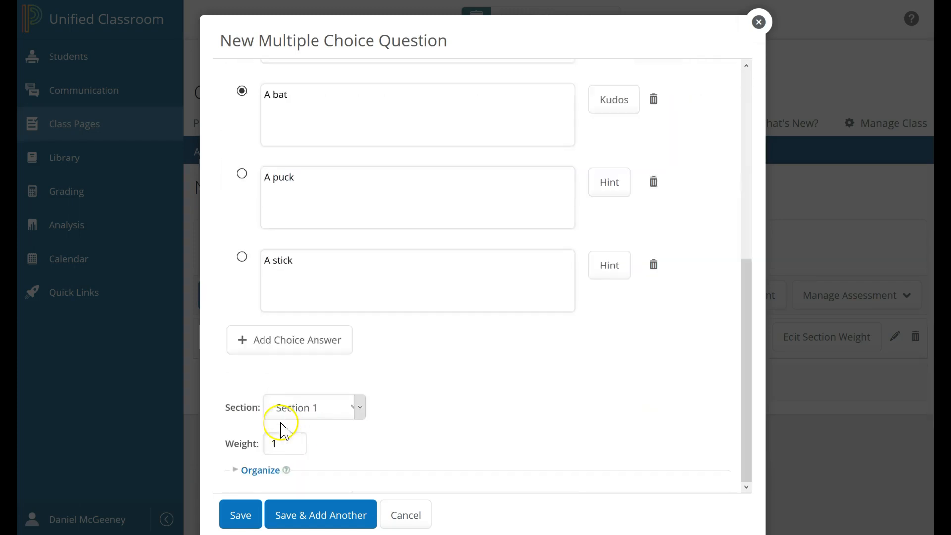
{"action": "left_click", "coordinate": [285, 443]}
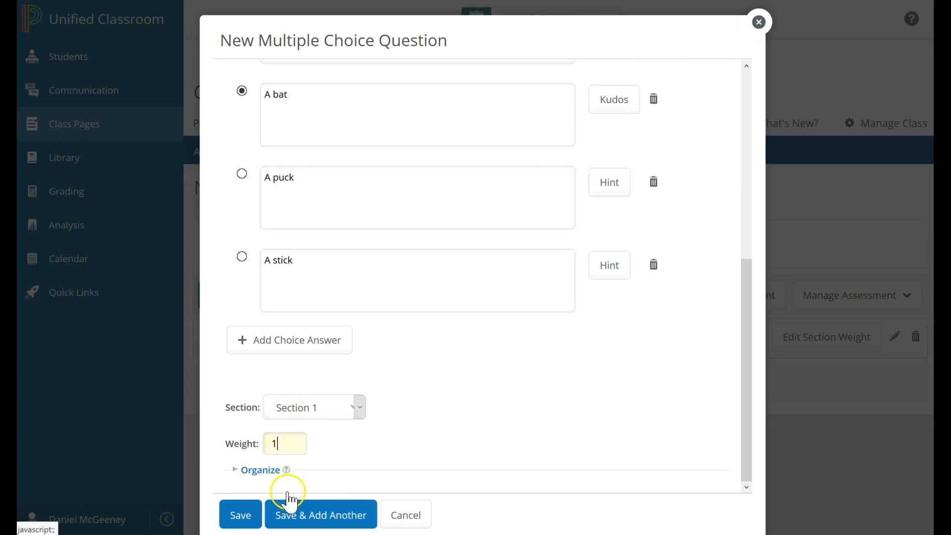
{"action": "left_click", "coordinate": [320, 514]}
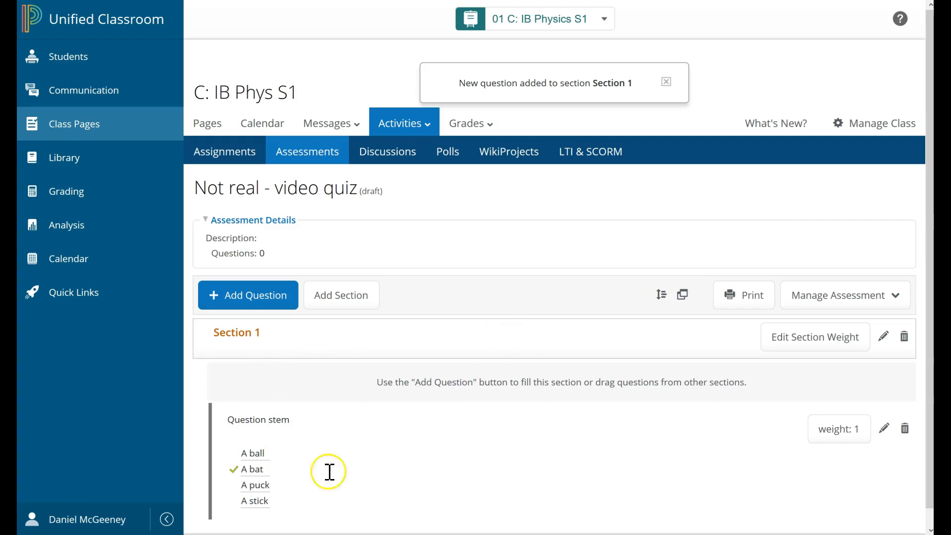
{"action": "mouse_move", "coordinate": [706, 94]}
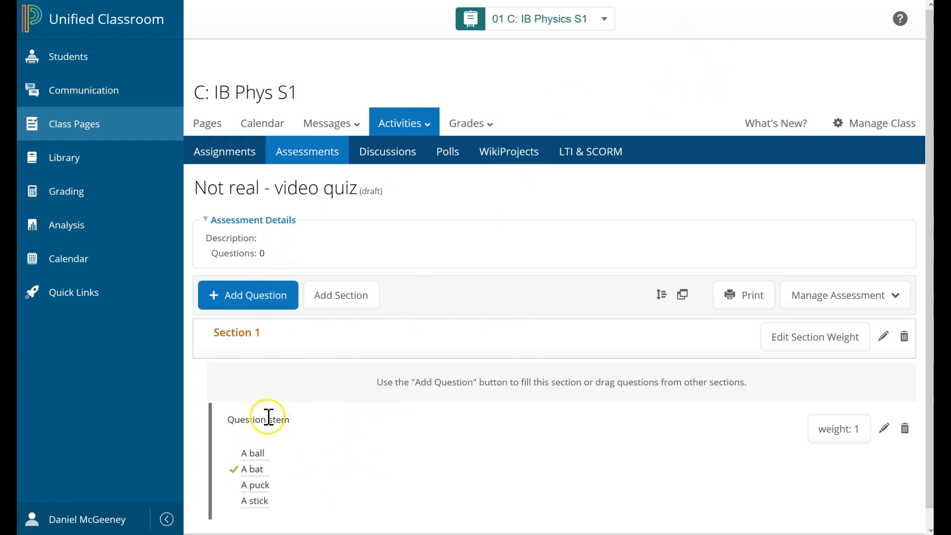
{"action": "mouse_move", "coordinate": [279, 140]}
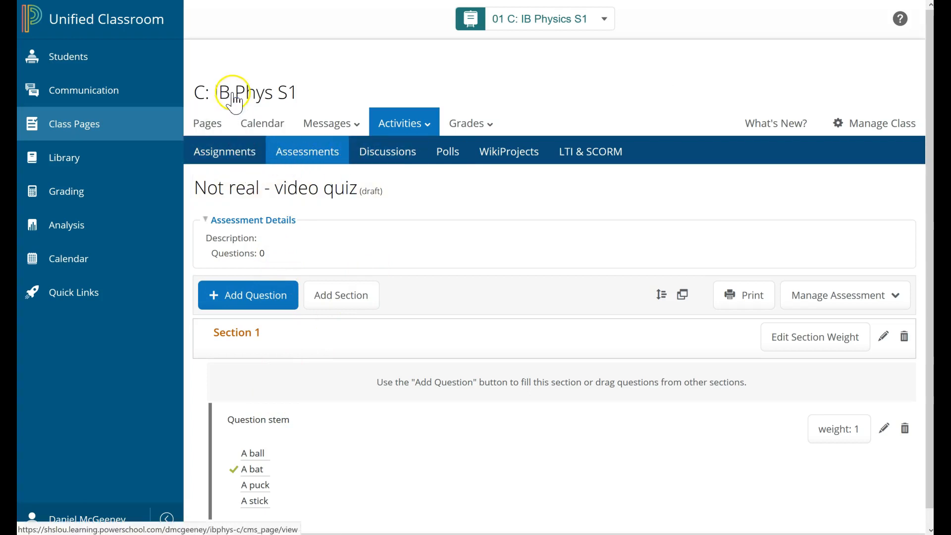
Return to the class's Pages from the quiz builder
{"action": "left_click", "coordinate": [208, 122]}
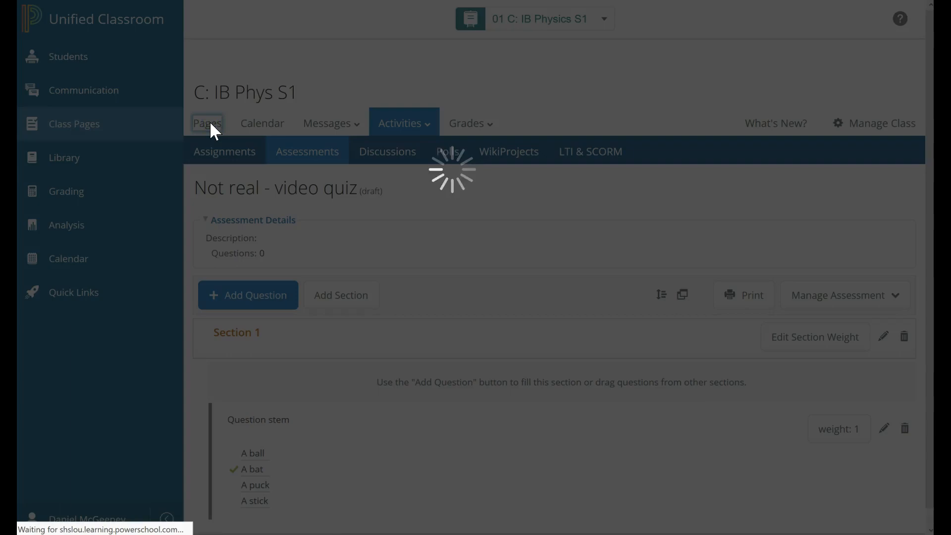
On the Not Real page, add a content block of type Assessment from Messages & Activities
{"action": "left_click", "coordinate": [207, 123]}
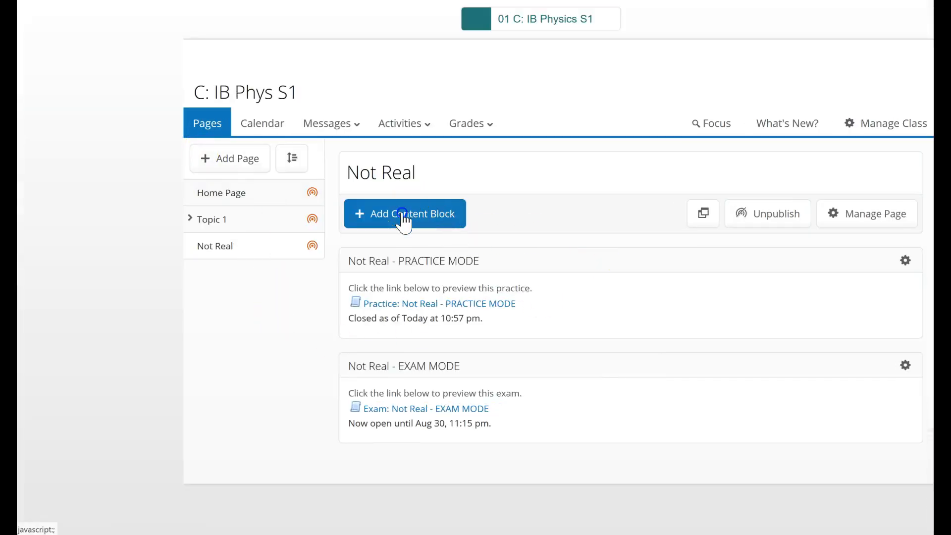
{"action": "left_click", "coordinate": [405, 214]}
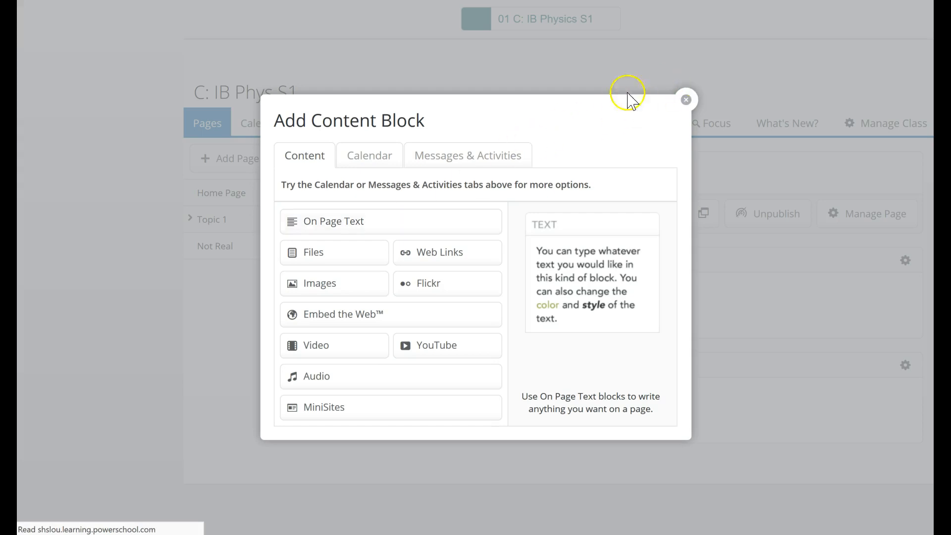
{"action": "left_click", "coordinate": [468, 155]}
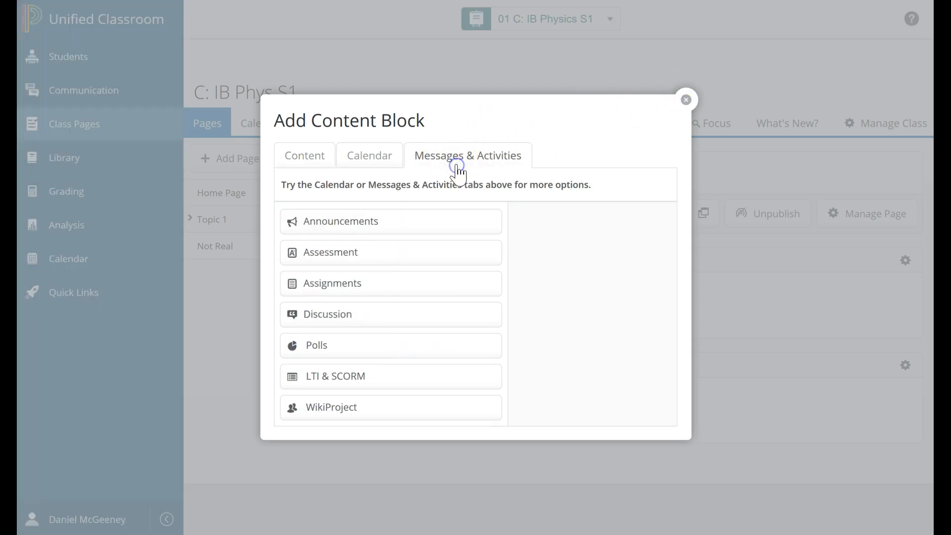
{"action": "left_click", "coordinate": [686, 99]}
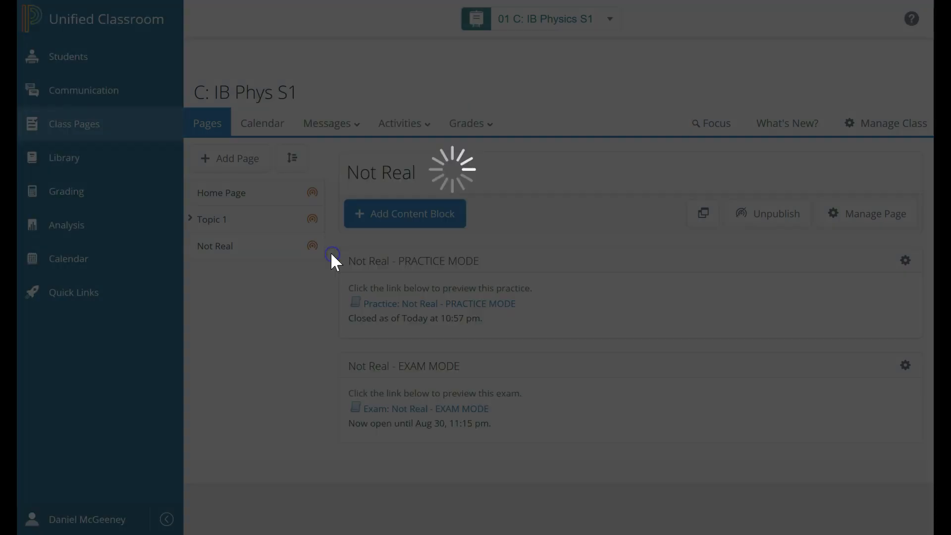
{"action": "left_click", "coordinate": [405, 214]}
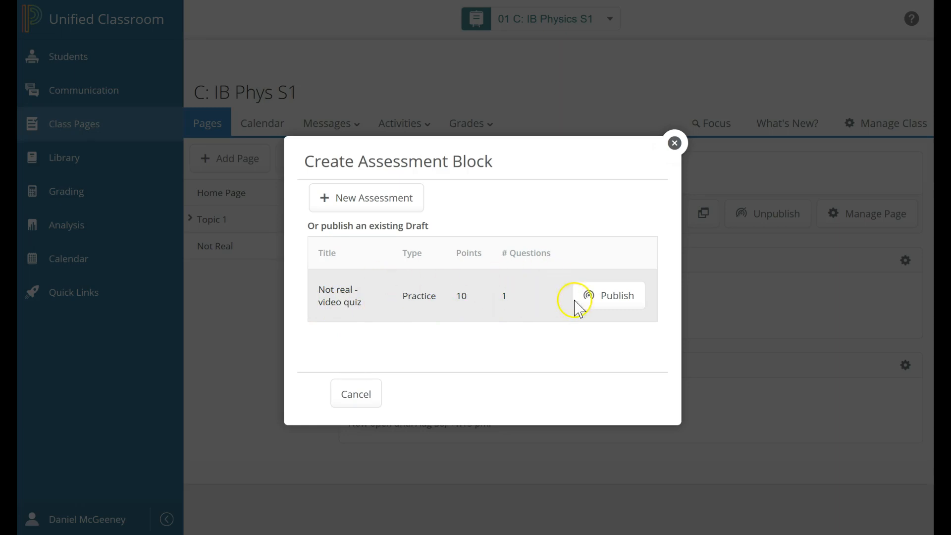
Publish the Not real - video quiz draft with default dates, kept out of the Gradebook, onto the Not Real page
{"action": "left_click", "coordinate": [608, 295]}
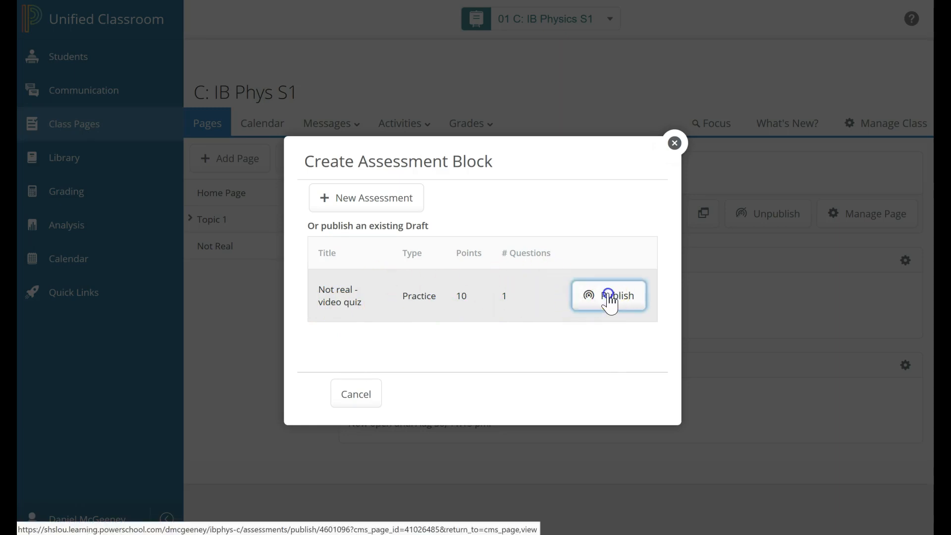
{"action": "left_click", "coordinate": [608, 295]}
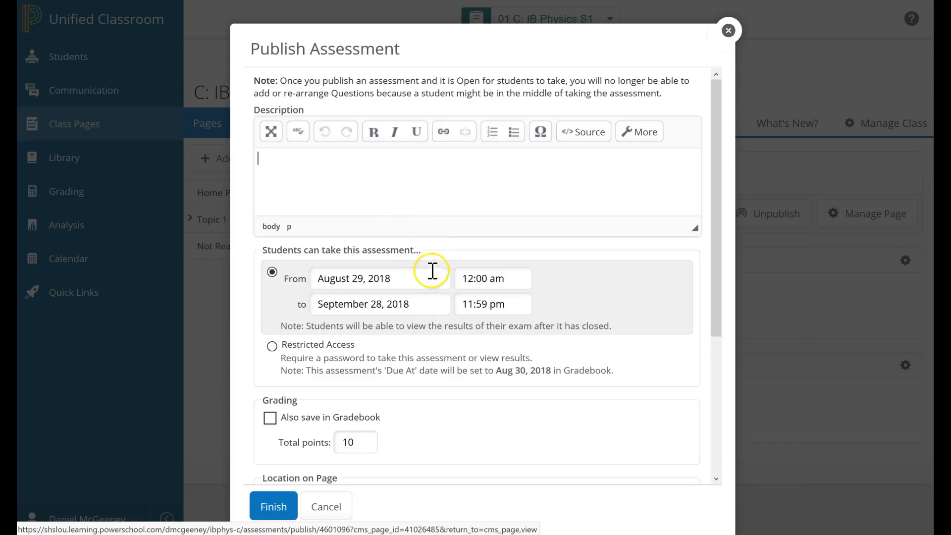
{"action": "mouse_move", "coordinate": [511, 311]}
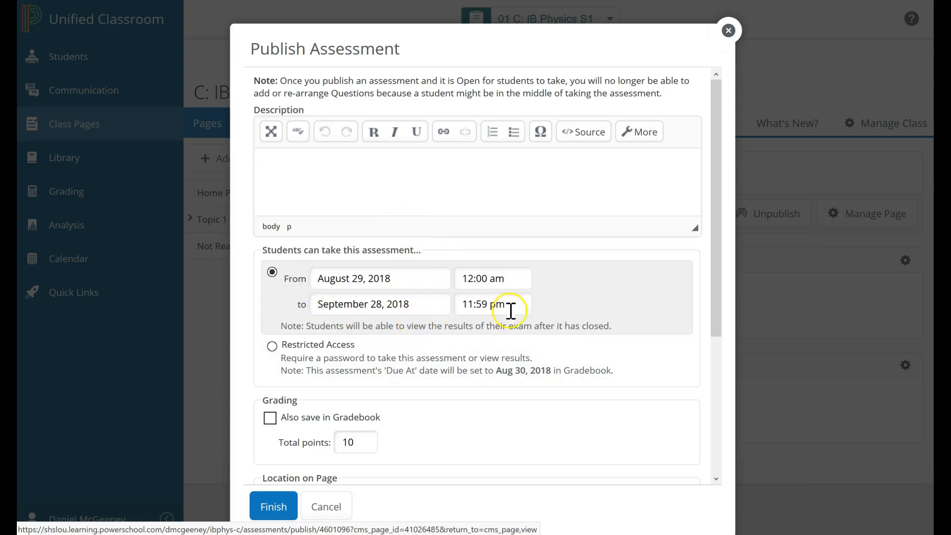
{"action": "mouse_move", "coordinate": [333, 303]}
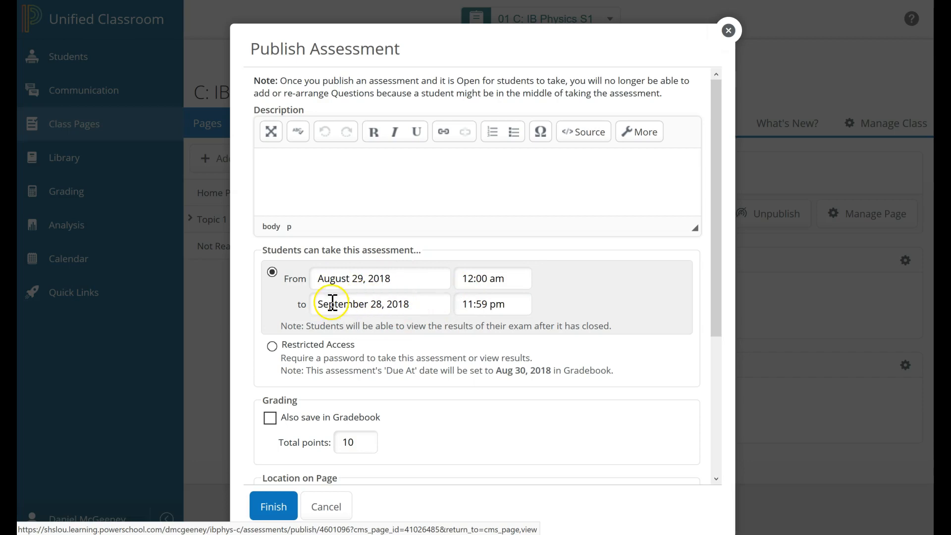
{"action": "left_click", "coordinate": [270, 417]}
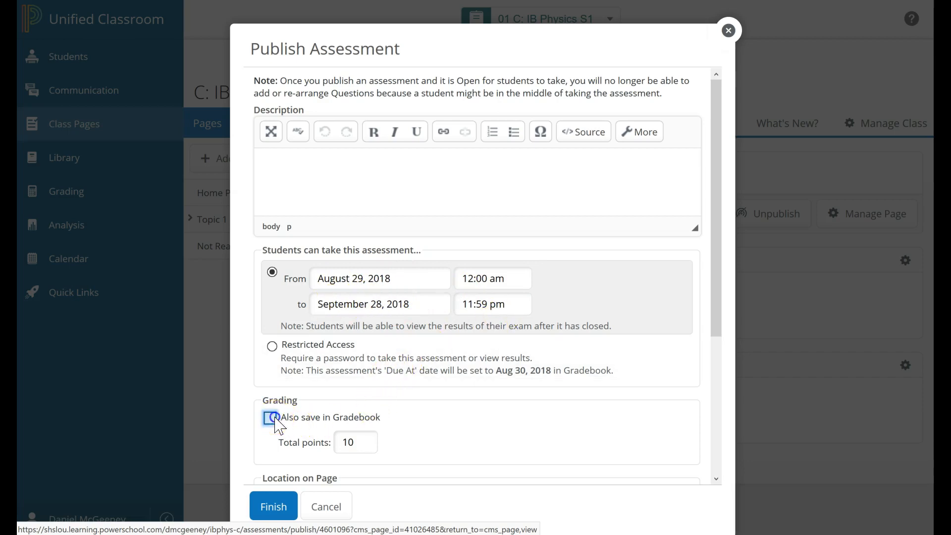
{"action": "left_click", "coordinate": [271, 417]}
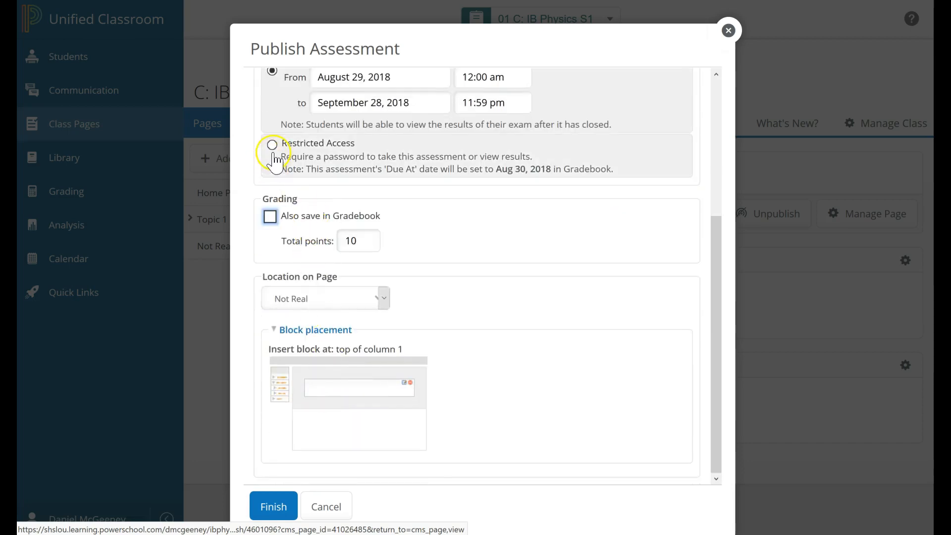
{"action": "scroll", "scroll_direction": "up", "scroll_amount": 3}
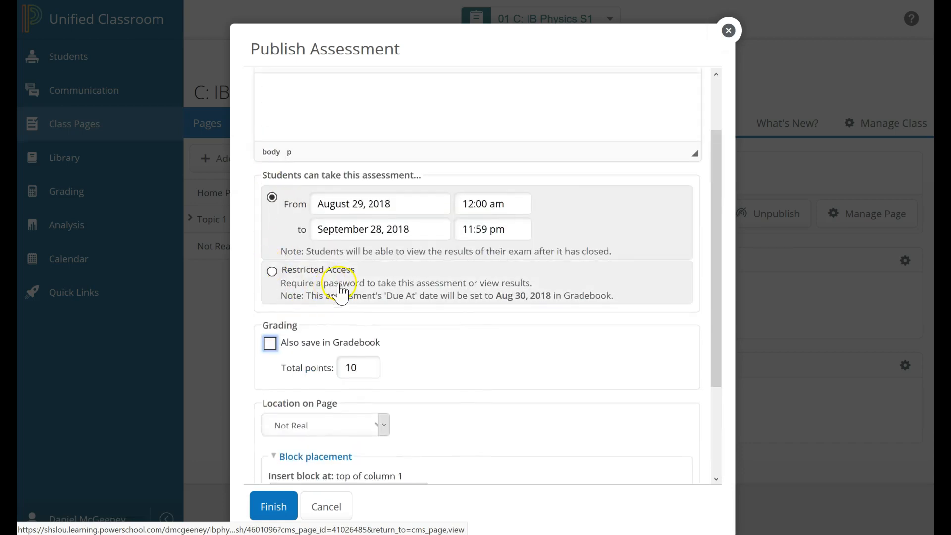
{"action": "mouse_move", "coordinate": [396, 271]}
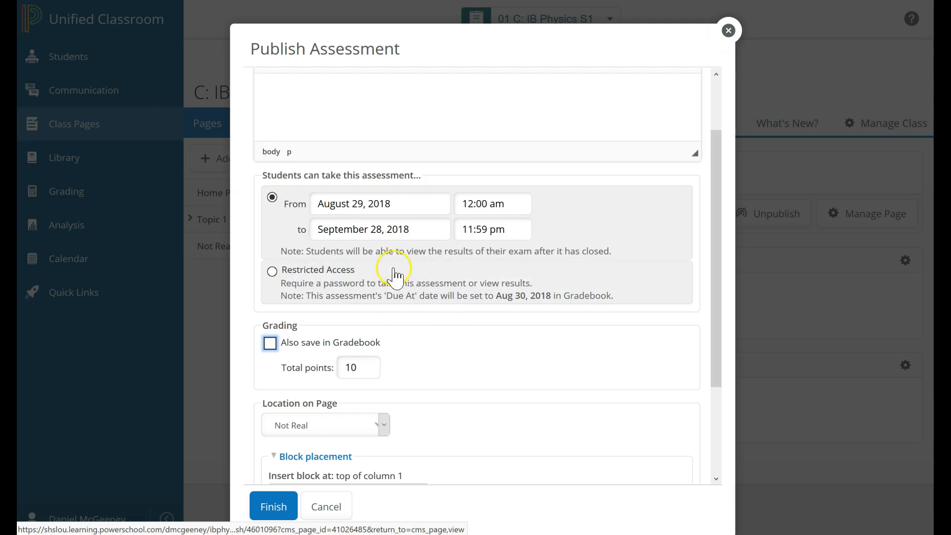
{"action": "mouse_move", "coordinate": [258, 306]}
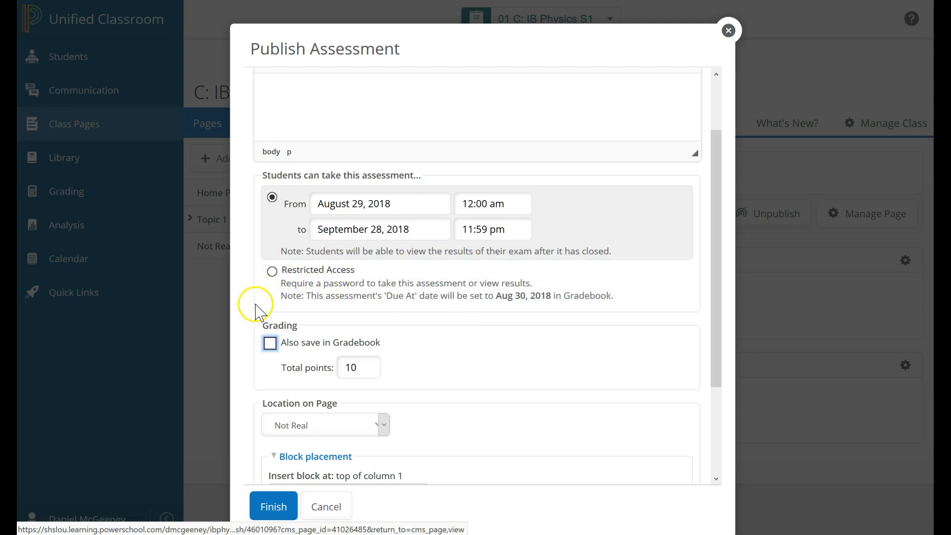
{"action": "scroll", "scroll_direction": "down", "scroll_amount": 3}
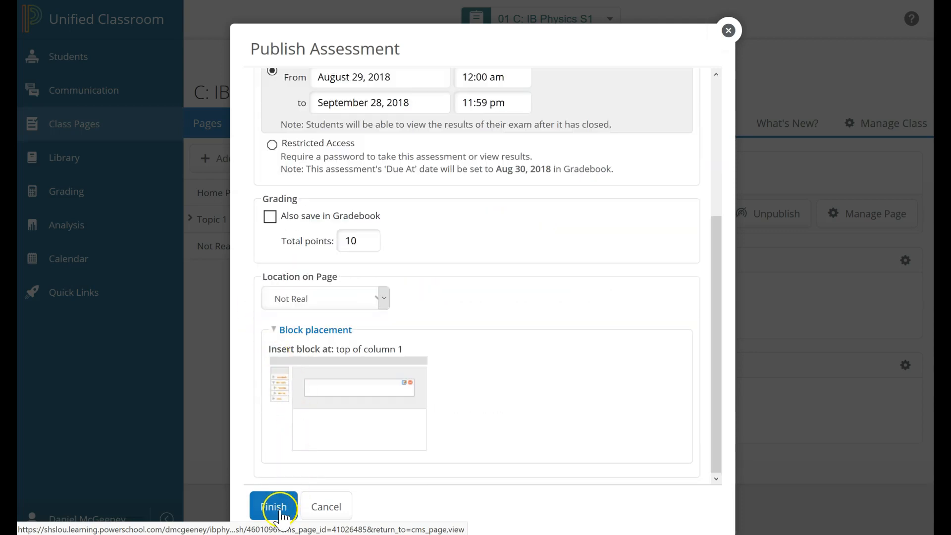
{"action": "left_click", "coordinate": [274, 506]}
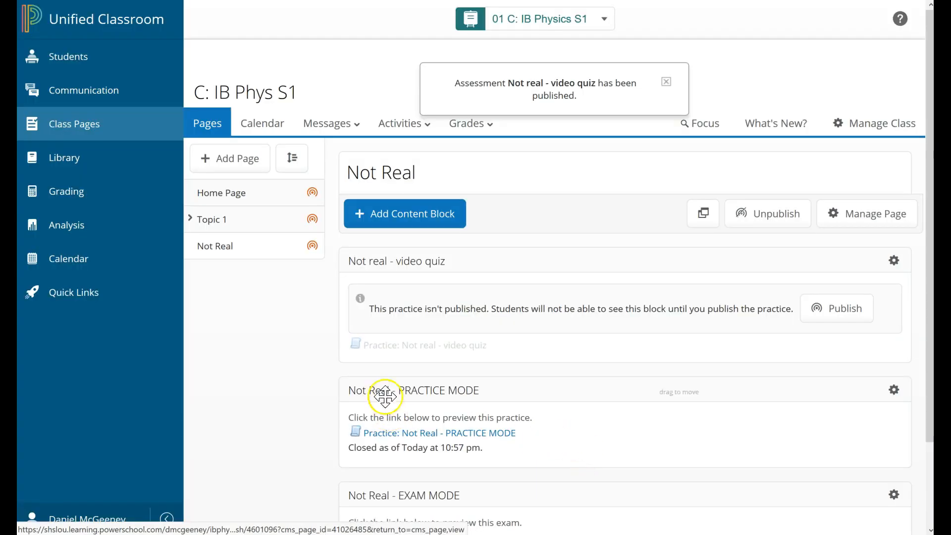
Publish the video quiz block with its From/to dates unchanged, open until Sep 28, 11:59 pm
{"action": "scroll", "scroll_direction": "down", "scroll_amount": 3}
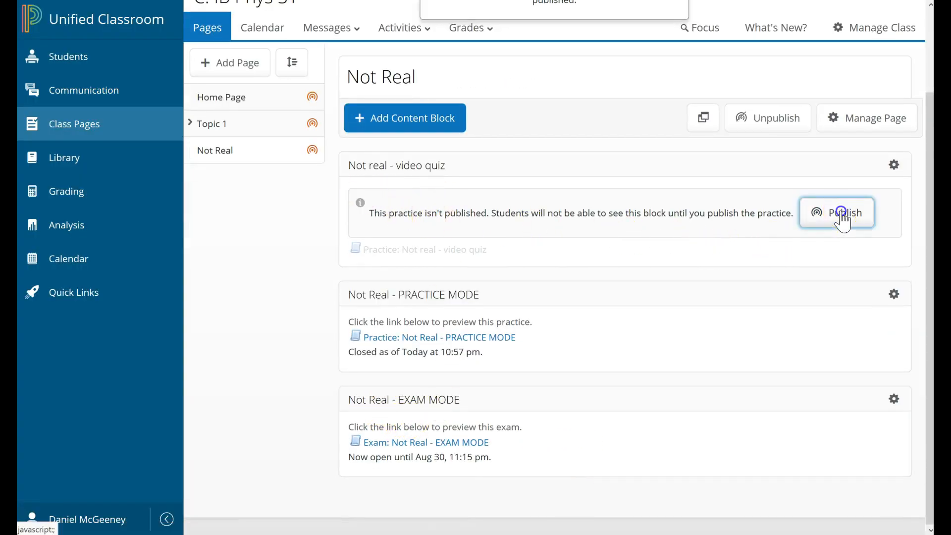
{"action": "left_click", "coordinate": [843, 212]}
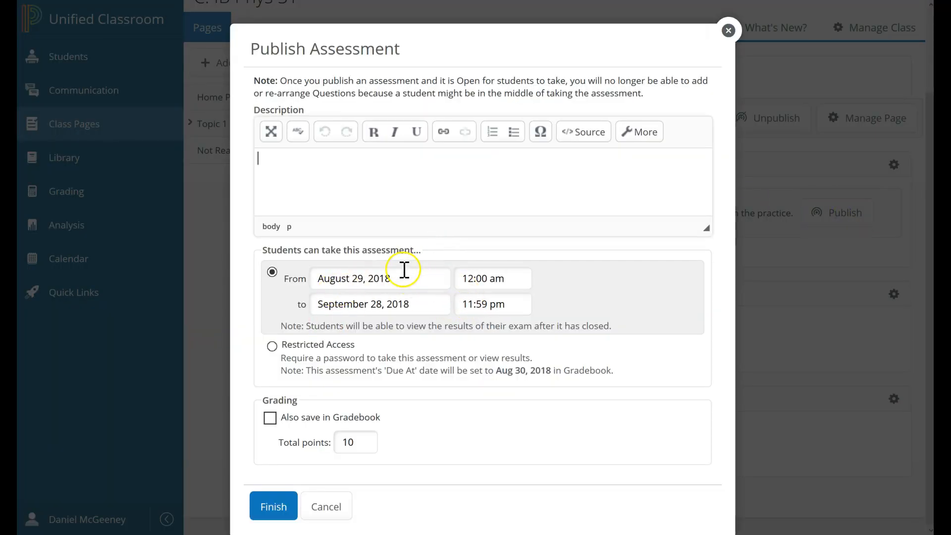
{"action": "left_click", "coordinate": [380, 278]}
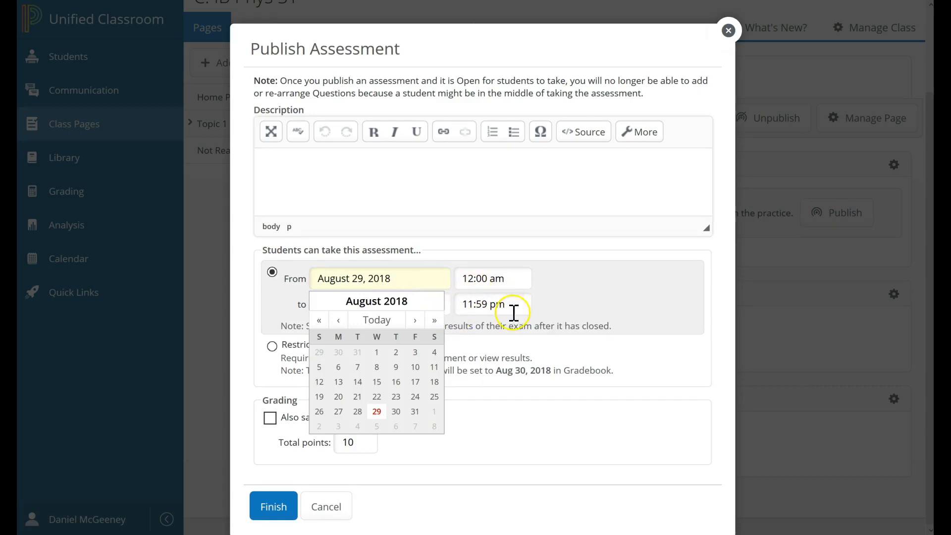
{"action": "left_click", "coordinate": [491, 279]}
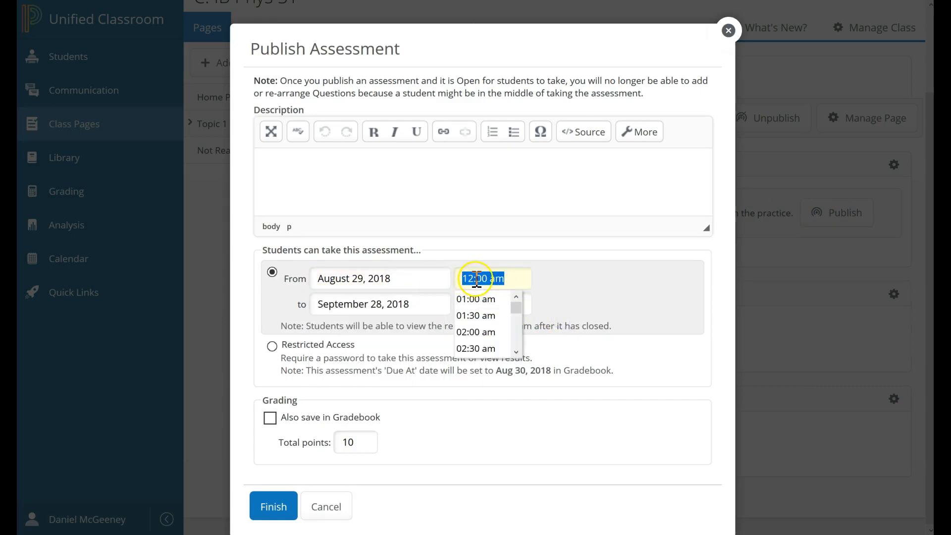
{"action": "left_click", "coordinate": [272, 506]}
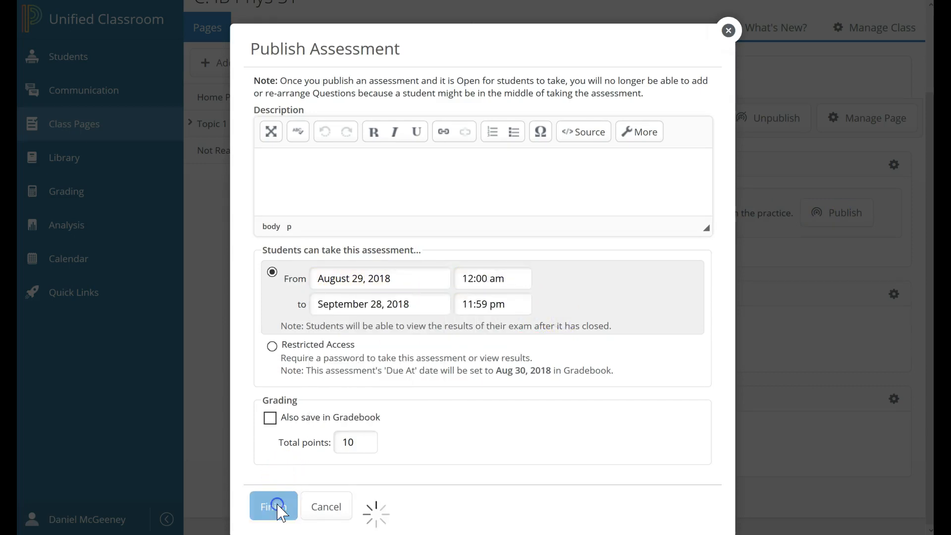
{"action": "left_click", "coordinate": [272, 506]}
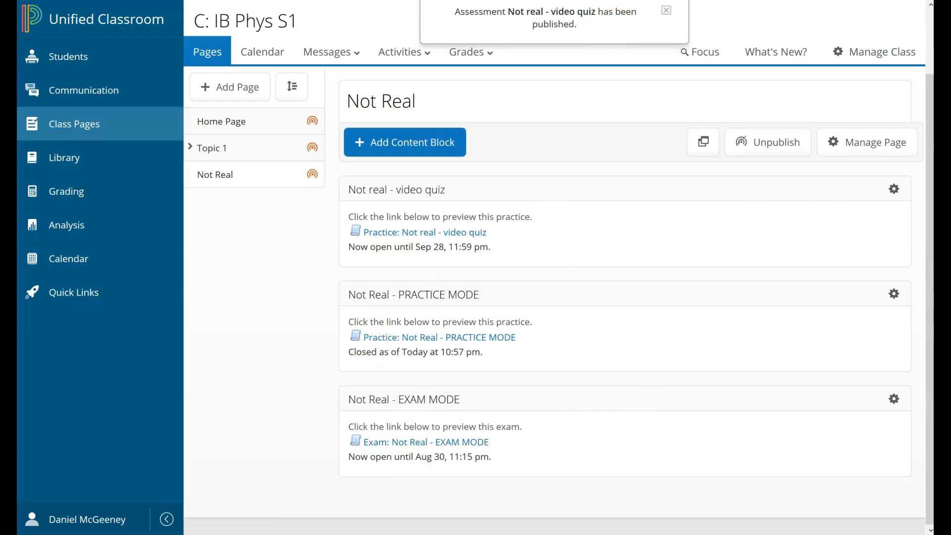
{"action": "left_click", "coordinate": [666, 10]}
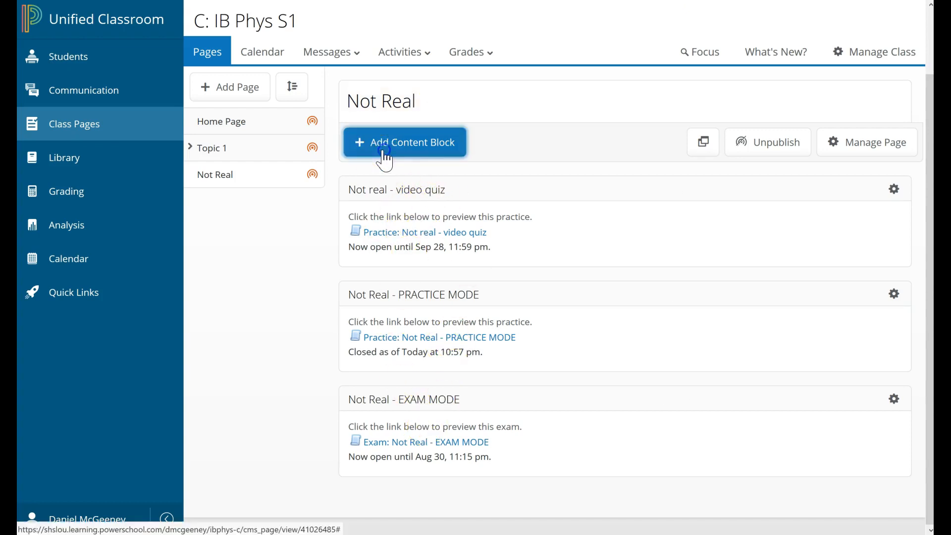
Create a new exam block titled Practice Quiz with Randomize Questions ticked and save it
{"action": "left_click", "coordinate": [404, 142]}
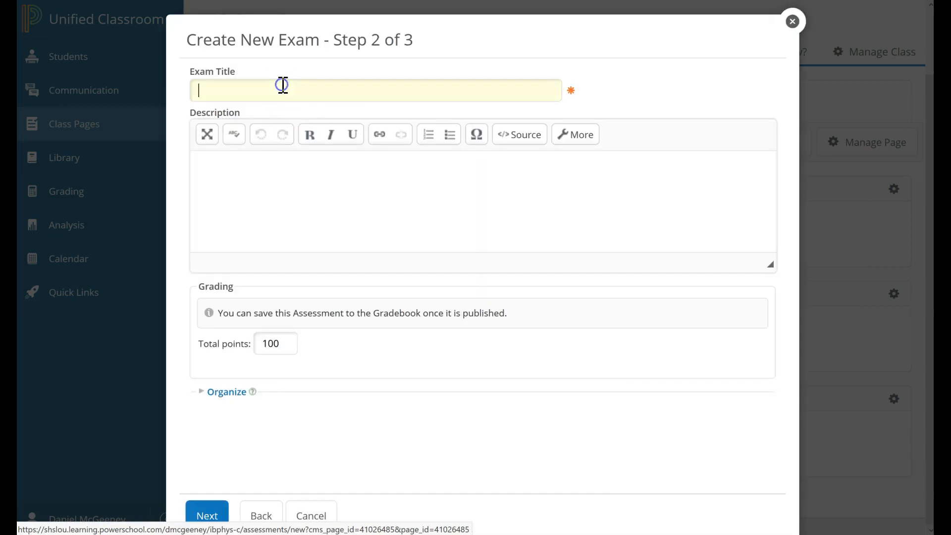
{"action": "type", "text": "Pra"}
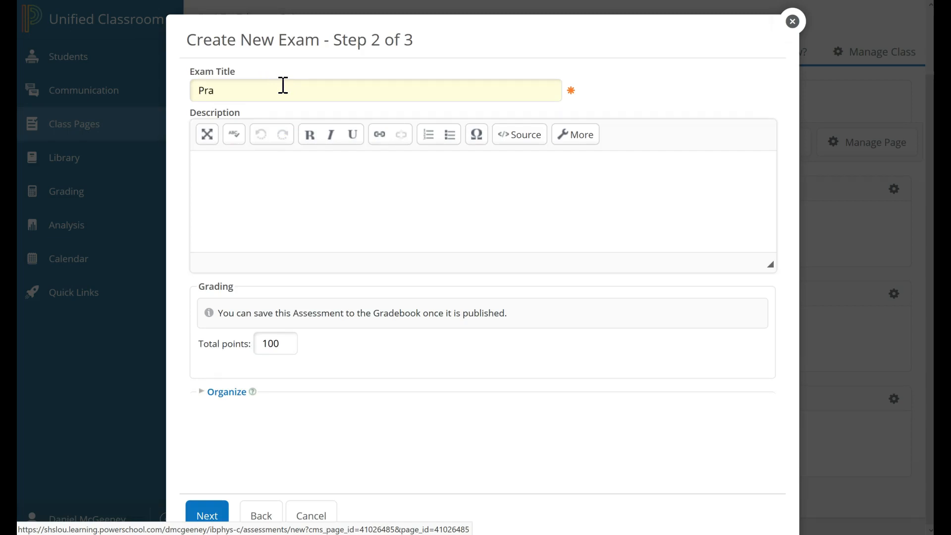
{"action": "type", "text": "ctice Quiz"}
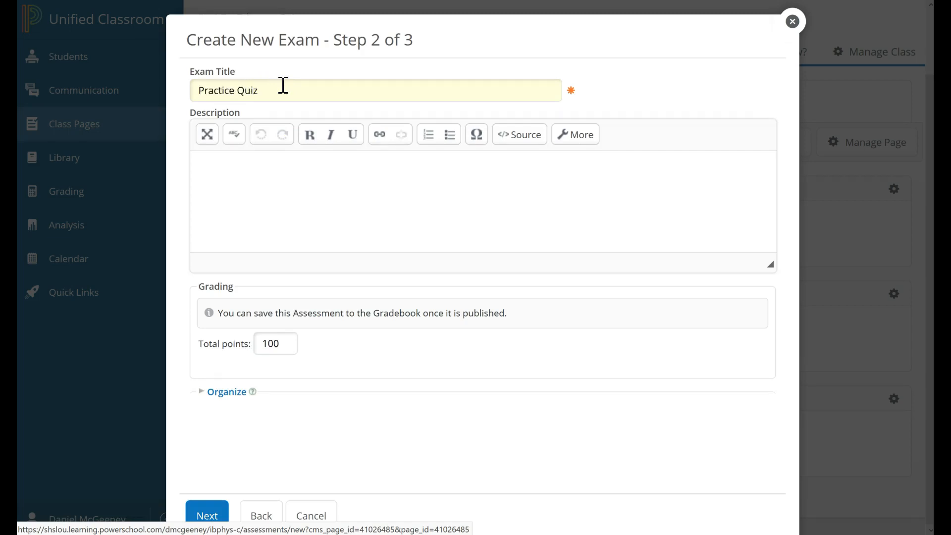
{"action": "left_click", "coordinate": [275, 344]}
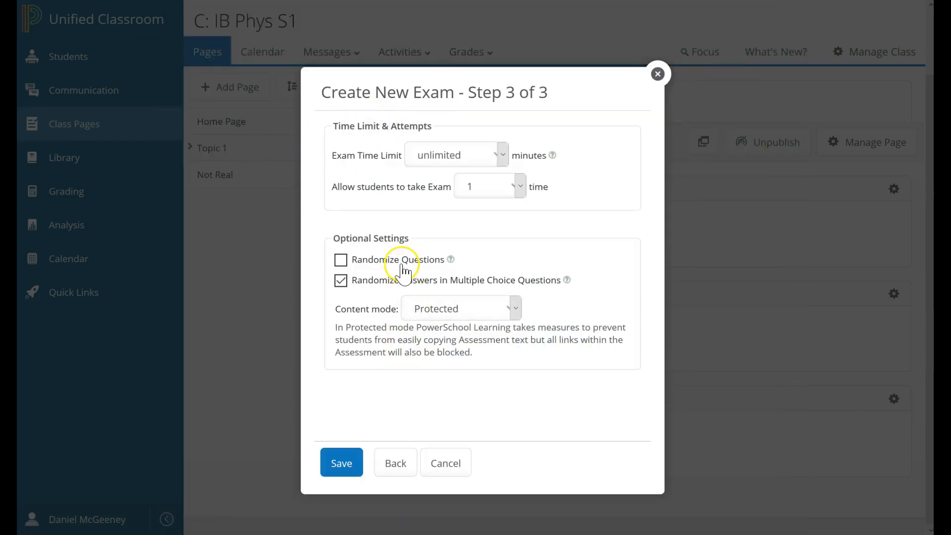
{"action": "left_click", "coordinate": [340, 260]}
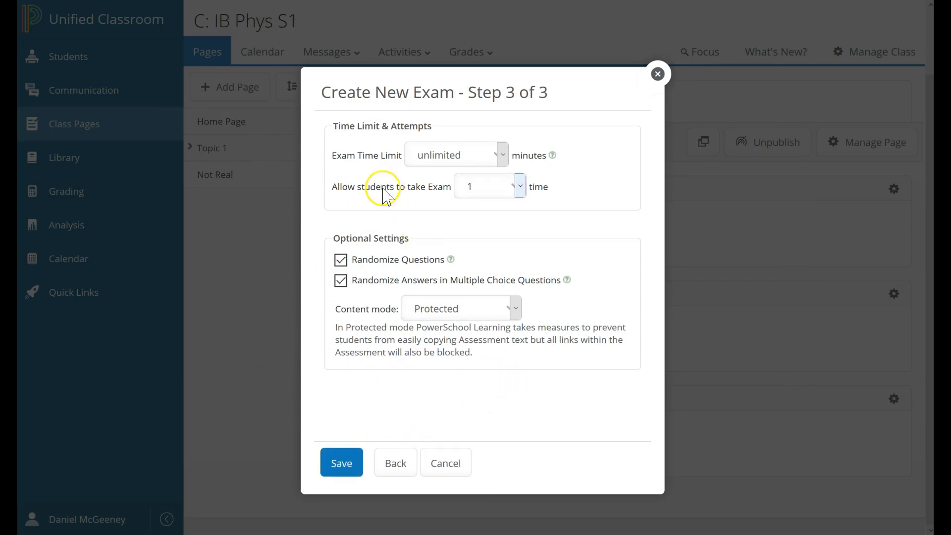
{"action": "left_click", "coordinate": [341, 463]}
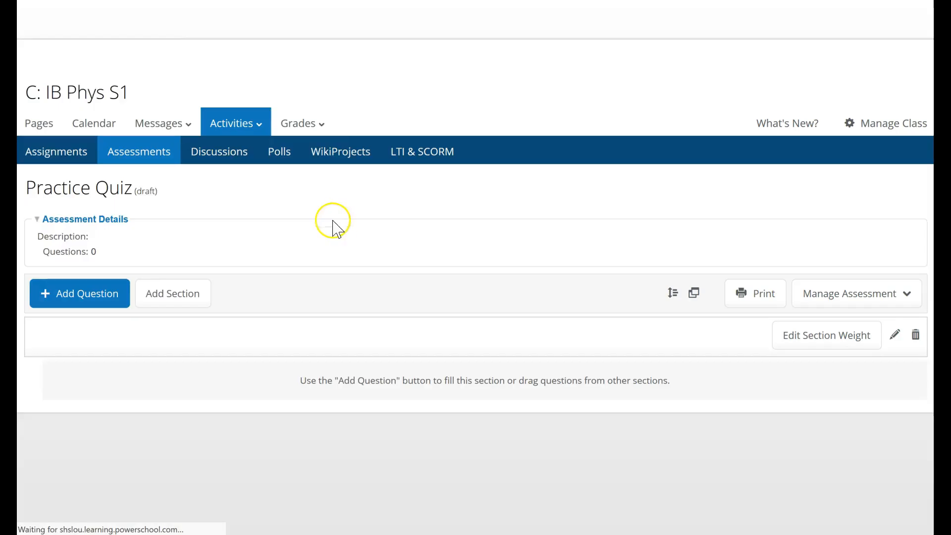
Add a fill-in-the-blank question 'Type 3: ___' with accepted answer 3 and save it
{"action": "left_click", "coordinate": [79, 293]}
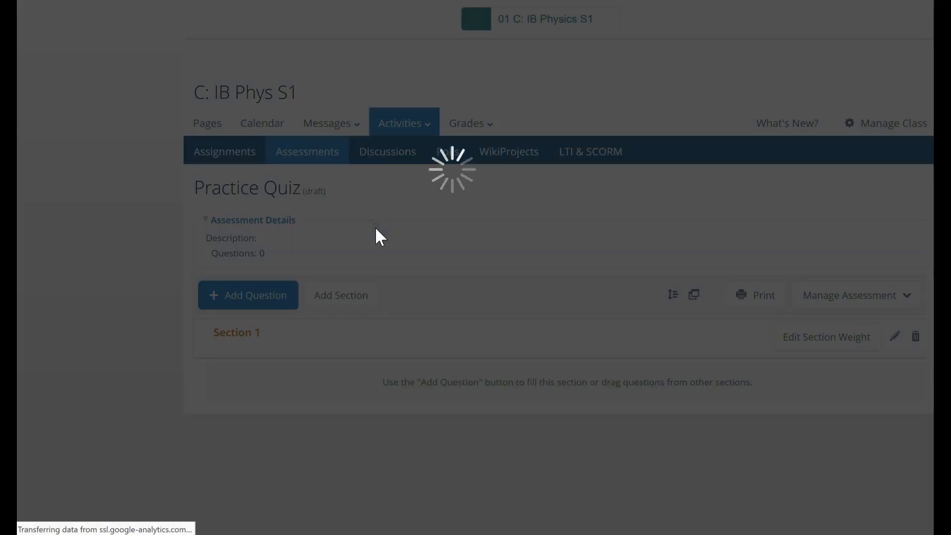
{"action": "left_click", "coordinate": [247, 295]}
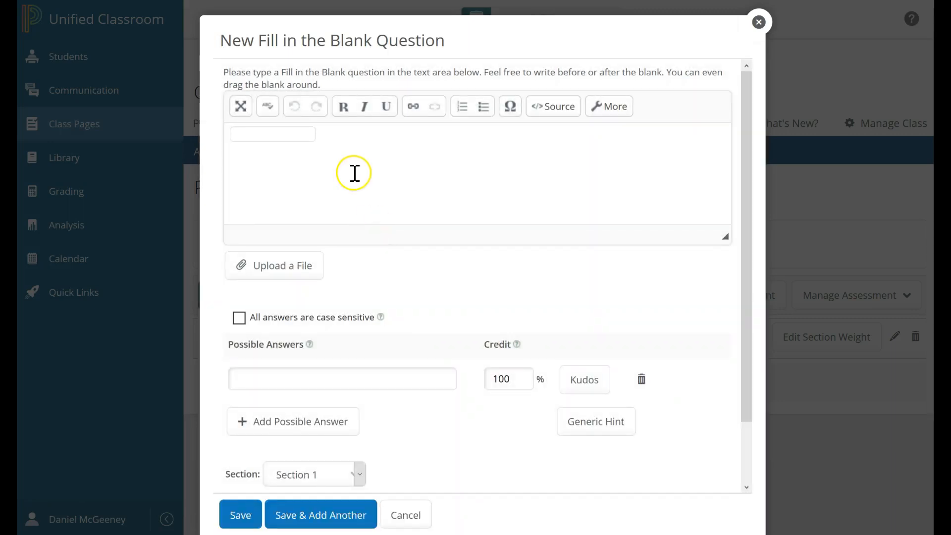
{"action": "type", "text": "Tye"}
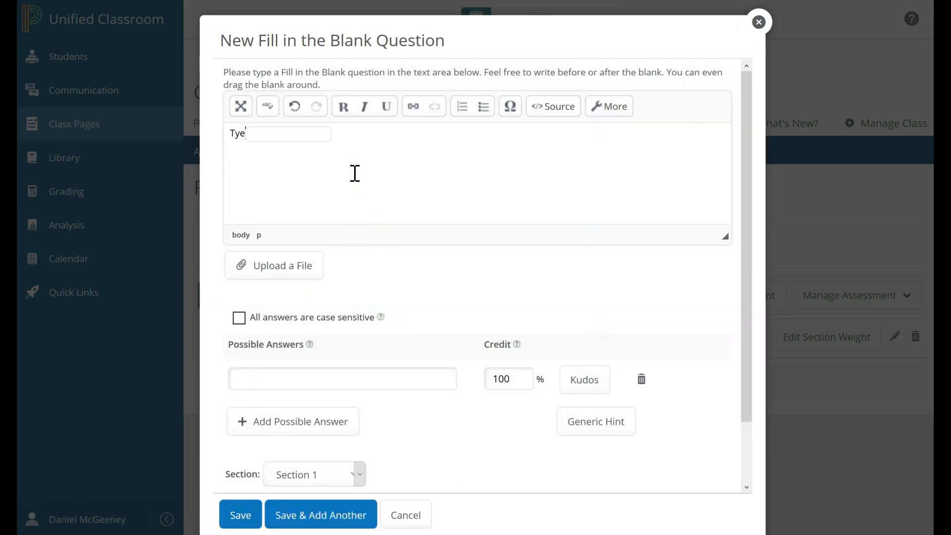
{"action": "type", "text": "Type 3"}
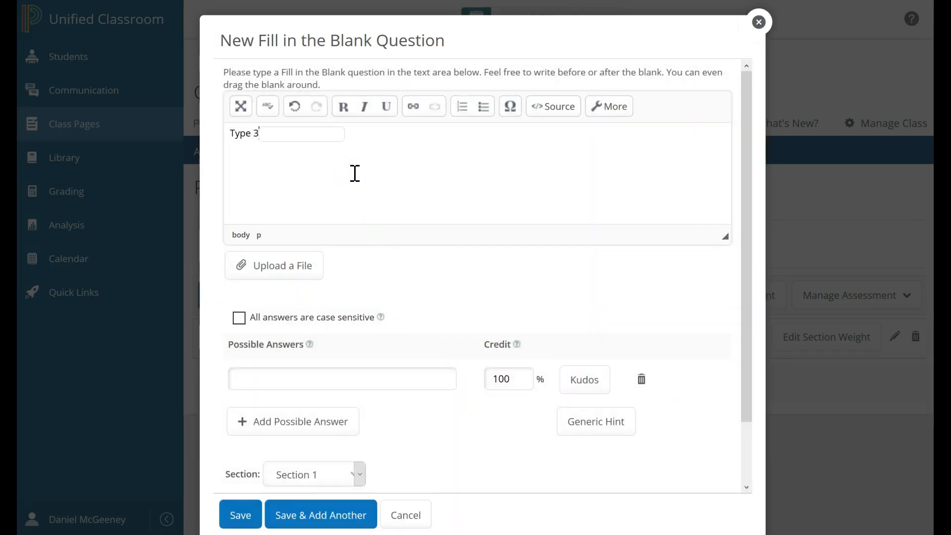
{"action": "left_click", "coordinate": [341, 378]}
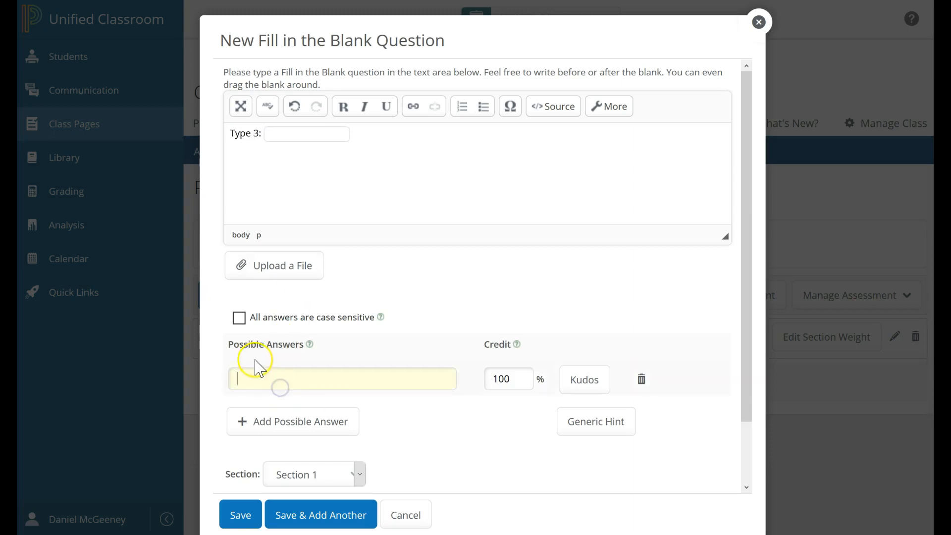
{"action": "type", "text": "3"}
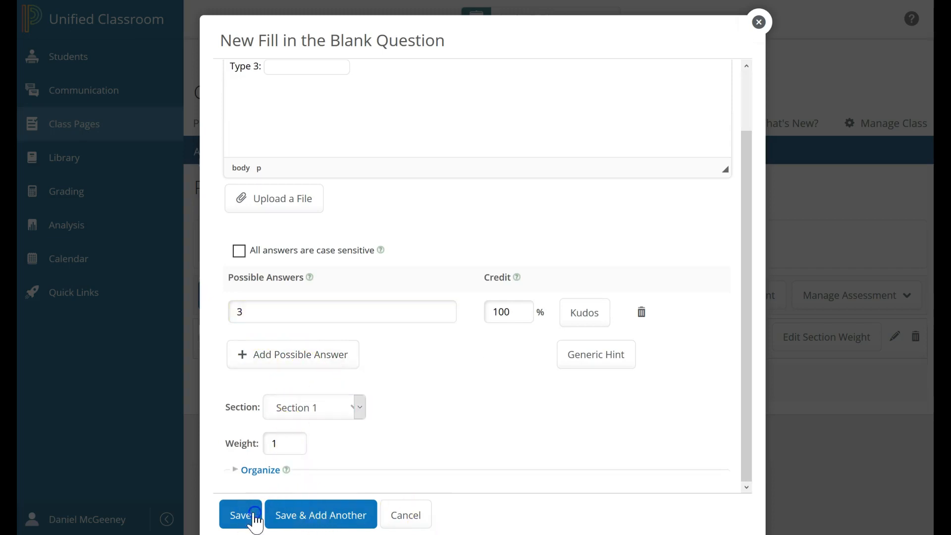
{"action": "left_click", "coordinate": [240, 515]}
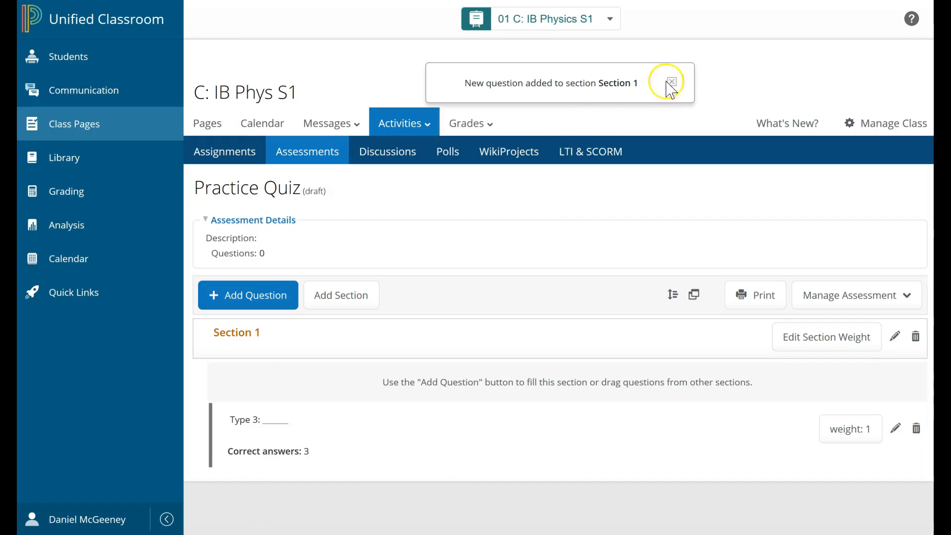
{"action": "left_click", "coordinate": [671, 82]}
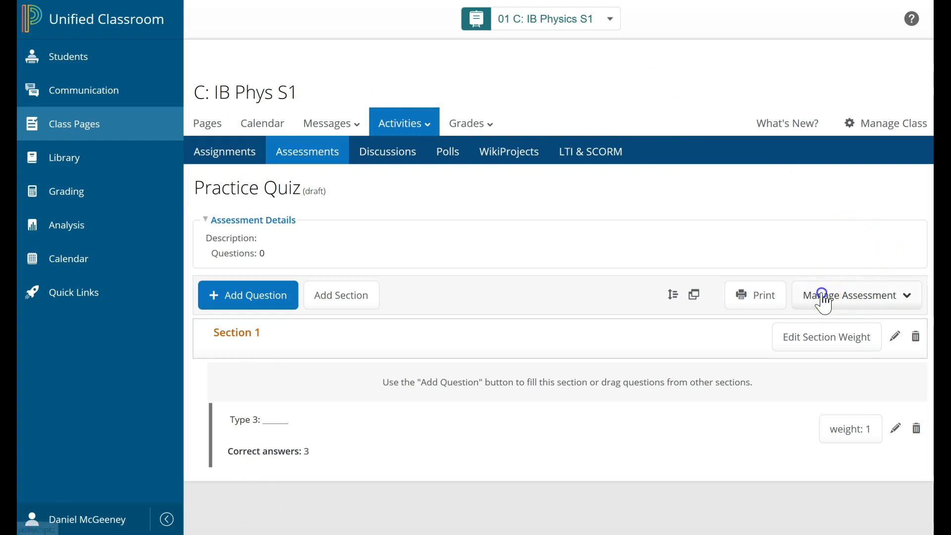
Start publishing the Practice Quiz via Manage Assessment and set its Location on Page to Not Real
{"action": "left_click", "coordinate": [856, 296]}
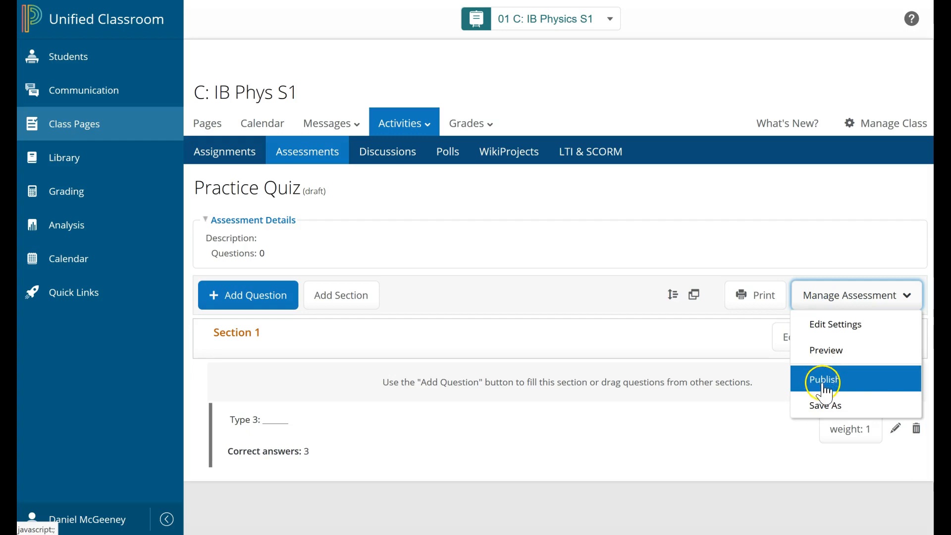
{"action": "left_click", "coordinate": [823, 380]}
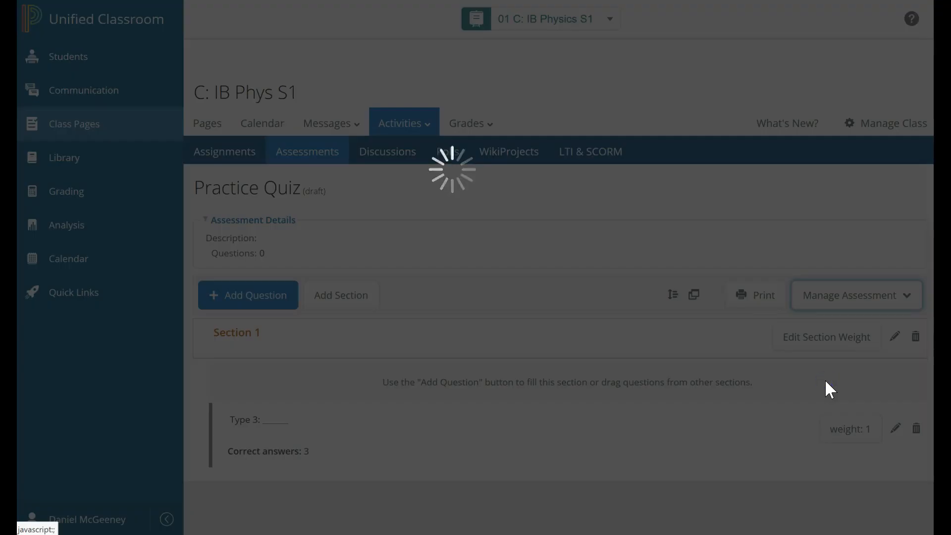
{"action": "left_click", "coordinate": [856, 295]}
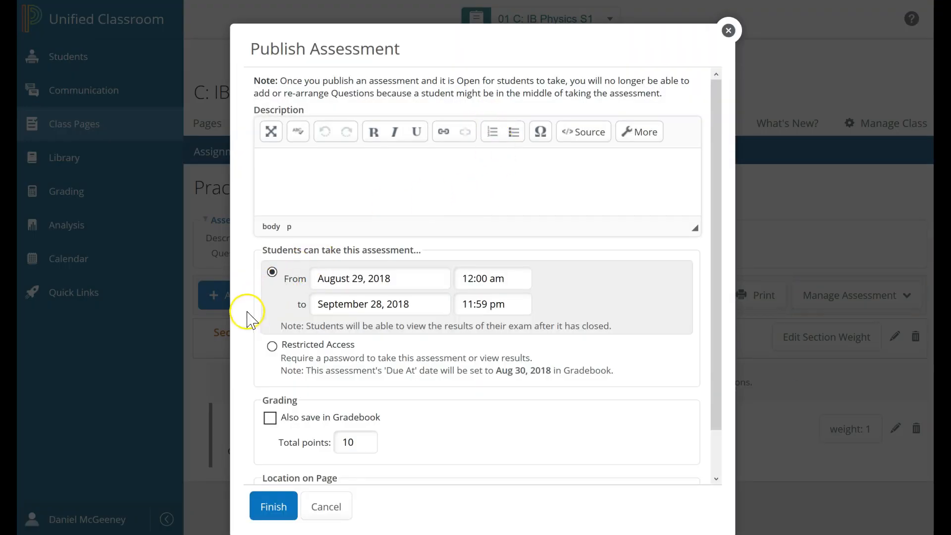
{"action": "scroll", "scroll_direction": "down", "scroll_amount": 3}
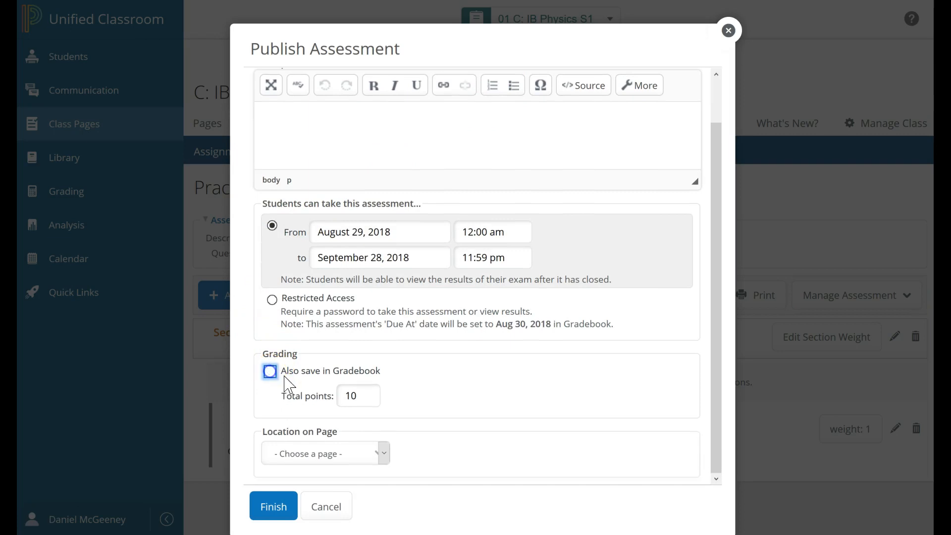
{"action": "left_click", "coordinate": [325, 452]}
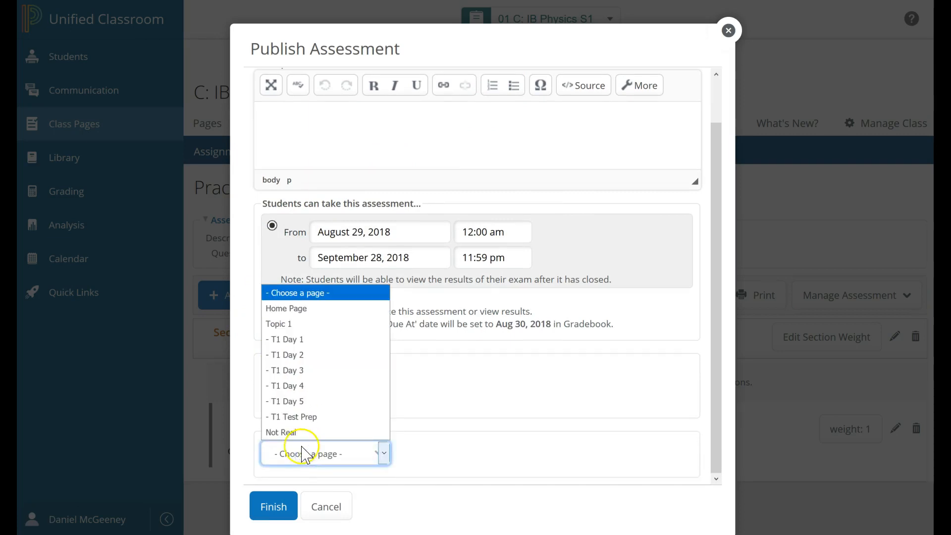
{"action": "mouse_move", "coordinate": [280, 432]}
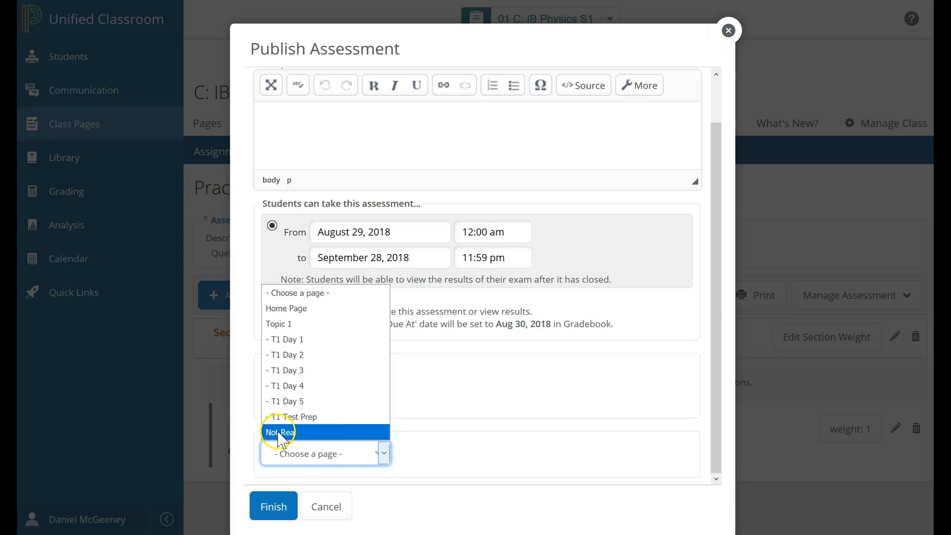
{"action": "left_click", "coordinate": [279, 432]}
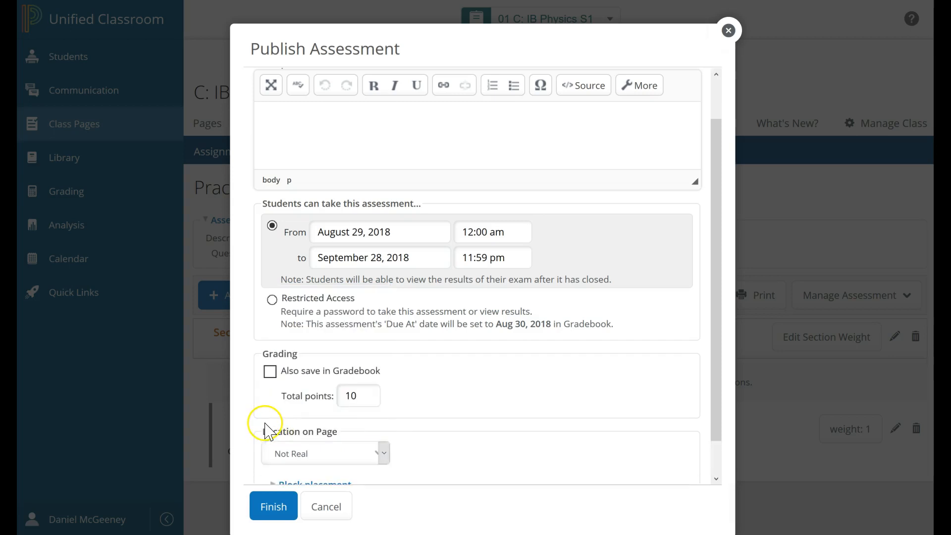
{"action": "scroll", "scroll_direction": "up", "scroll_amount": 3}
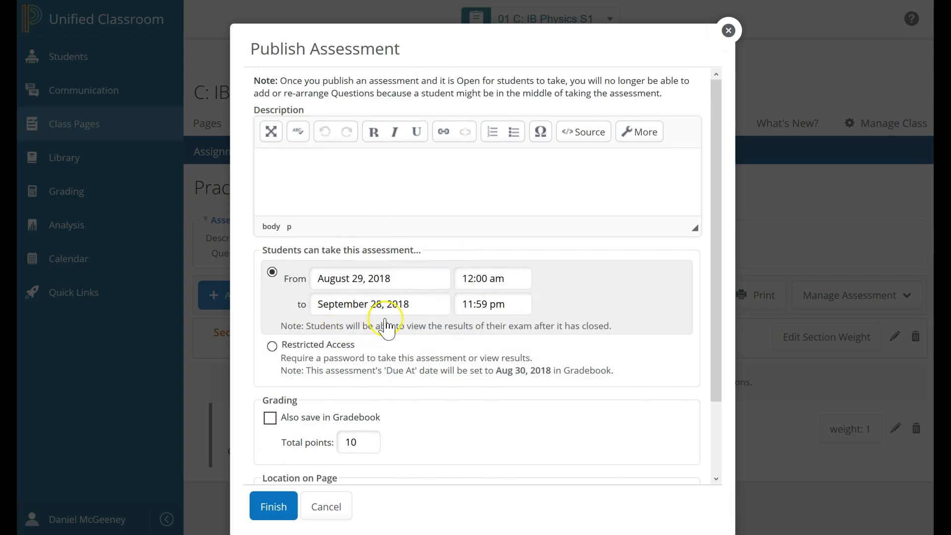
Change the closing date to November 26, 2018 and finish publishing the quiz
{"action": "left_click", "coordinate": [380, 304]}
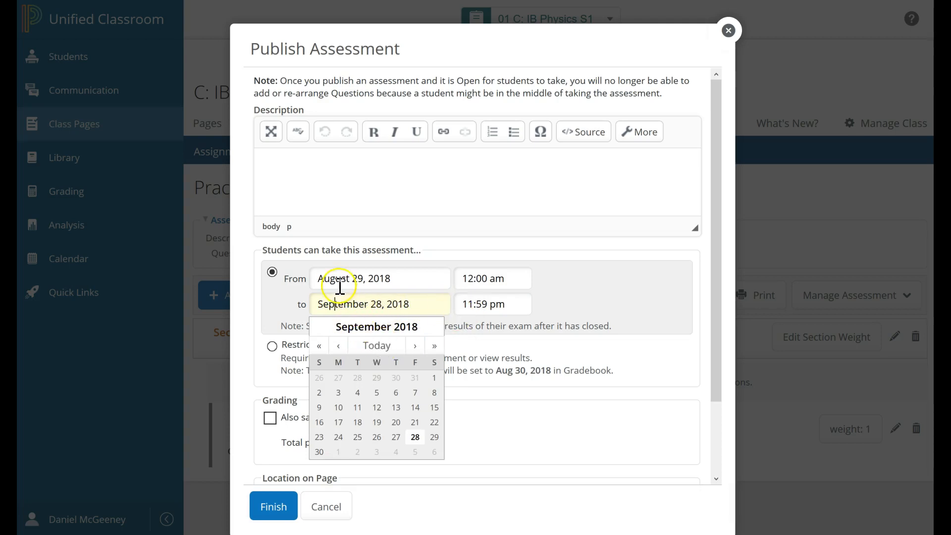
{"action": "mouse_move", "coordinate": [422, 343]}
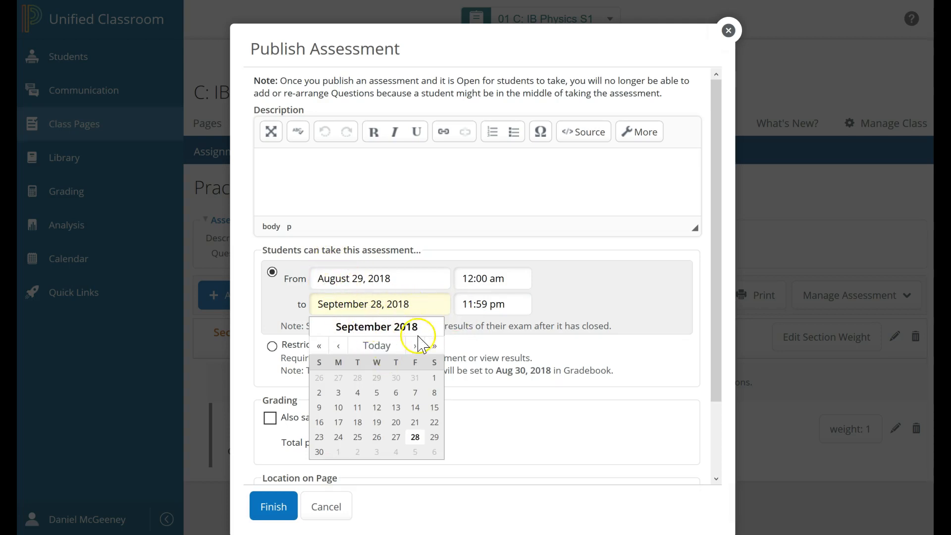
{"action": "left_click", "coordinate": [415, 345]}
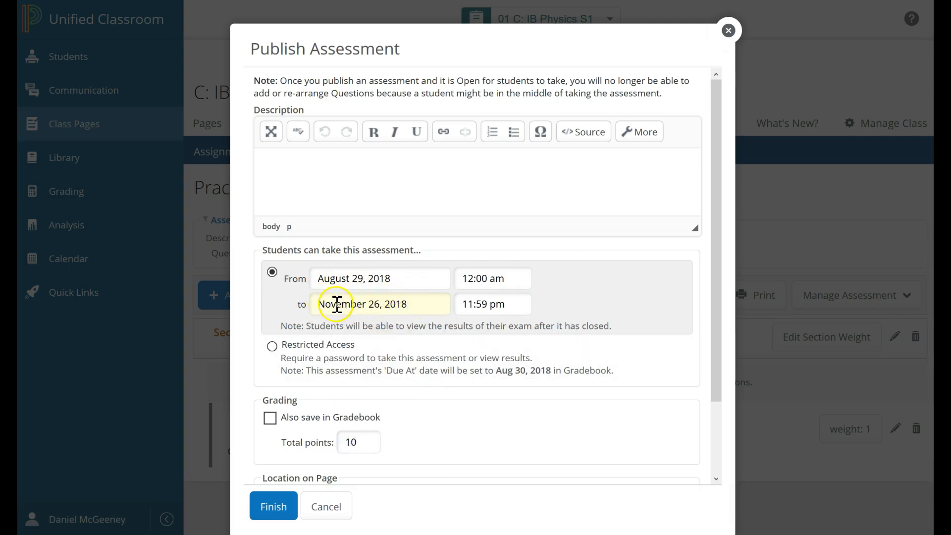
{"action": "left_click", "coordinate": [380, 304]}
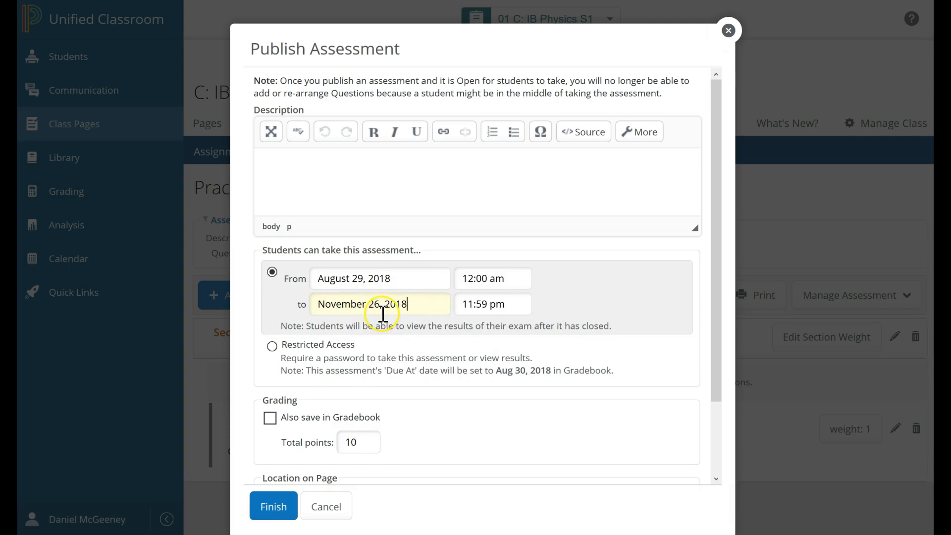
{"action": "mouse_move", "coordinate": [378, 296]}
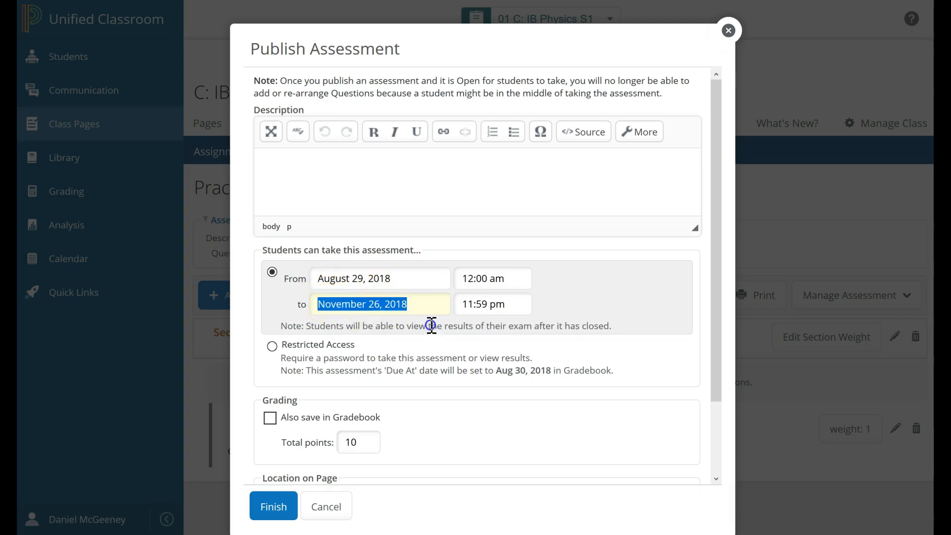
{"action": "left_click", "coordinate": [380, 304]}
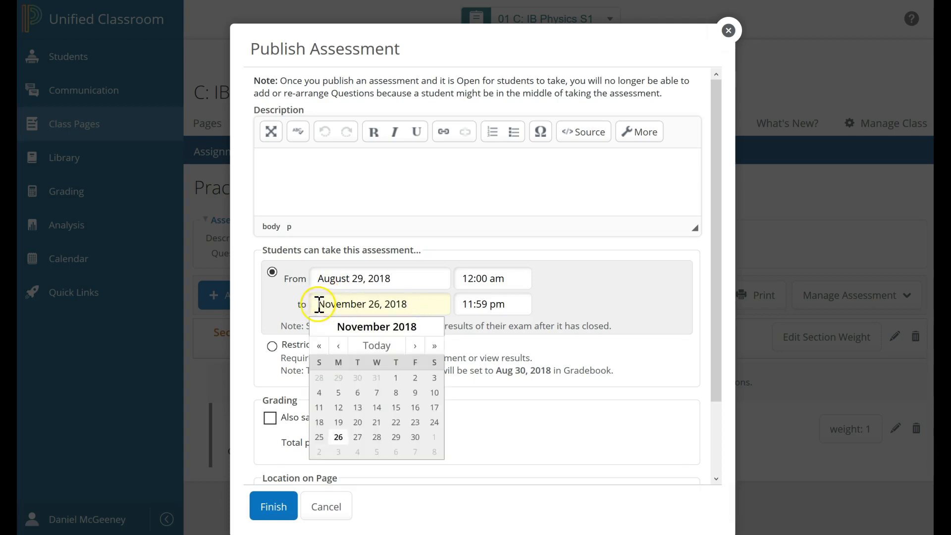
{"action": "triple_click", "coordinate": [363, 305]}
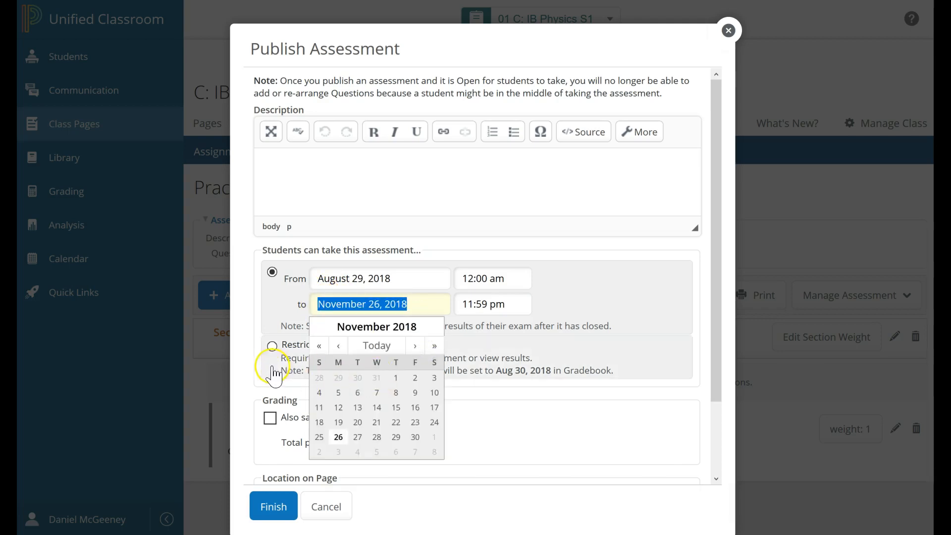
{"action": "left_click", "coordinate": [273, 506]}
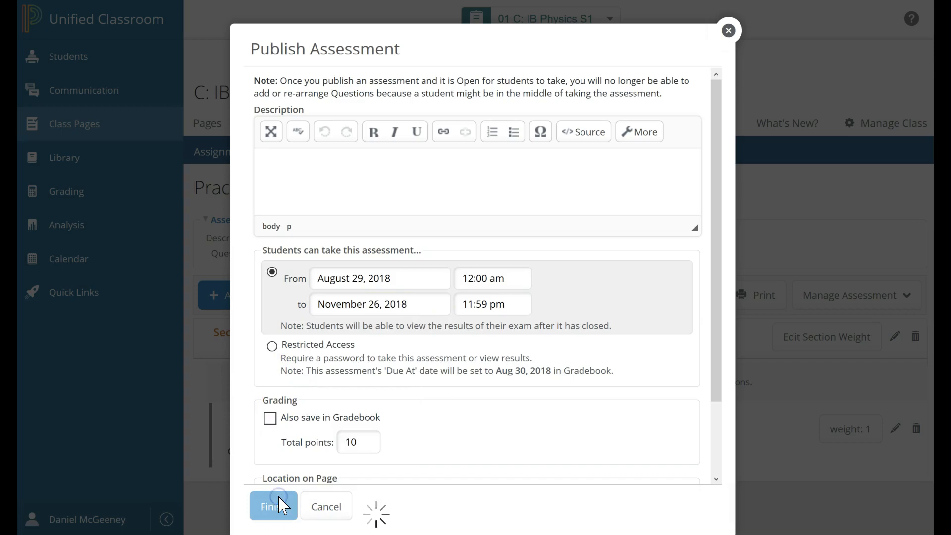
{"action": "left_click", "coordinate": [272, 506]}
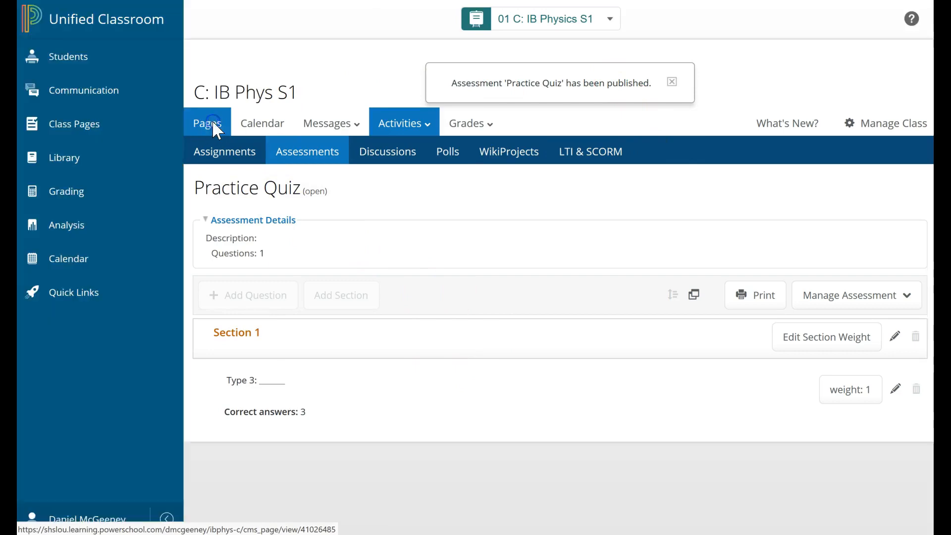
Go to the Not Real page and open Edit Exam for the Practice Quiz block from its gear menu
{"action": "left_click", "coordinate": [207, 123]}
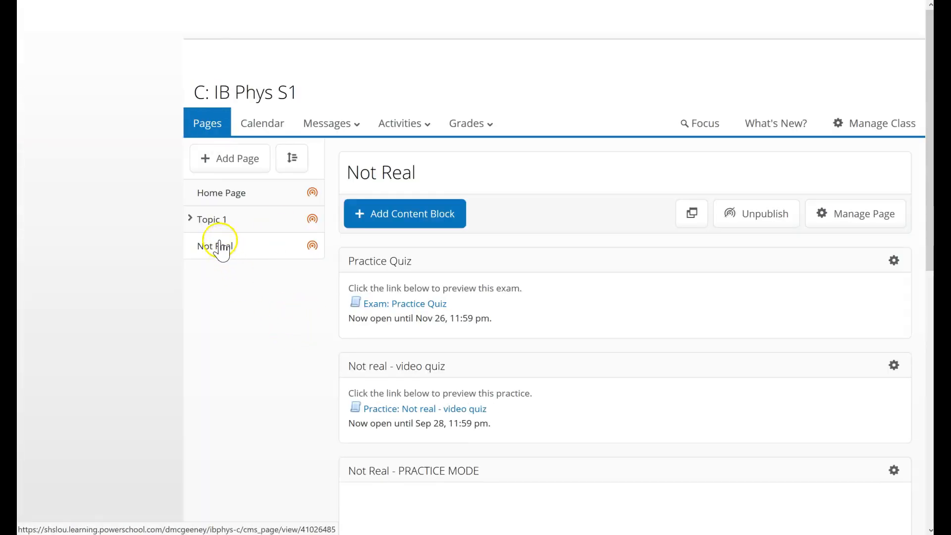
{"action": "scroll", "scroll_direction": "down", "scroll_amount": 3}
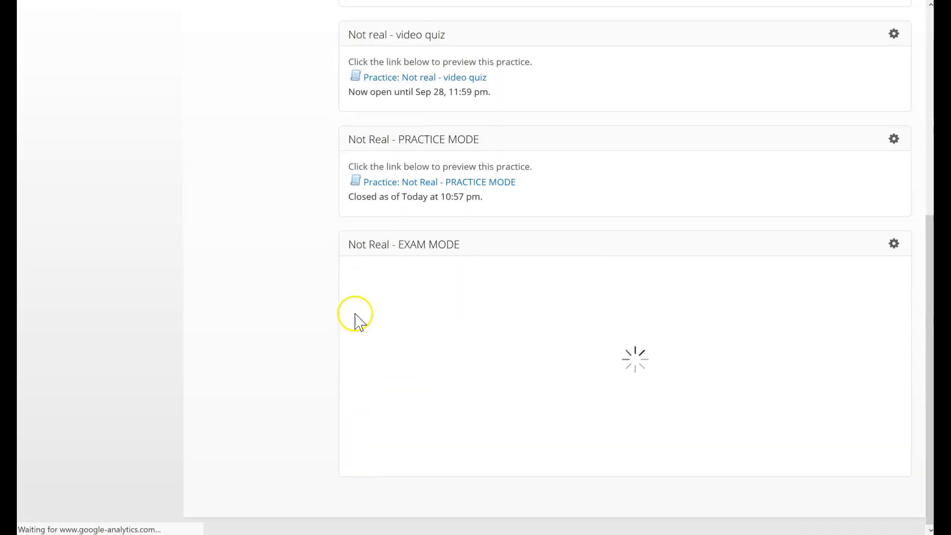
{"action": "scroll", "scroll_direction": "up", "scroll_amount": 3}
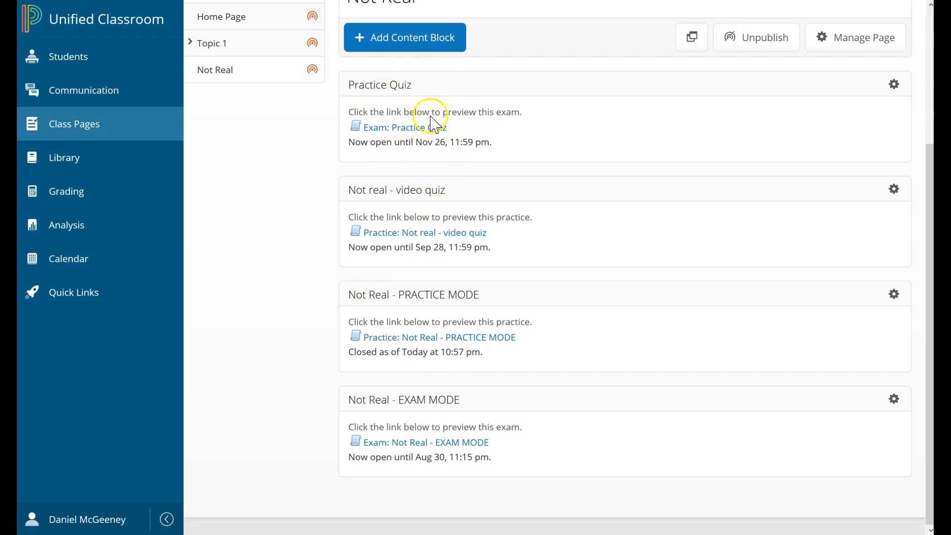
{"action": "mouse_move", "coordinate": [376, 132]}
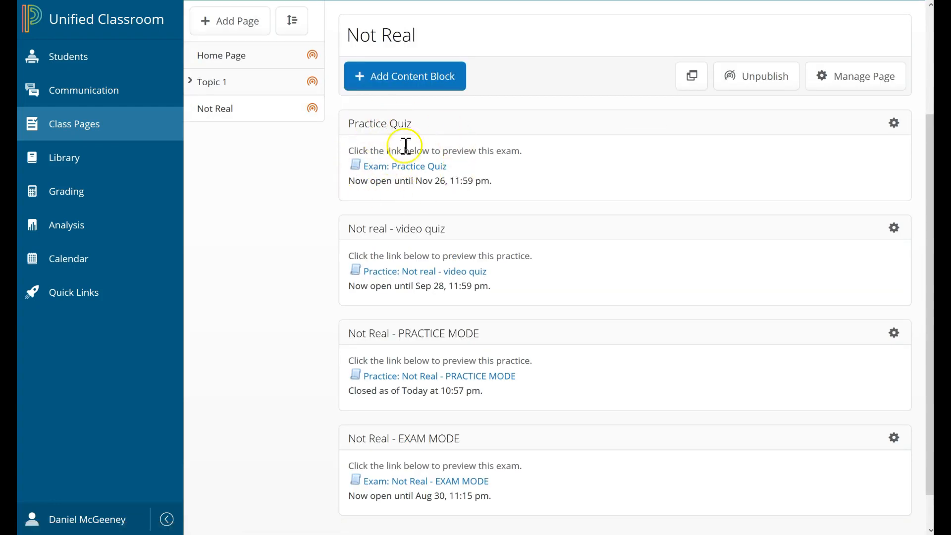
{"action": "mouse_move", "coordinate": [399, 151]}
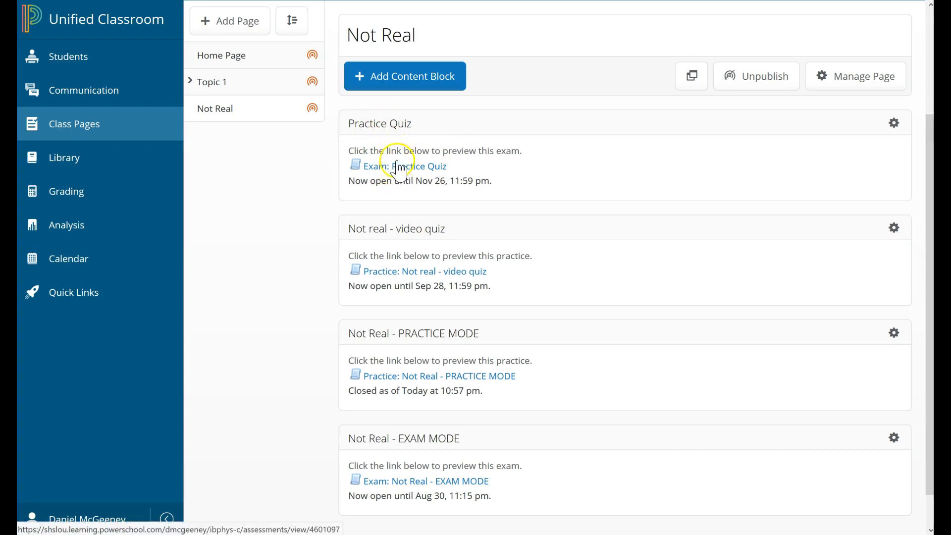
{"action": "mouse_move", "coordinate": [403, 185]}
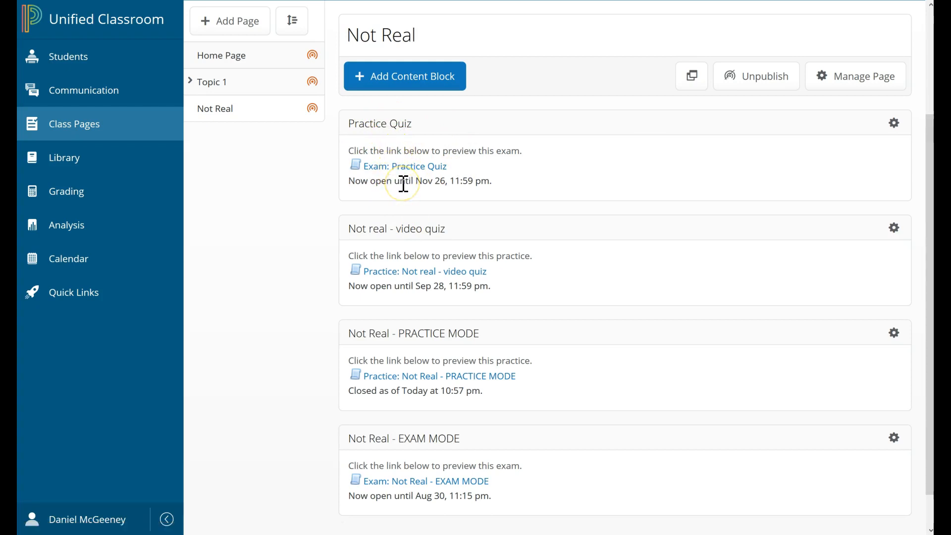
{"action": "mouse_move", "coordinate": [382, 183]}
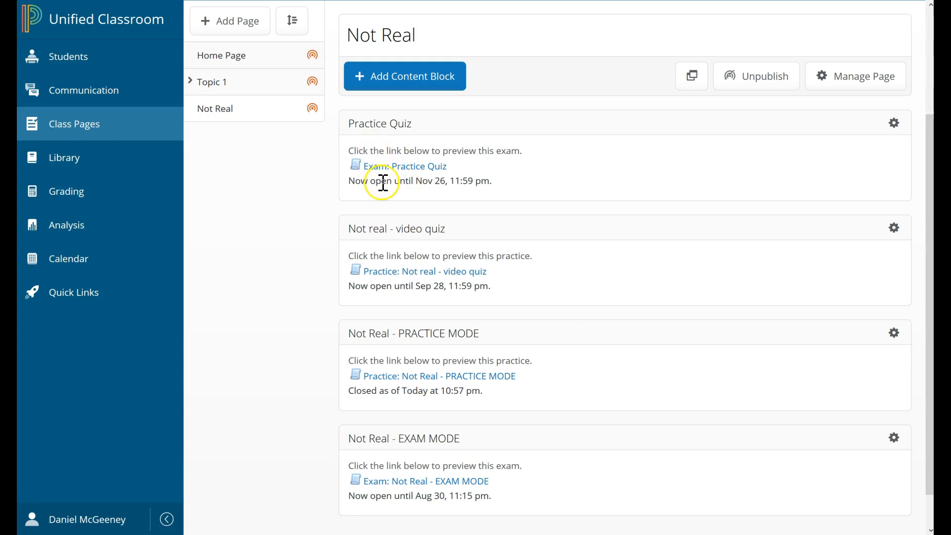
{"action": "mouse_move", "coordinate": [389, 178]}
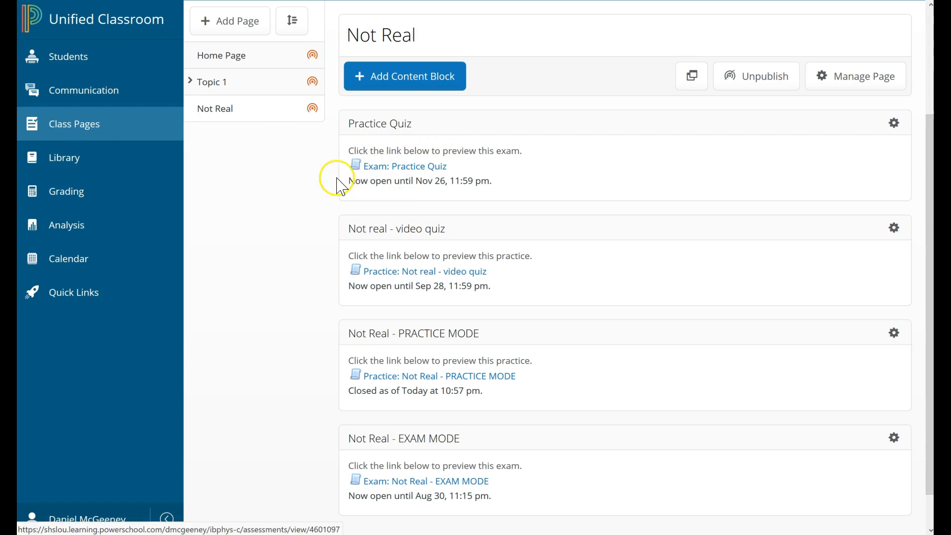
{"action": "mouse_move", "coordinate": [372, 174]}
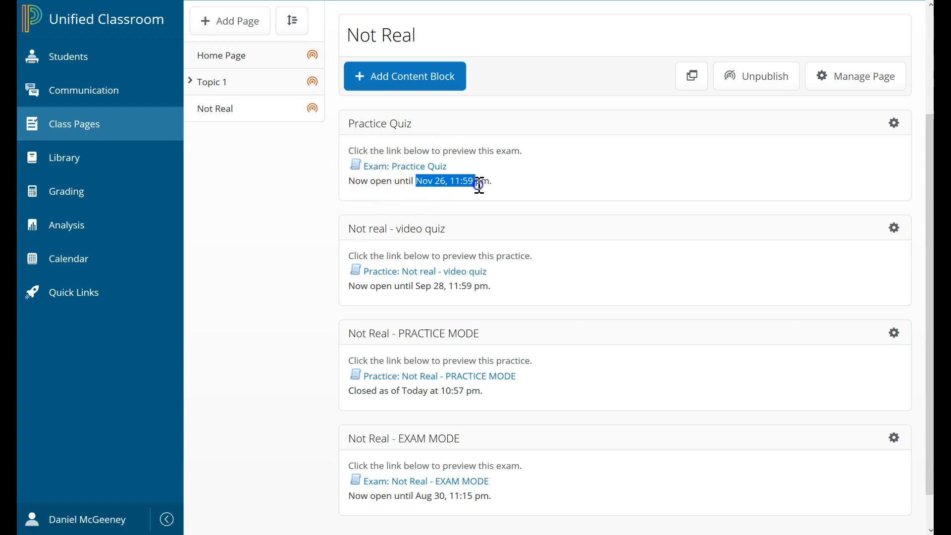
{"action": "mouse_move", "coordinate": [893, 123]}
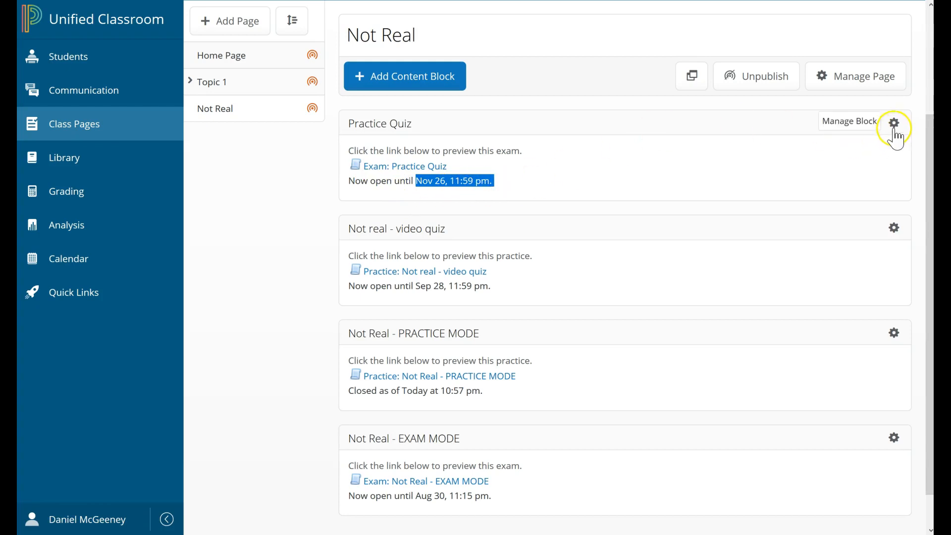
{"action": "left_click", "coordinate": [894, 123]}
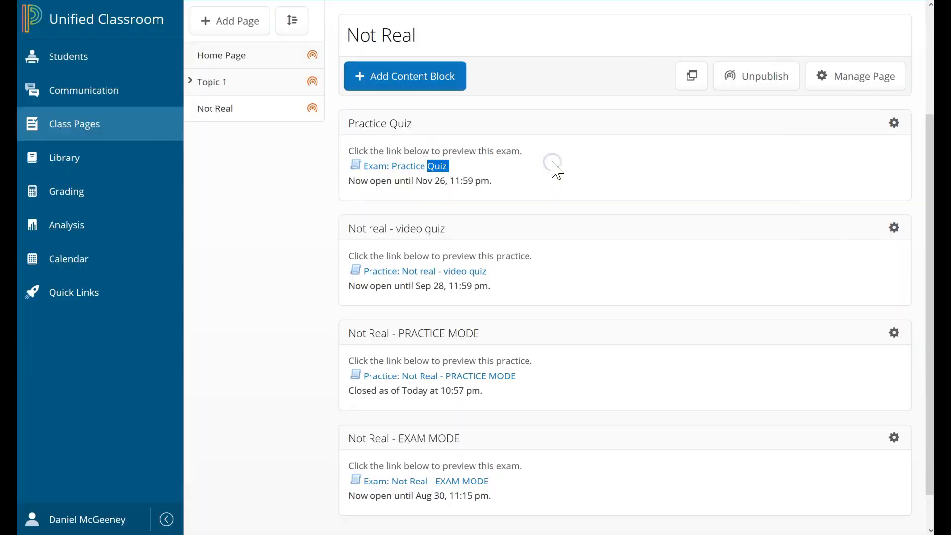
{"action": "left_click", "coordinate": [893, 123]}
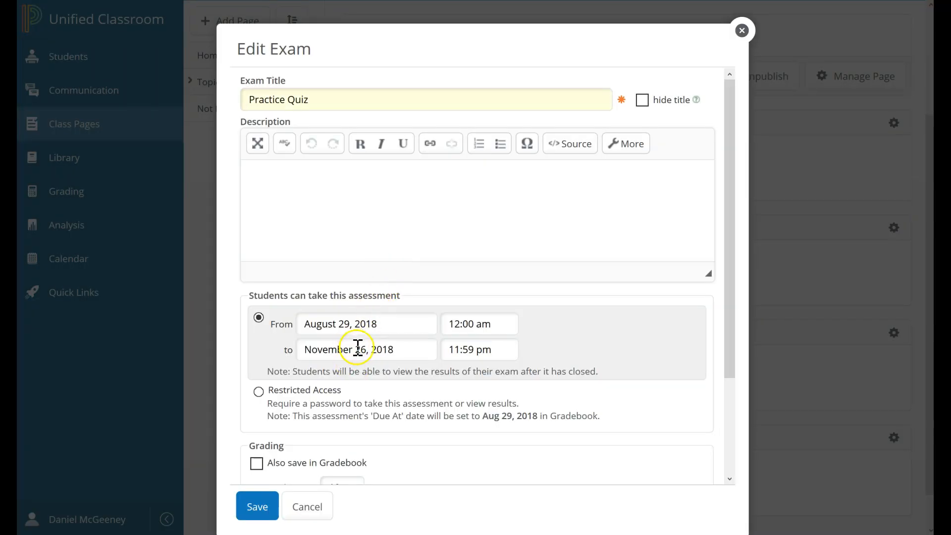
Set the exam's From and To dates to August 23, 2018 and save so the block reads Closed
{"action": "double_click", "coordinate": [335, 349]}
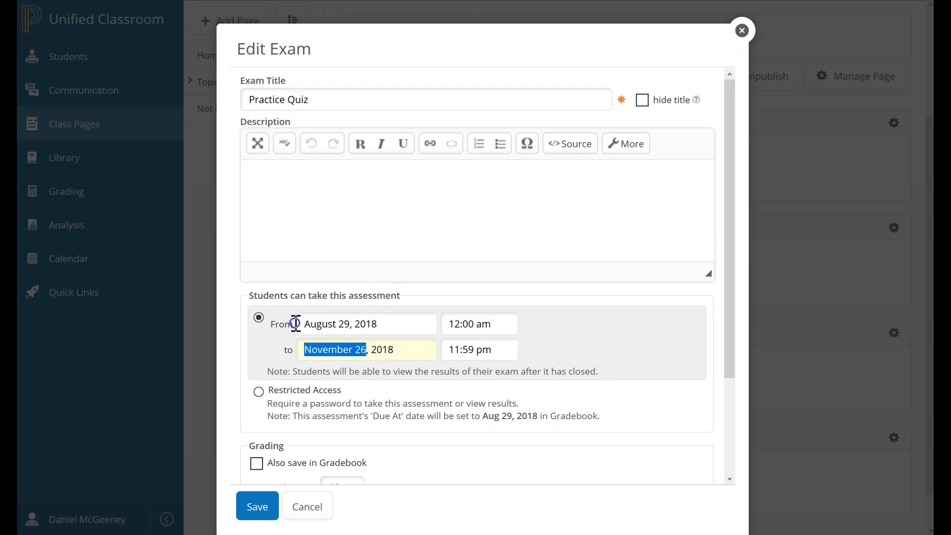
{"action": "left_click", "coordinate": [366, 350]}
{"action": "type", "text": "August 29"}
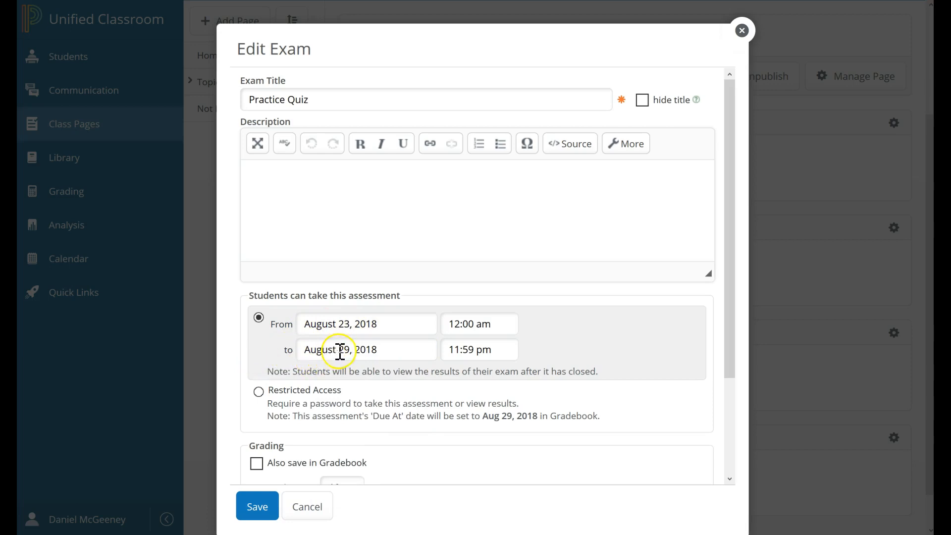
{"action": "left_click", "coordinate": [367, 350]}
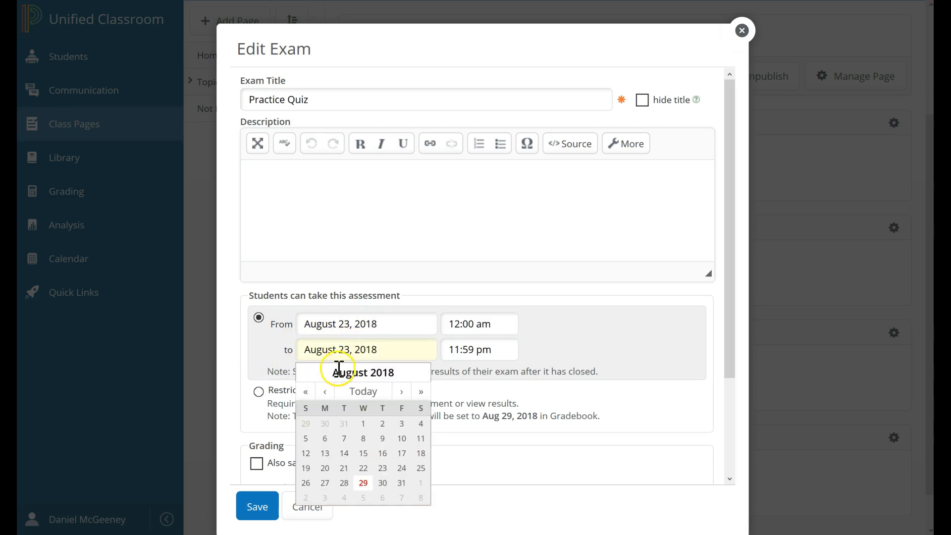
{"action": "left_click", "coordinate": [257, 507]}
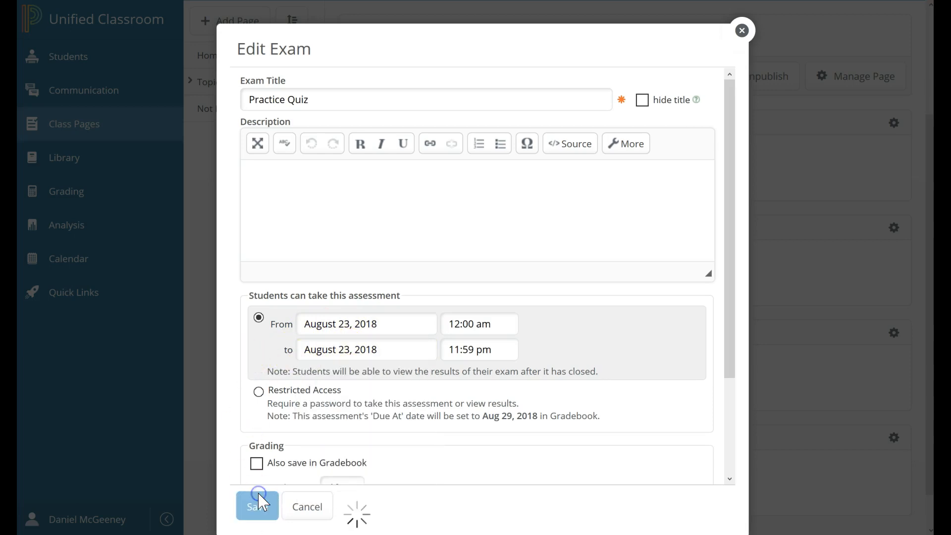
{"action": "left_click", "coordinate": [257, 506]}
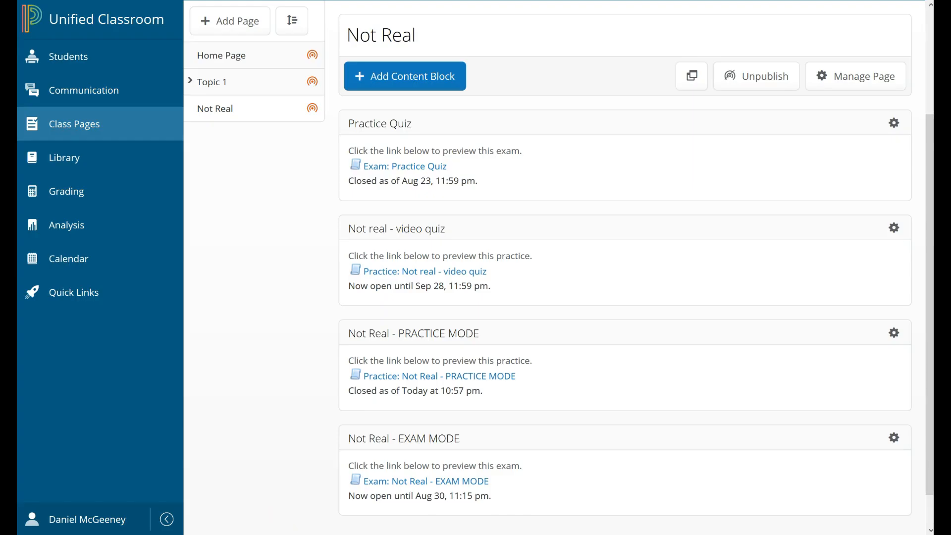
{"action": "mouse_move", "coordinate": [383, 294]}
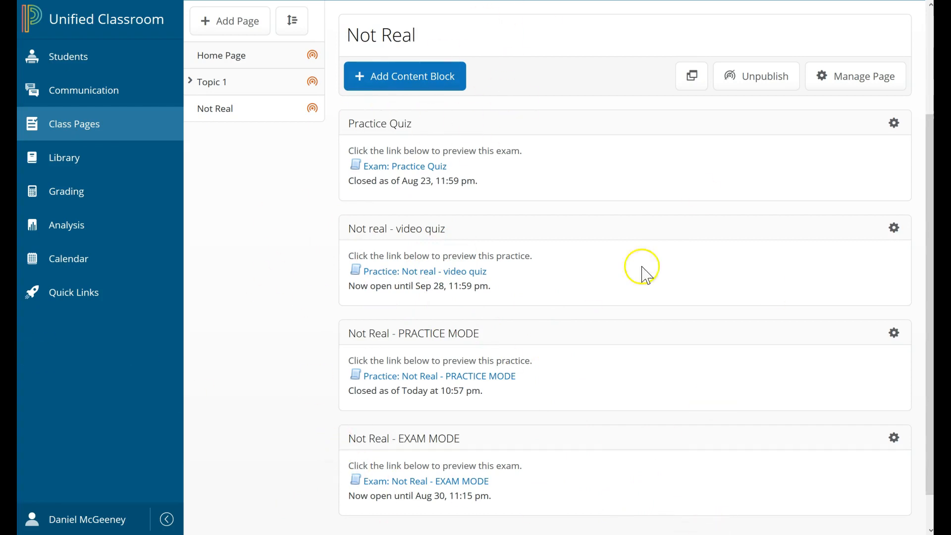
{"action": "mouse_move", "coordinate": [318, 125]}
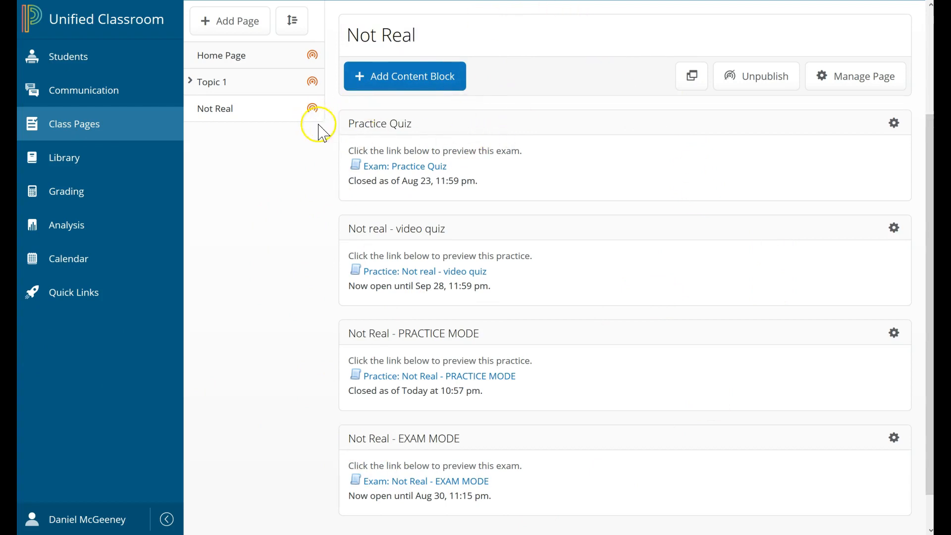
{"action": "mouse_move", "coordinate": [405, 140]}
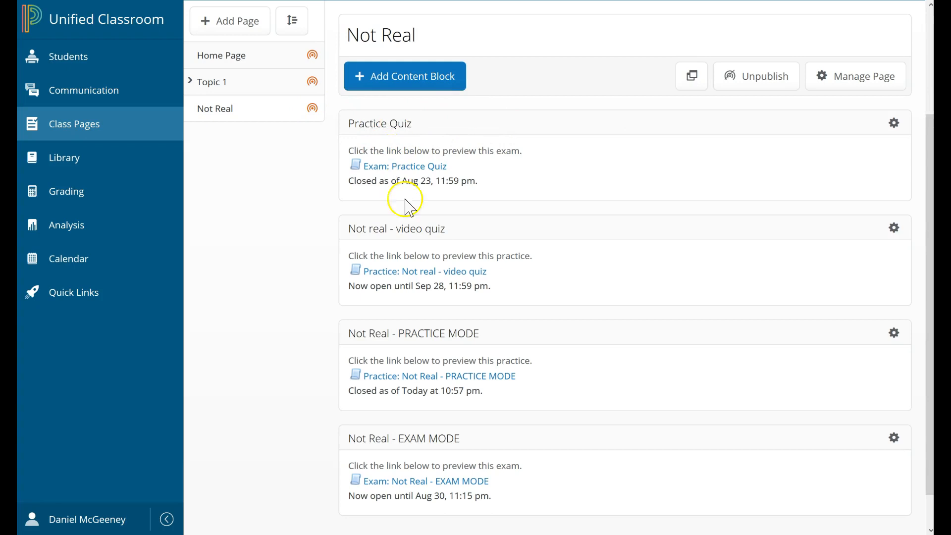
{"action": "mouse_move", "coordinate": [455, 454]}
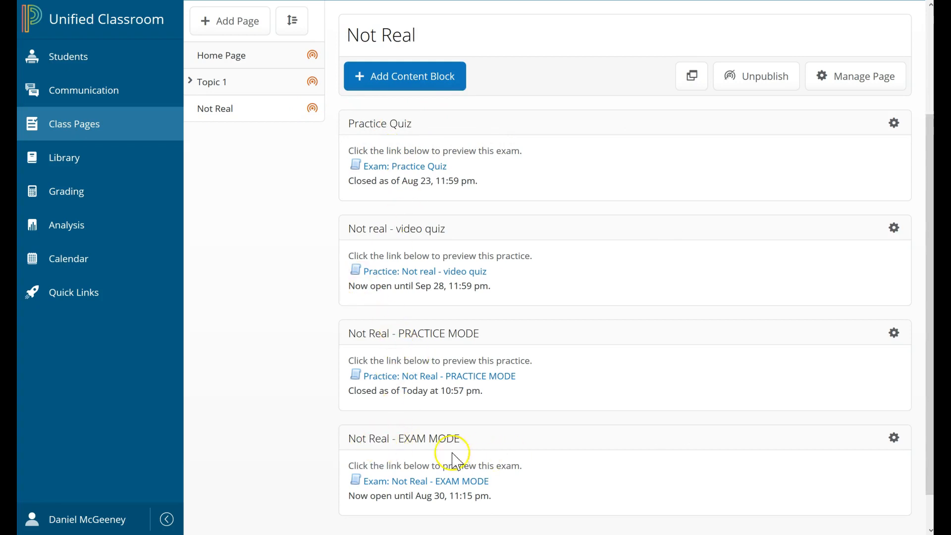
{"action": "mouse_move", "coordinate": [406, 474]}
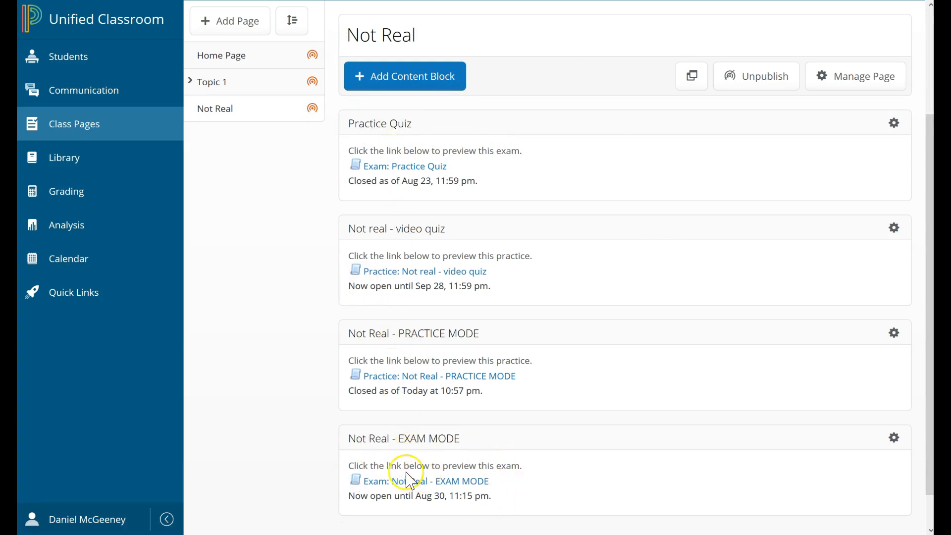
{"action": "mouse_move", "coordinate": [403, 472]}
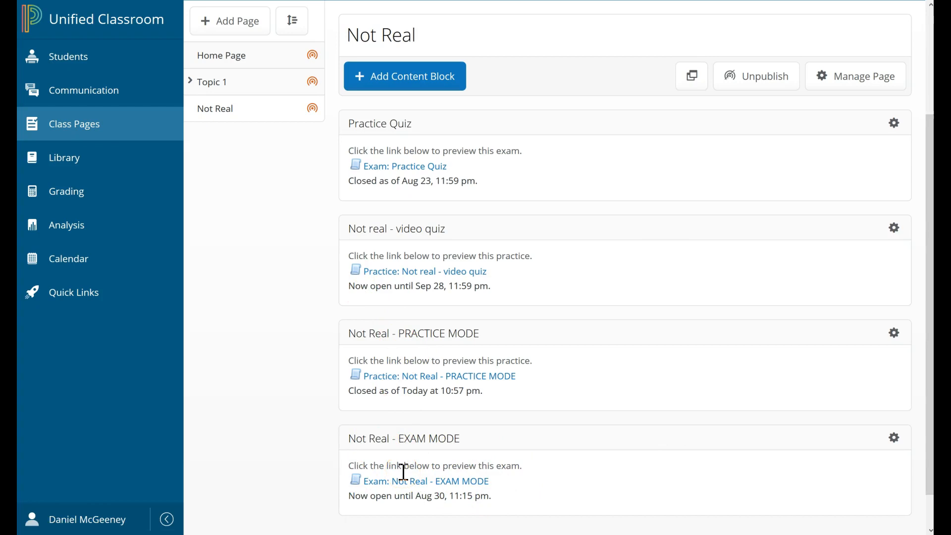
{"action": "mouse_move", "coordinate": [376, 488]}
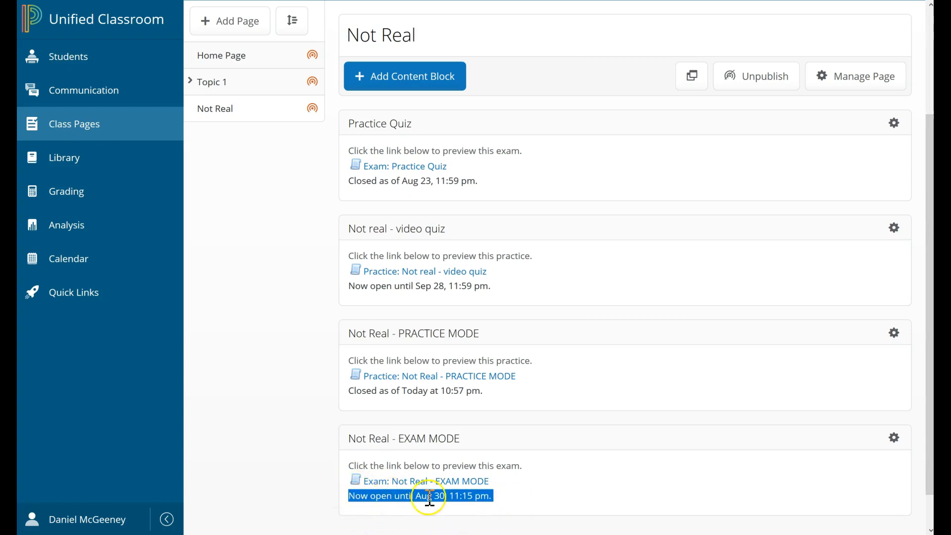
{"action": "mouse_move", "coordinate": [437, 495]}
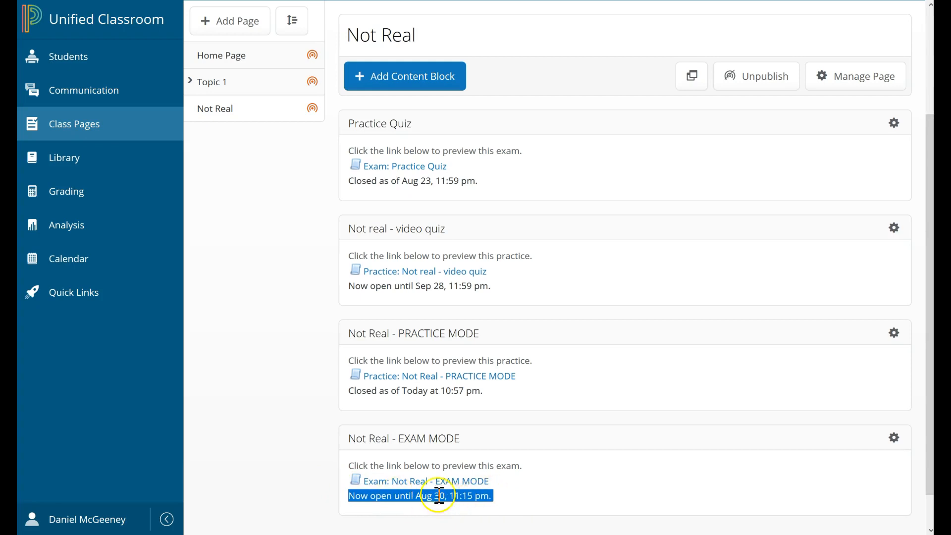
{"action": "mouse_move", "coordinate": [431, 489]}
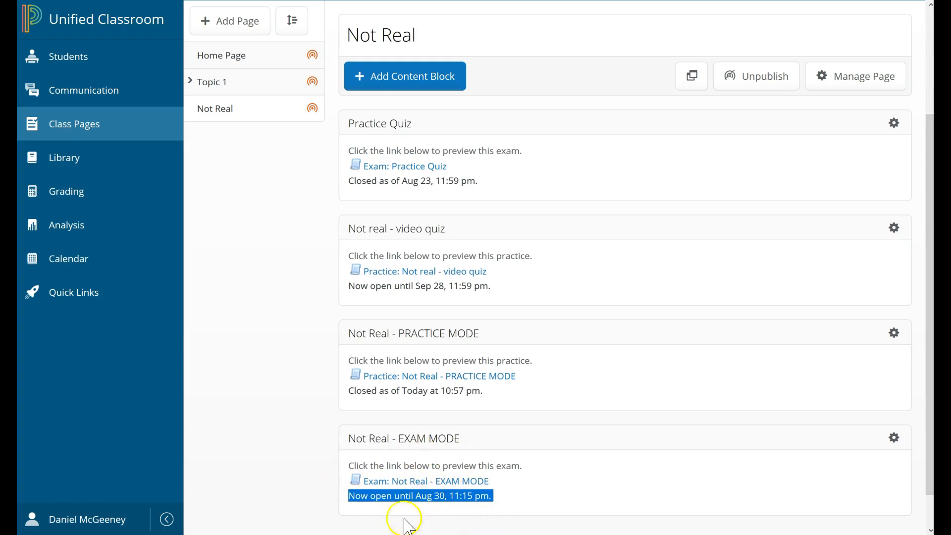
{"action": "mouse_move", "coordinate": [407, 460]}
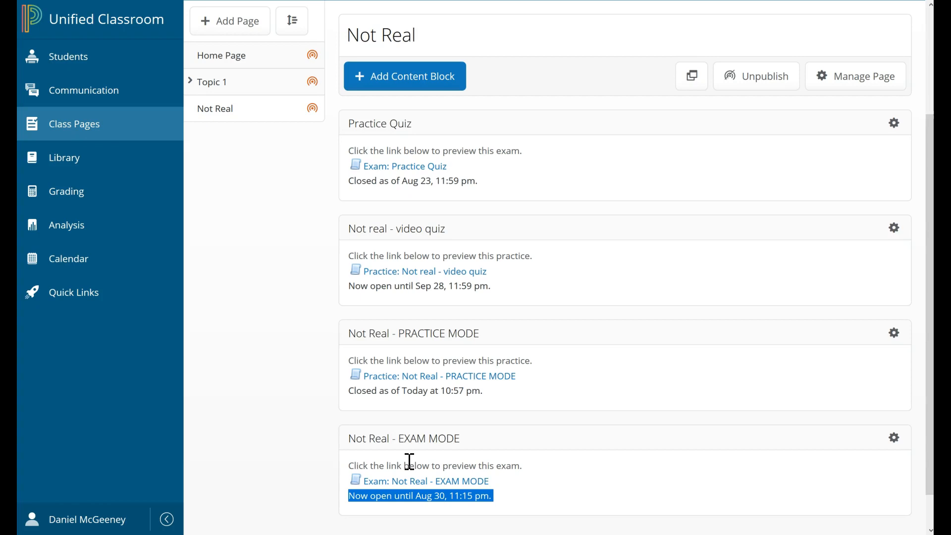
{"action": "mouse_move", "coordinate": [374, 453]}
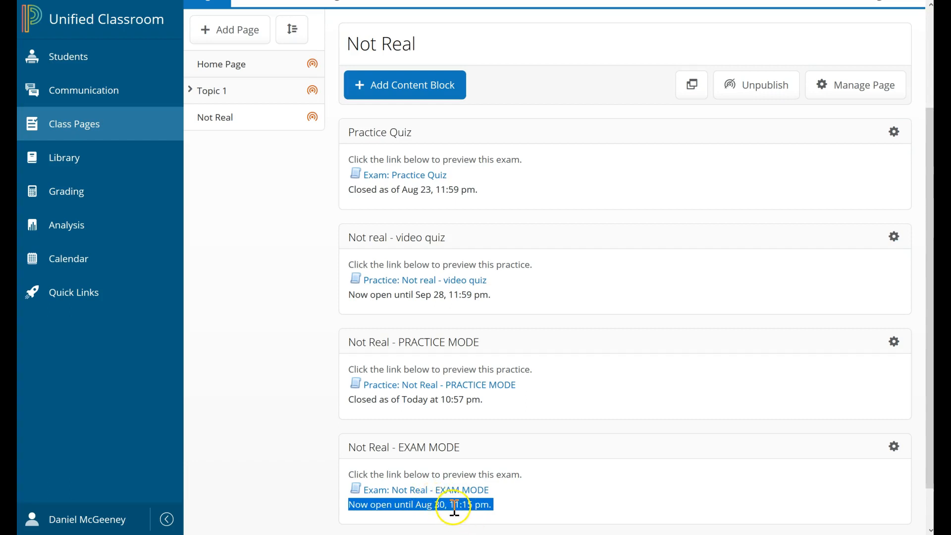
{"action": "scroll", "scroll_direction": "down", "scroll_amount": 3}
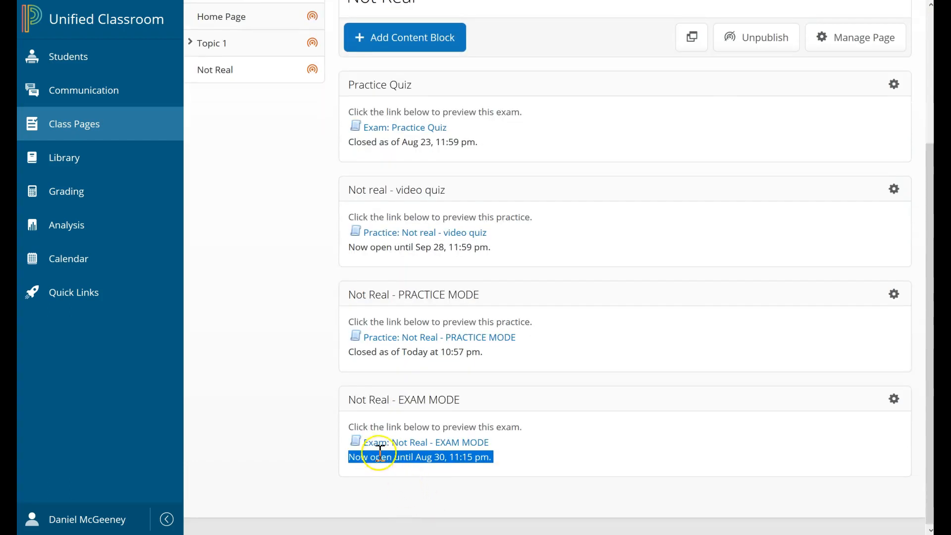